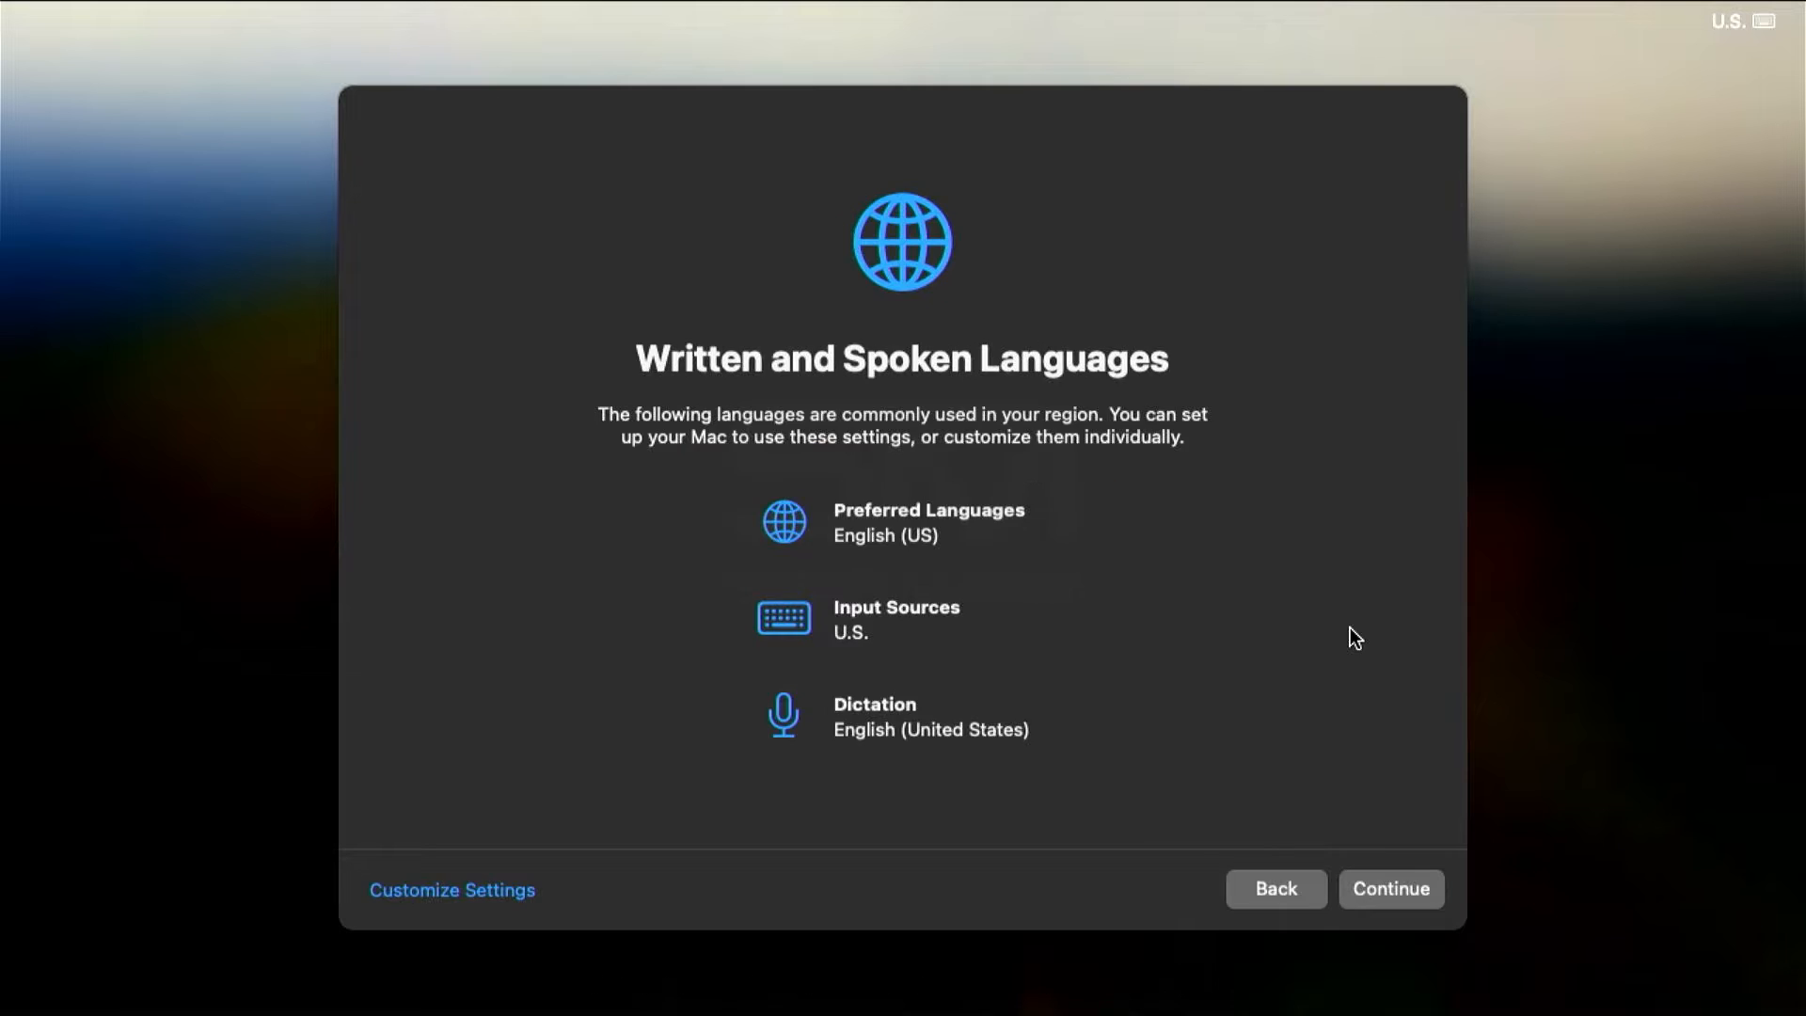
# - Bring up the Windows 11 desktop holding the Links text file
pyautogui.click(1388, 888)
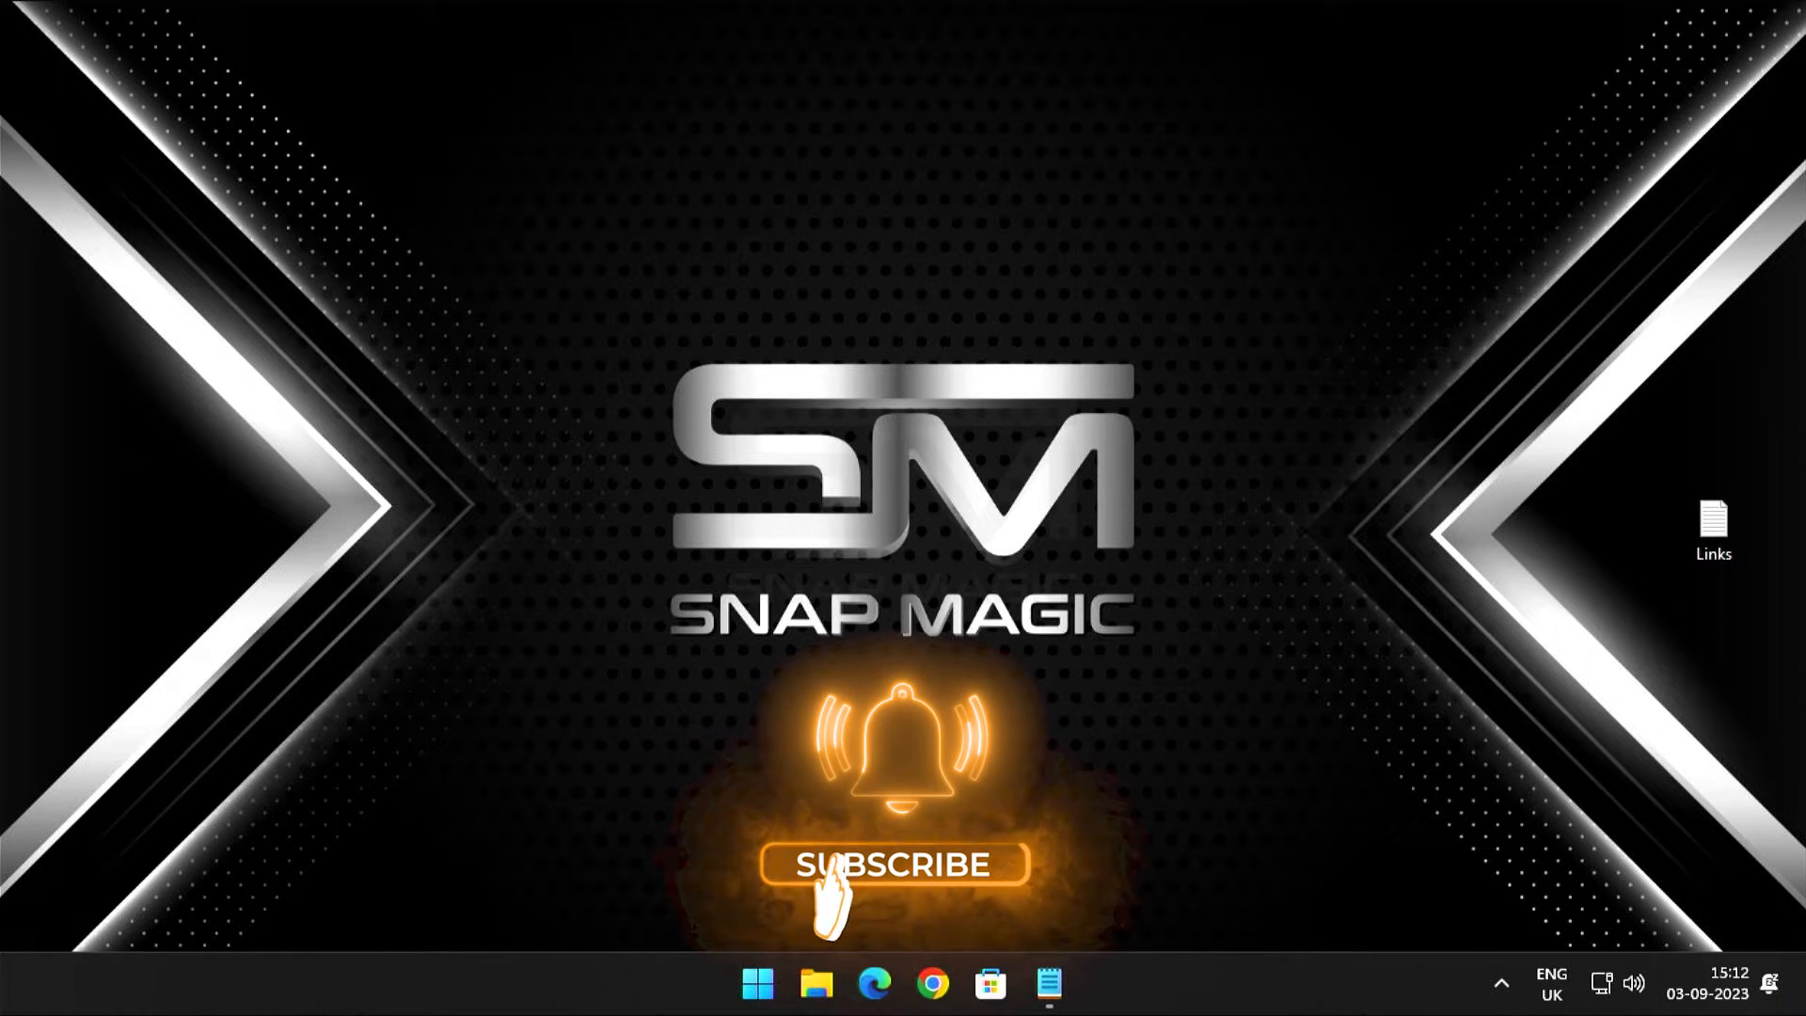
# - Enter the MediaFire address for Olarila Sonoma Beta6.raw from Links.txt into Chrome
pyautogui.click(893, 865)
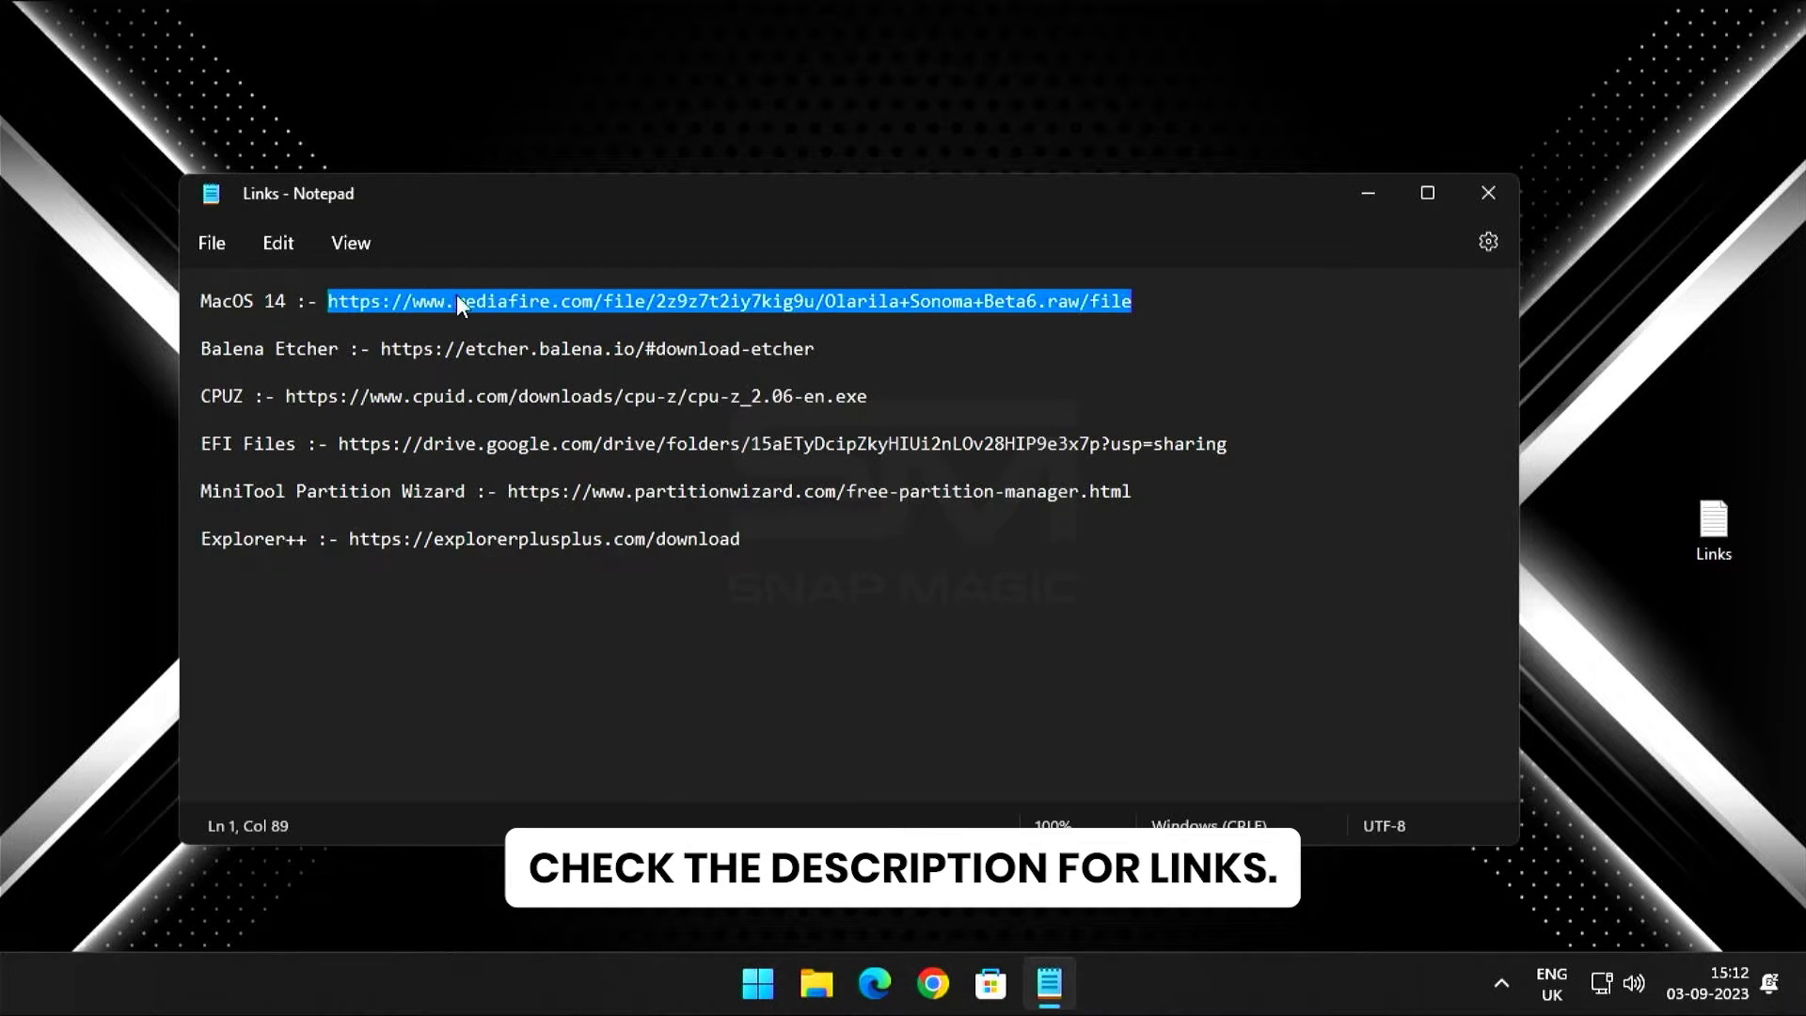
pyautogui.click(933, 984)
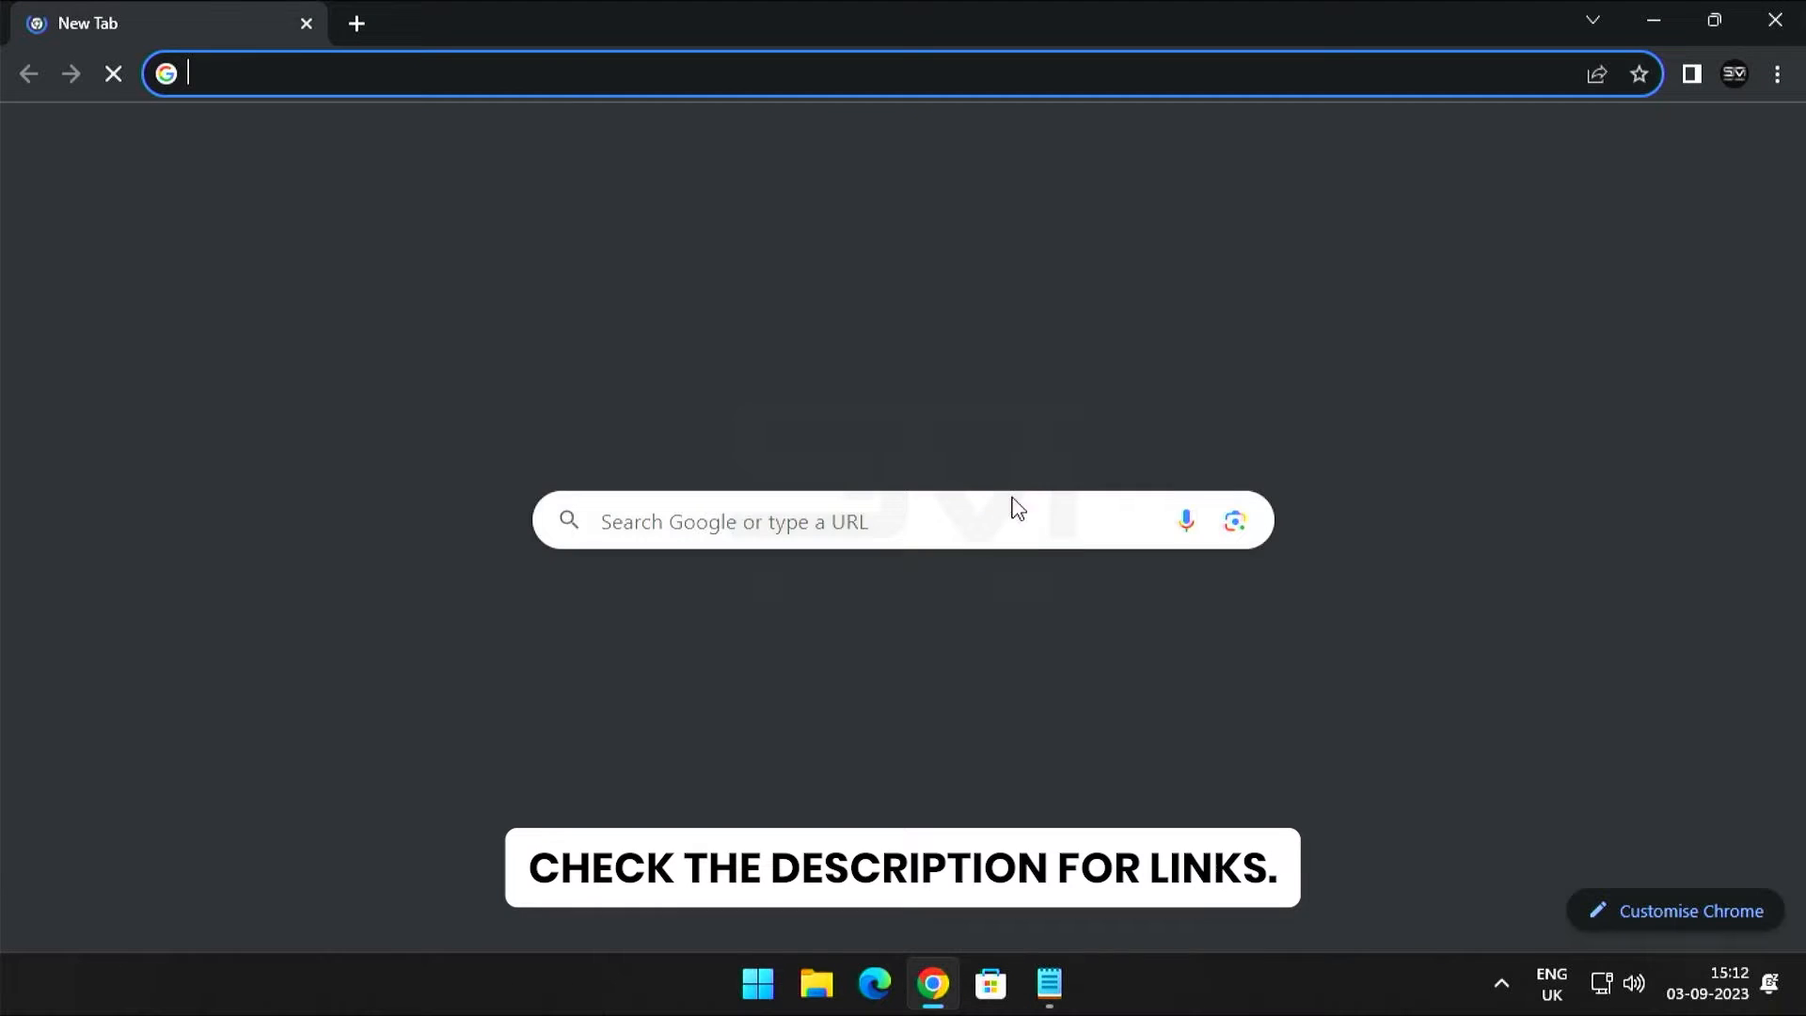
pyautogui.write('https://www.mediafire.com/file/2z9z7t2iy7kig9u/Olarila+Sonoma+Beta6.raw/file')
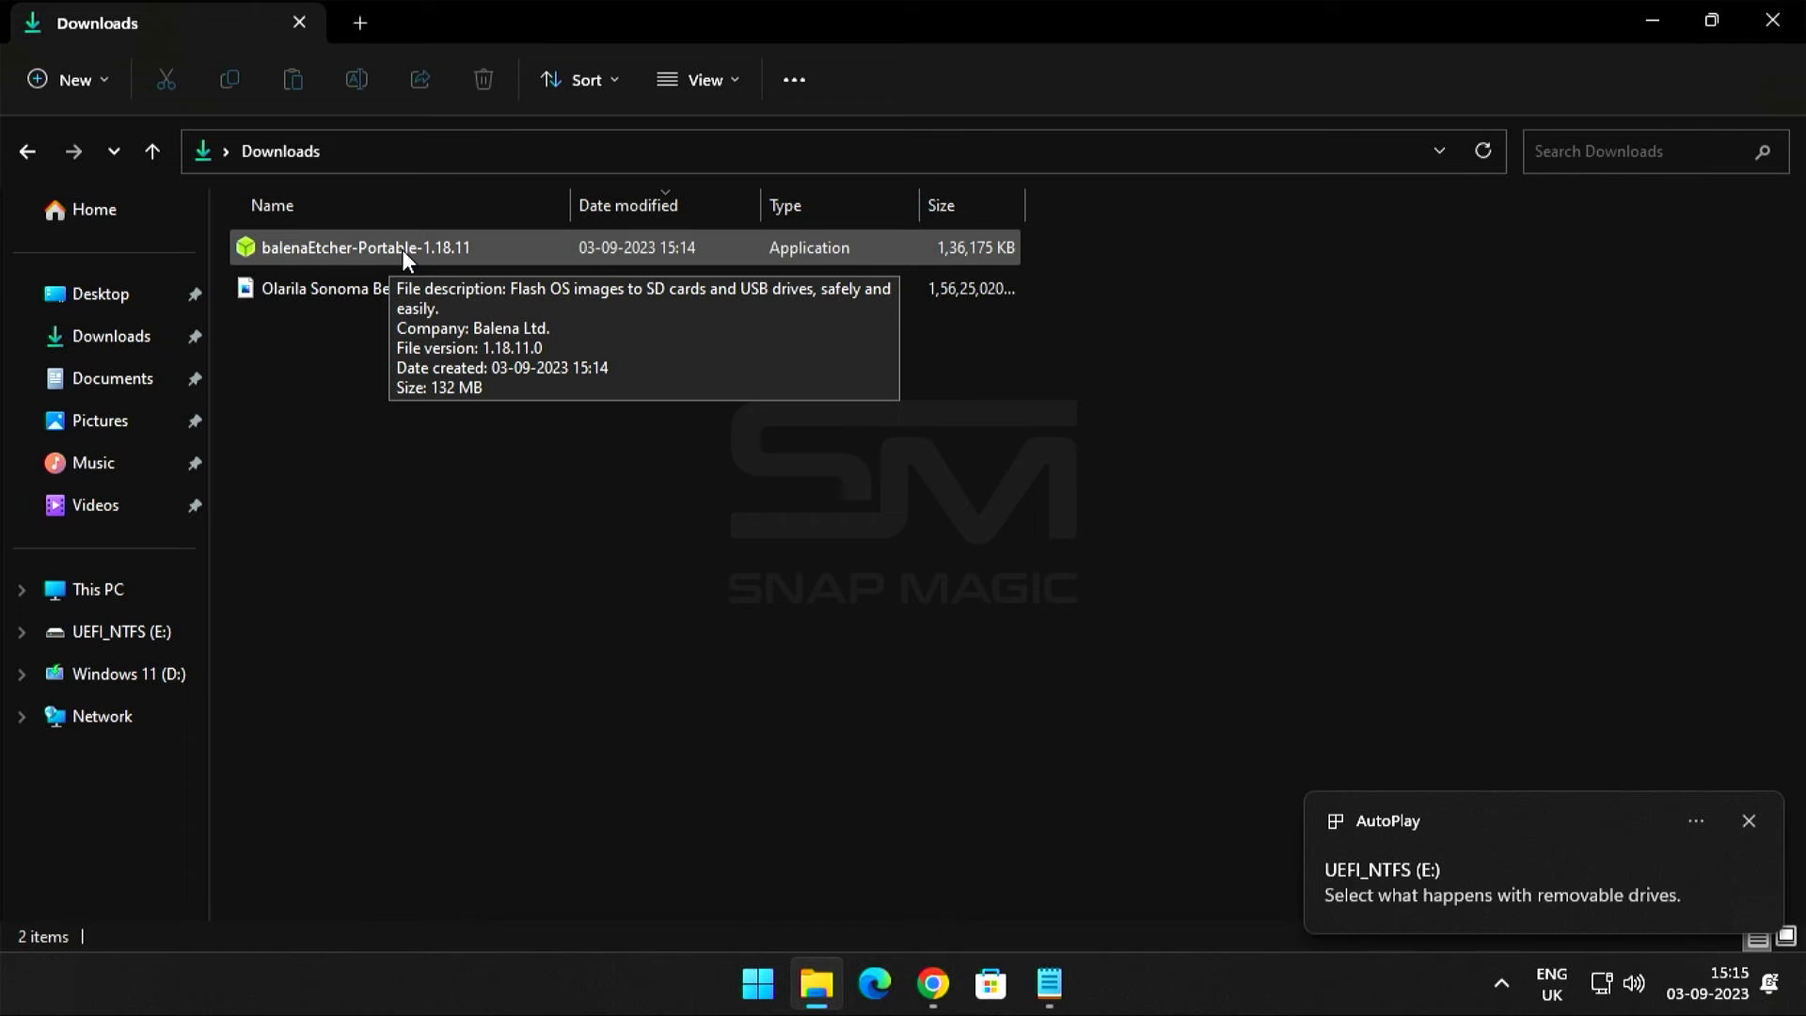
# - Launch balenaEtcher portable and load the Olarila Sonoma Beta6 image from Downloads
pyautogui.click(365, 246)
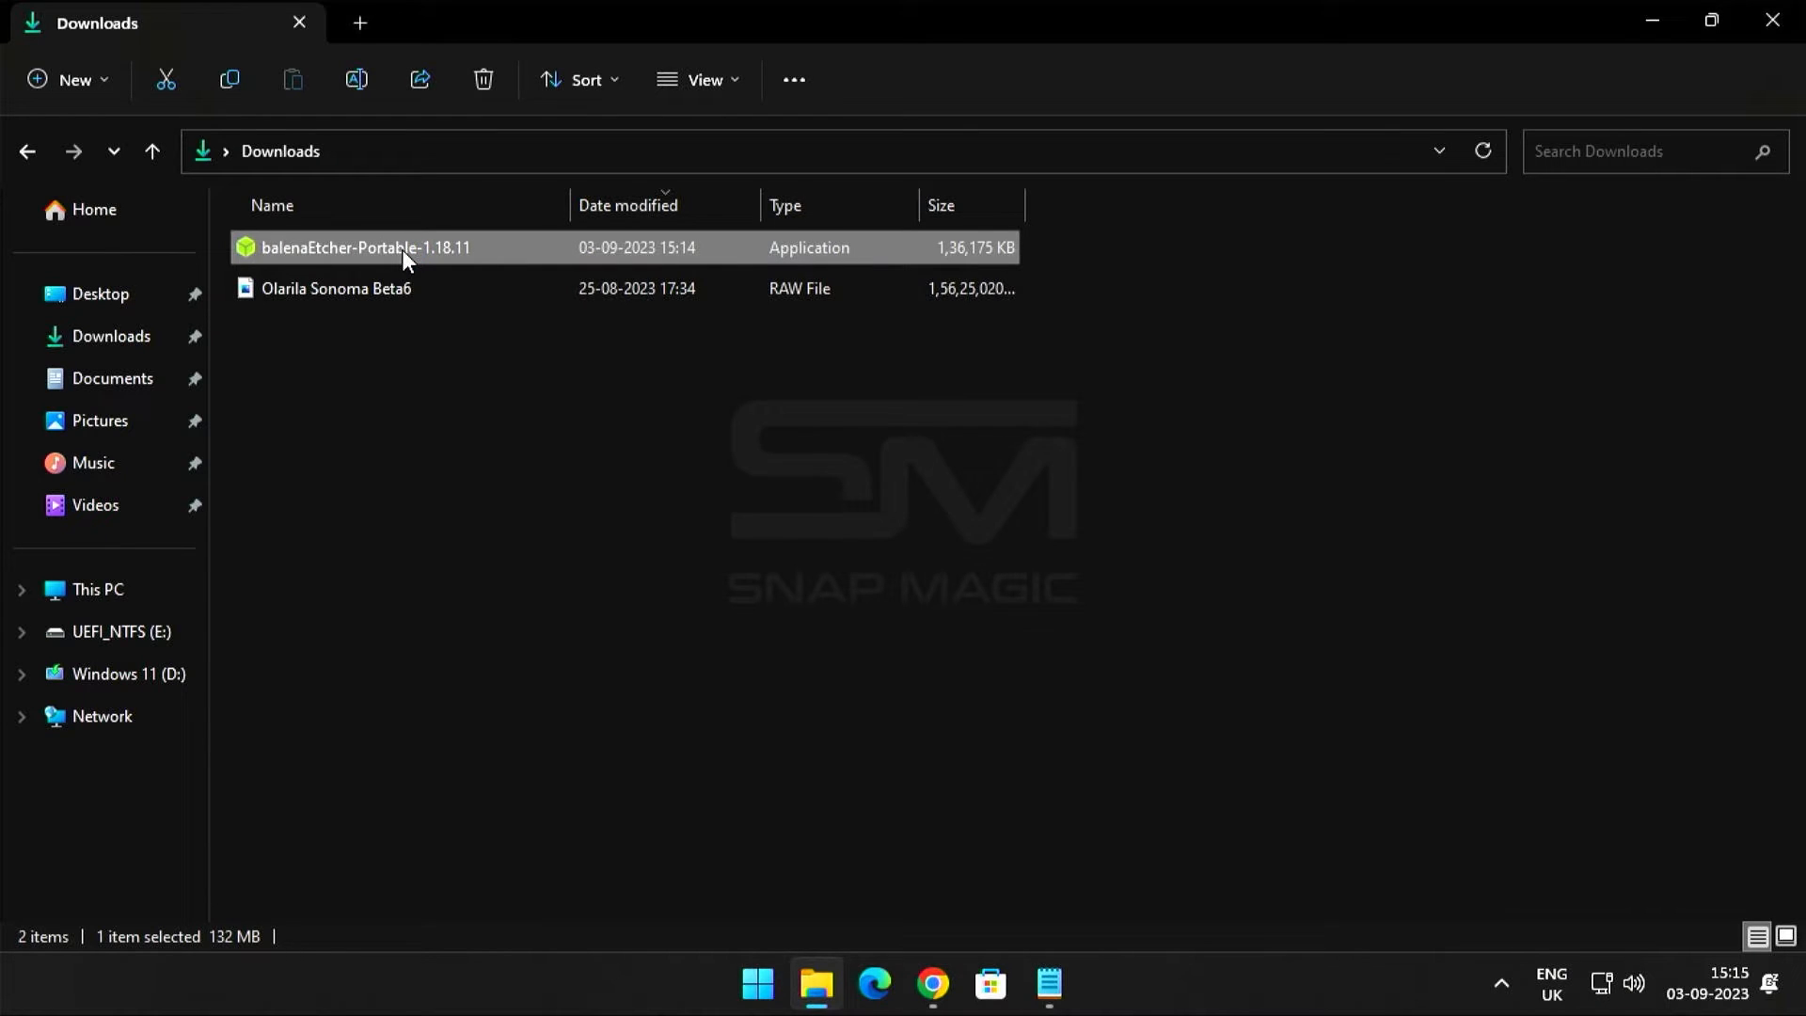
pyautogui.doubleClick(365, 246)
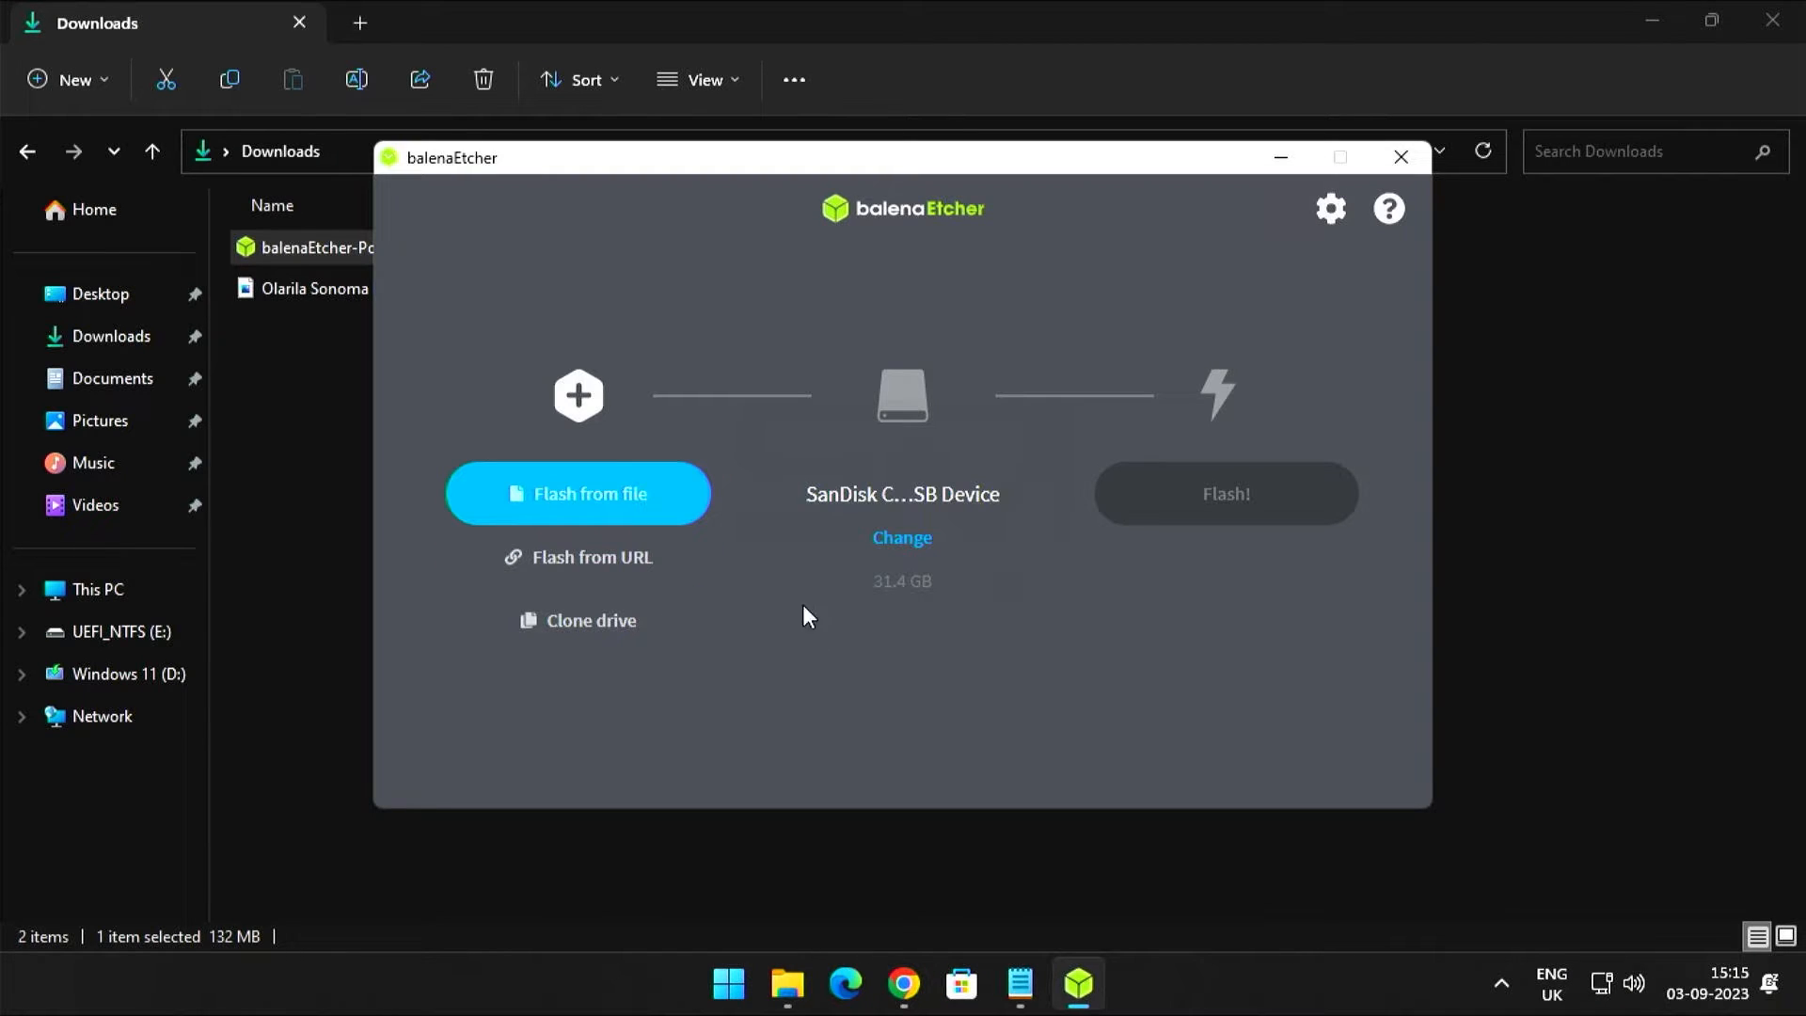
pyautogui.moveTo(613, 493)
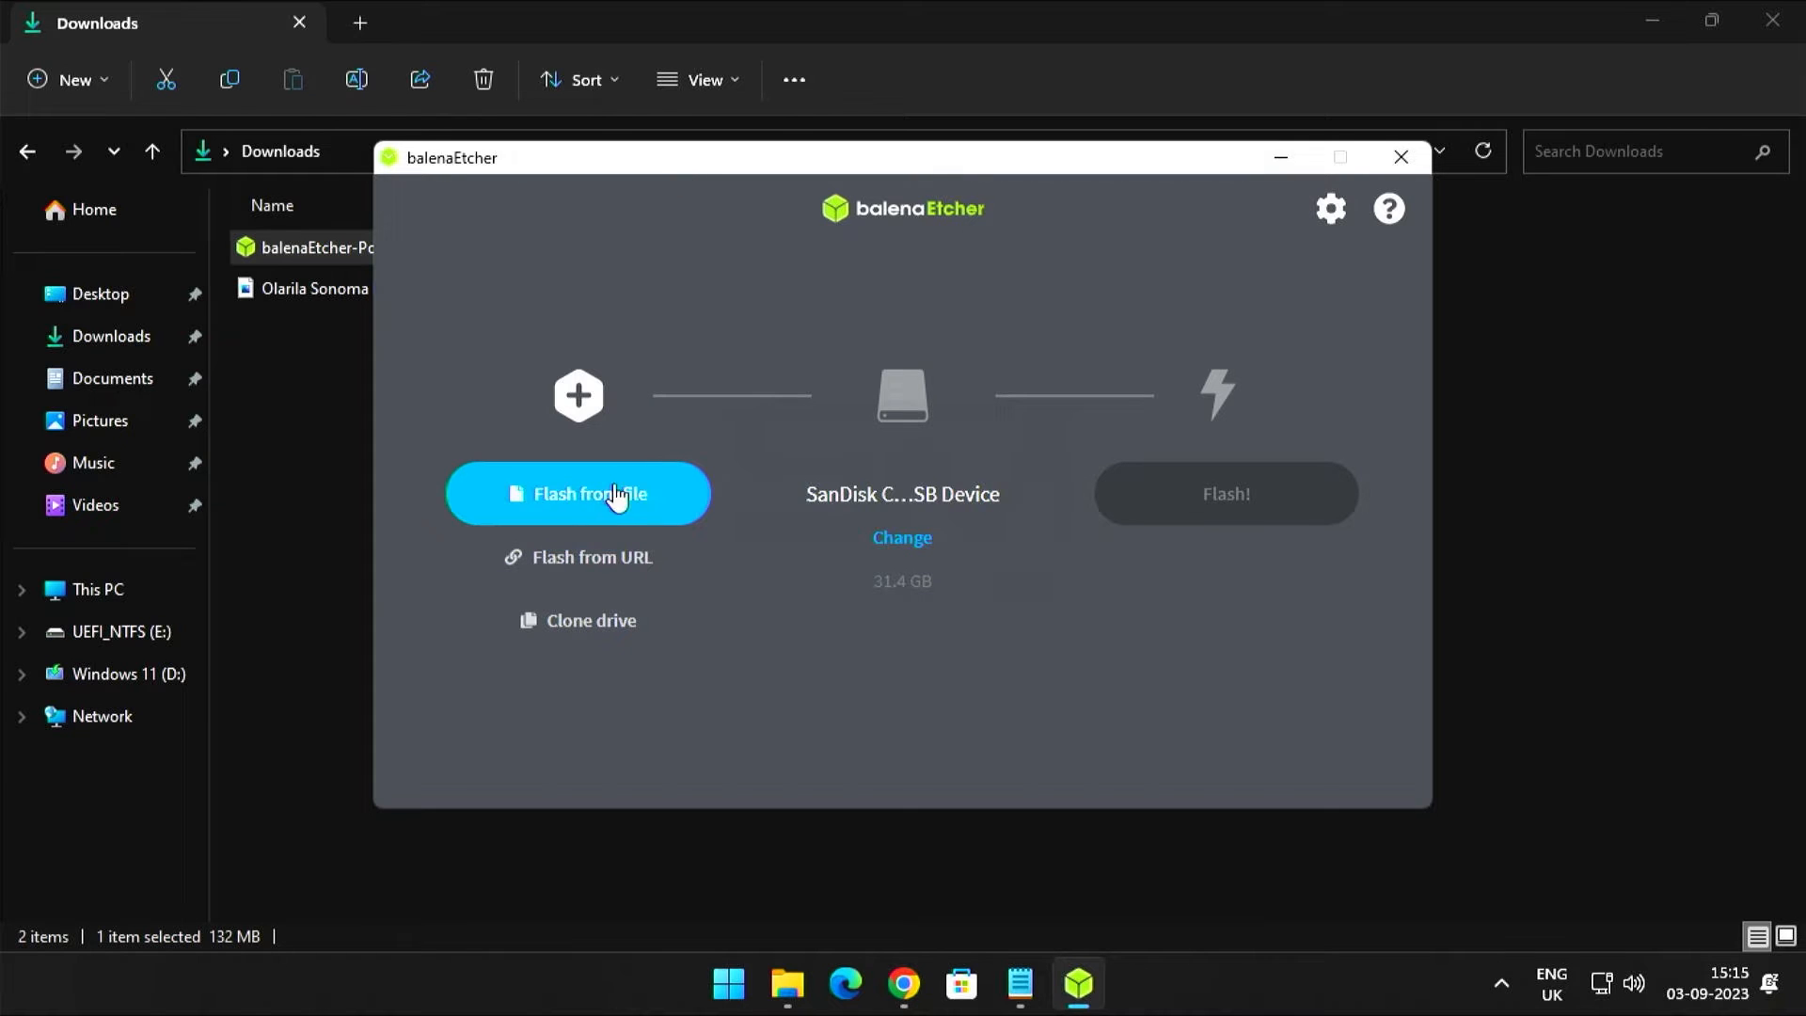
pyautogui.click(577, 493)
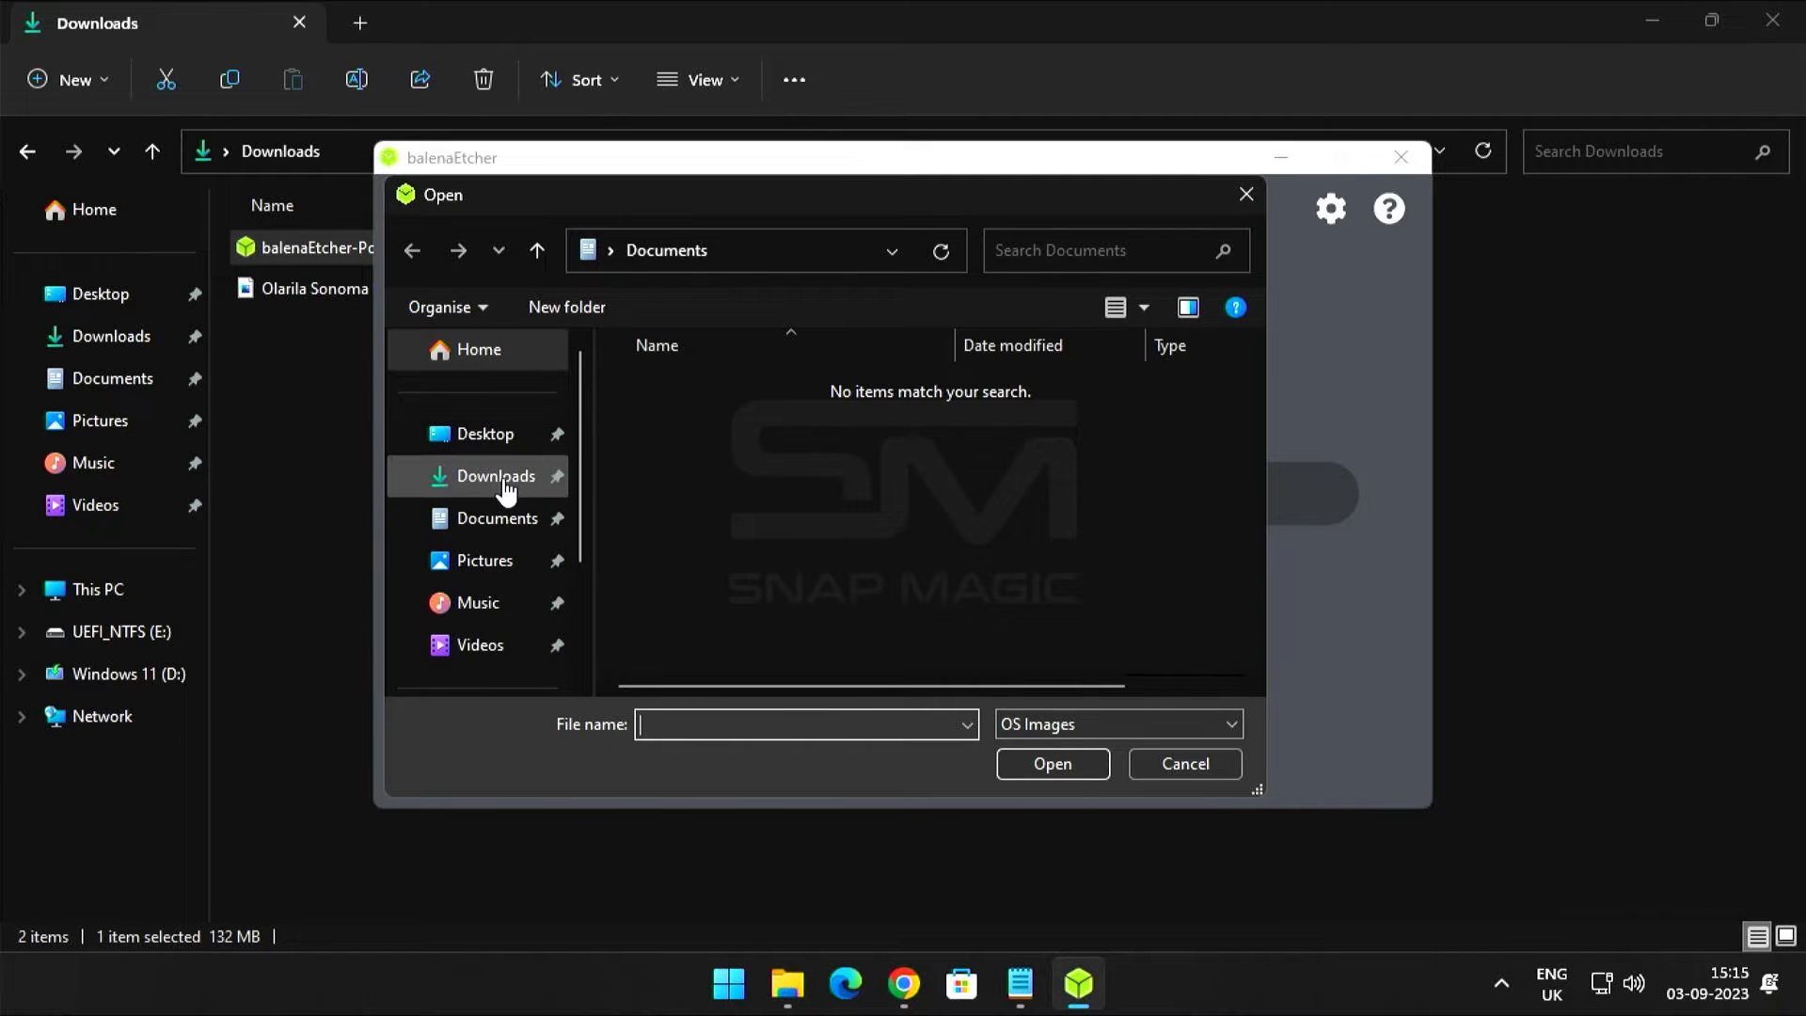
pyautogui.click(494, 476)
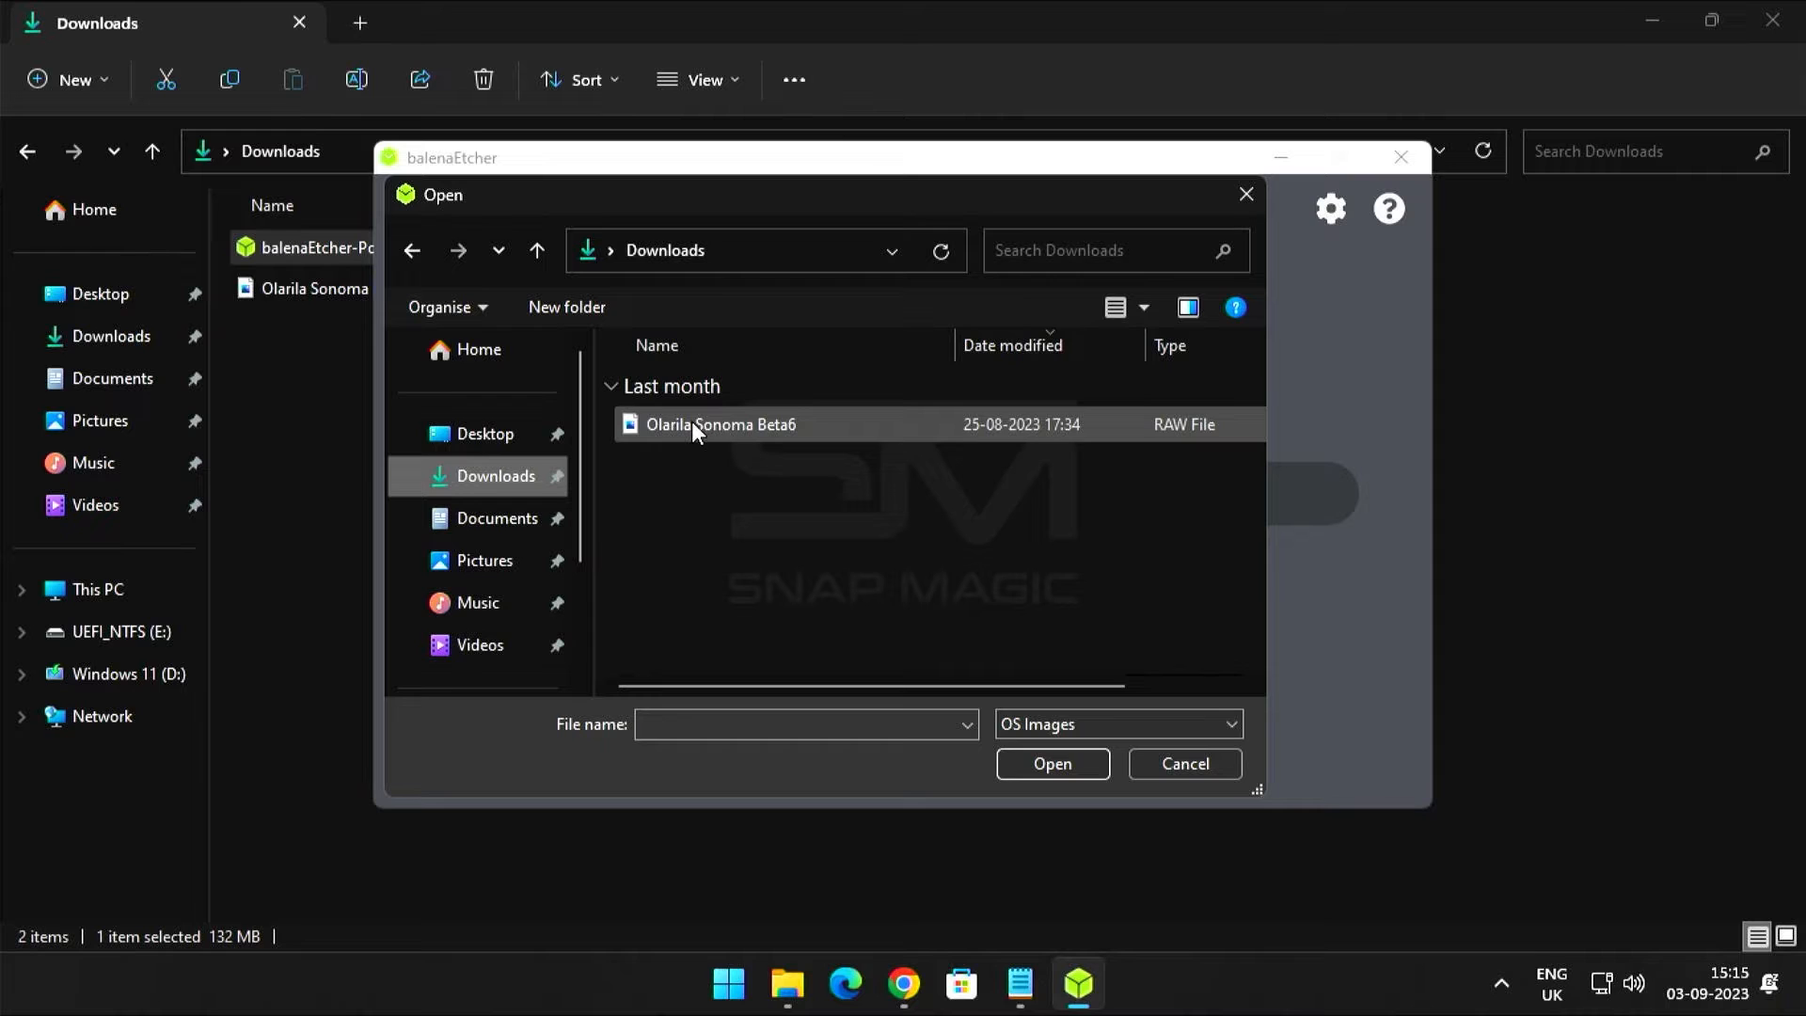
pyautogui.click(721, 424)
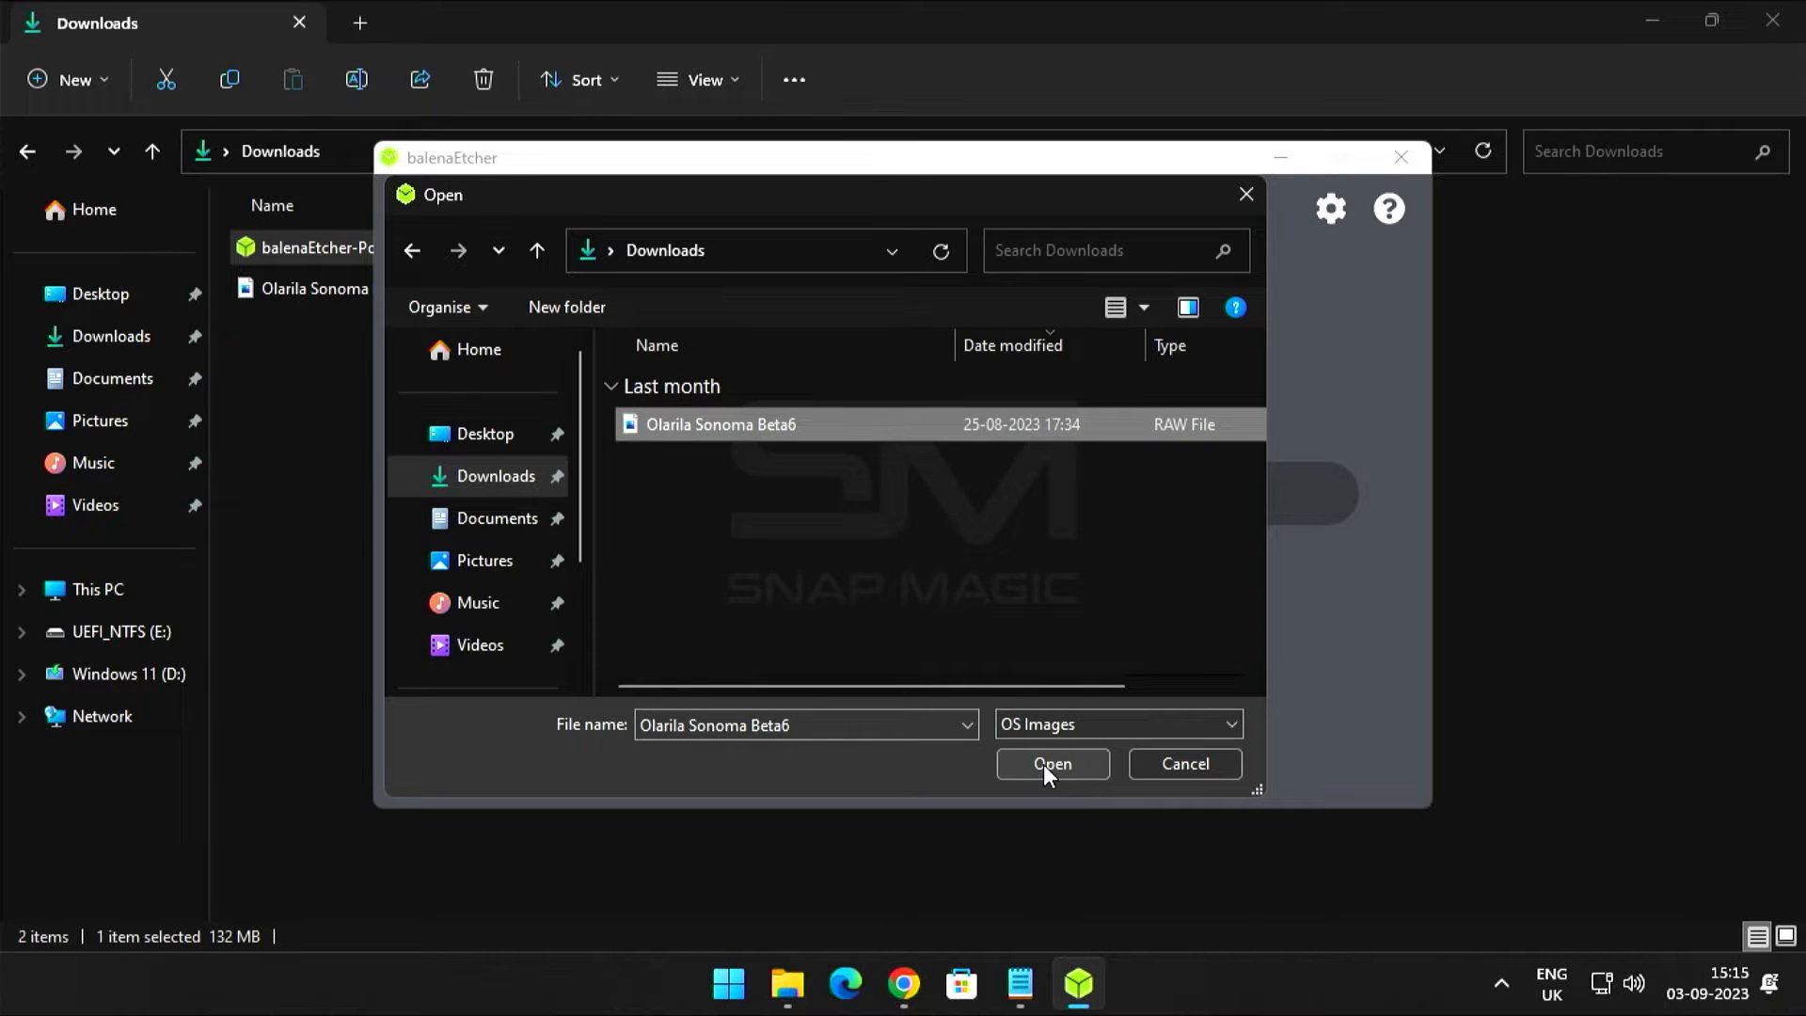
pyautogui.click(1050, 764)
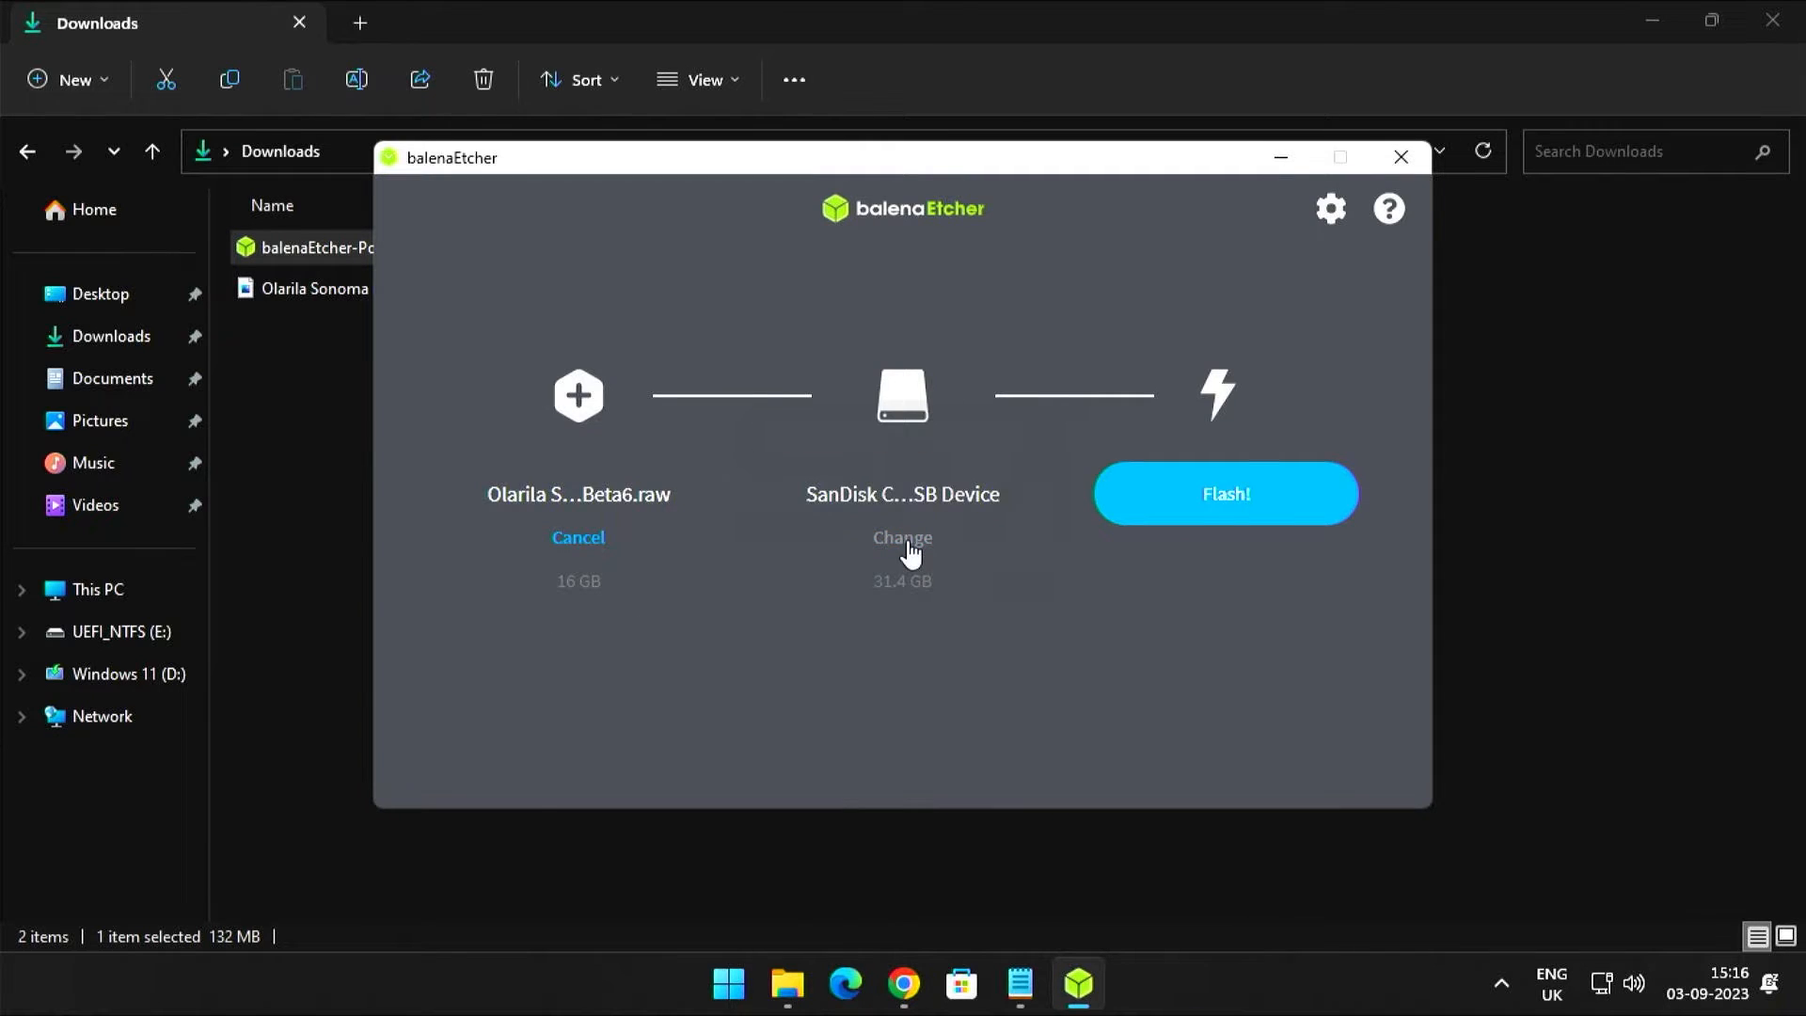
# - Target the SanDisk USB drive and flash the image to it
pyautogui.click(901, 536)
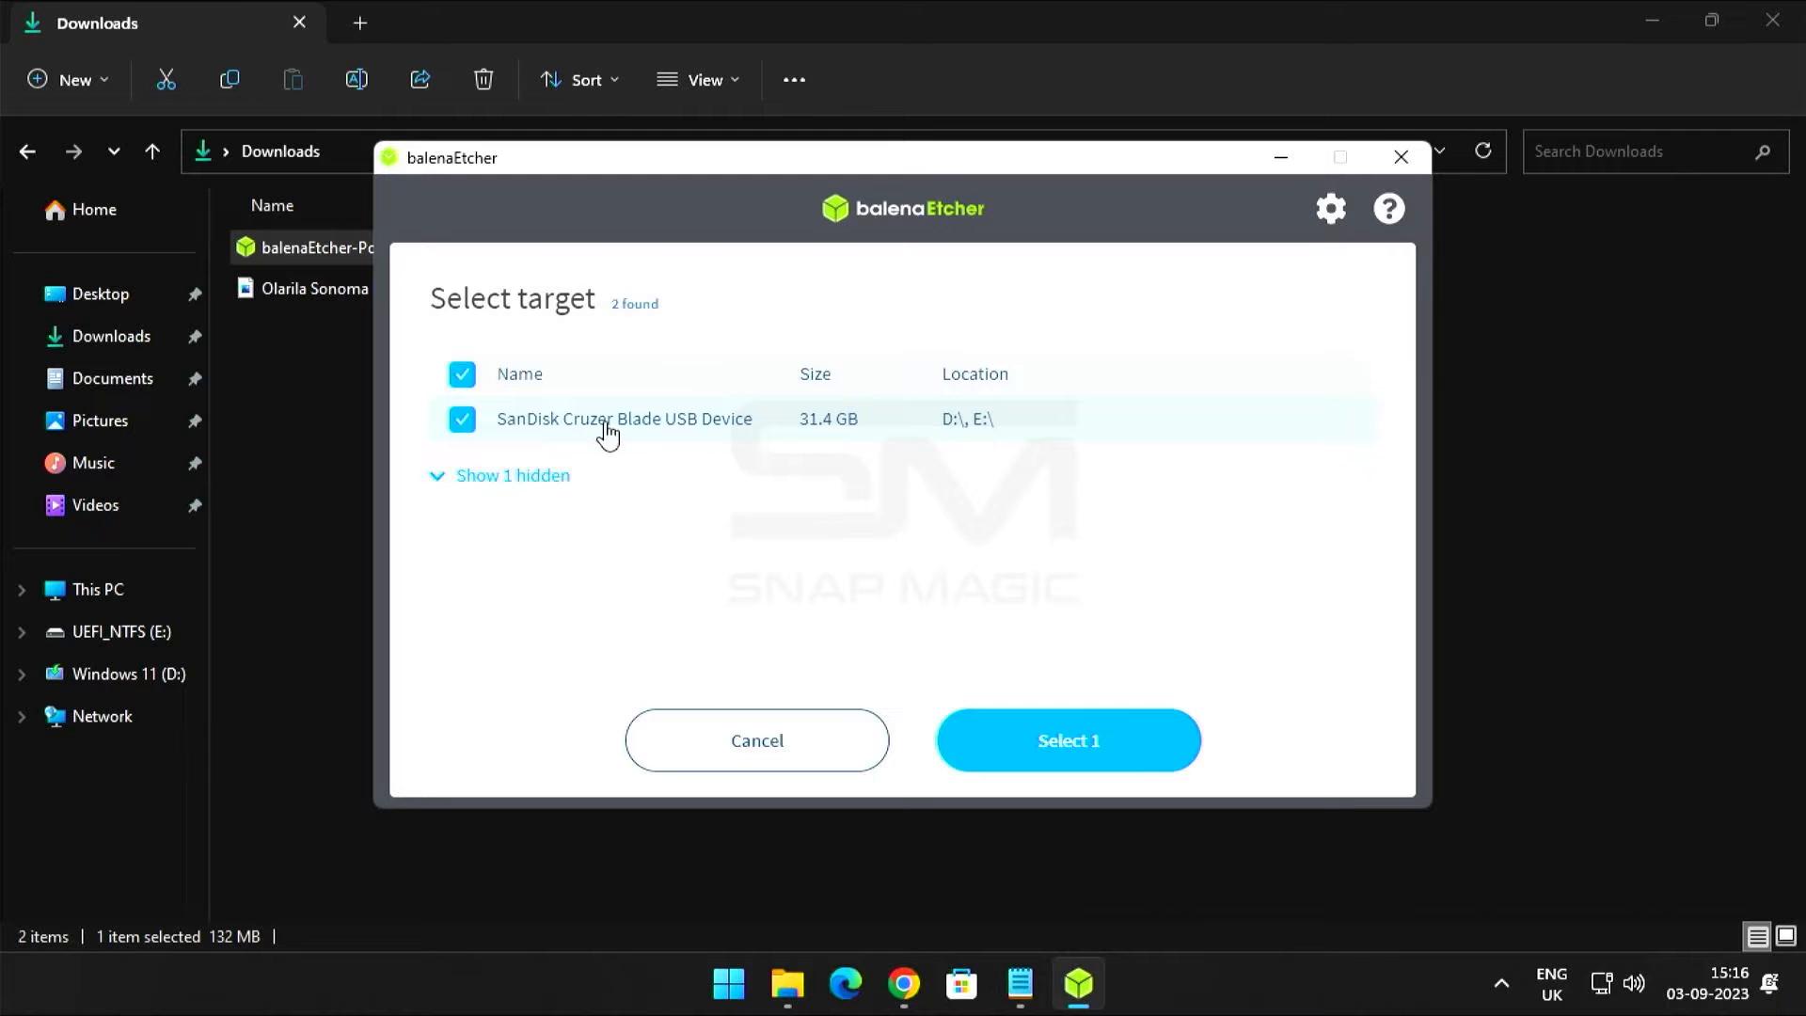
pyautogui.click(1065, 739)
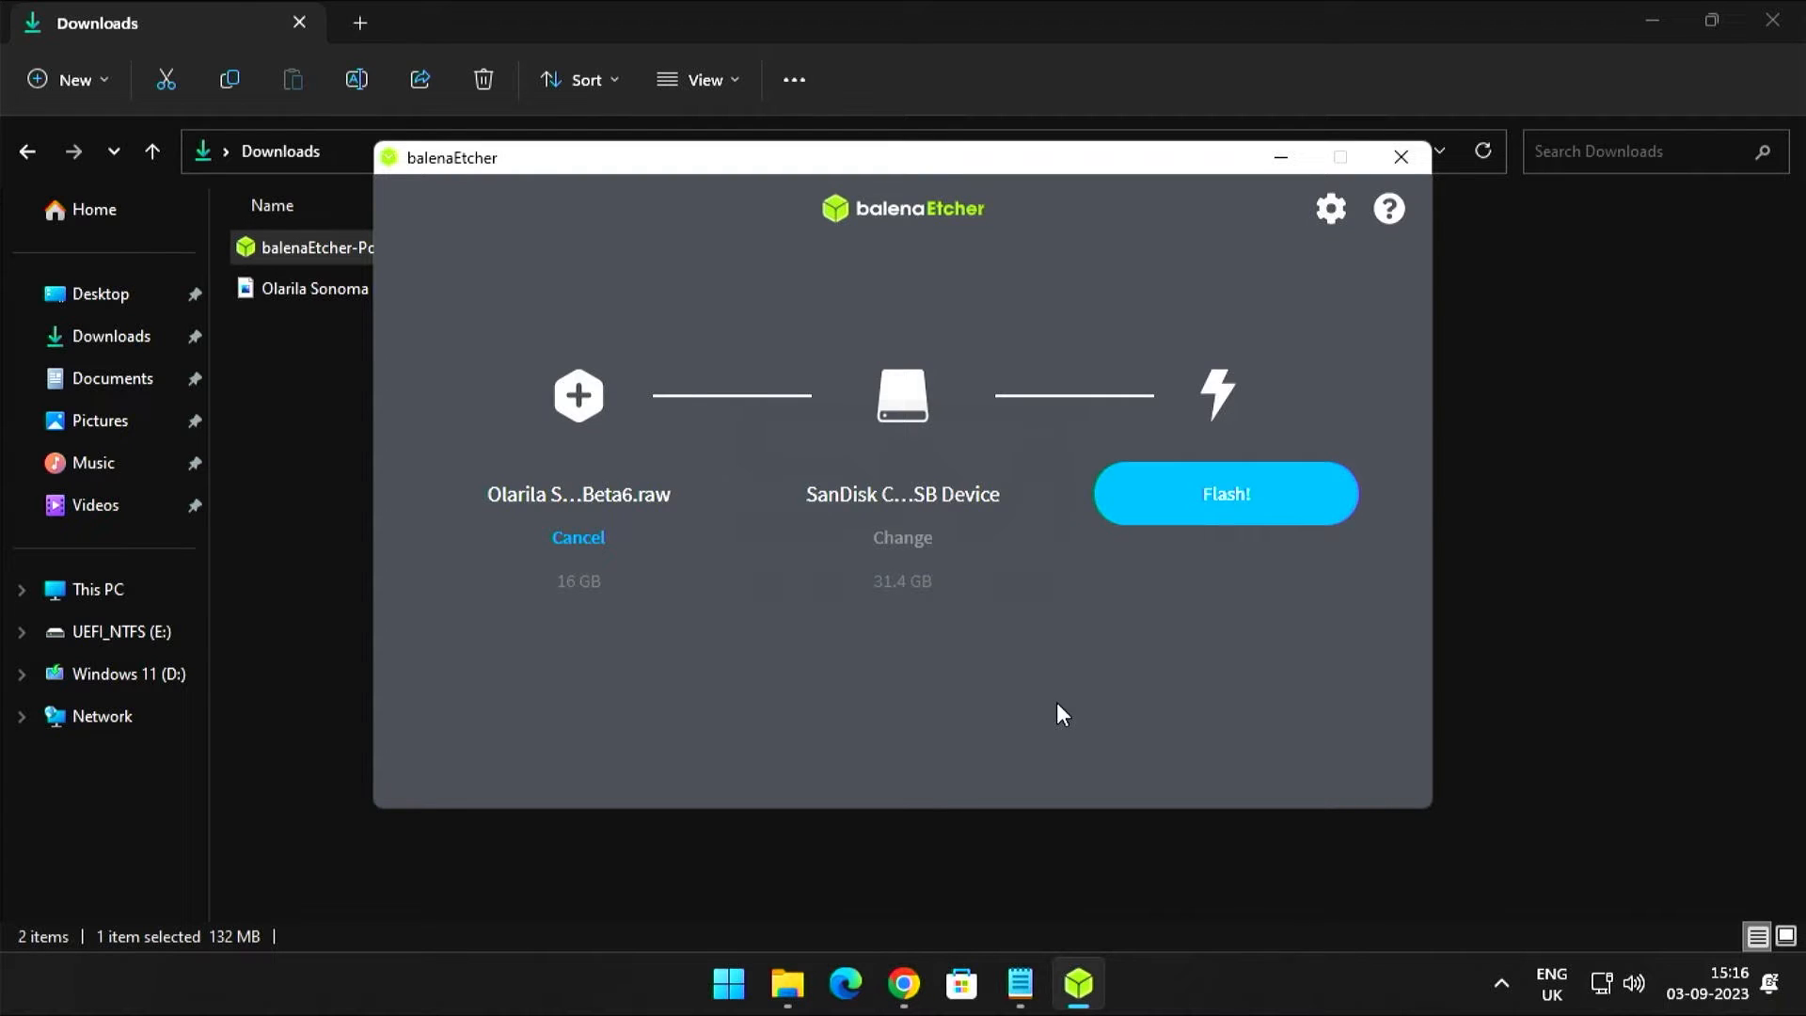
pyautogui.click(1225, 493)
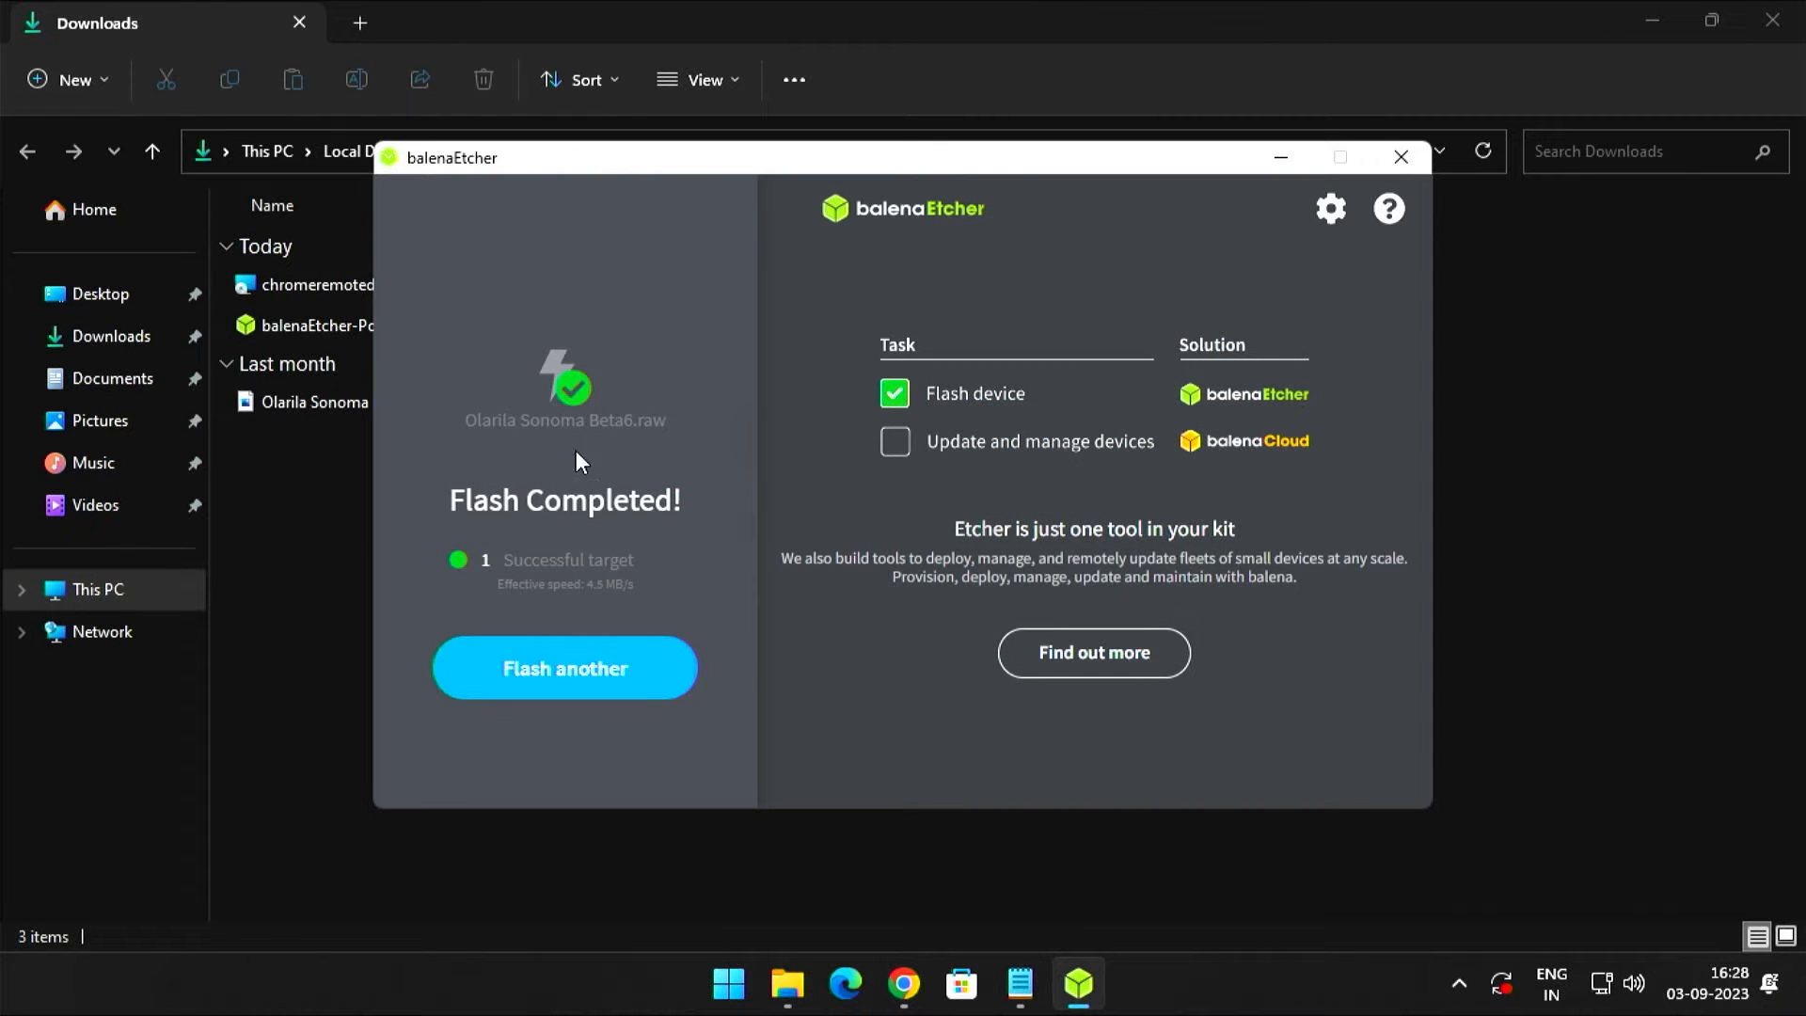
# - Download cpu-z_2.06-en.exe from cpuid.com in Chrome, dismissing the advert
pyautogui.click(1400, 156)
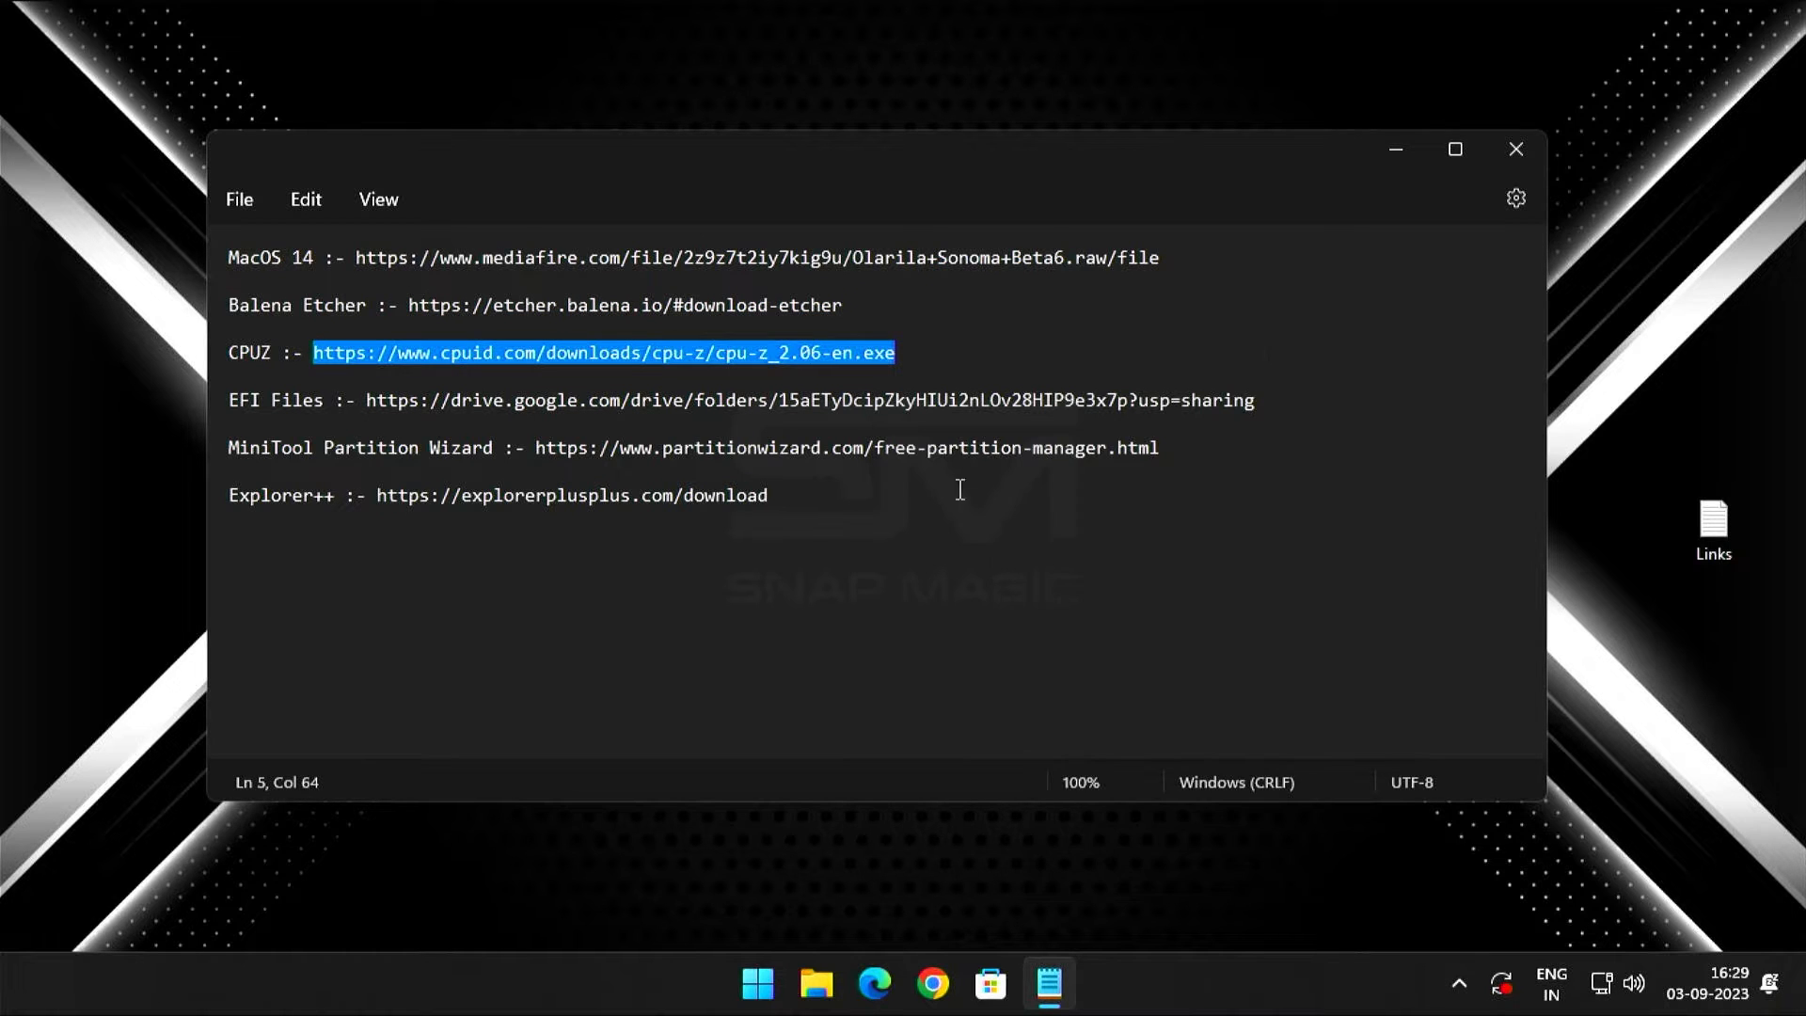
pyautogui.click(933, 988)
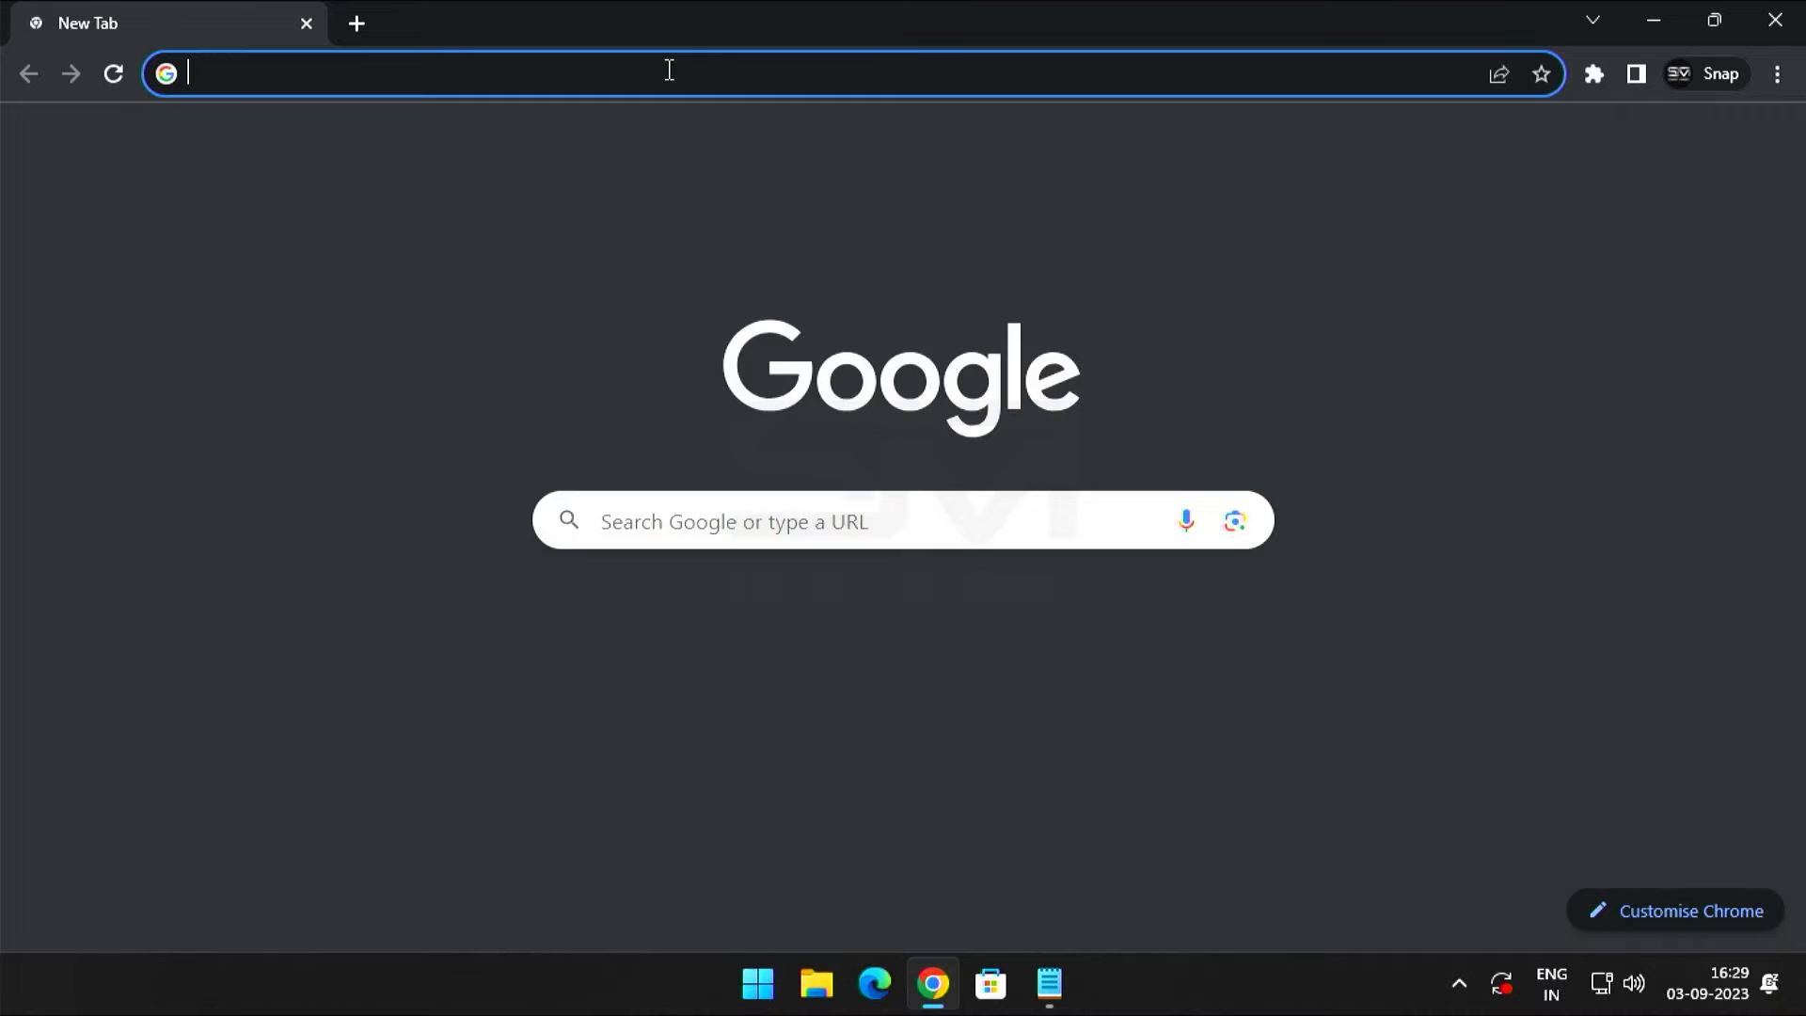
pyautogui.write('cpuid.com/downloads/cpu-z/cpu-z_2.06-en.exe#google_vignette')
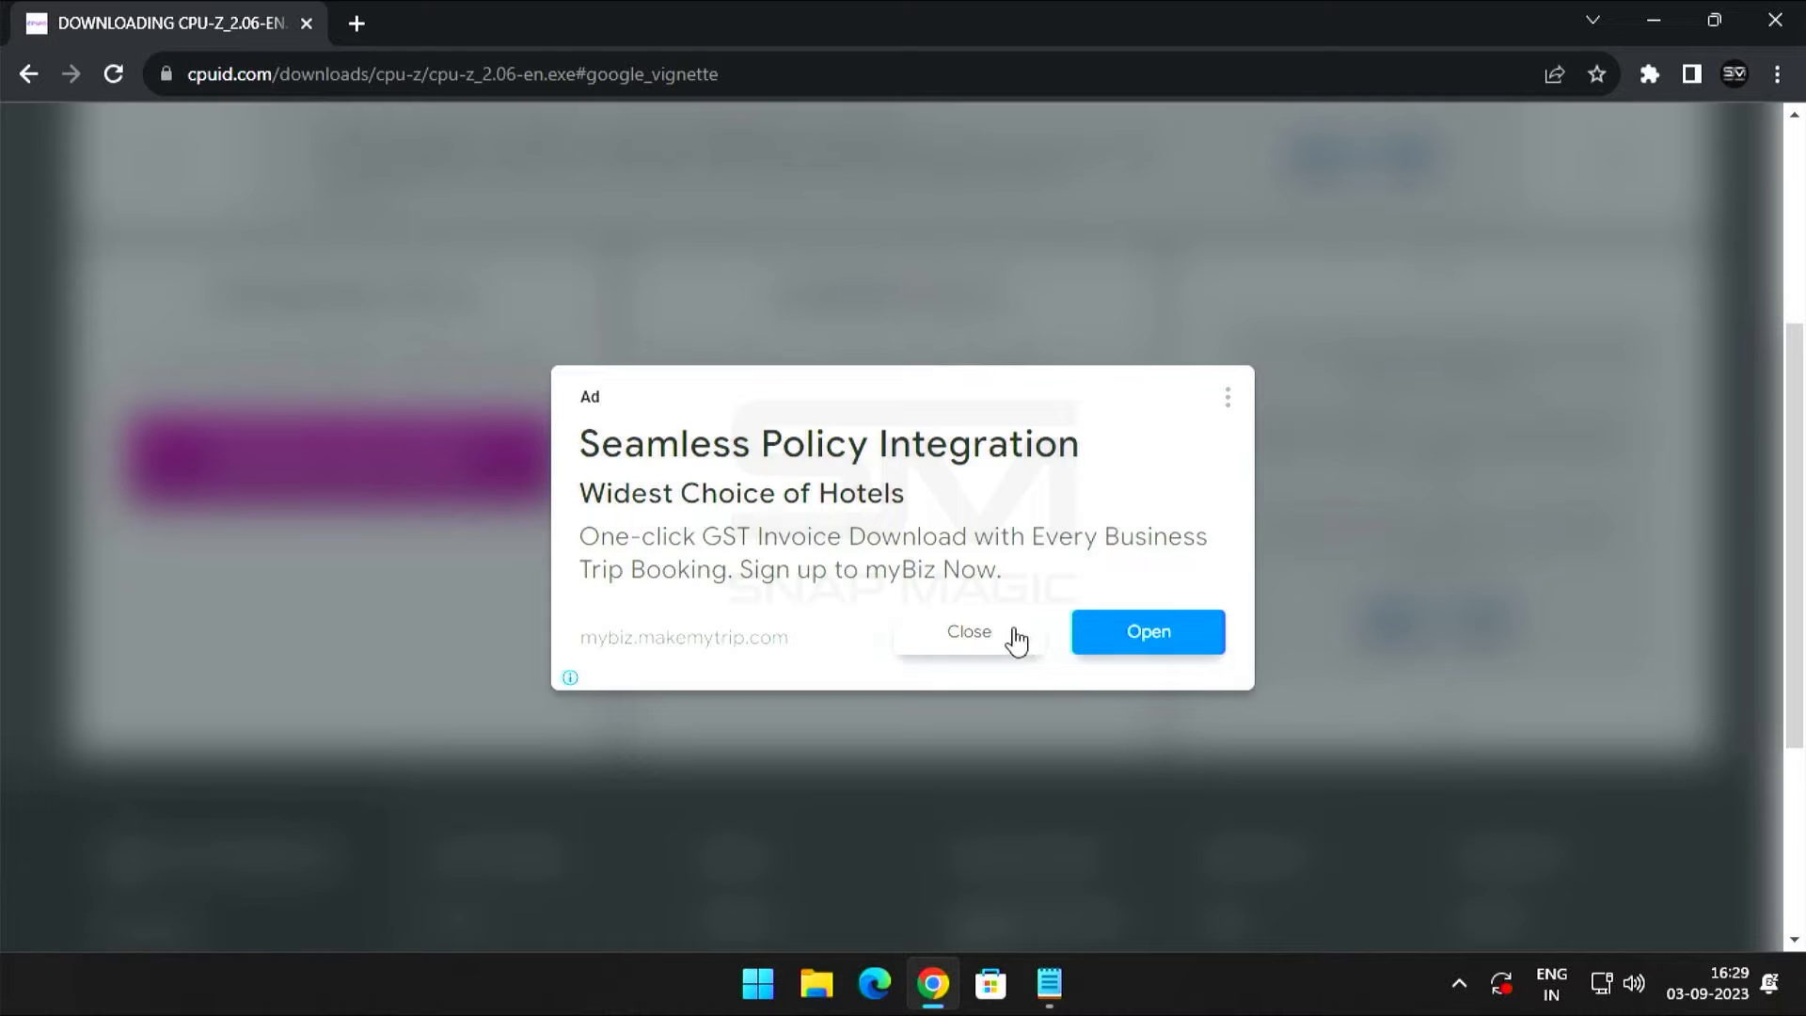
pyautogui.click(967, 632)
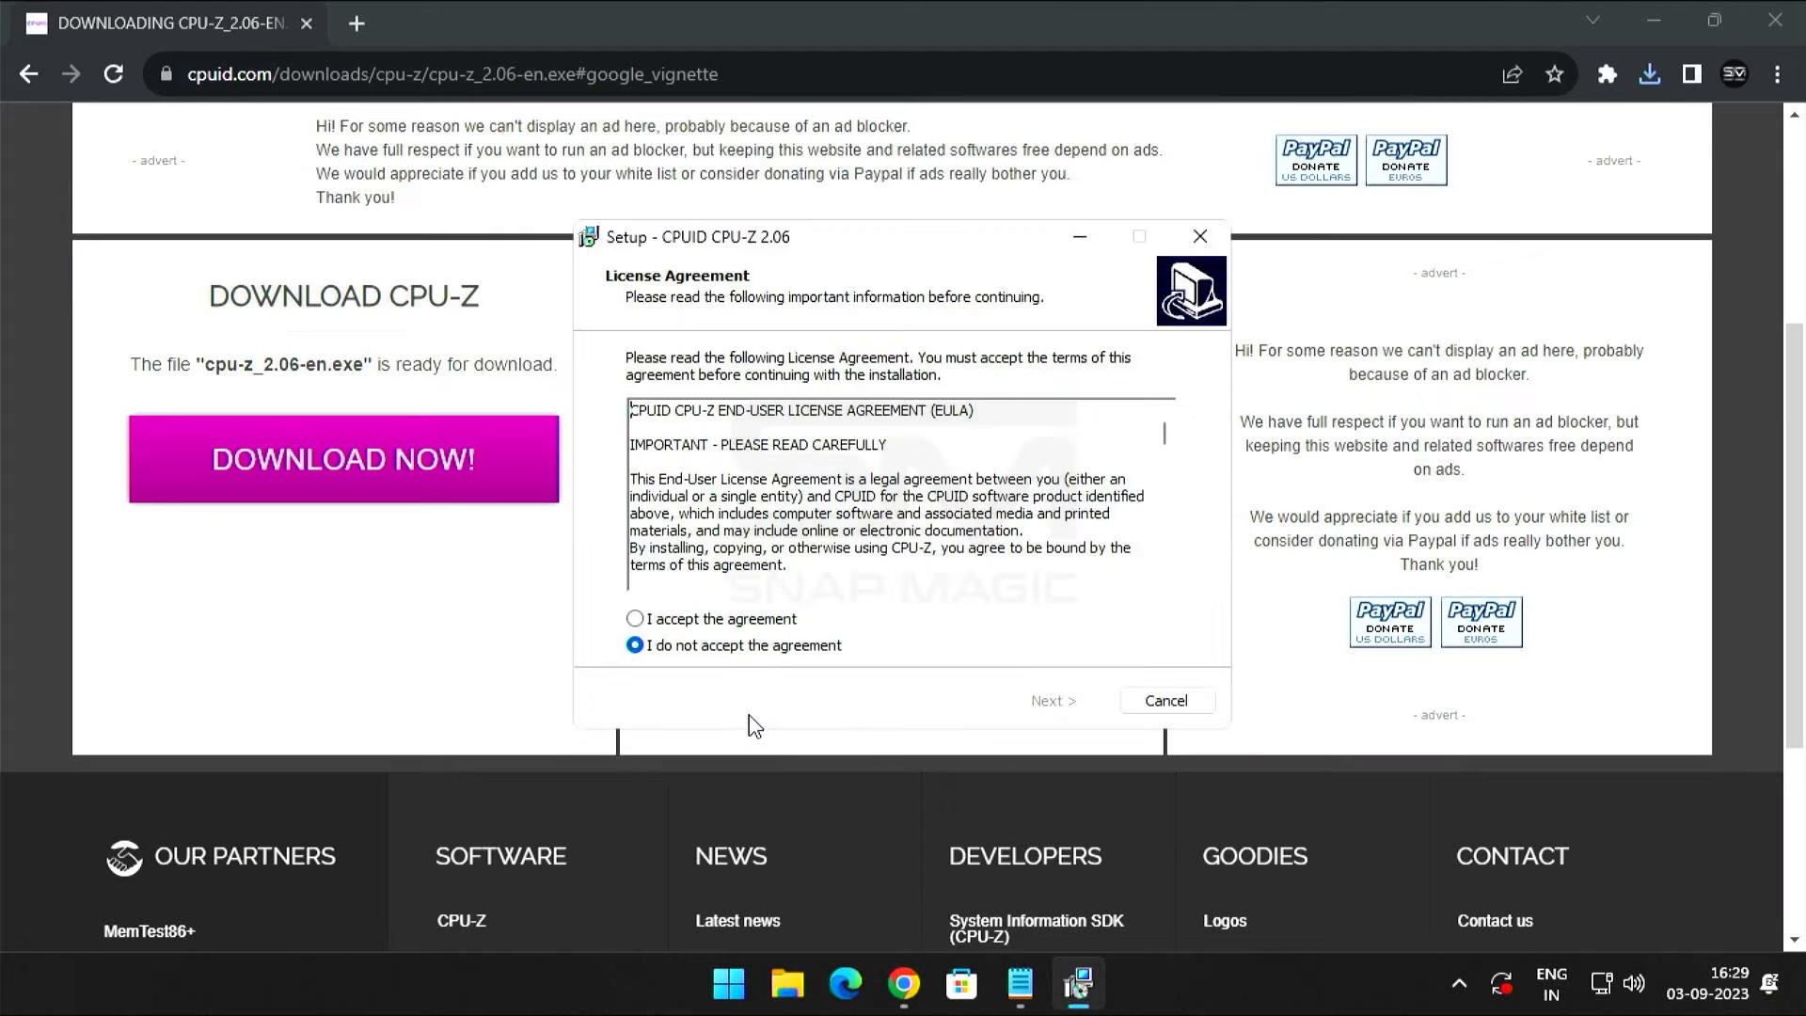
# - Install CPU-Z 2.06, accepting the agreement and keeping the desktop icon
pyautogui.click(634, 619)
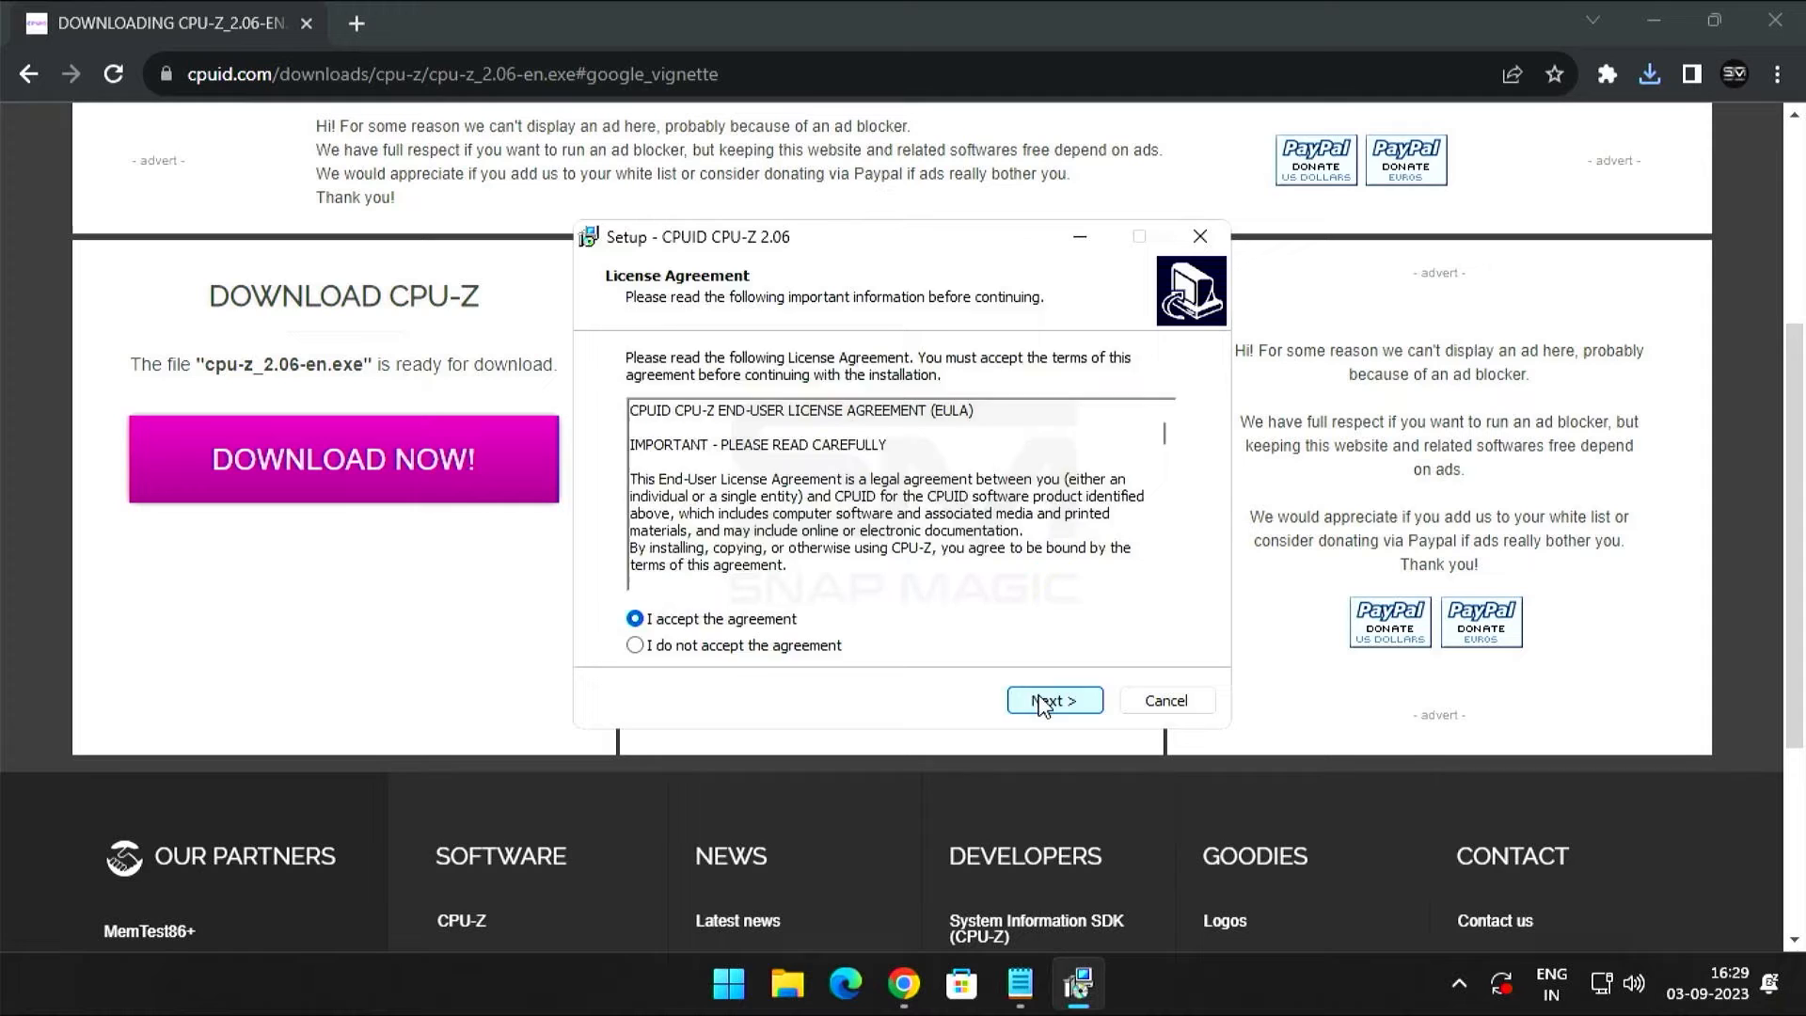
pyautogui.click(1054, 700)
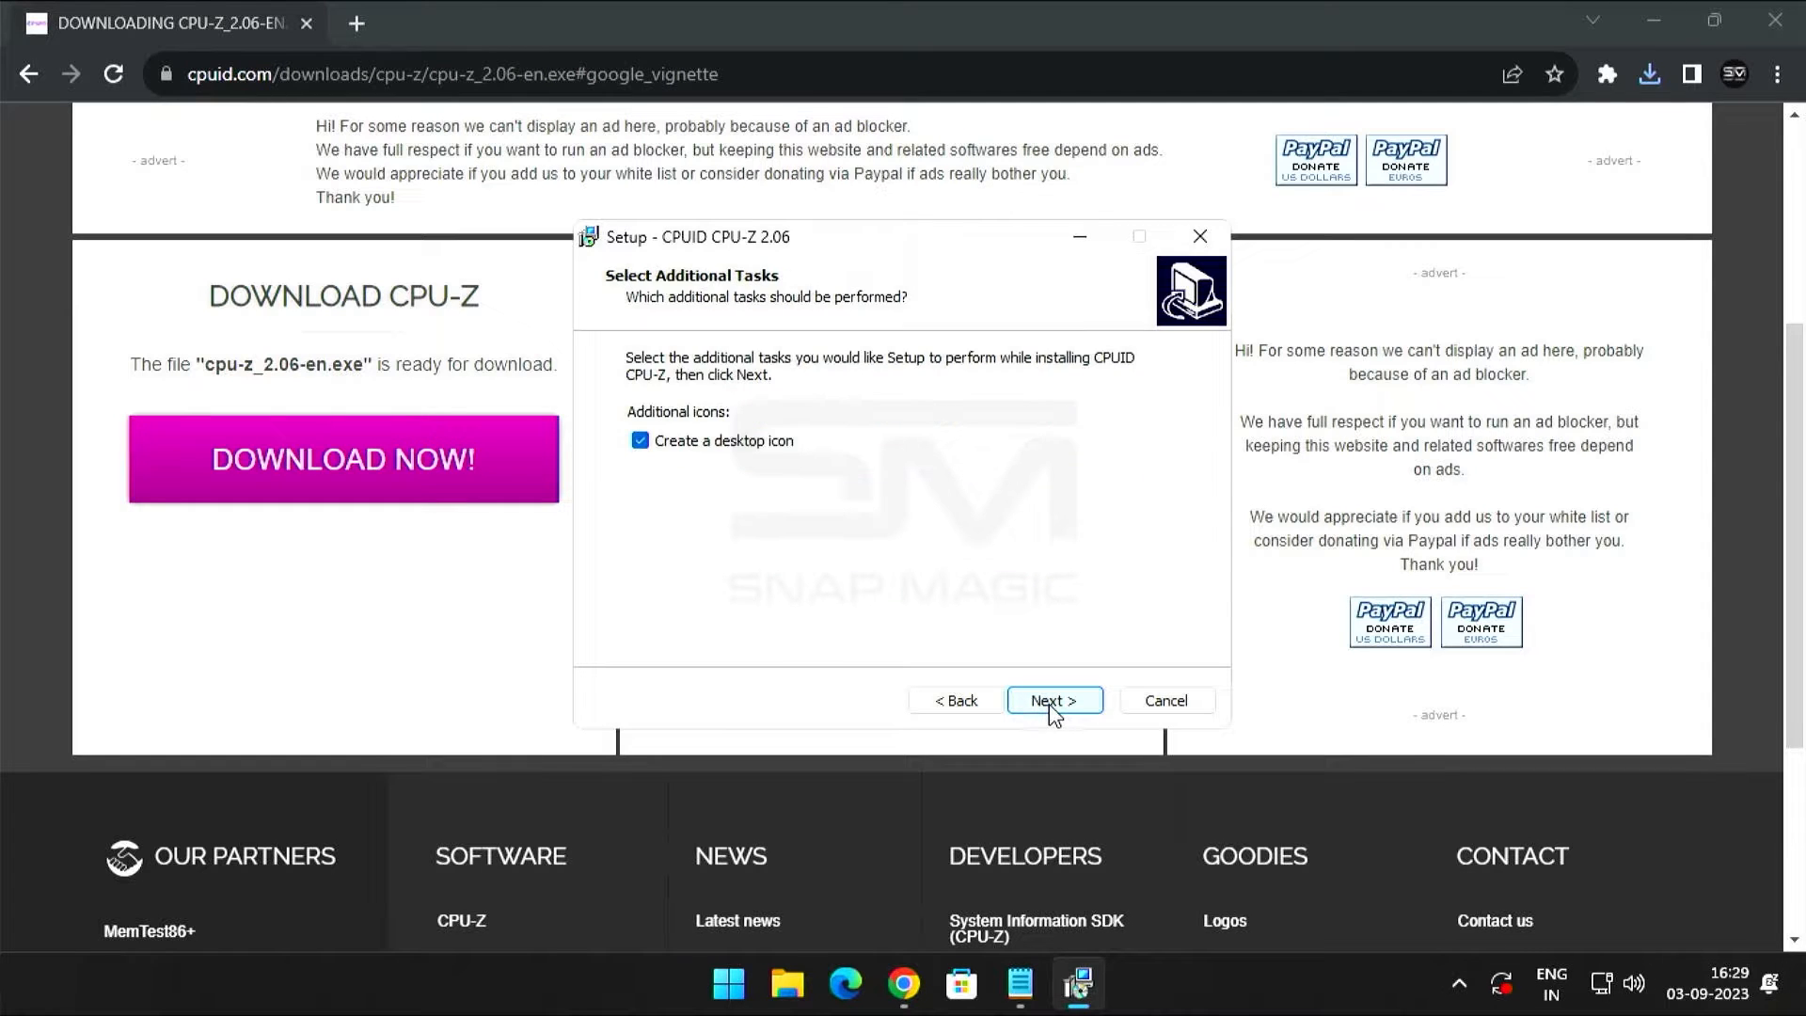
pyautogui.click(1051, 700)
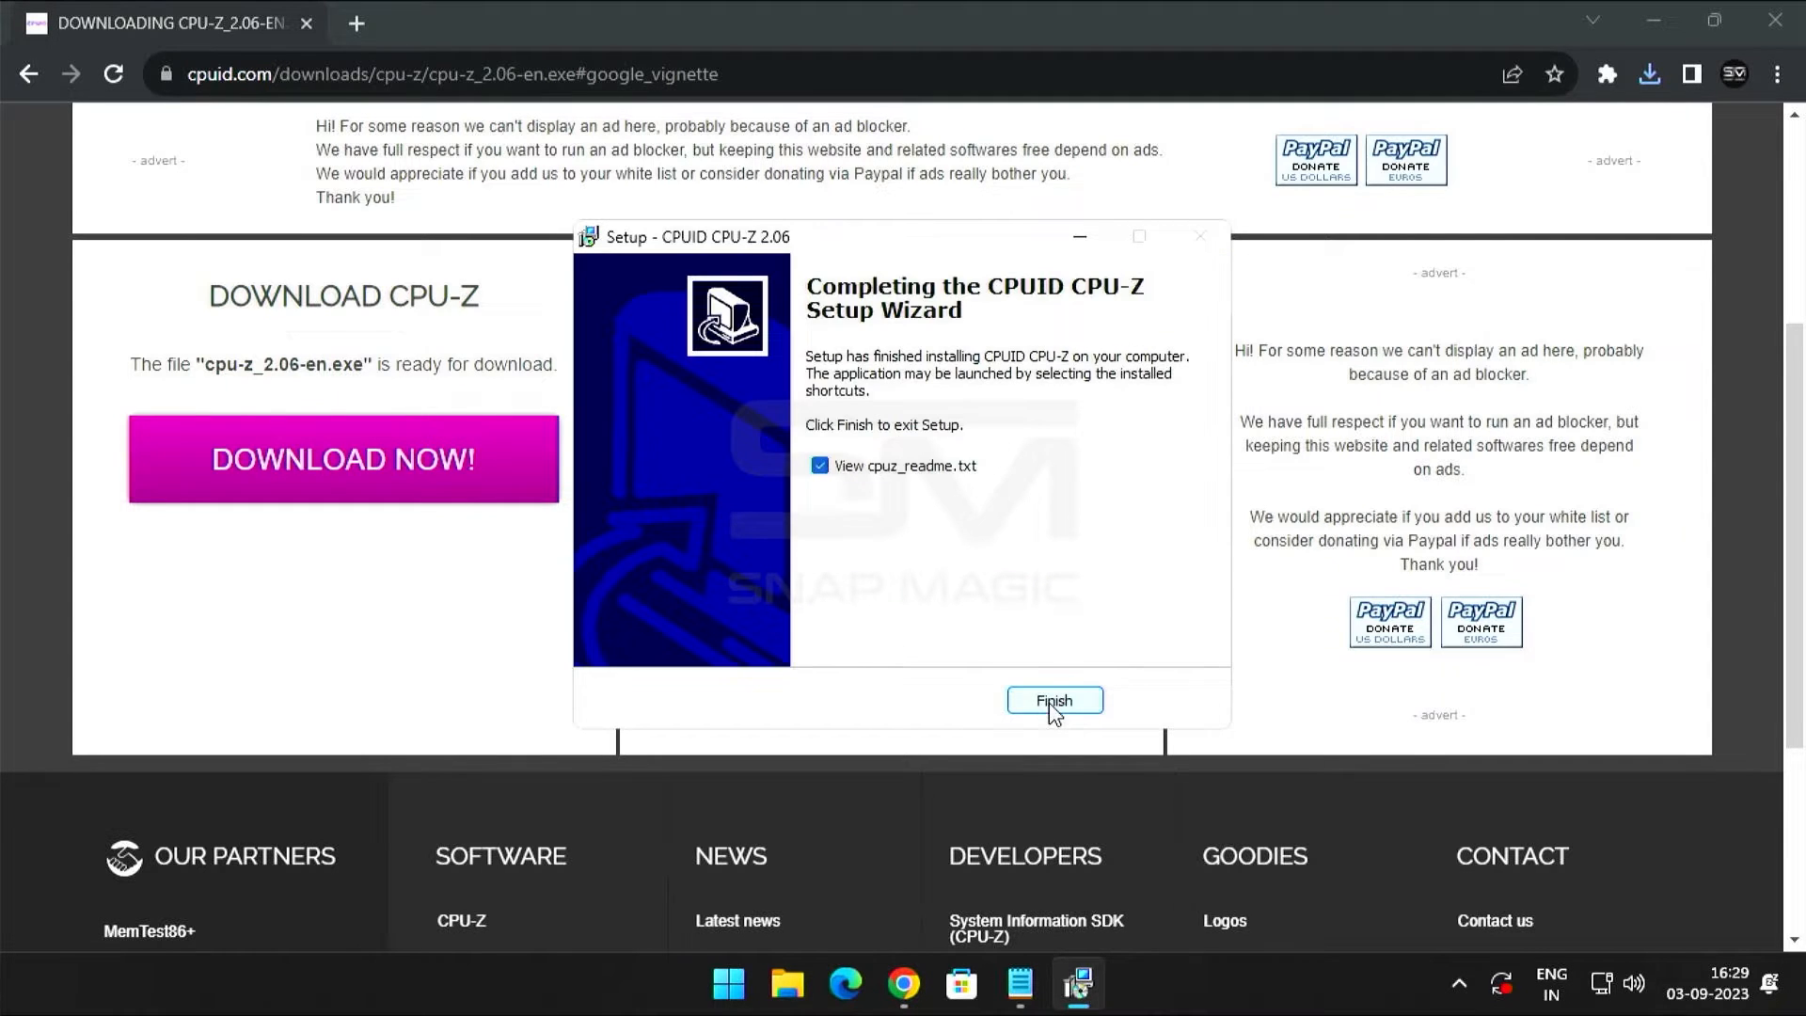
pyautogui.click(1052, 699)
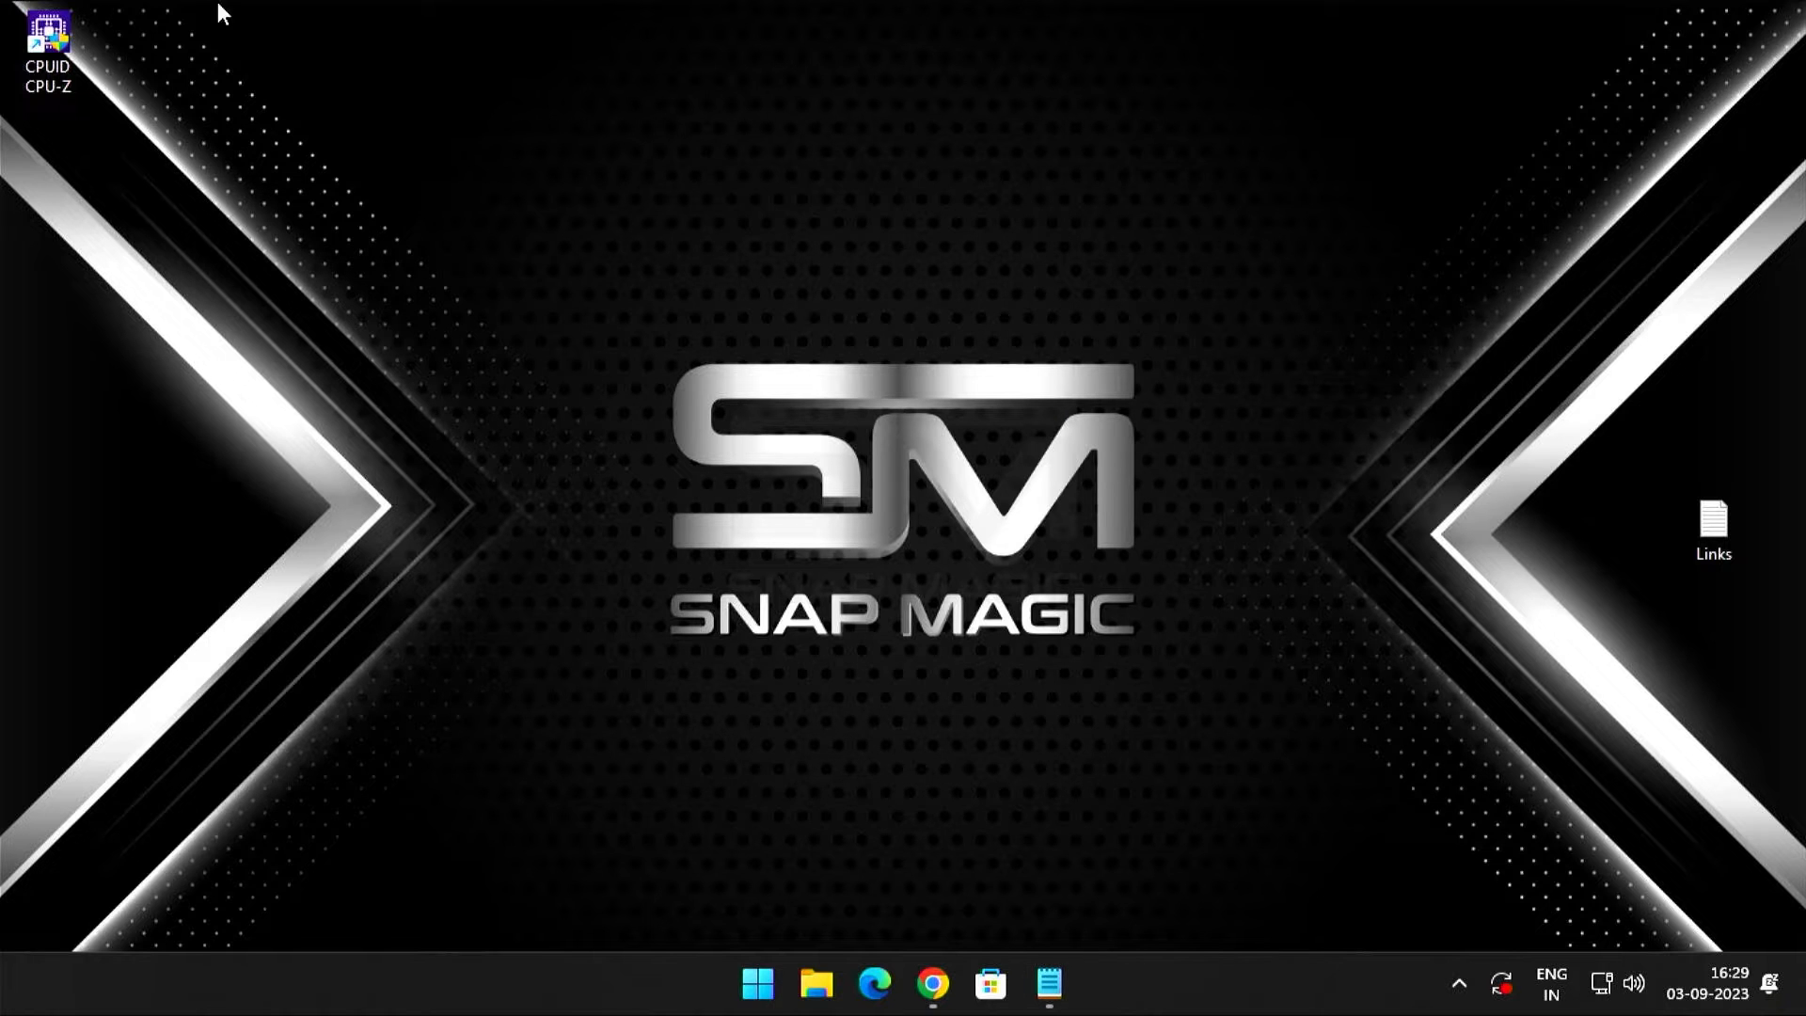
# - Run CPU-Z with admin rights and copy the EFI Files Google Drive link from Links.txt
pyautogui.doubleClick(47, 45)
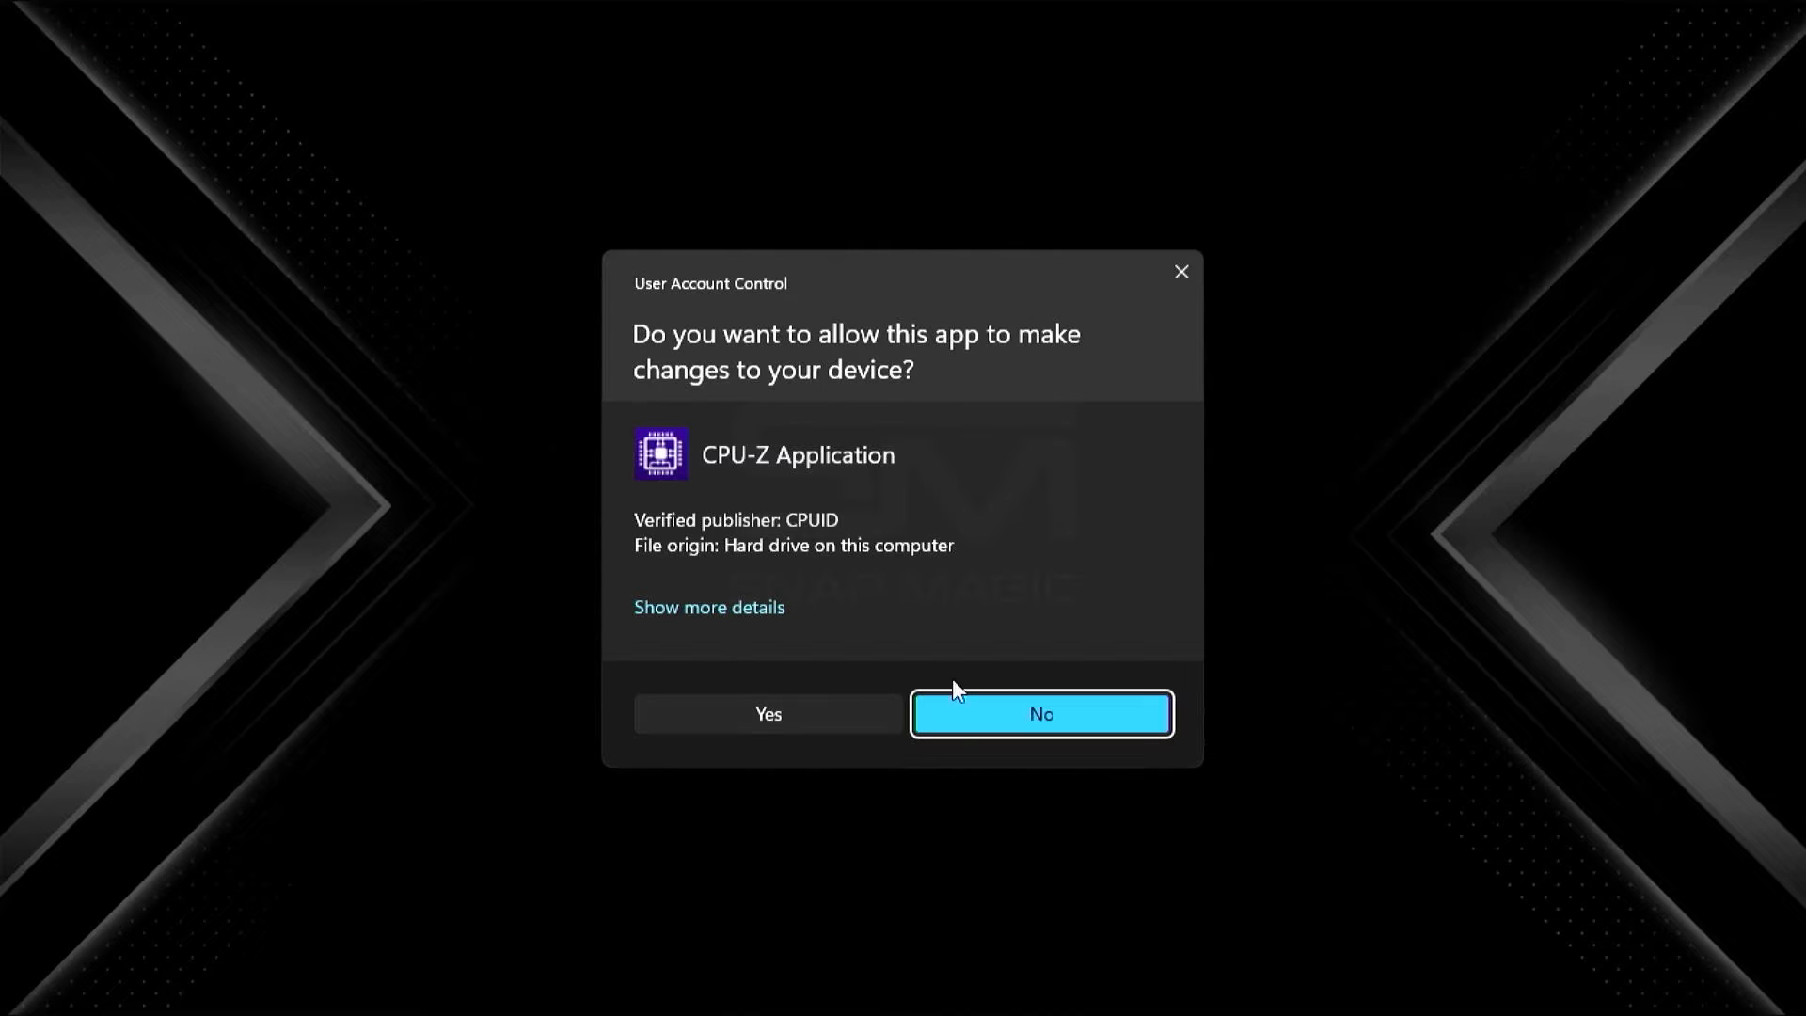
pyautogui.click(768, 715)
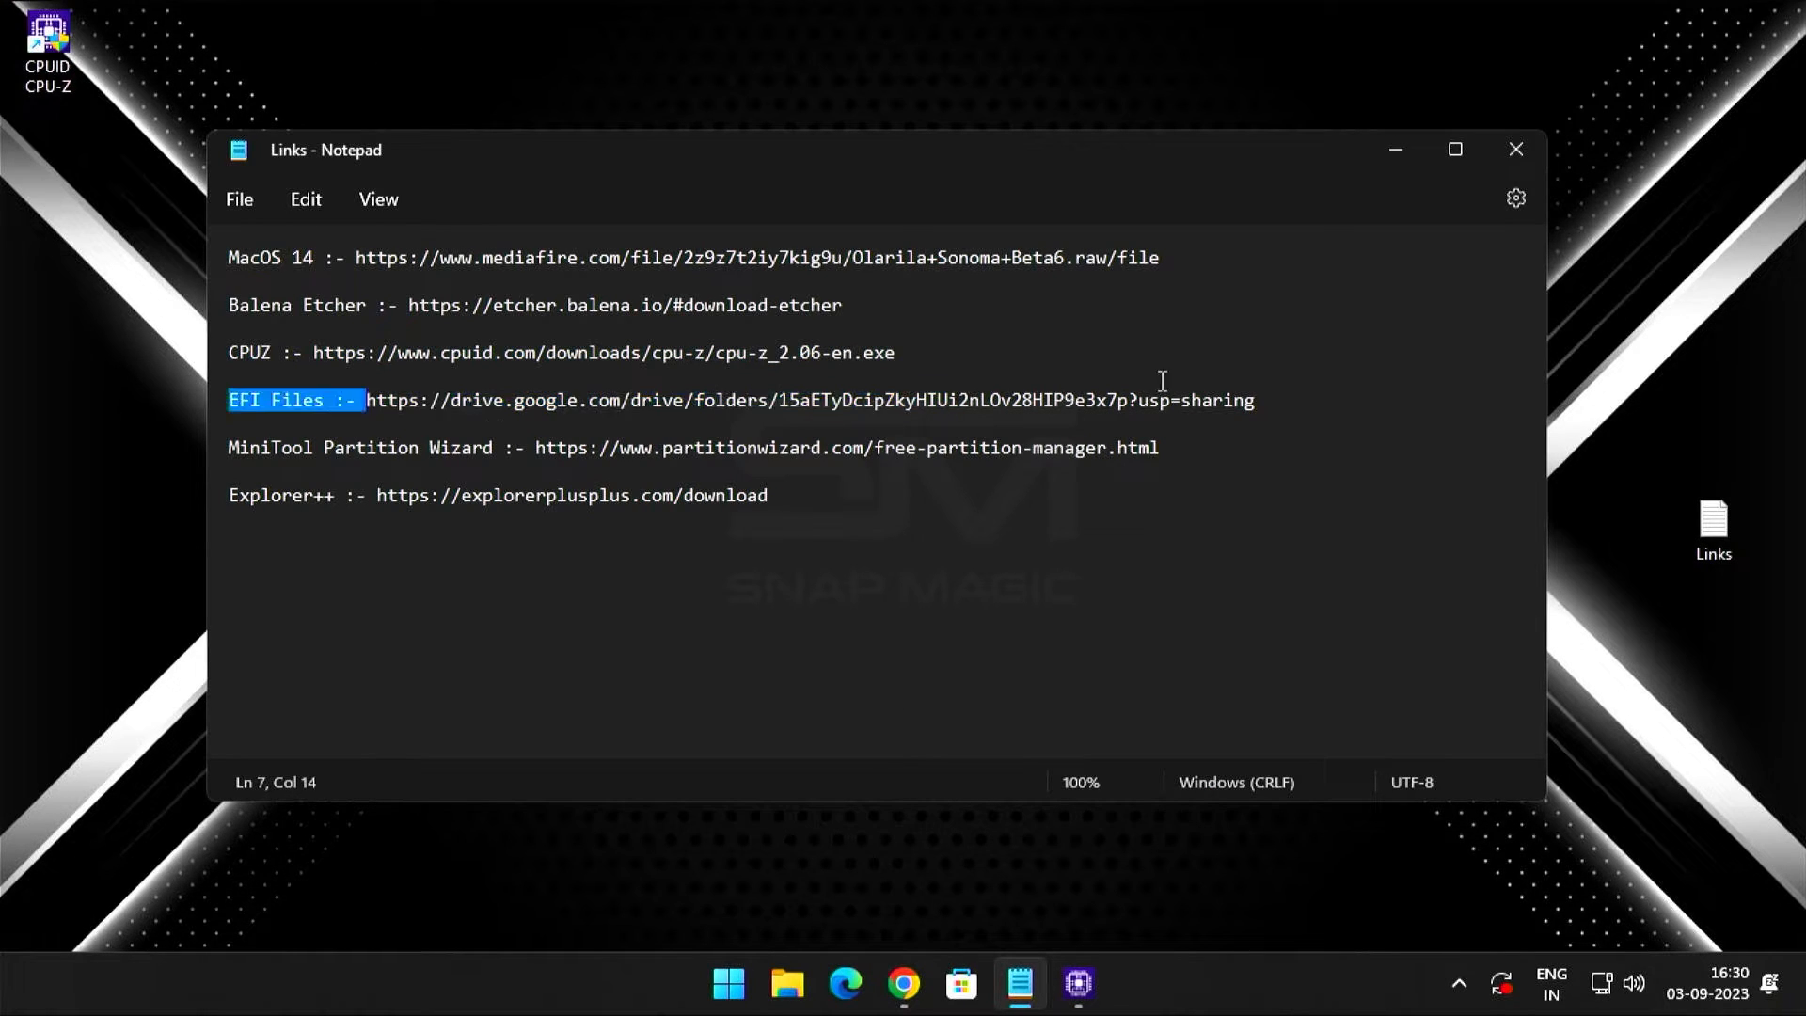
pyautogui.rightClick(807, 398)
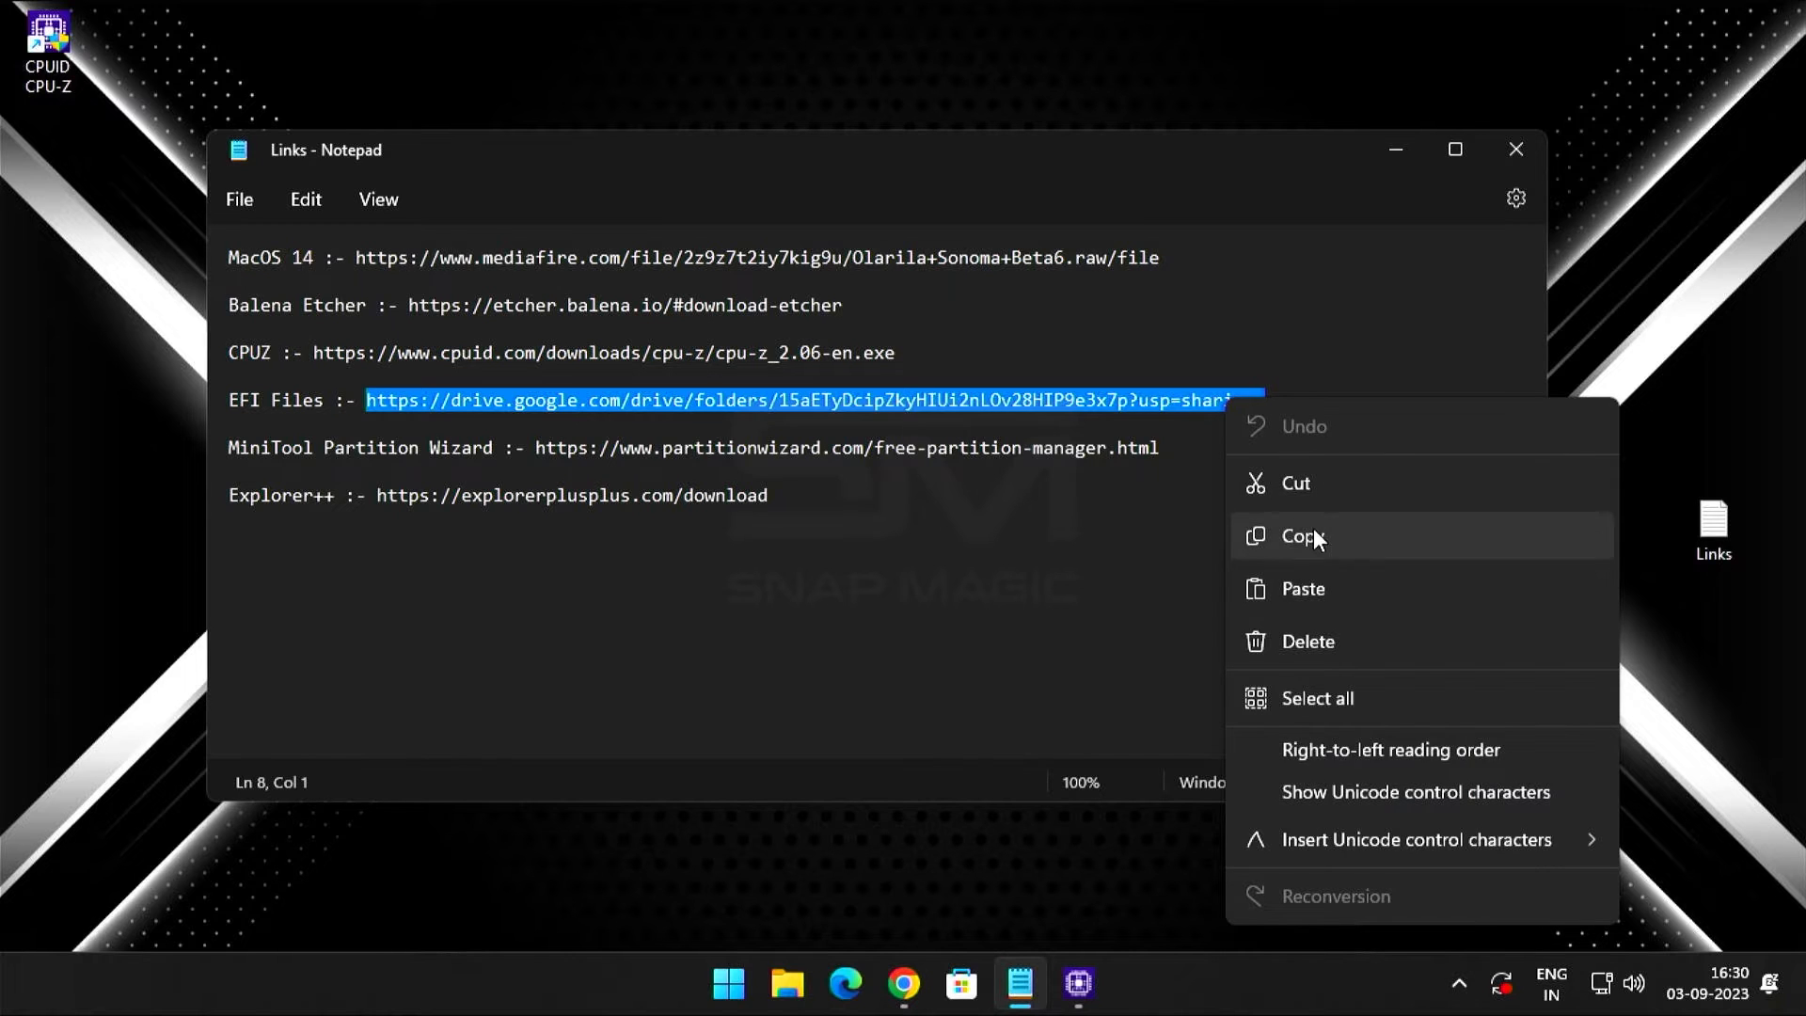
pyautogui.click(1076, 984)
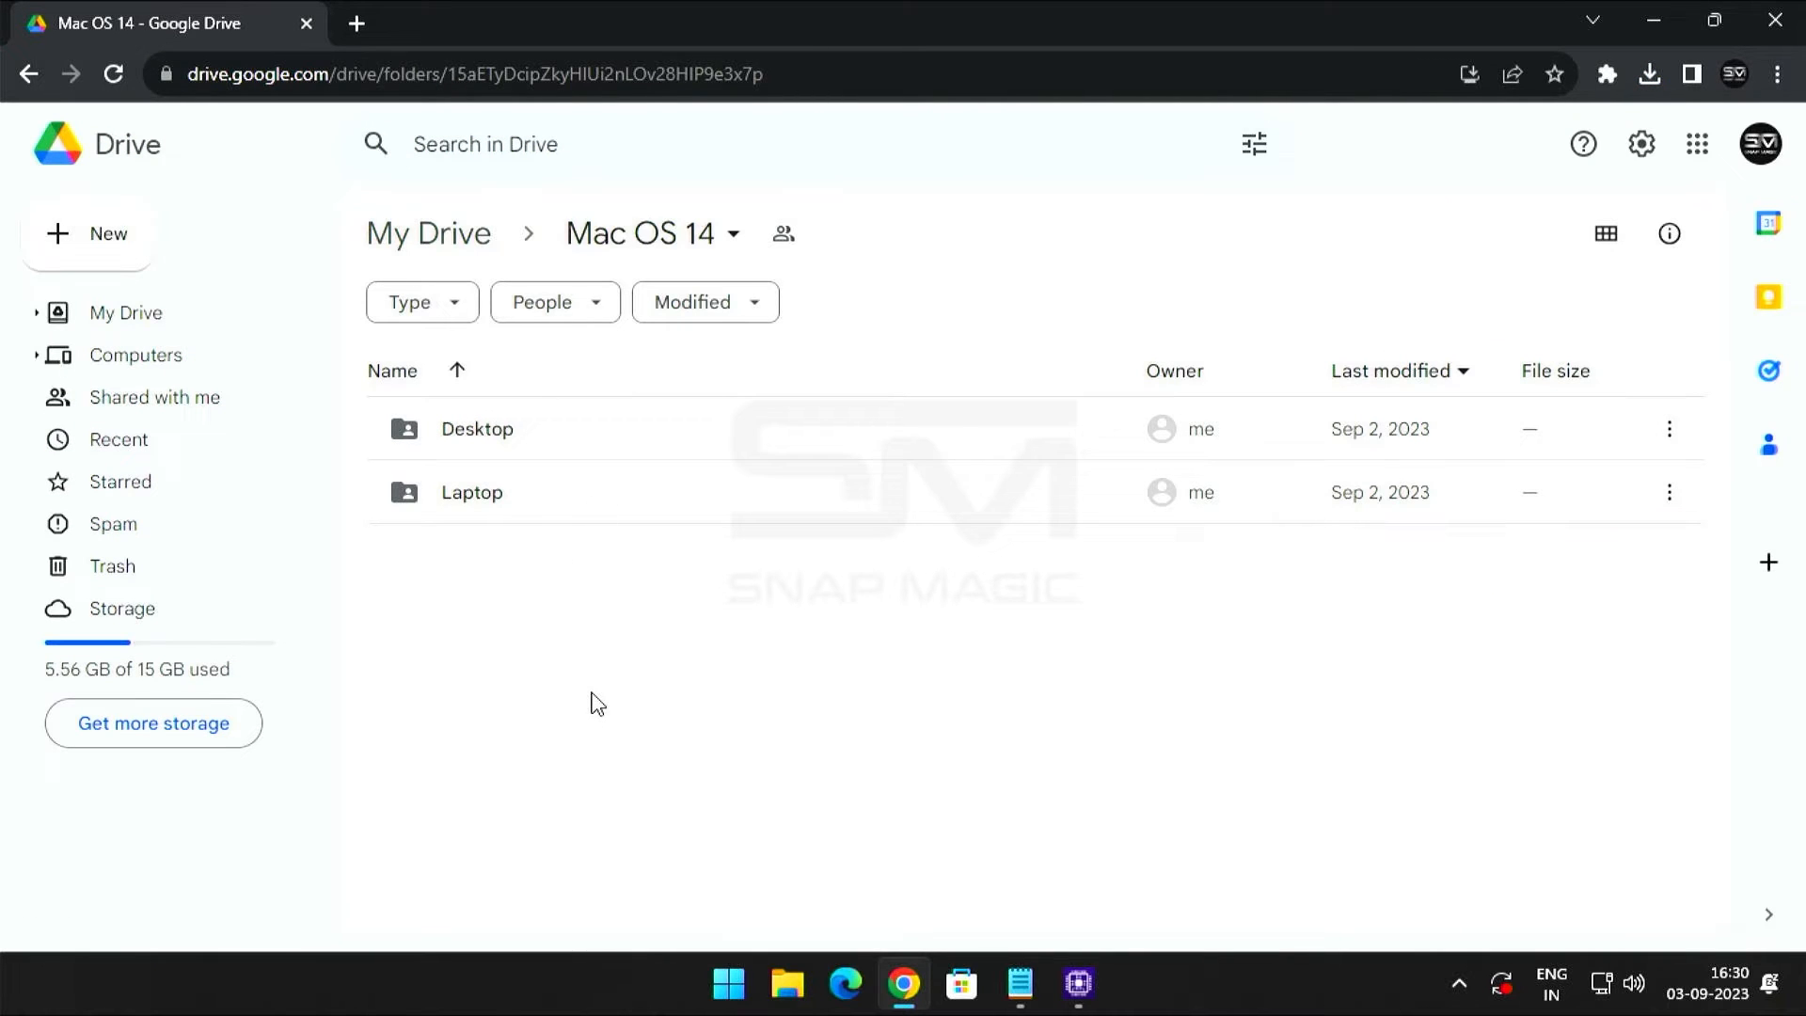
# - Check the processor code name in CPU-Z and pick CometLake.zip from the Drive Desktop folder
pyautogui.click(476, 429)
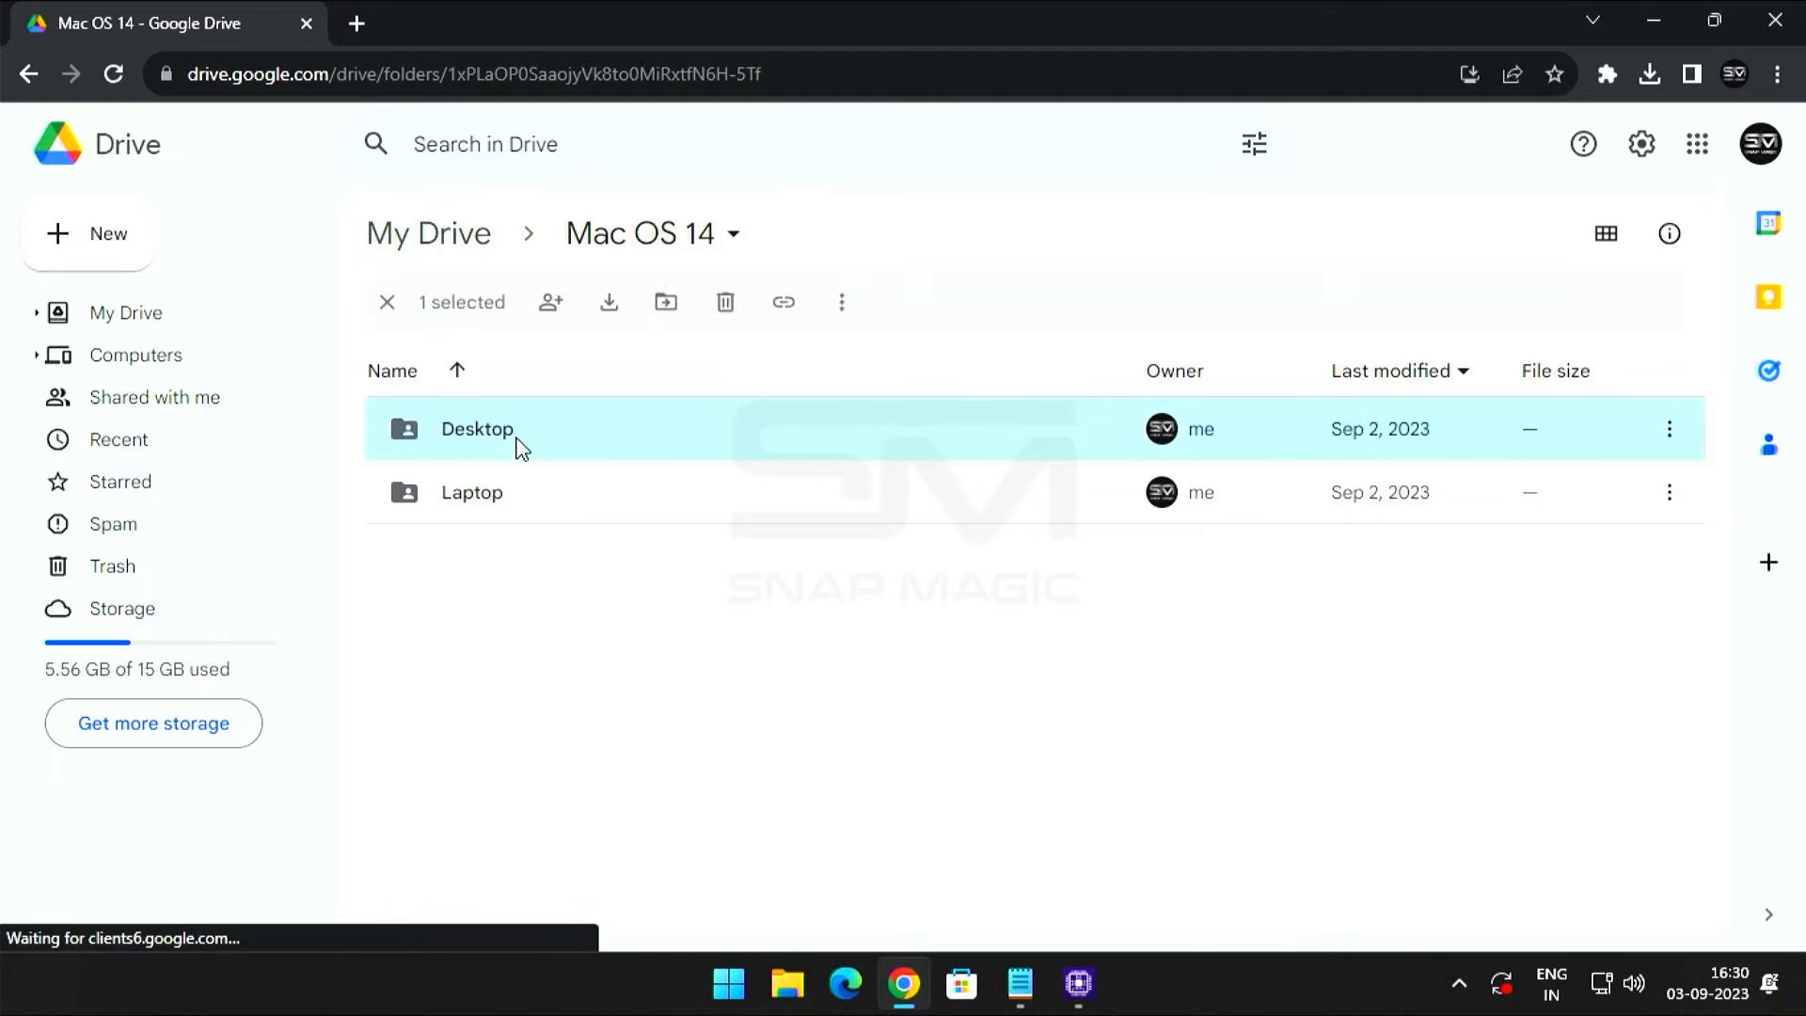
pyautogui.doubleClick(475, 429)
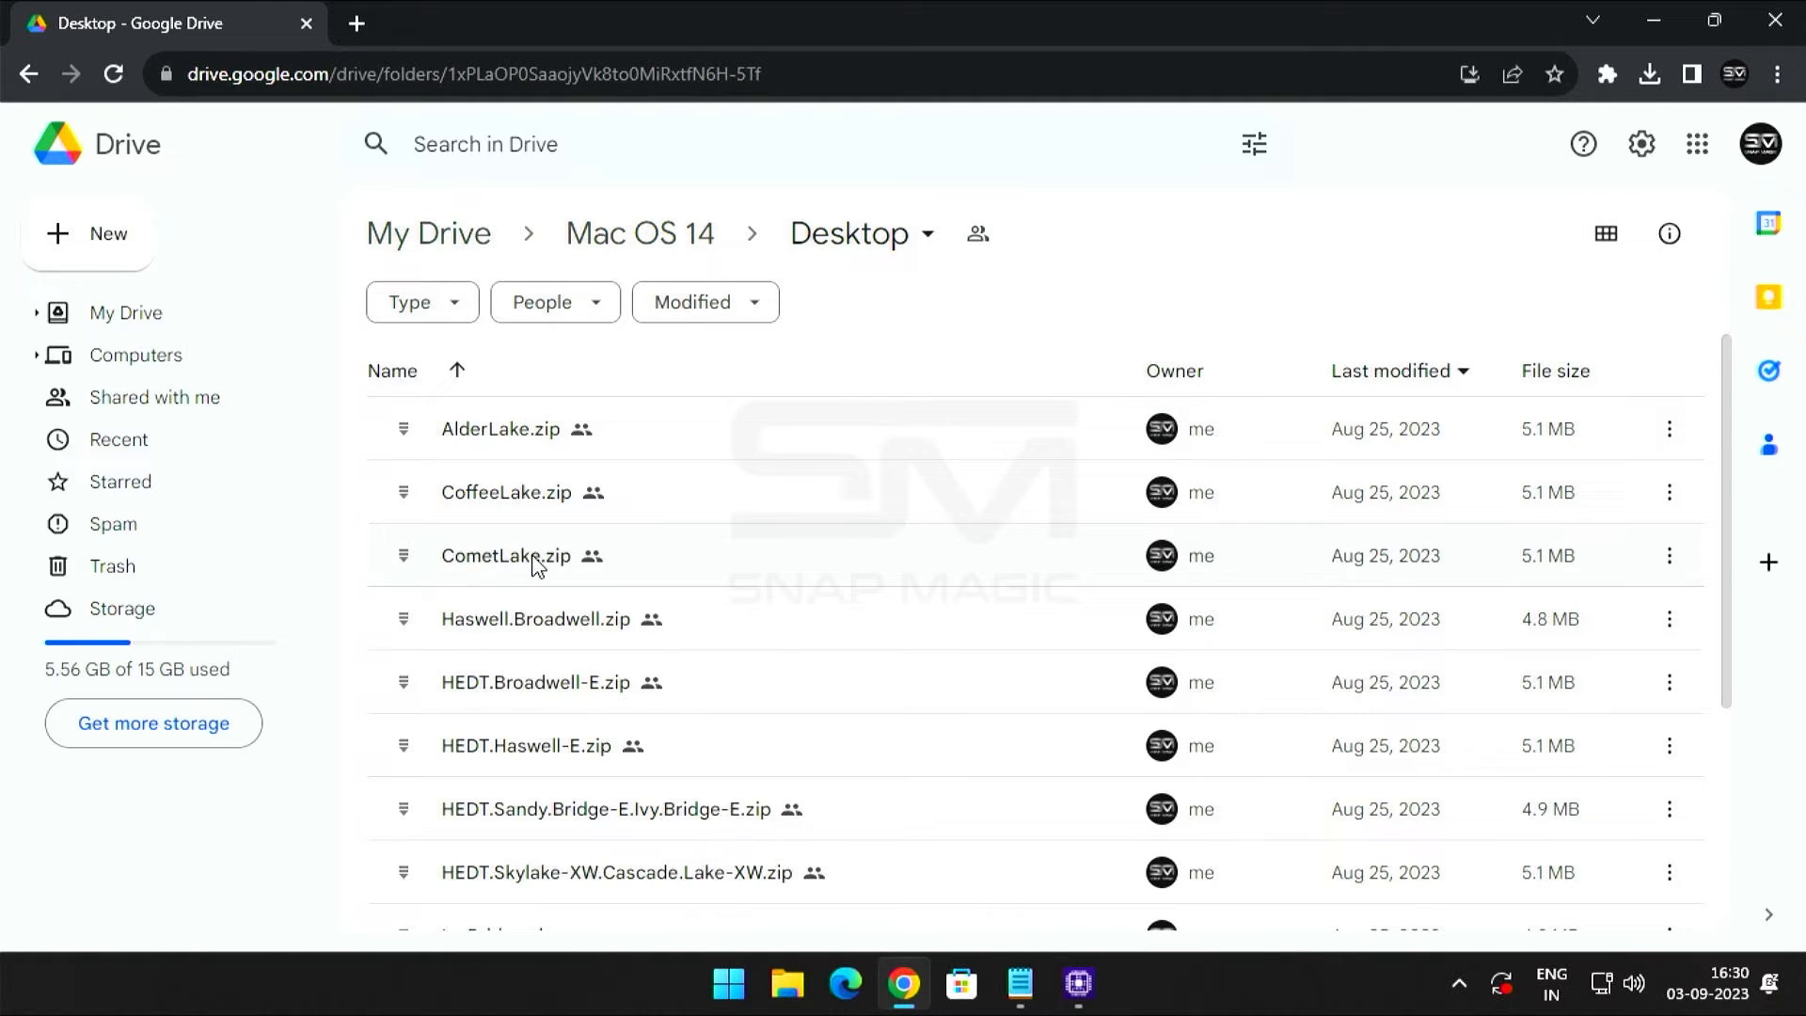
pyautogui.click(1076, 984)
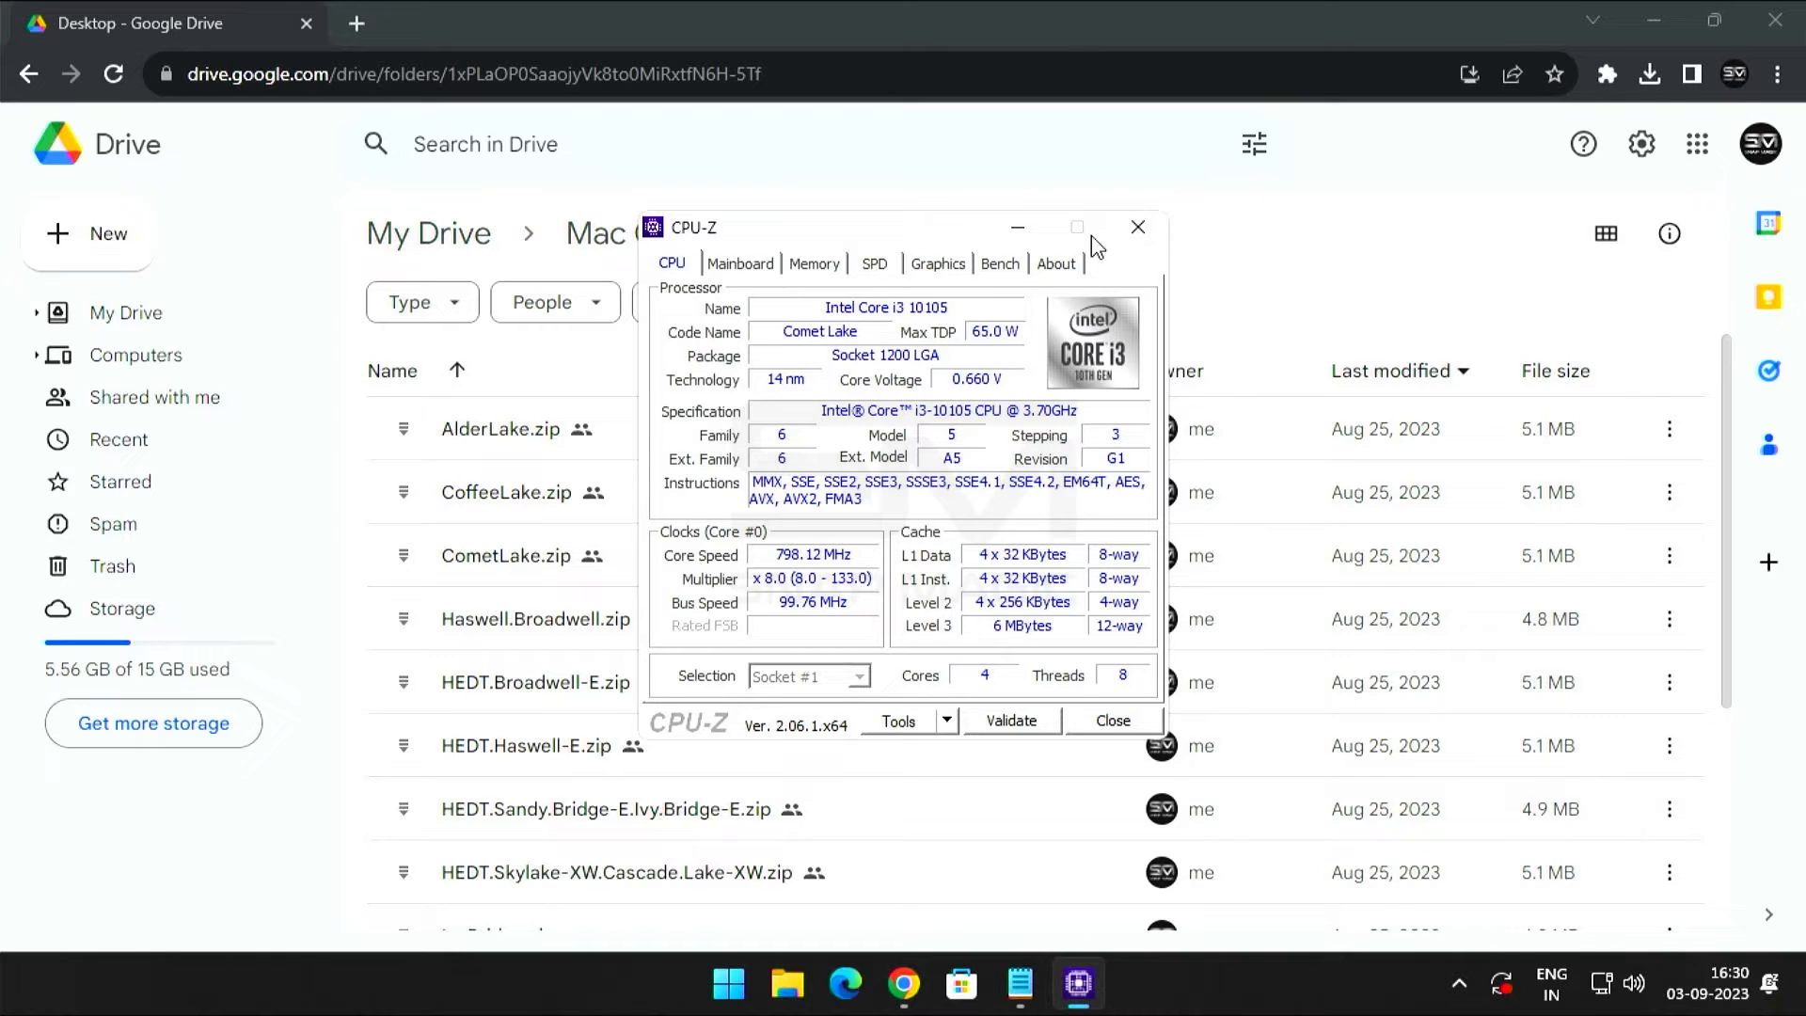
pyautogui.click(1136, 227)
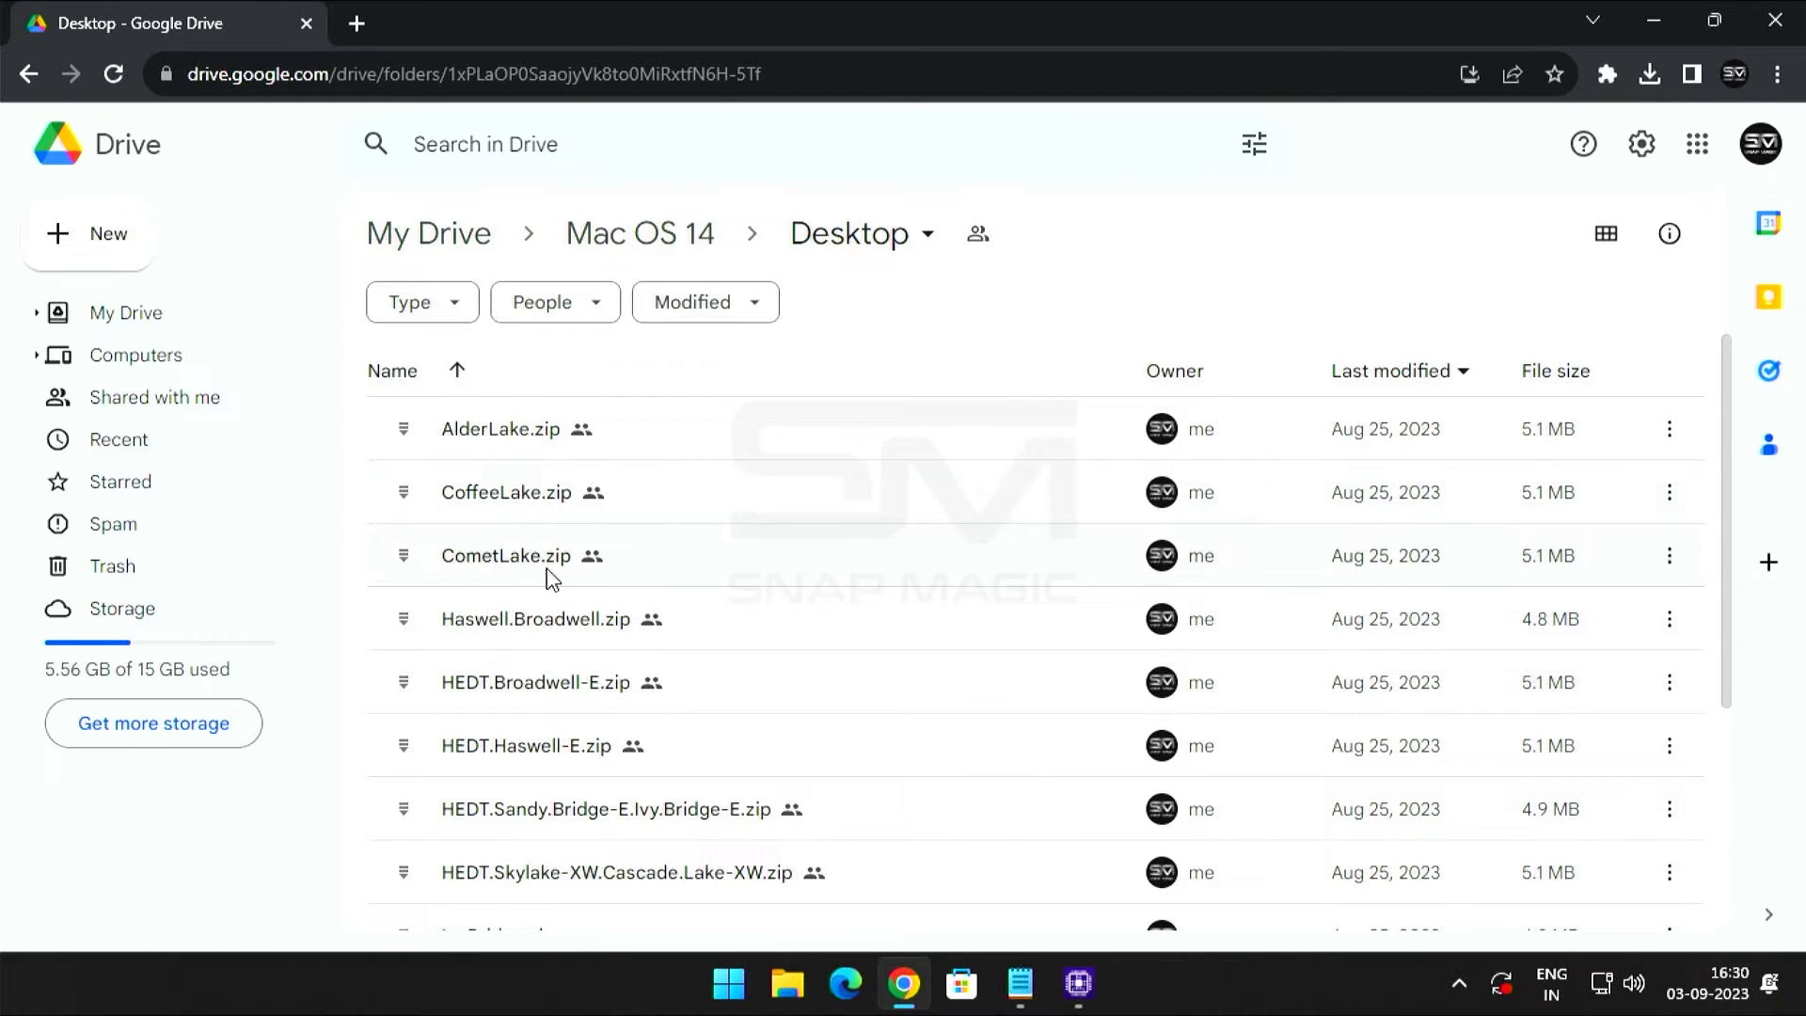
pyautogui.click(505, 555)
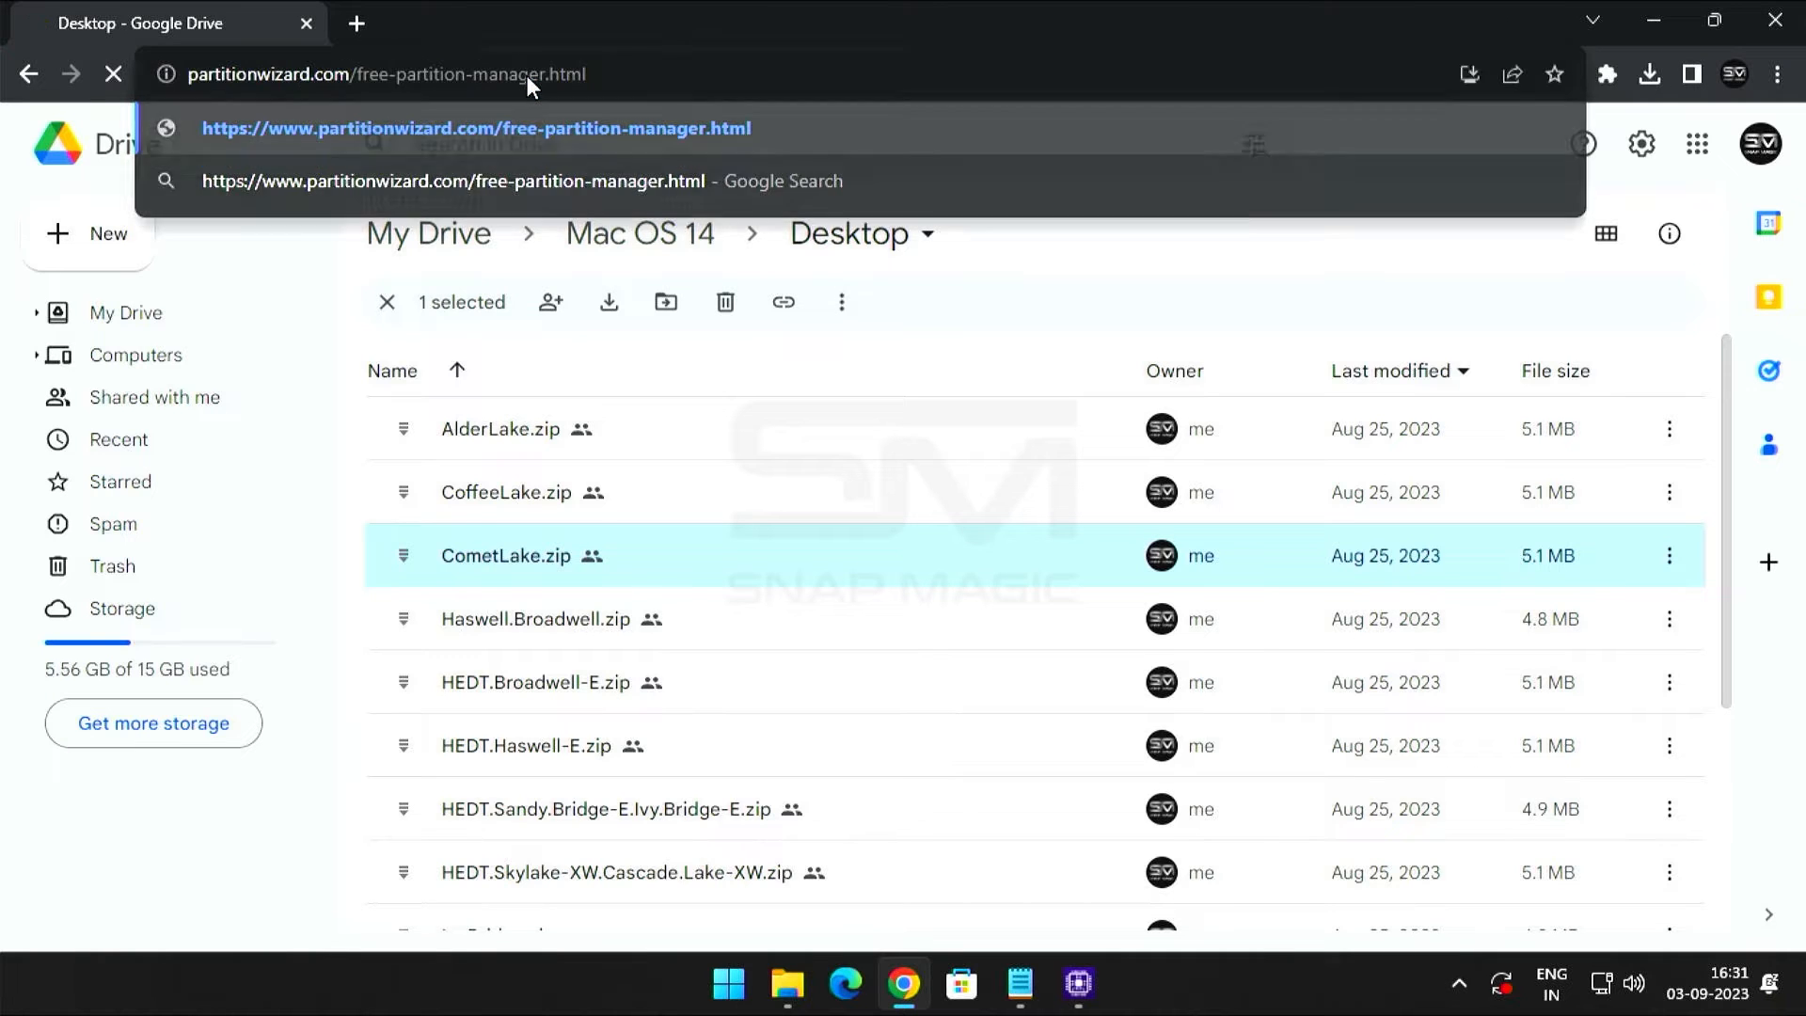
# - Download the MiniTool Partition Wizard Free Edition and launch its installer
pyautogui.press('Enter')
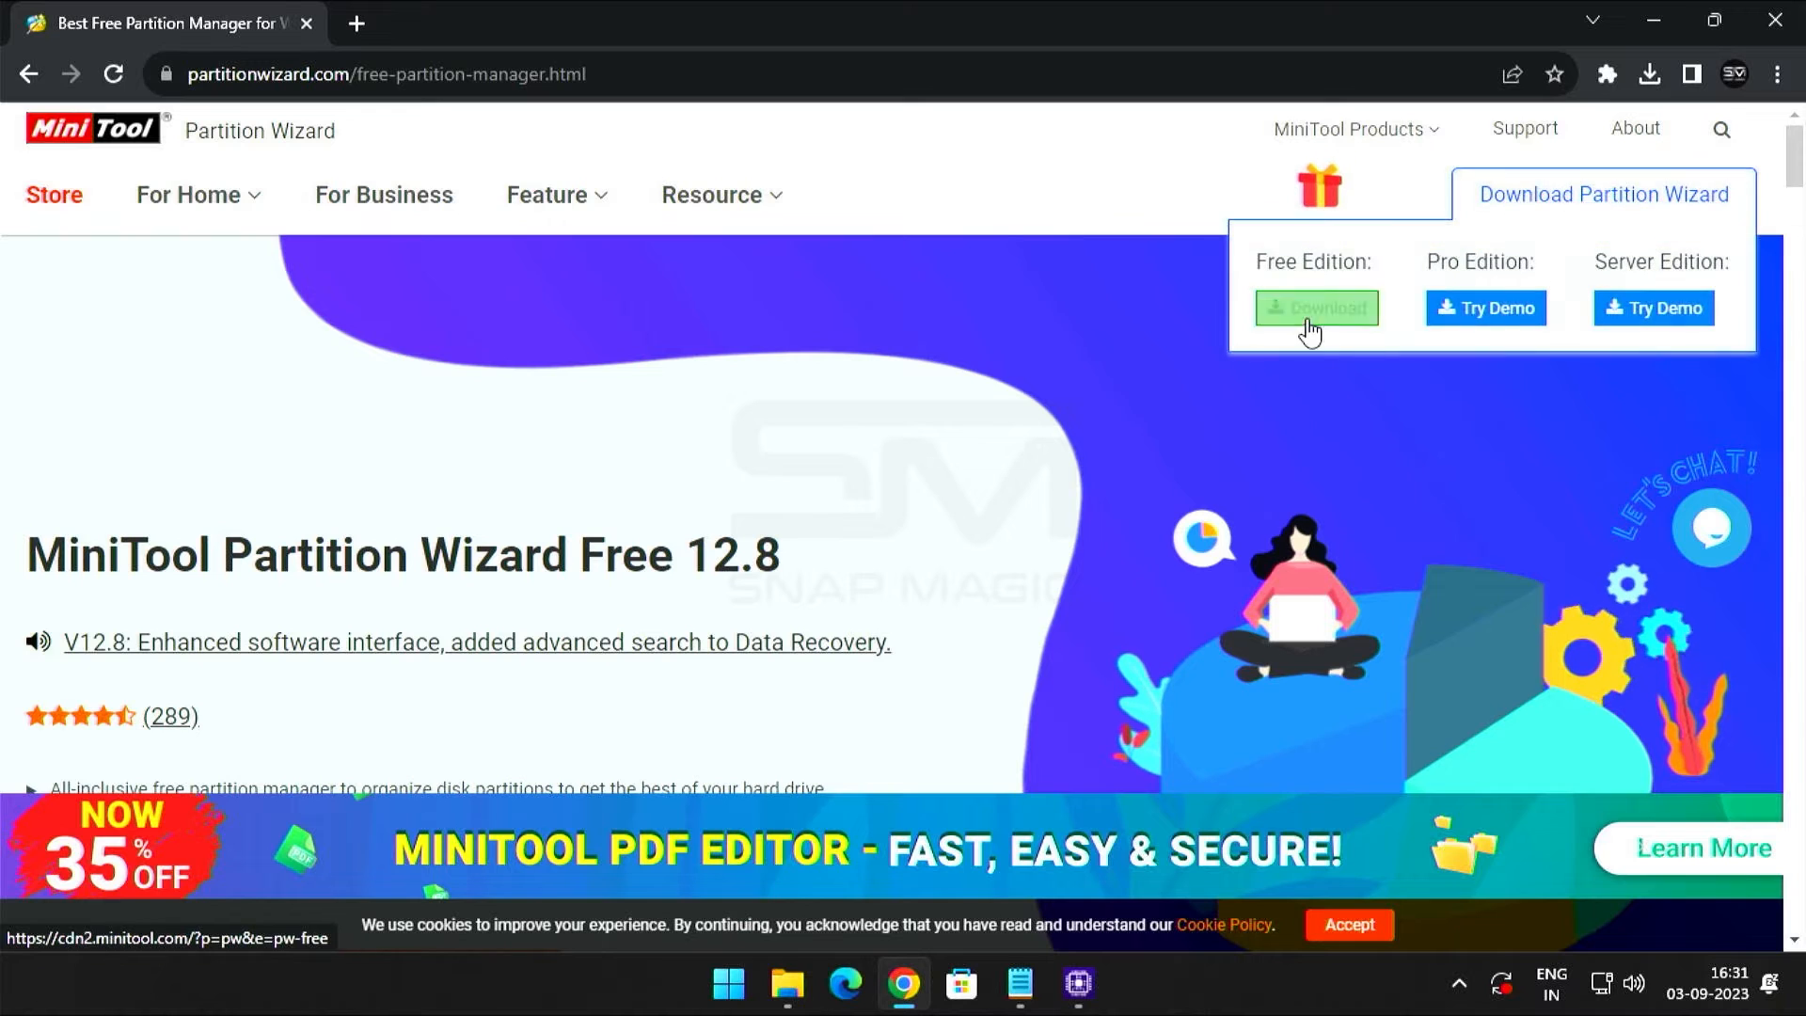
pyautogui.click(1315, 307)
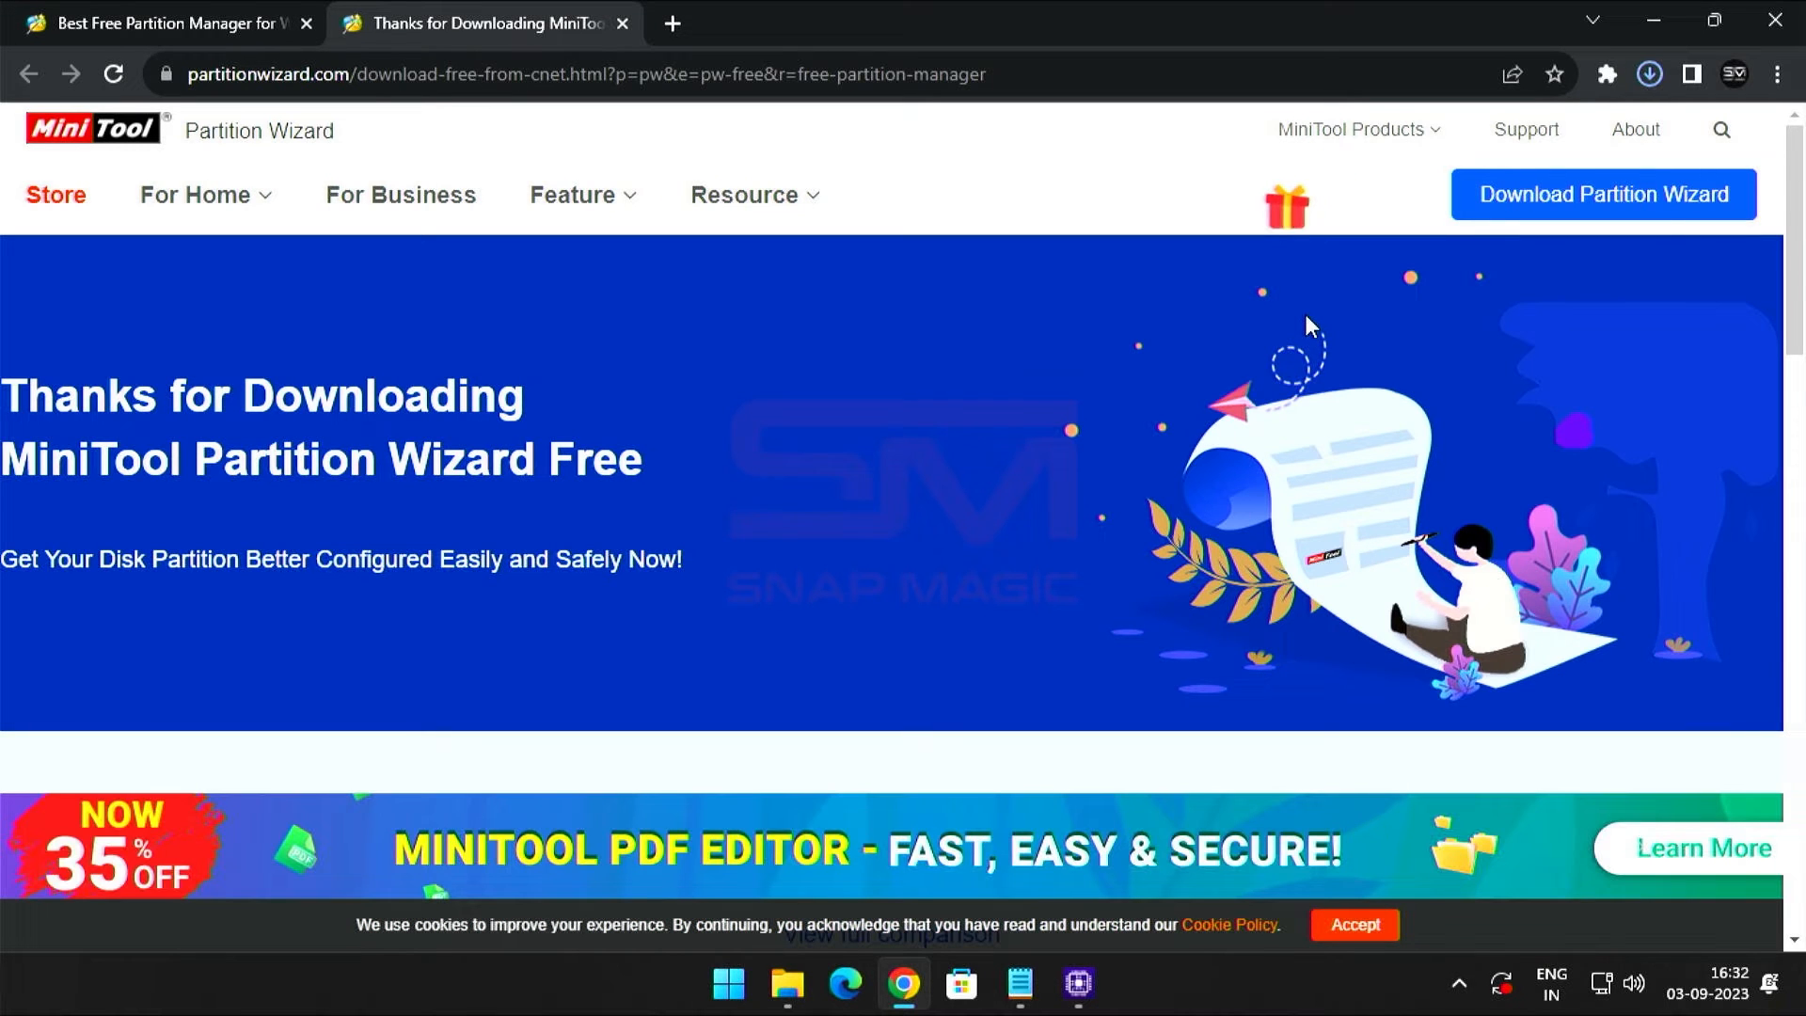
pyautogui.click(1650, 73)
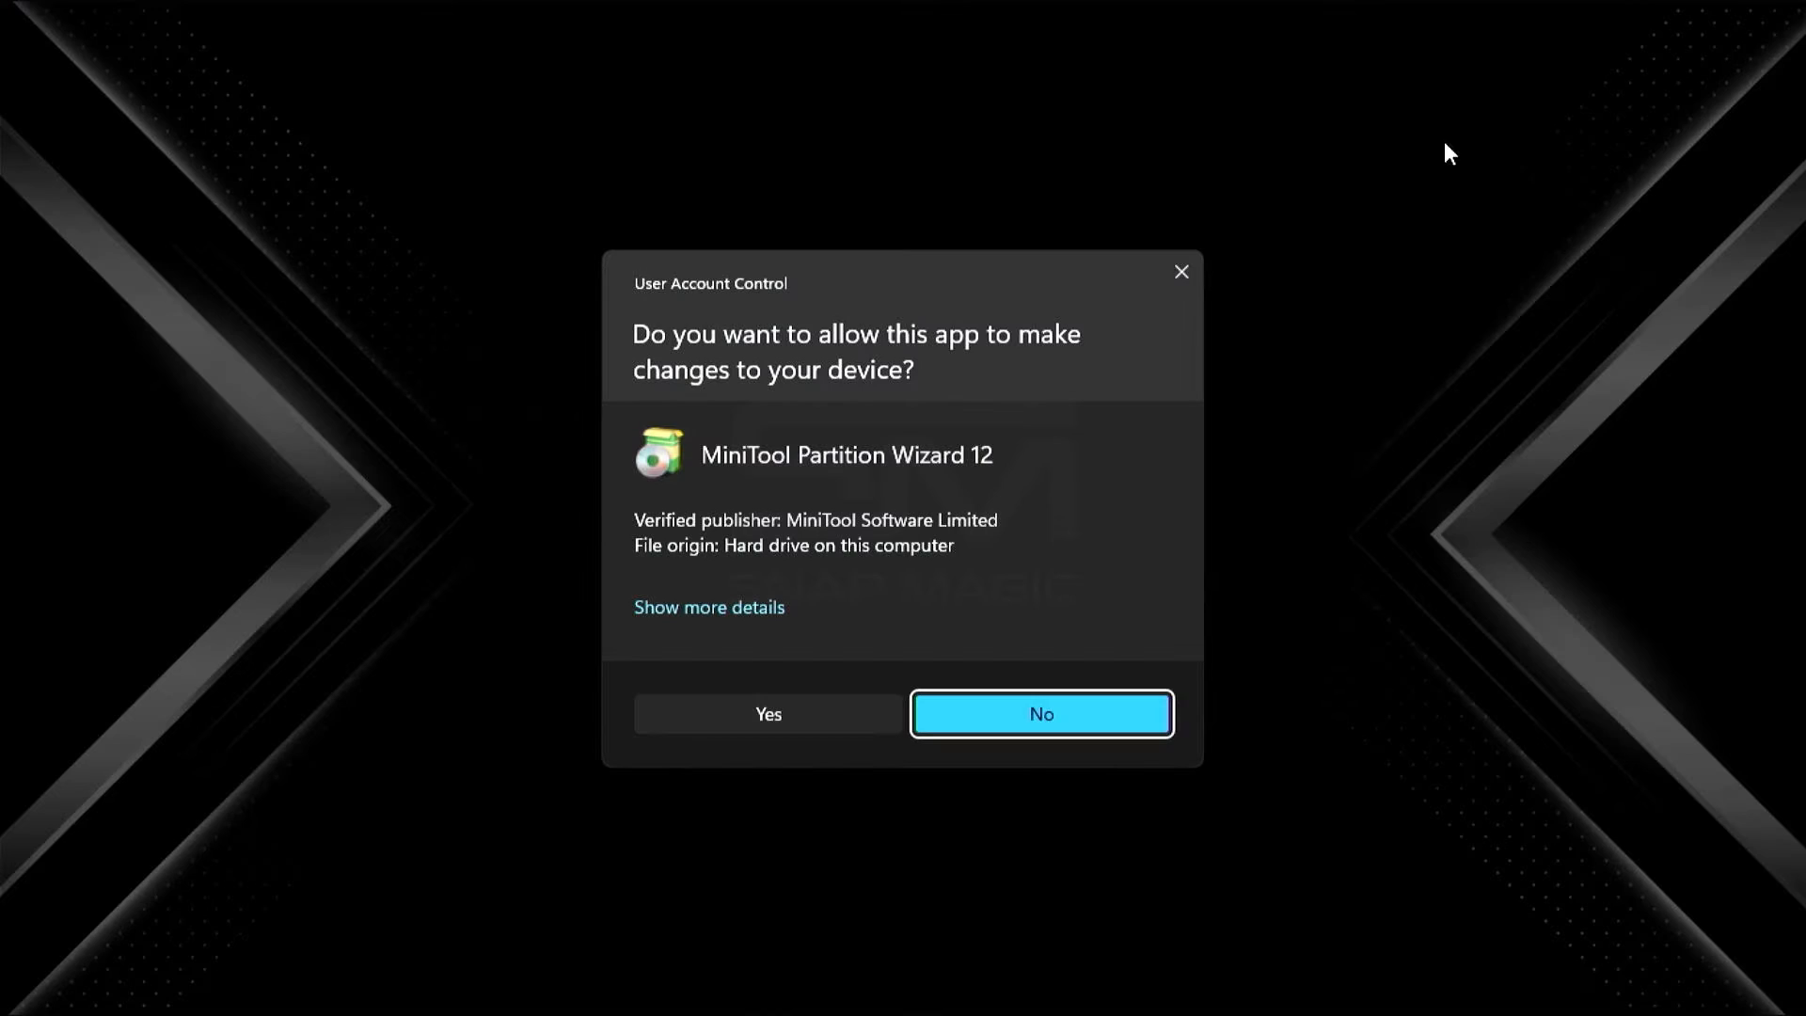
pyautogui.click(768, 713)
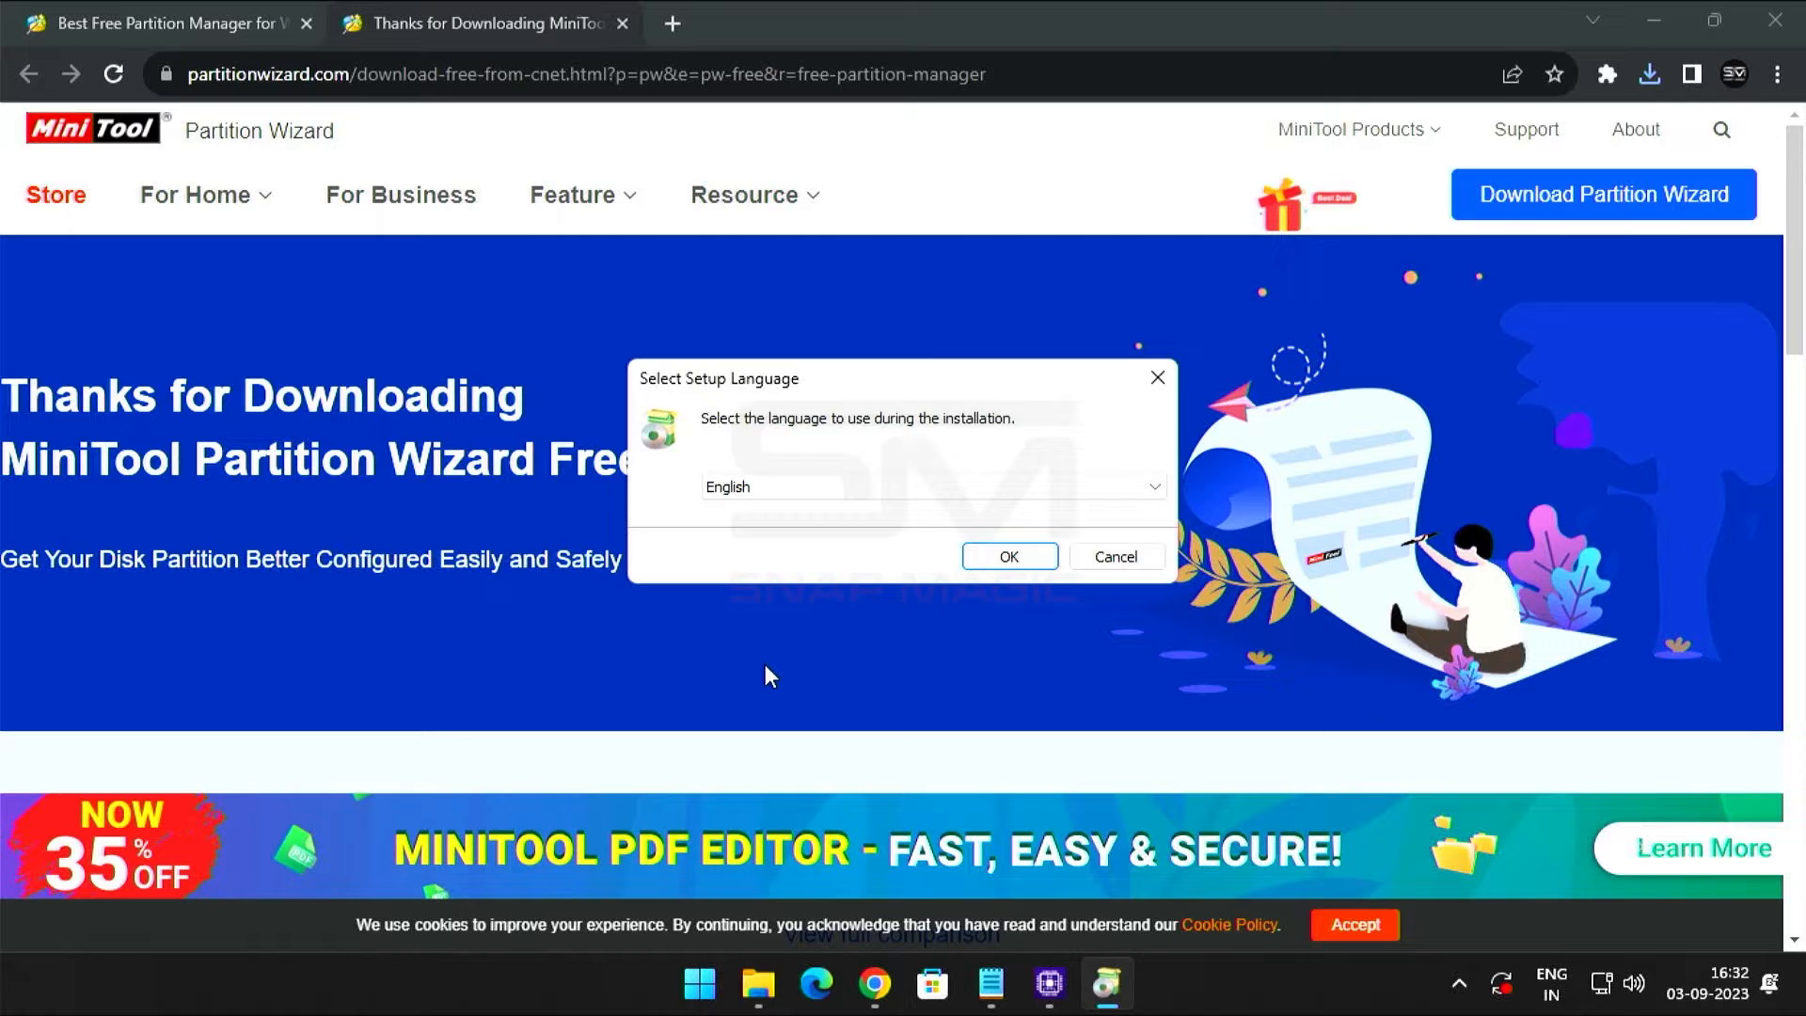
# - Install the free edition in English with default components and launch Partition Wizard
pyautogui.click(1009, 557)
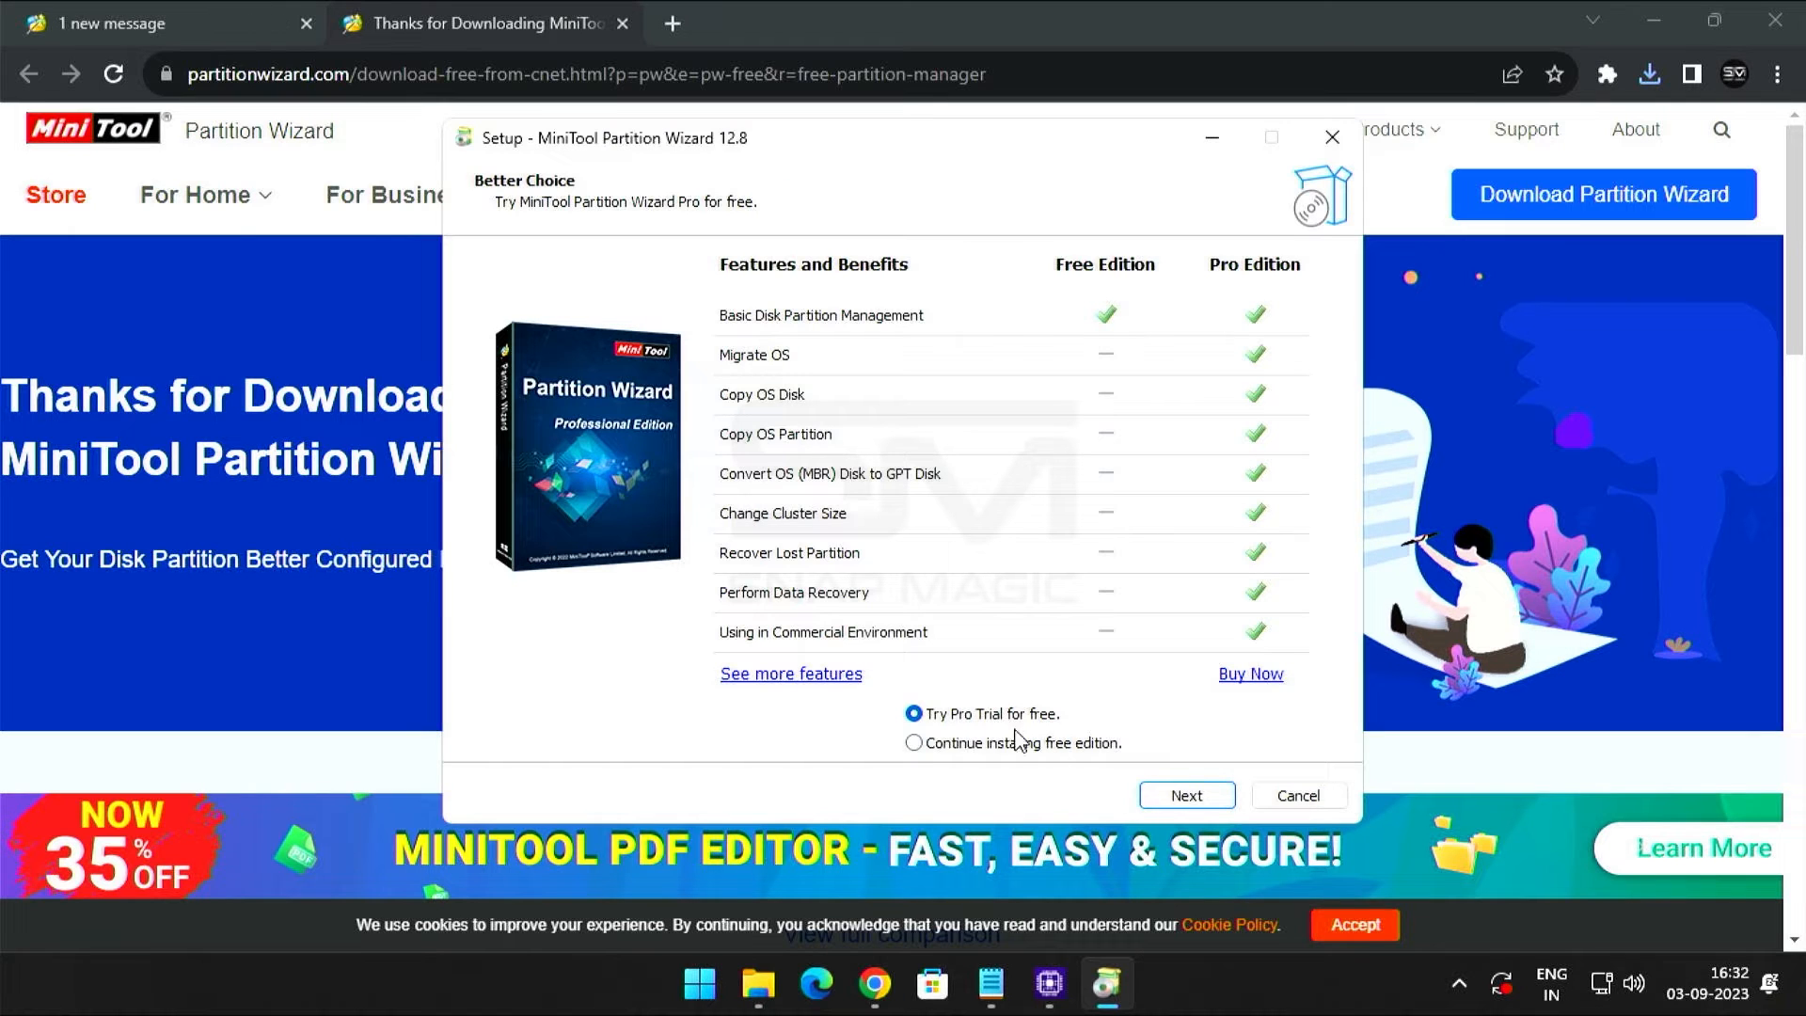
pyautogui.click(1187, 794)
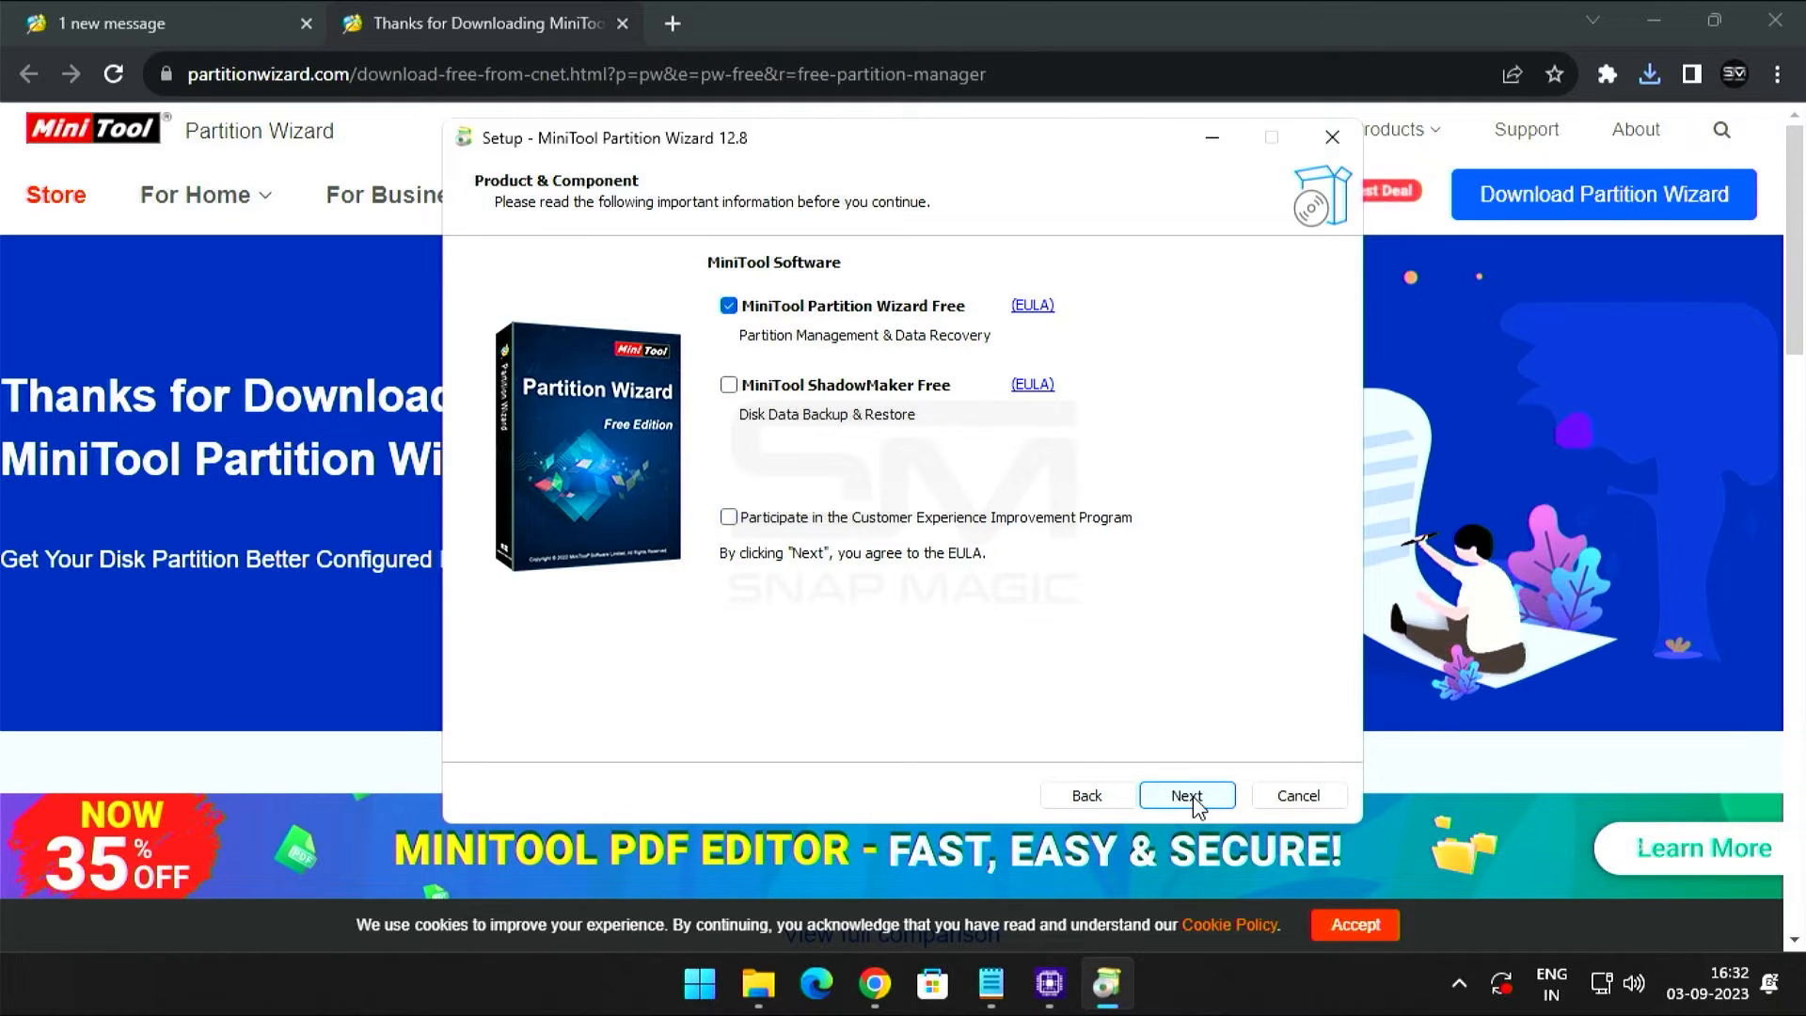
pyautogui.click(1187, 796)
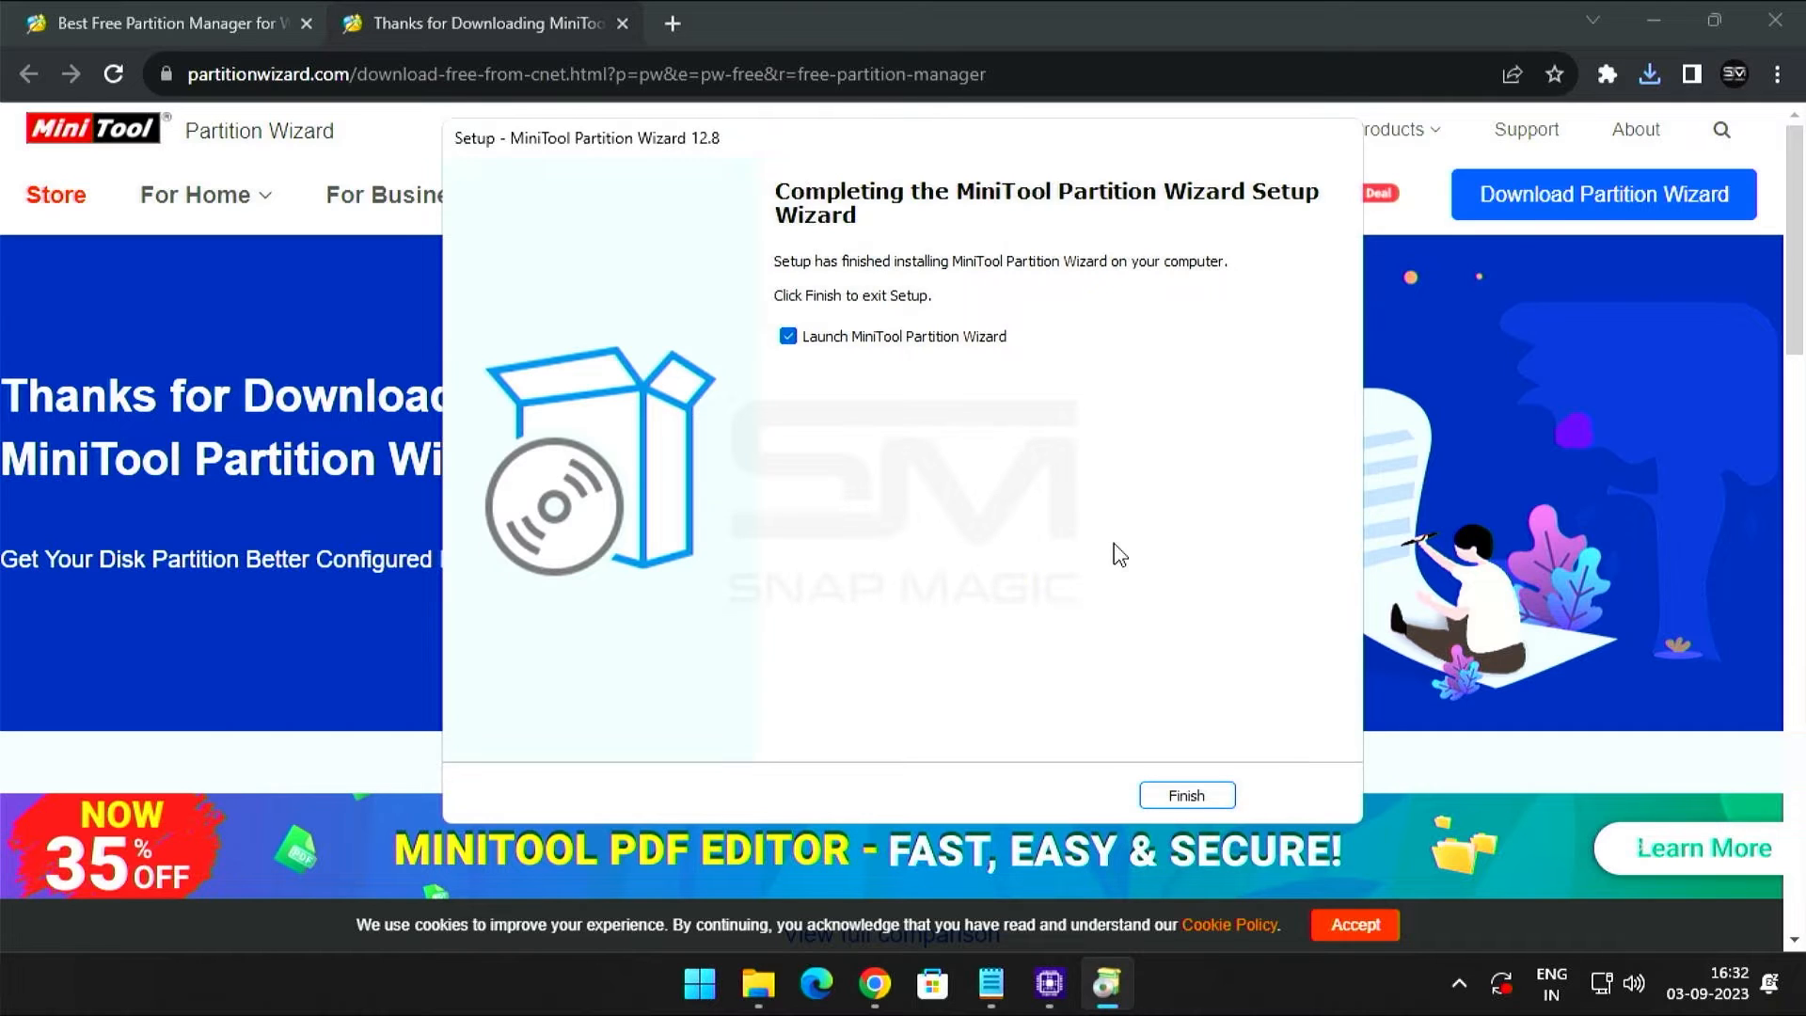
pyautogui.click(1185, 793)
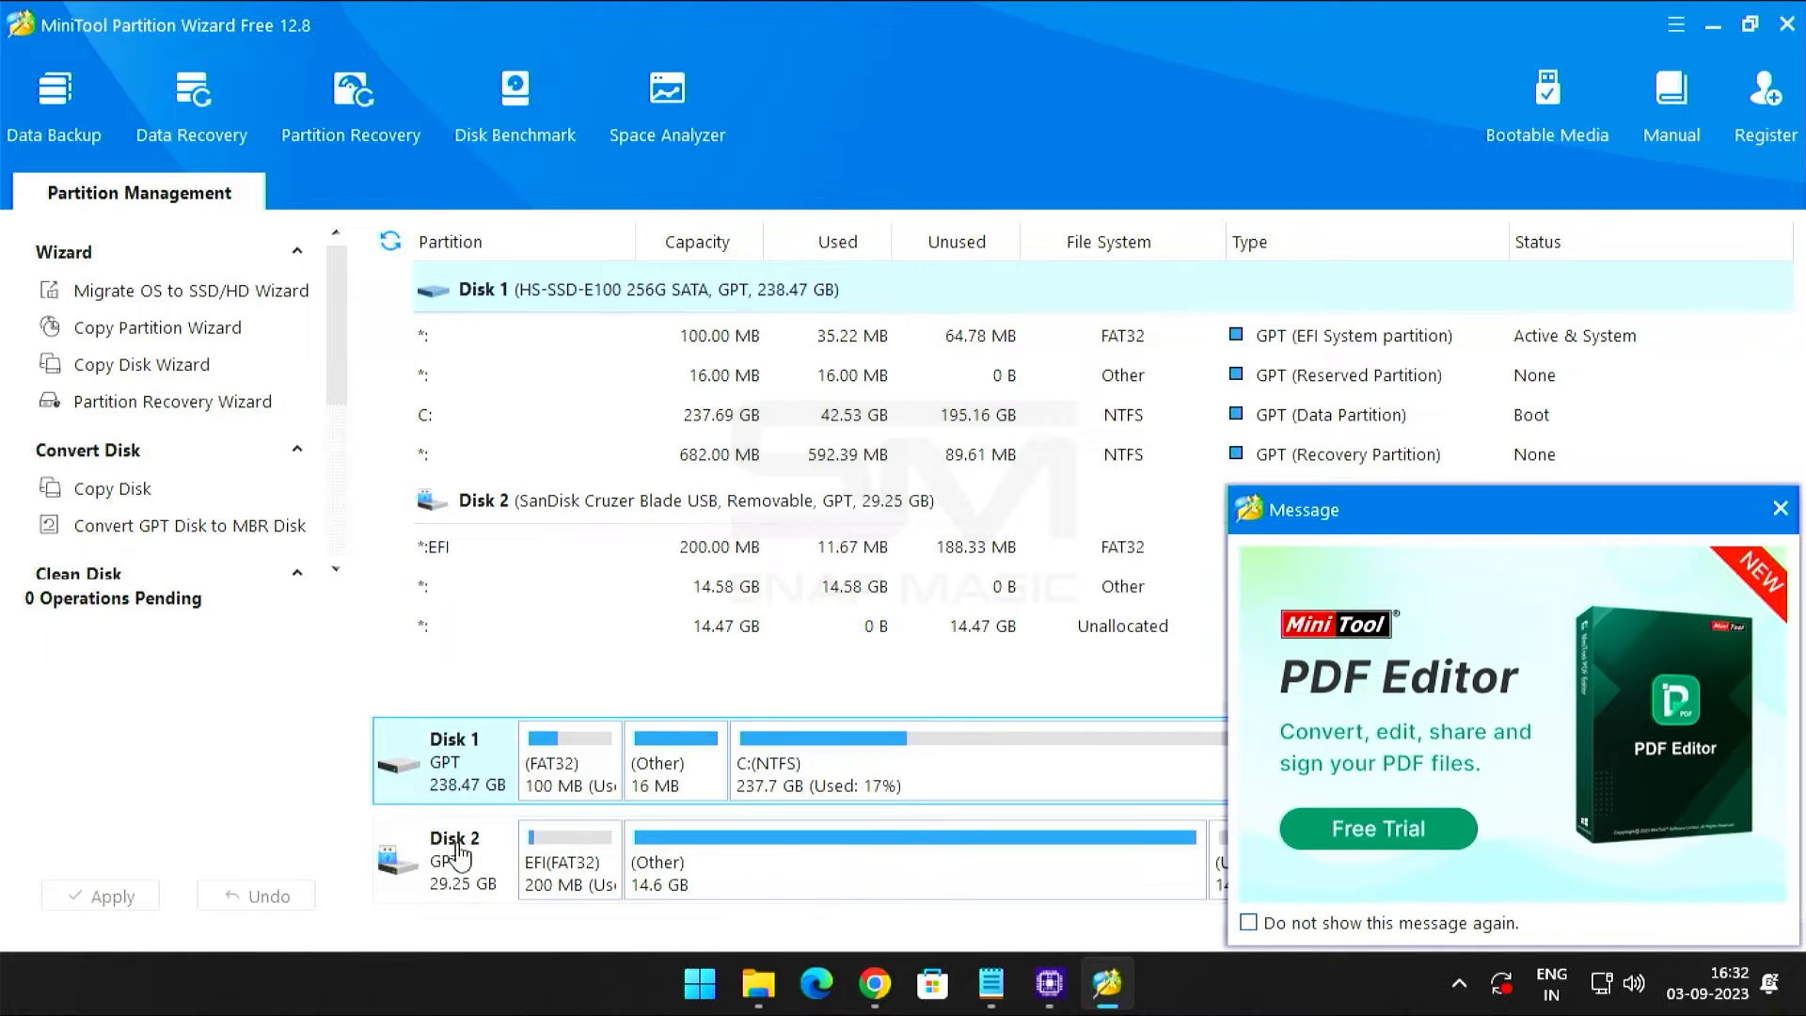
# - Assign drive letter D to the USB Disk 2 EFI partition and apply the change
pyautogui.click(568, 858)
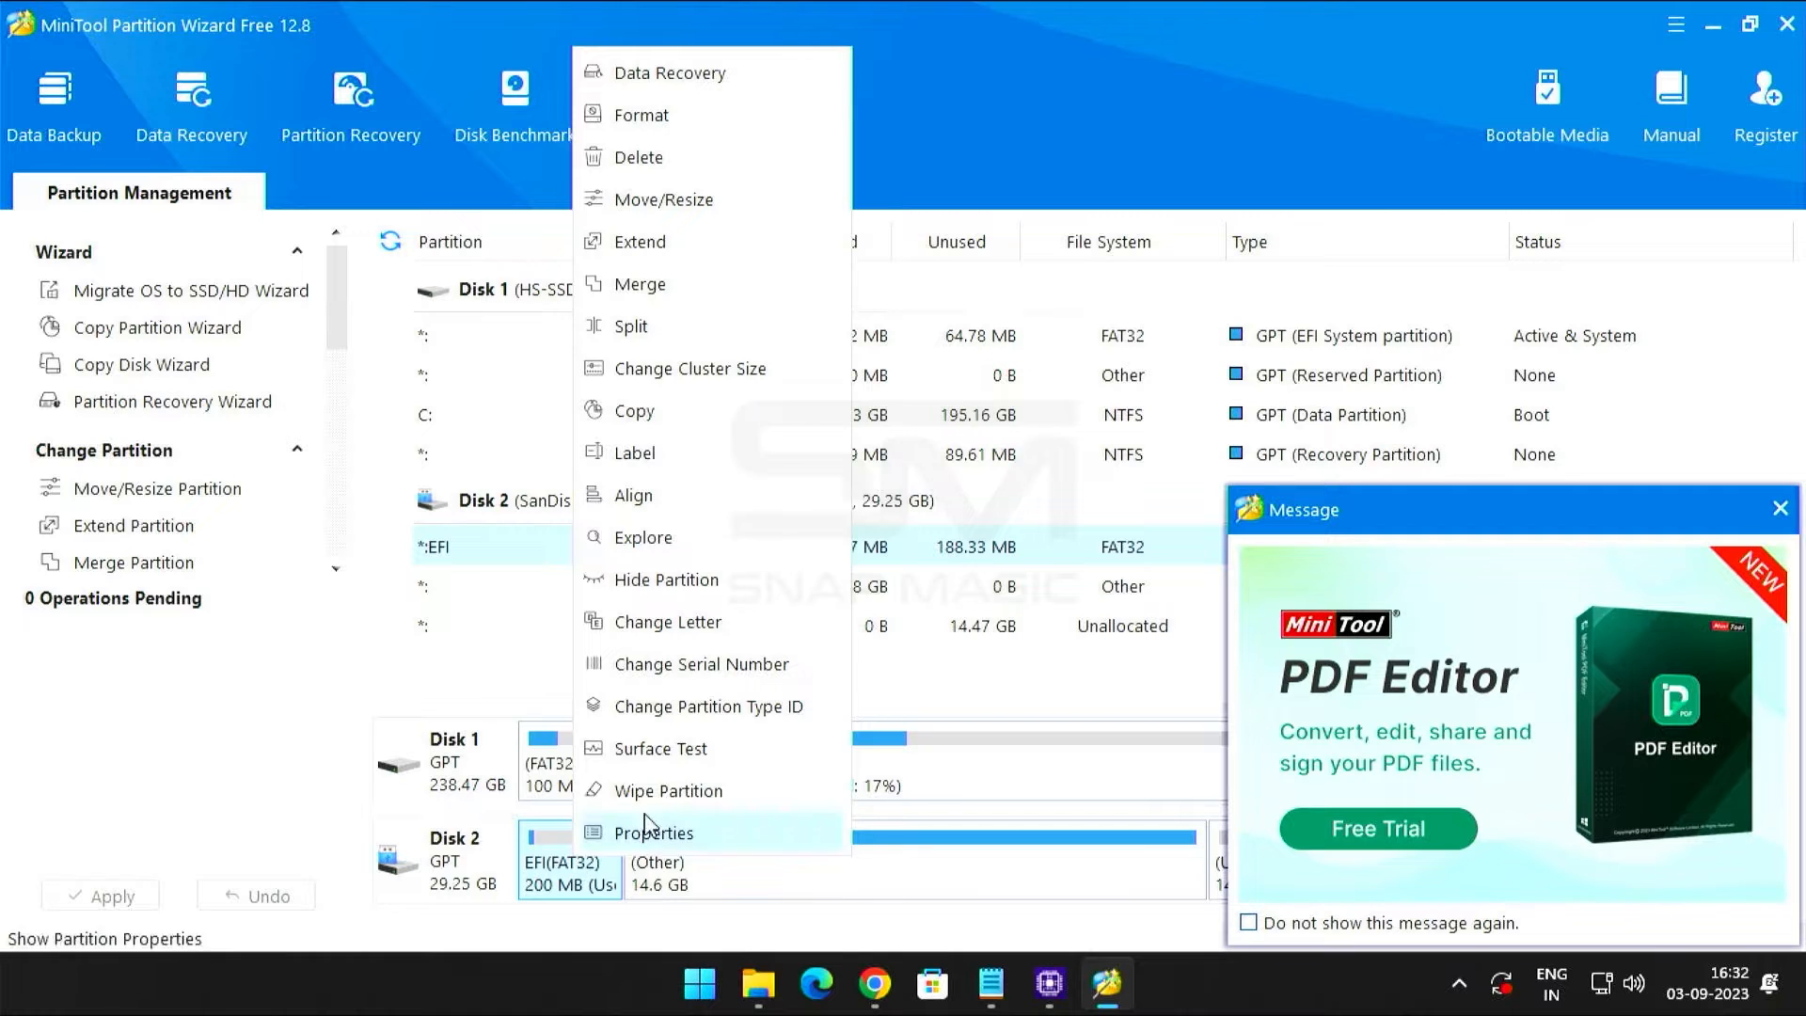
pyautogui.click(677, 622)
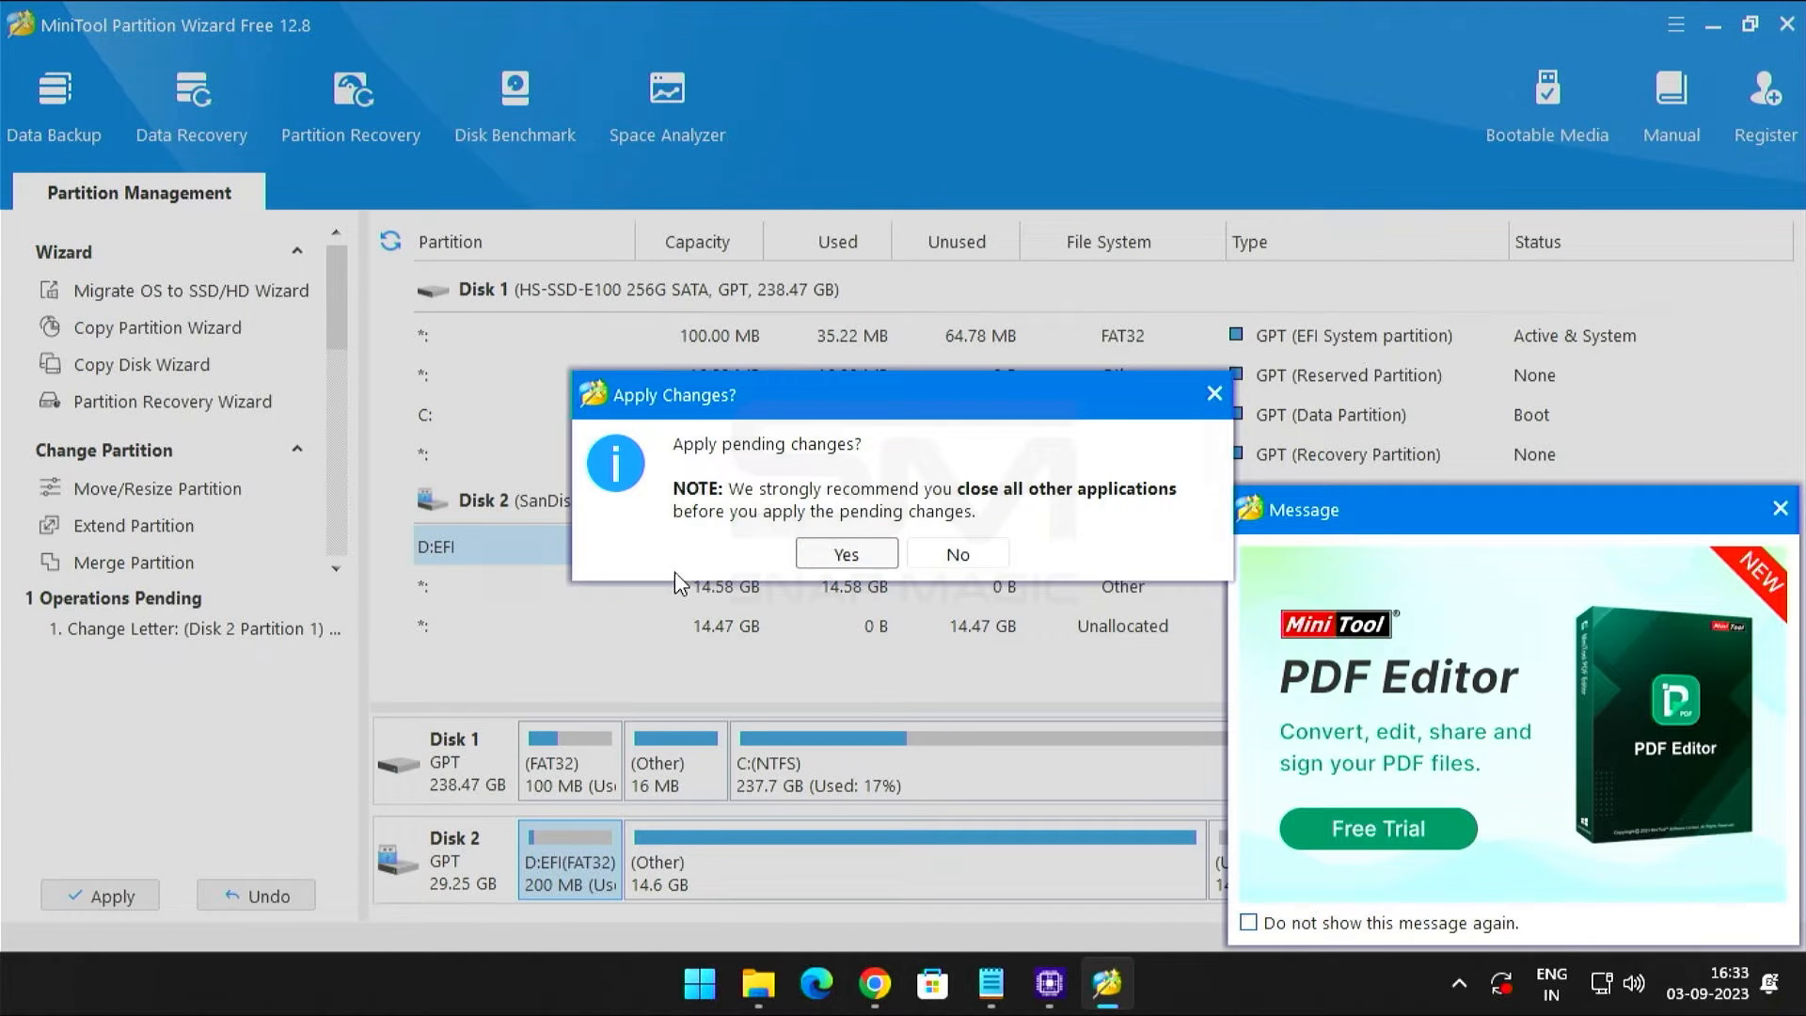
pyautogui.click(844, 553)
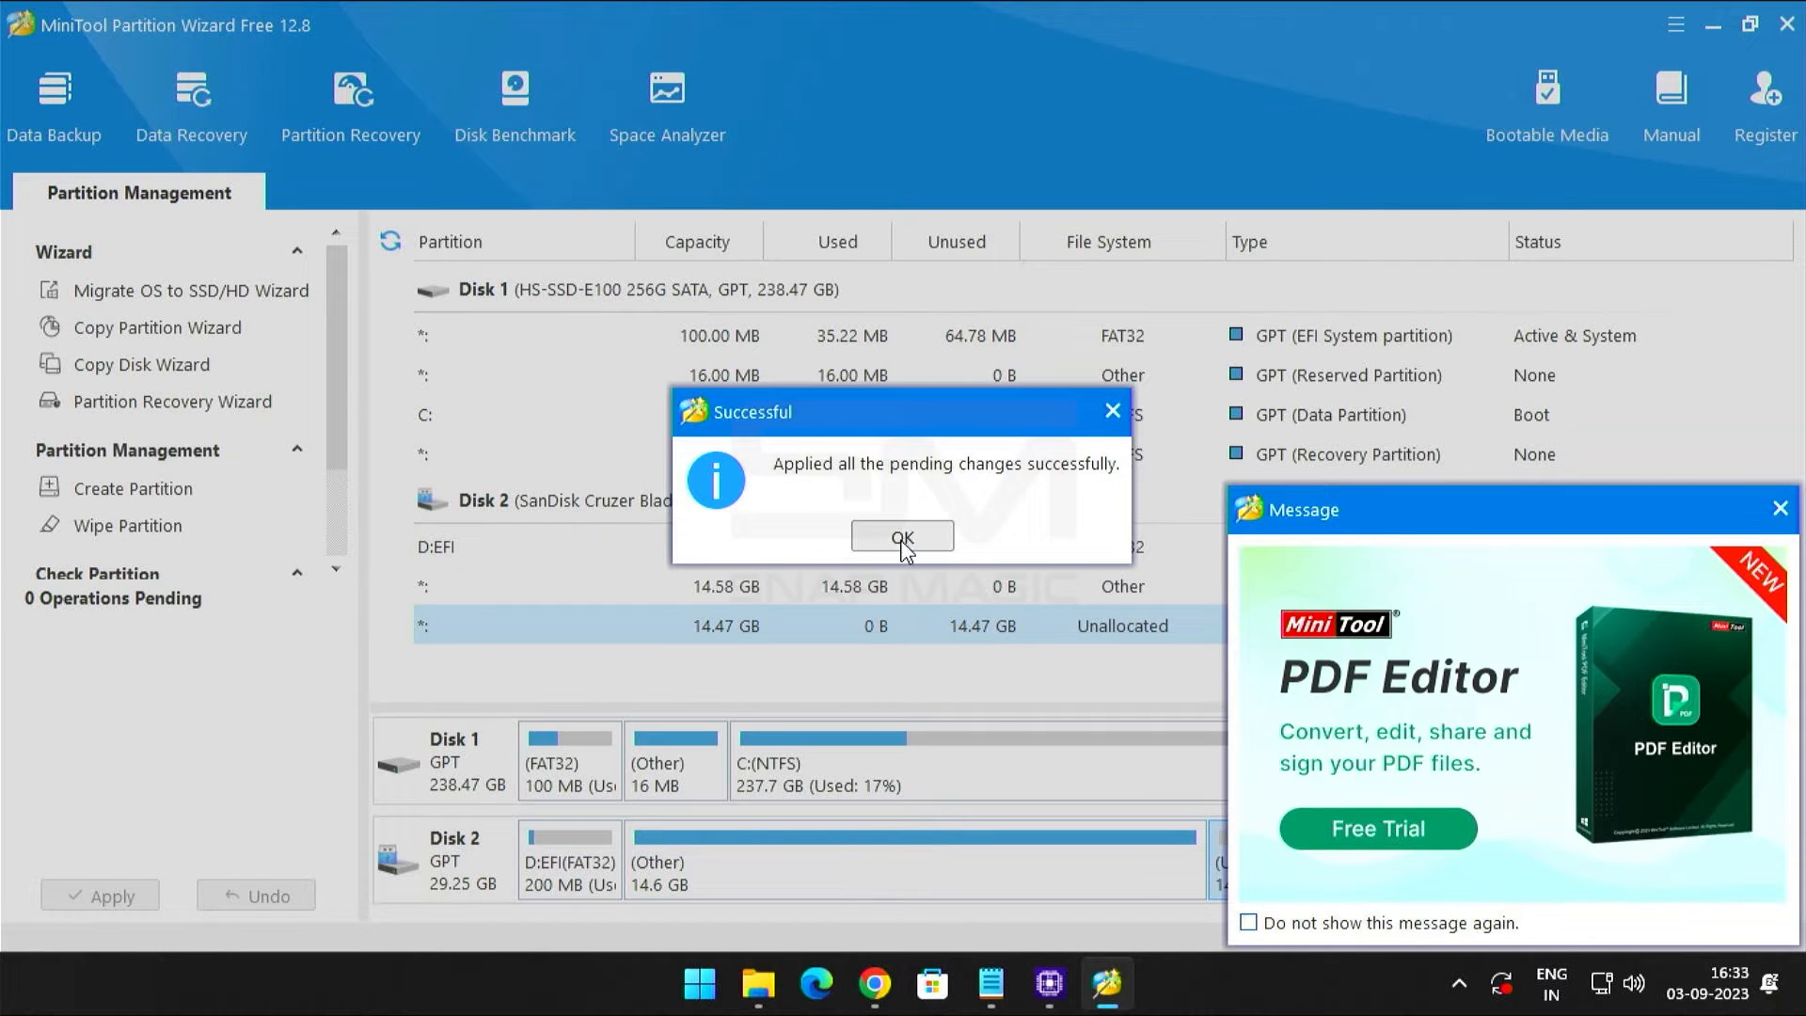
pyautogui.click(901, 538)
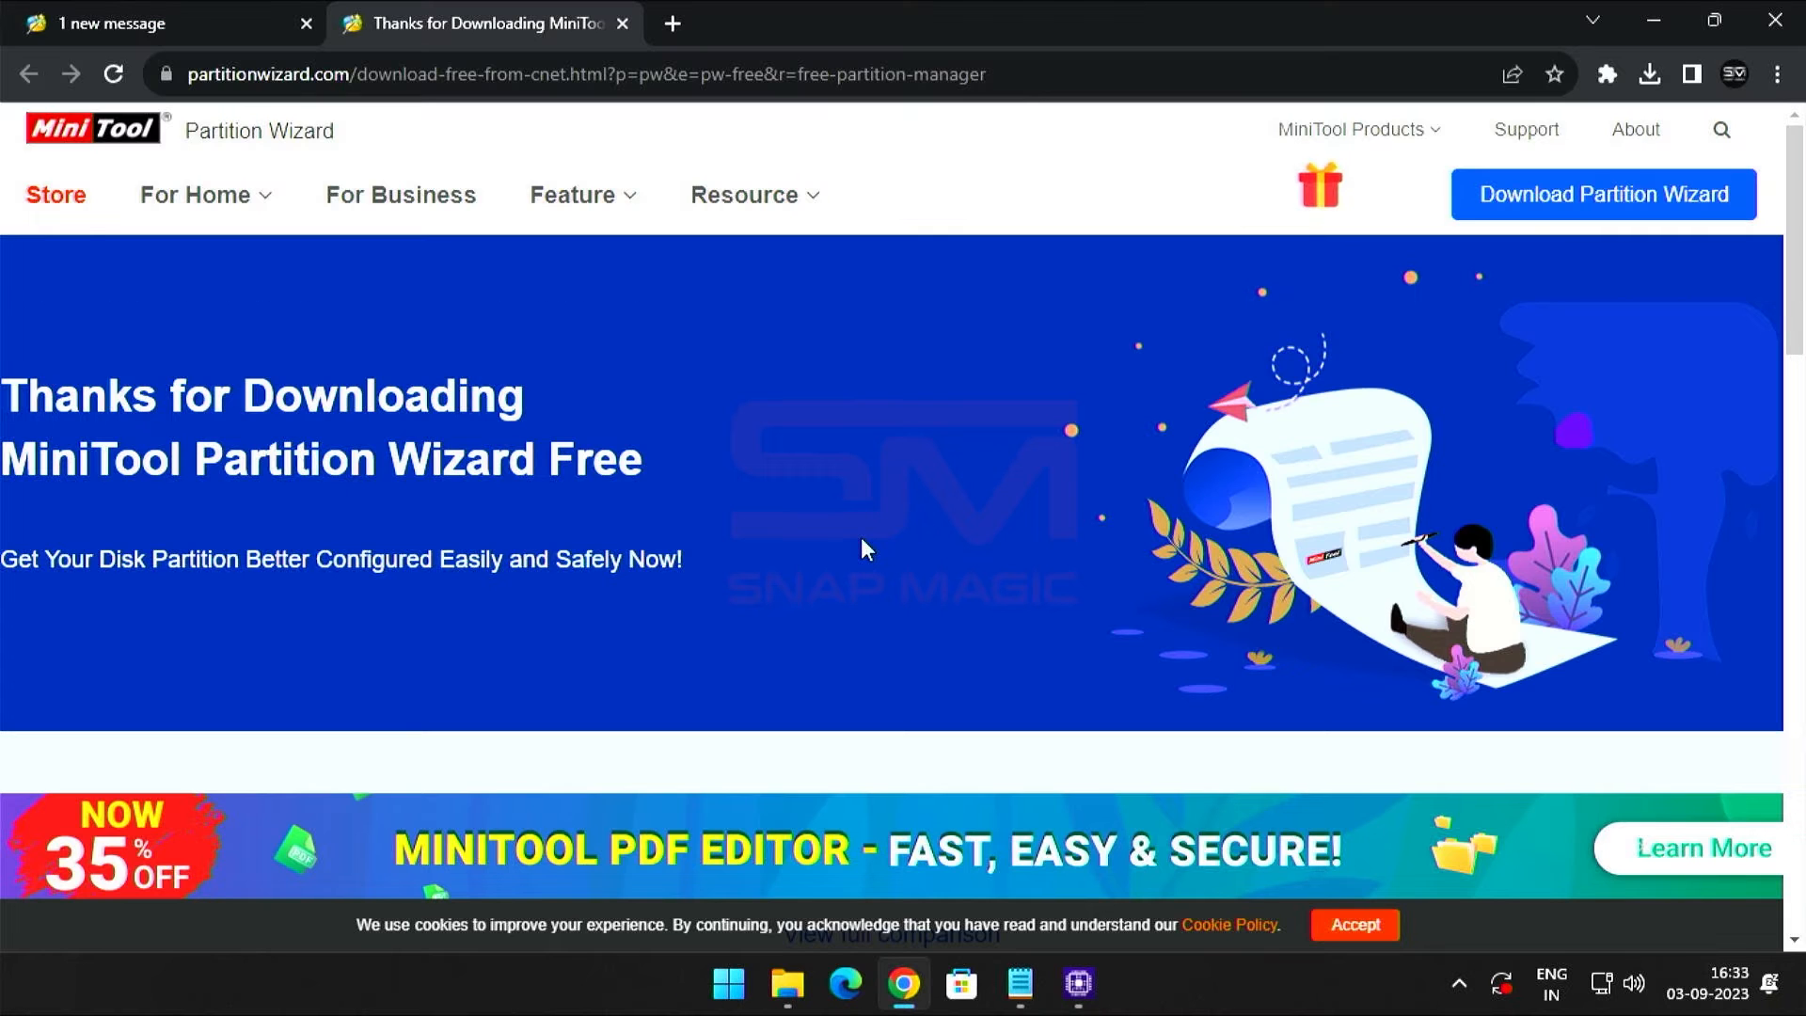
# - Extract CometLake.zip into a CometLake folder in Downloads, then access the EFI (D:) drive
pyautogui.click(786, 992)
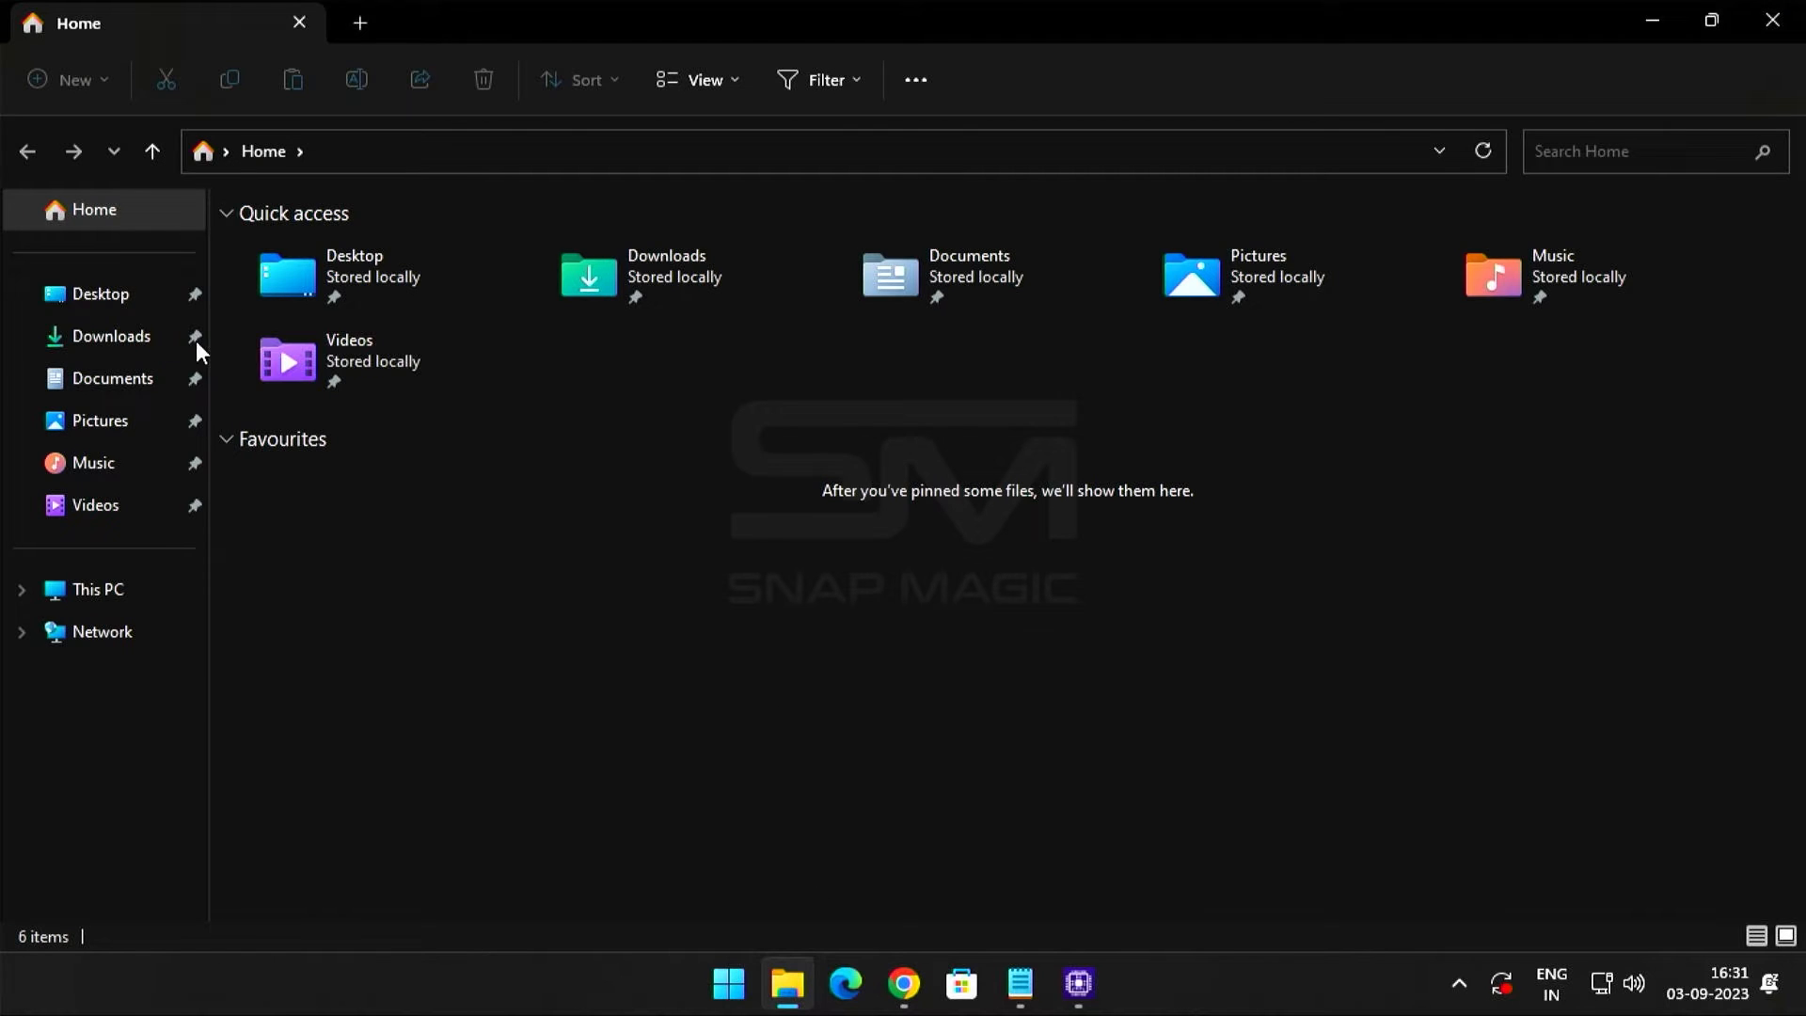
pyautogui.click(111, 335)
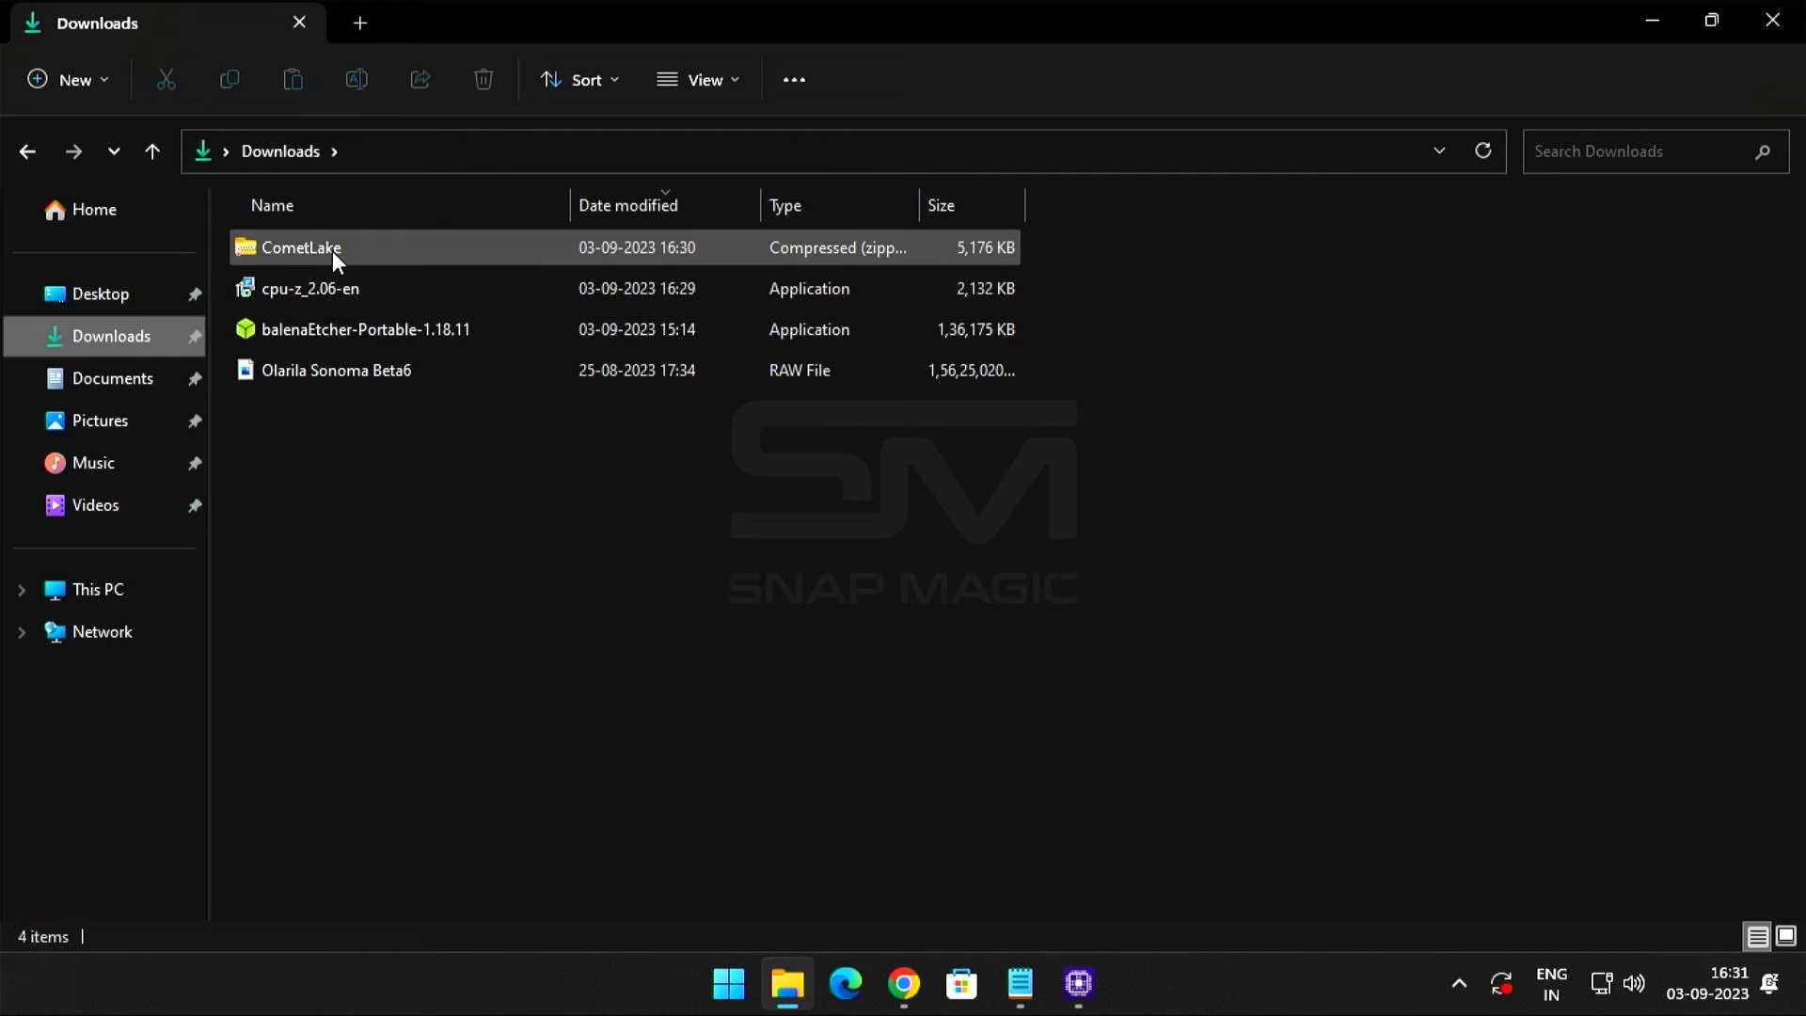
pyautogui.rightClick(299, 246)
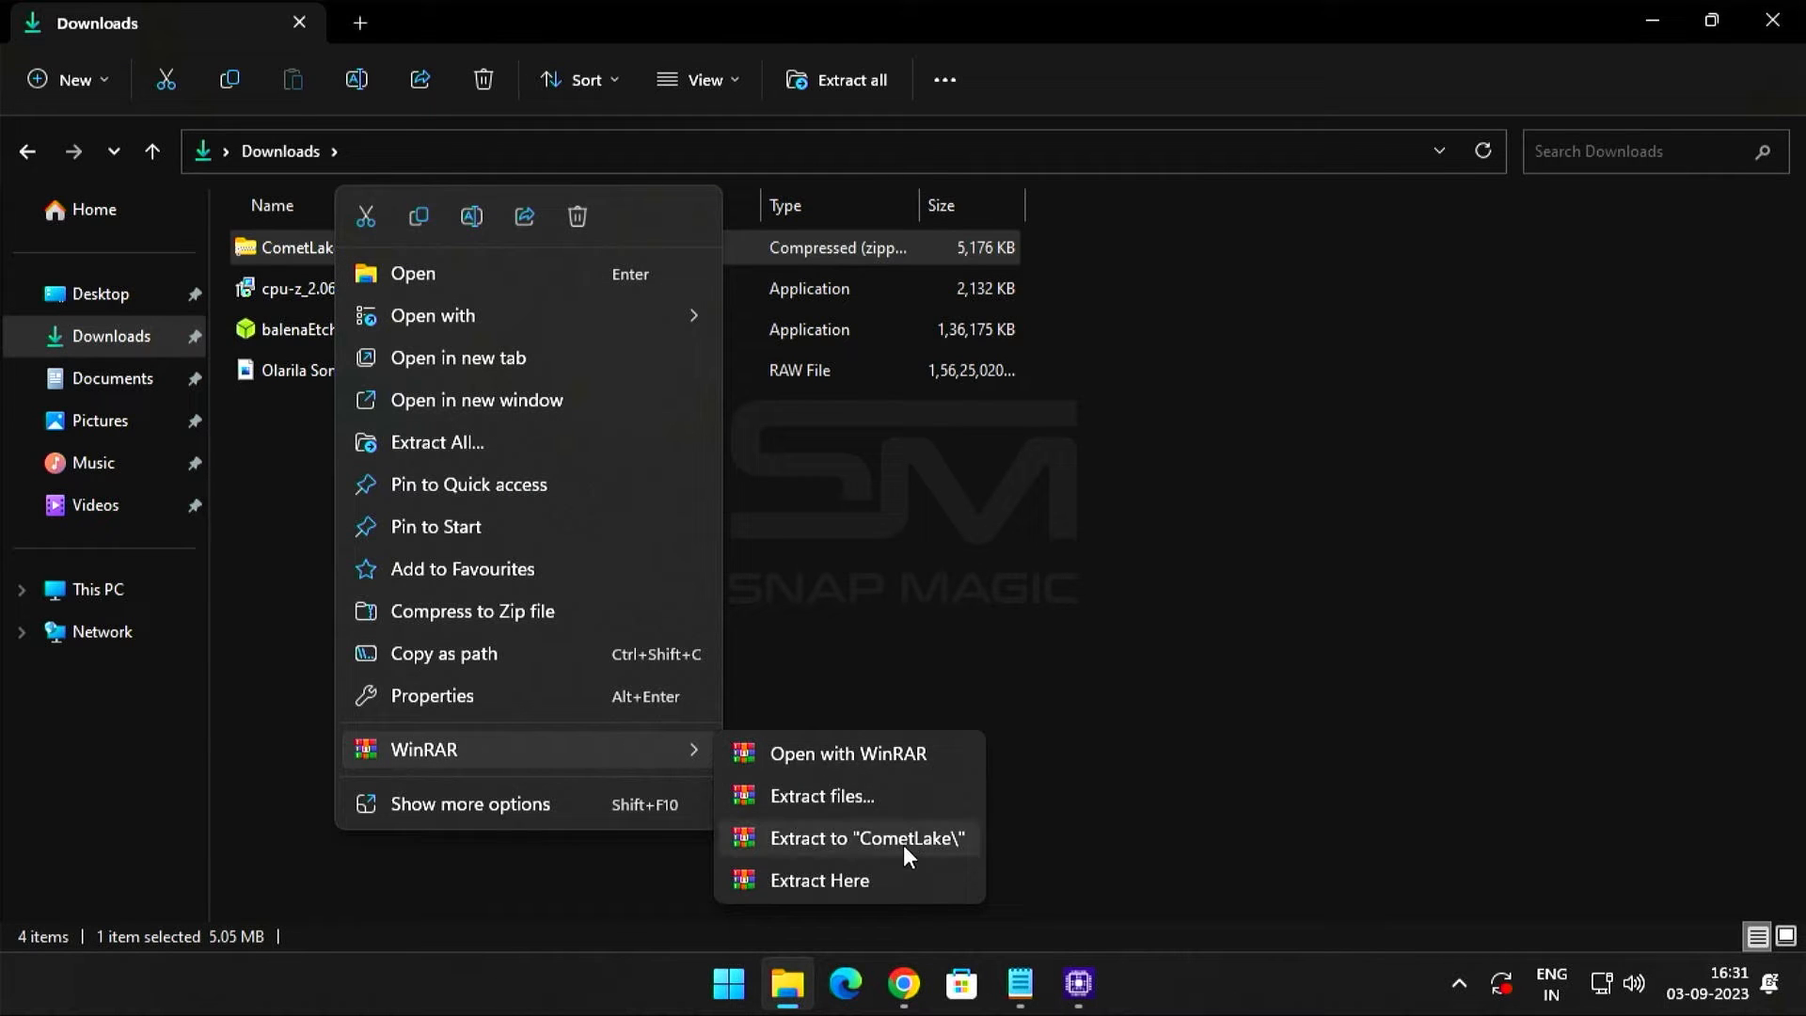
pyautogui.click(865, 837)
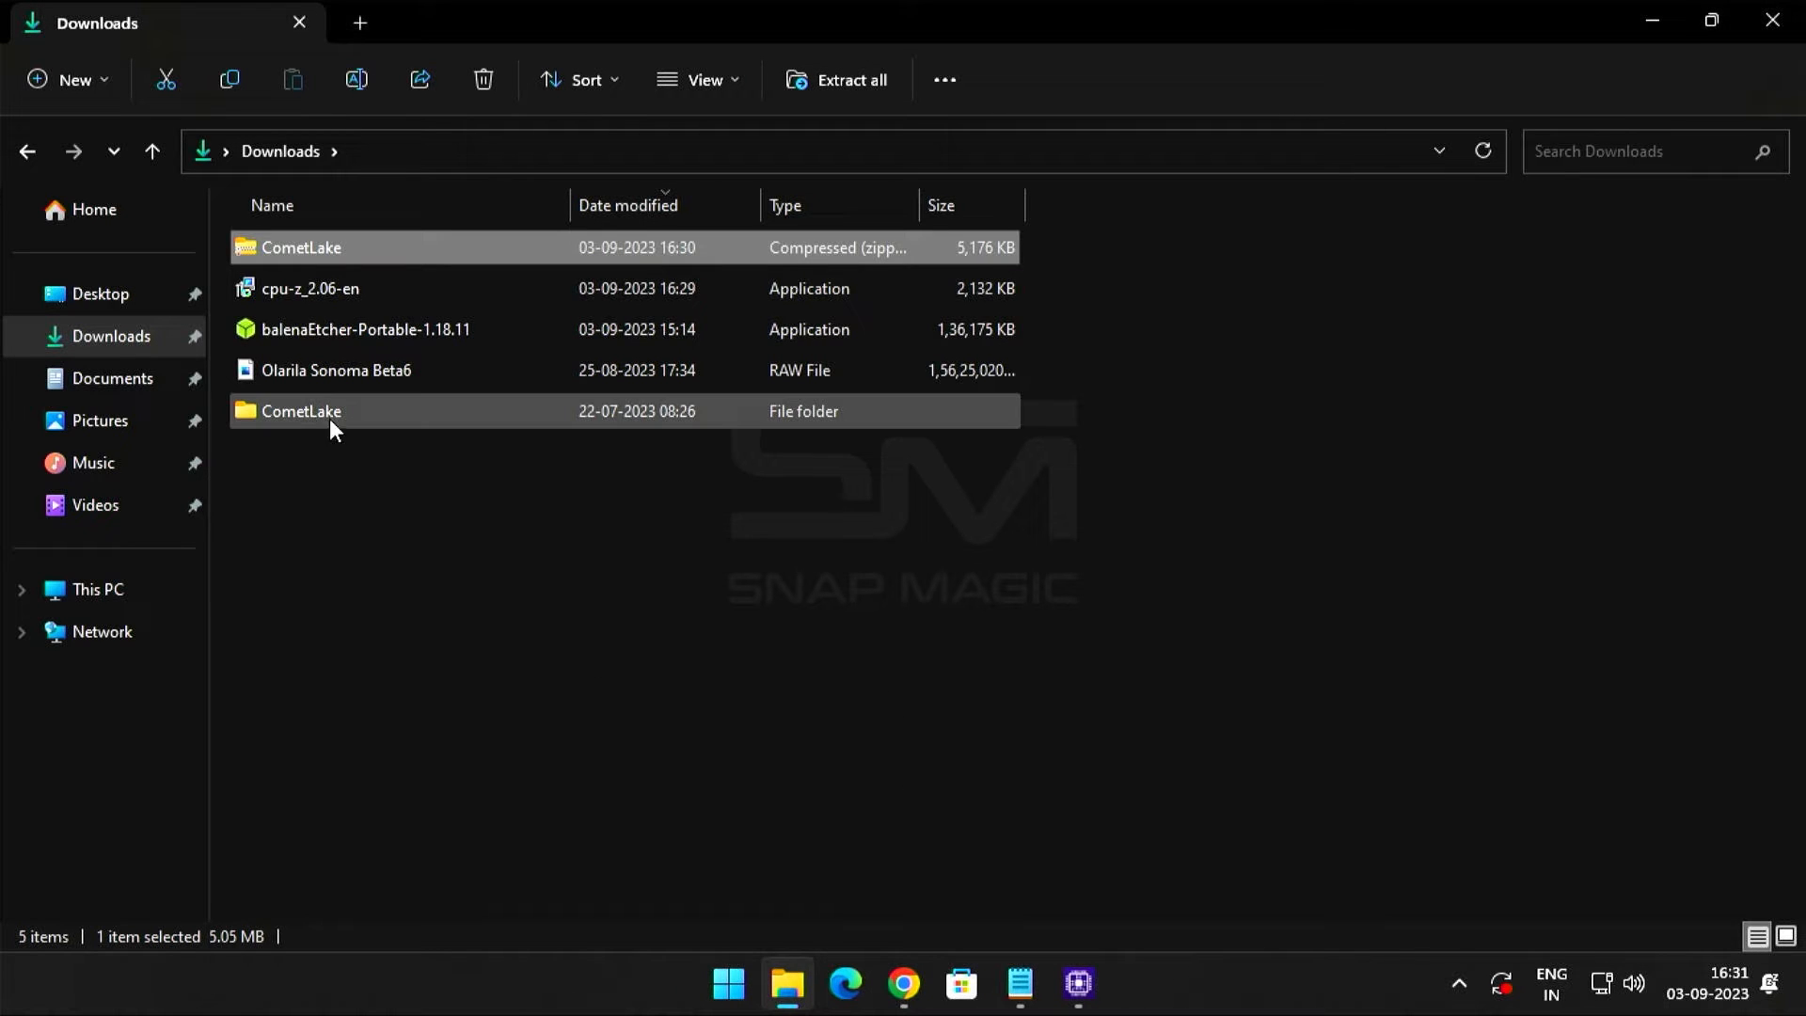
pyautogui.doubleClick(301, 412)
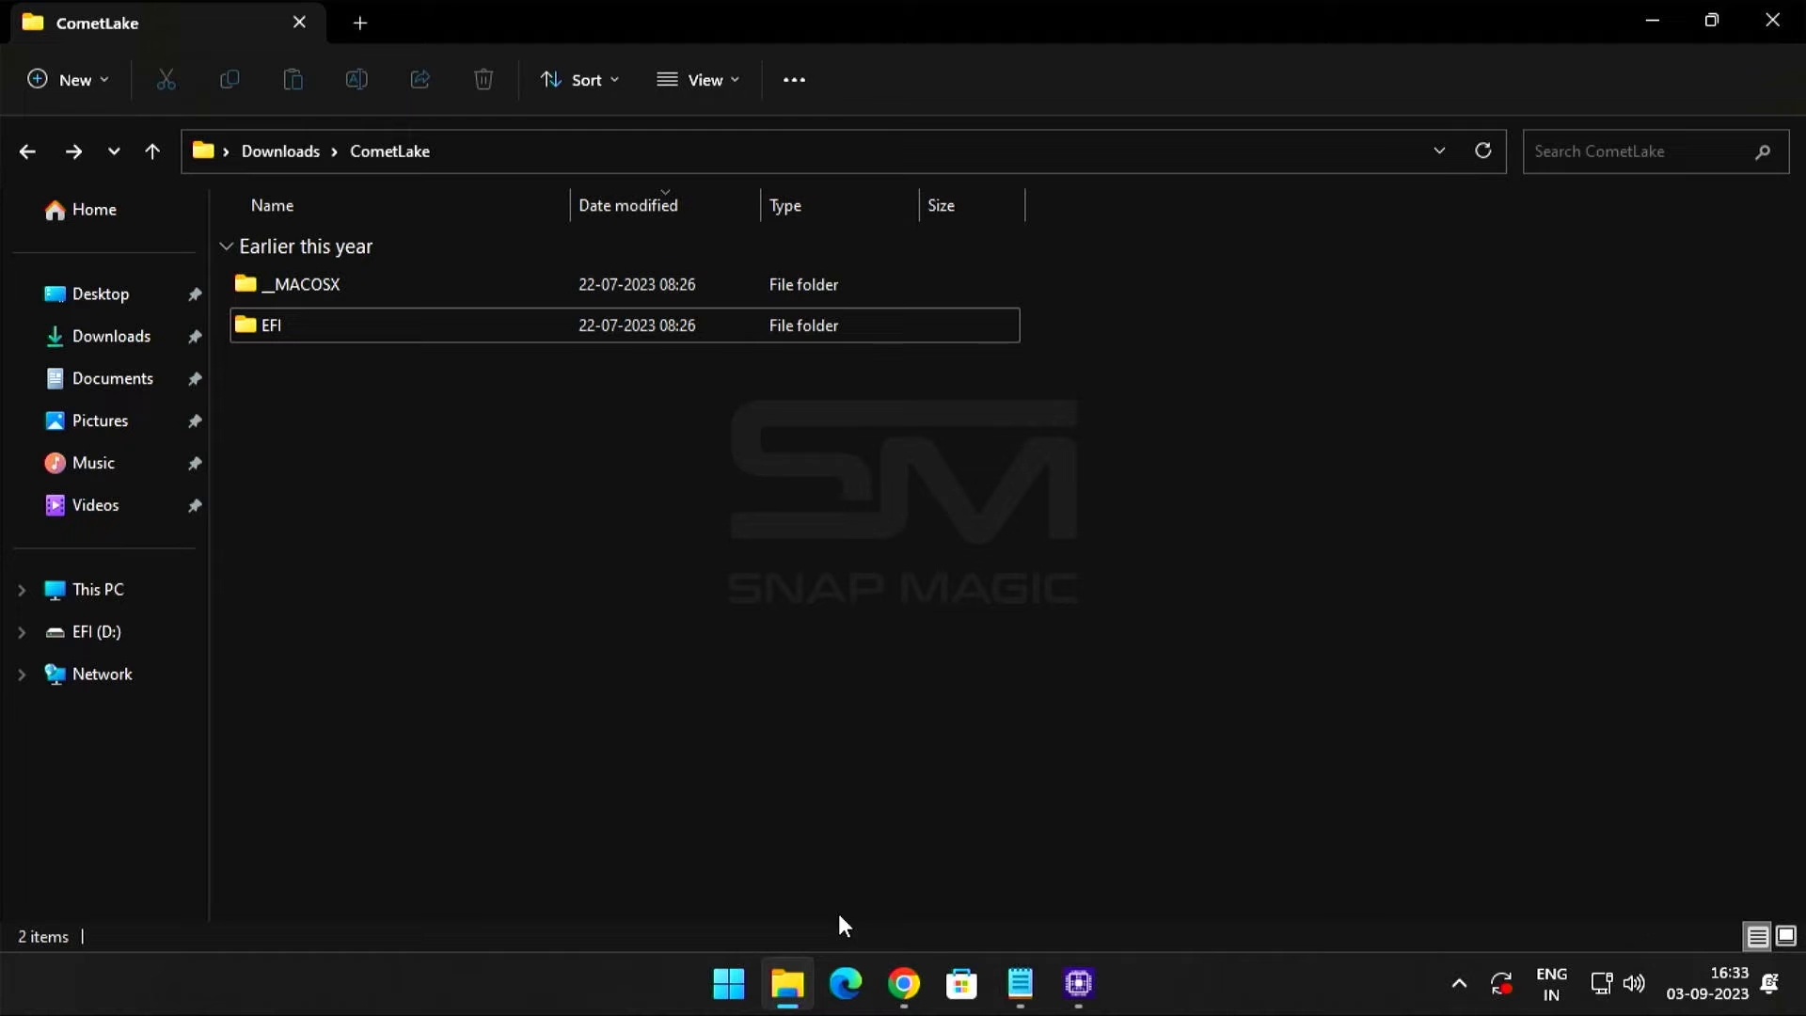
pyautogui.click(96, 589)
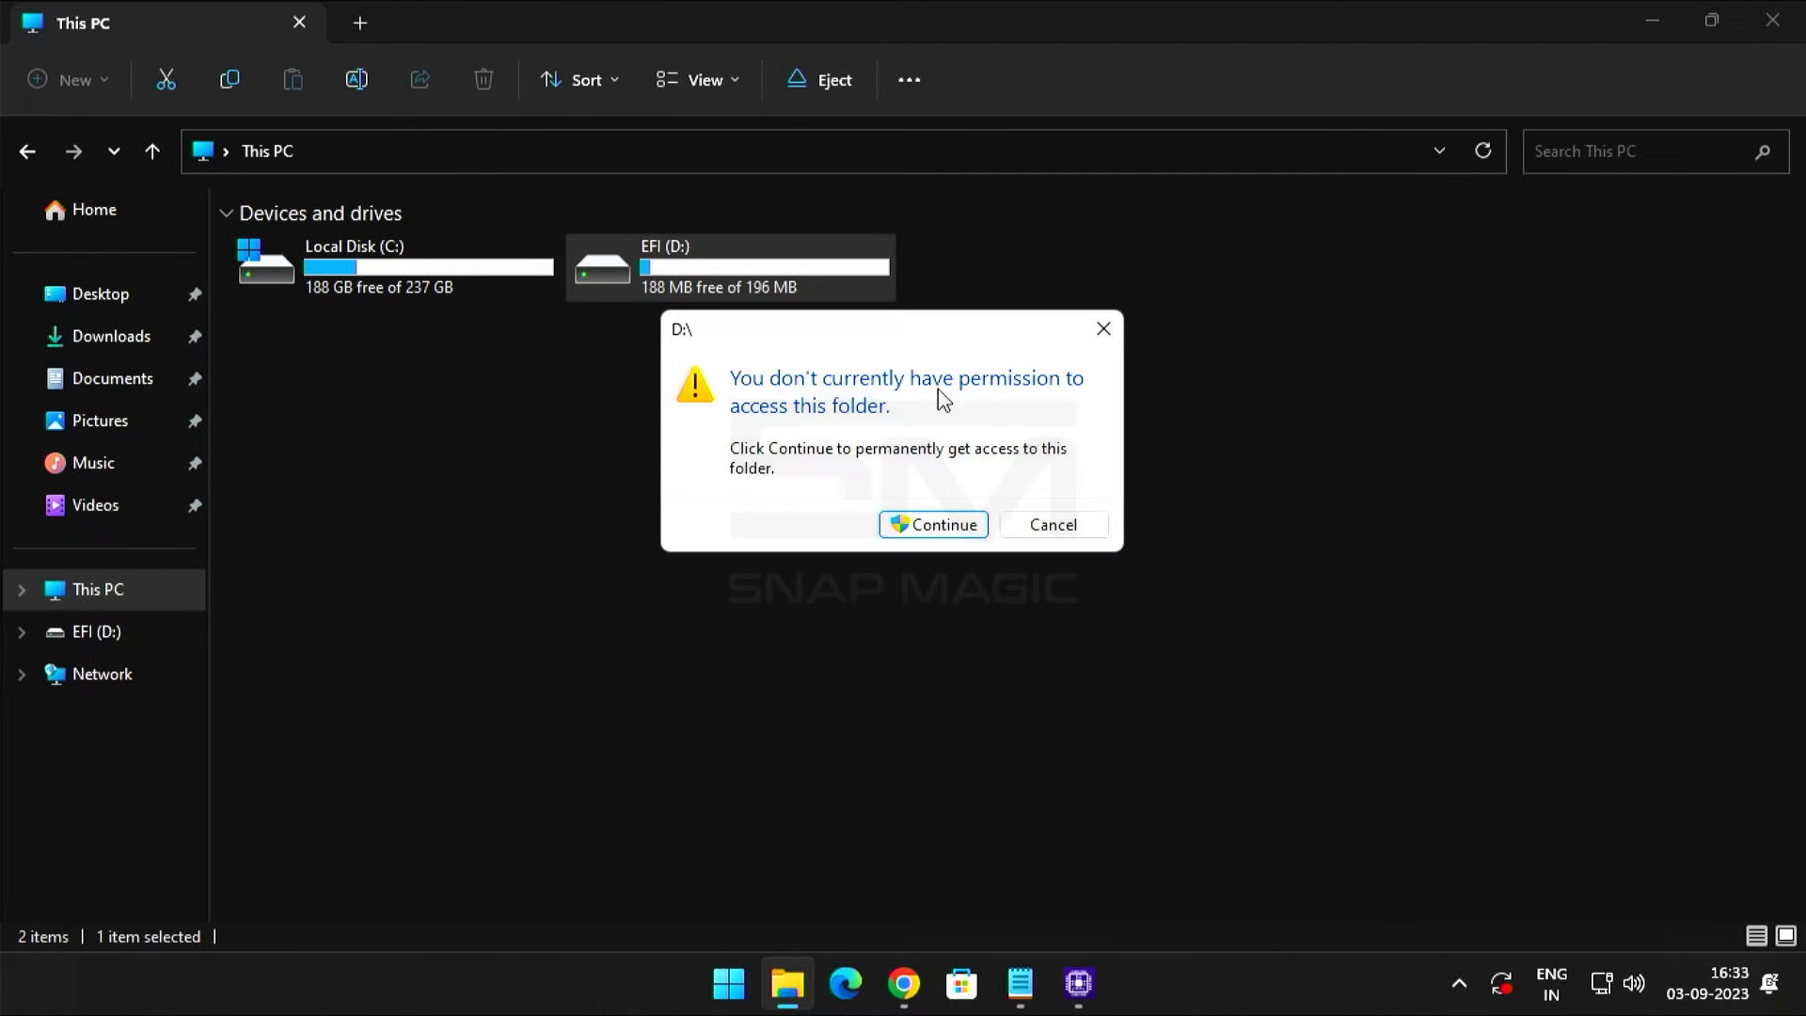
pyautogui.moveTo(1099, 329)
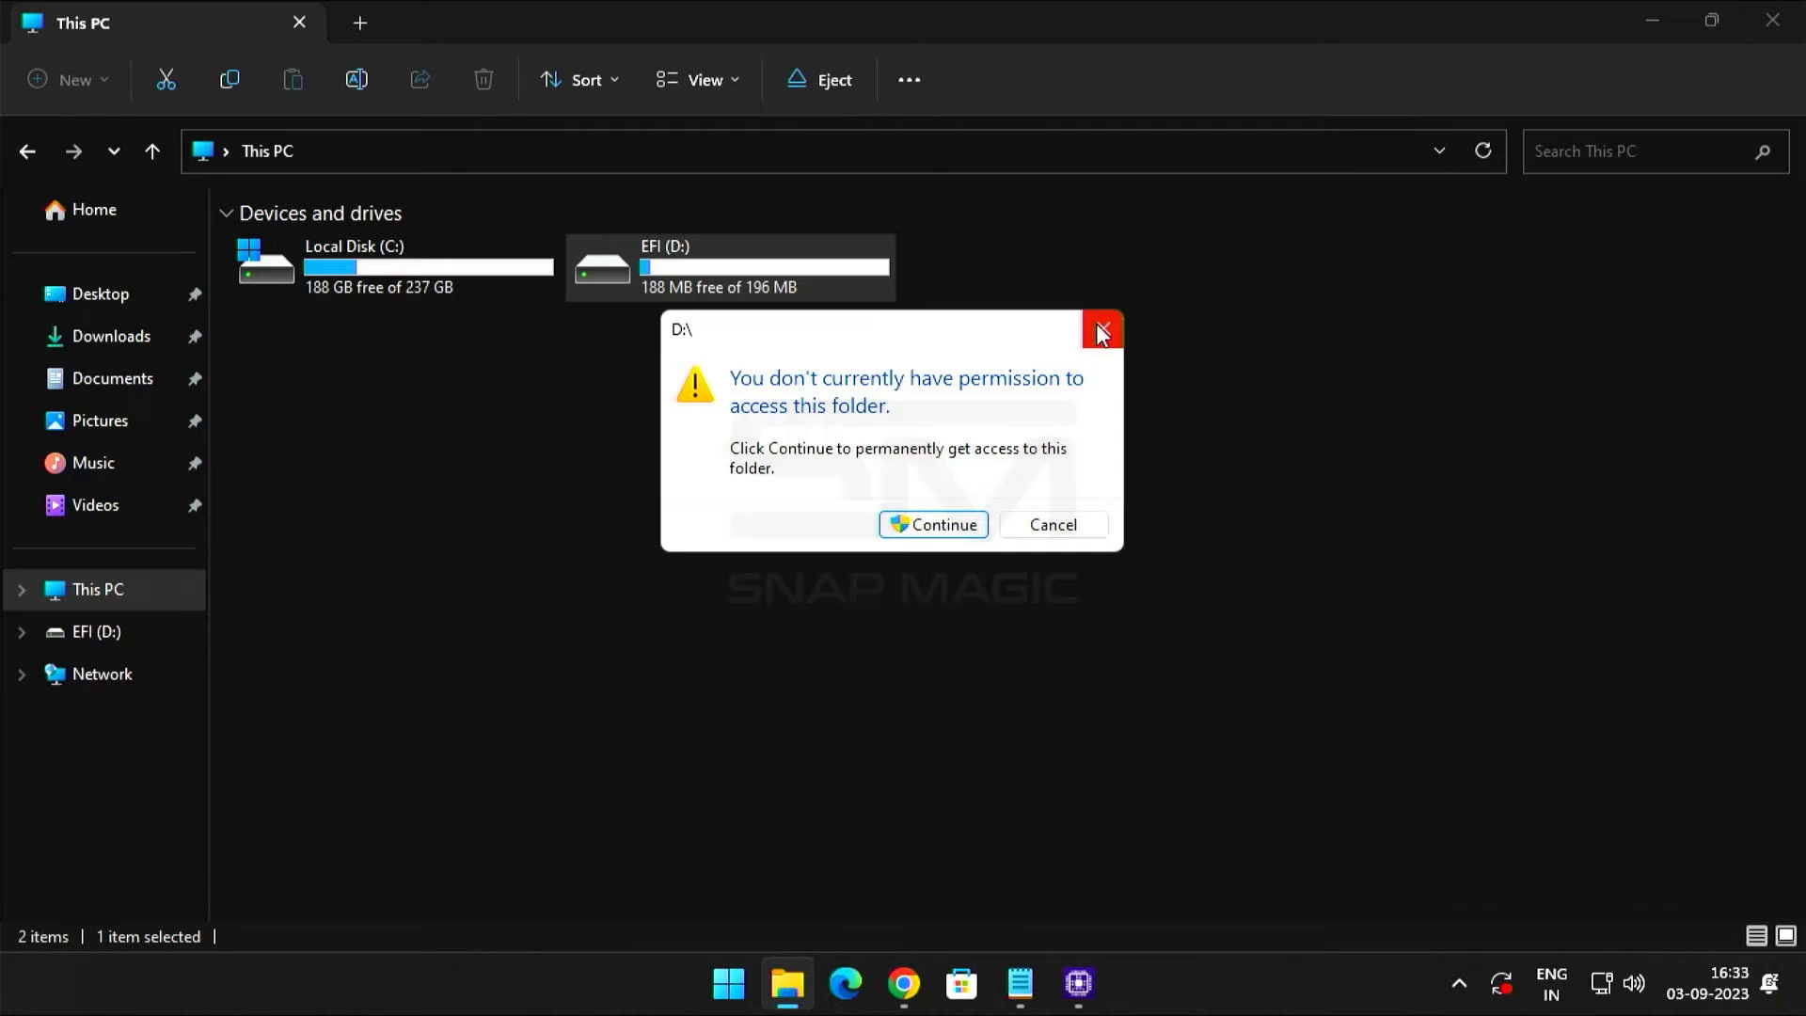
# - Dismiss the D: drive permission prompt without granting access
pyautogui.click(1099, 332)
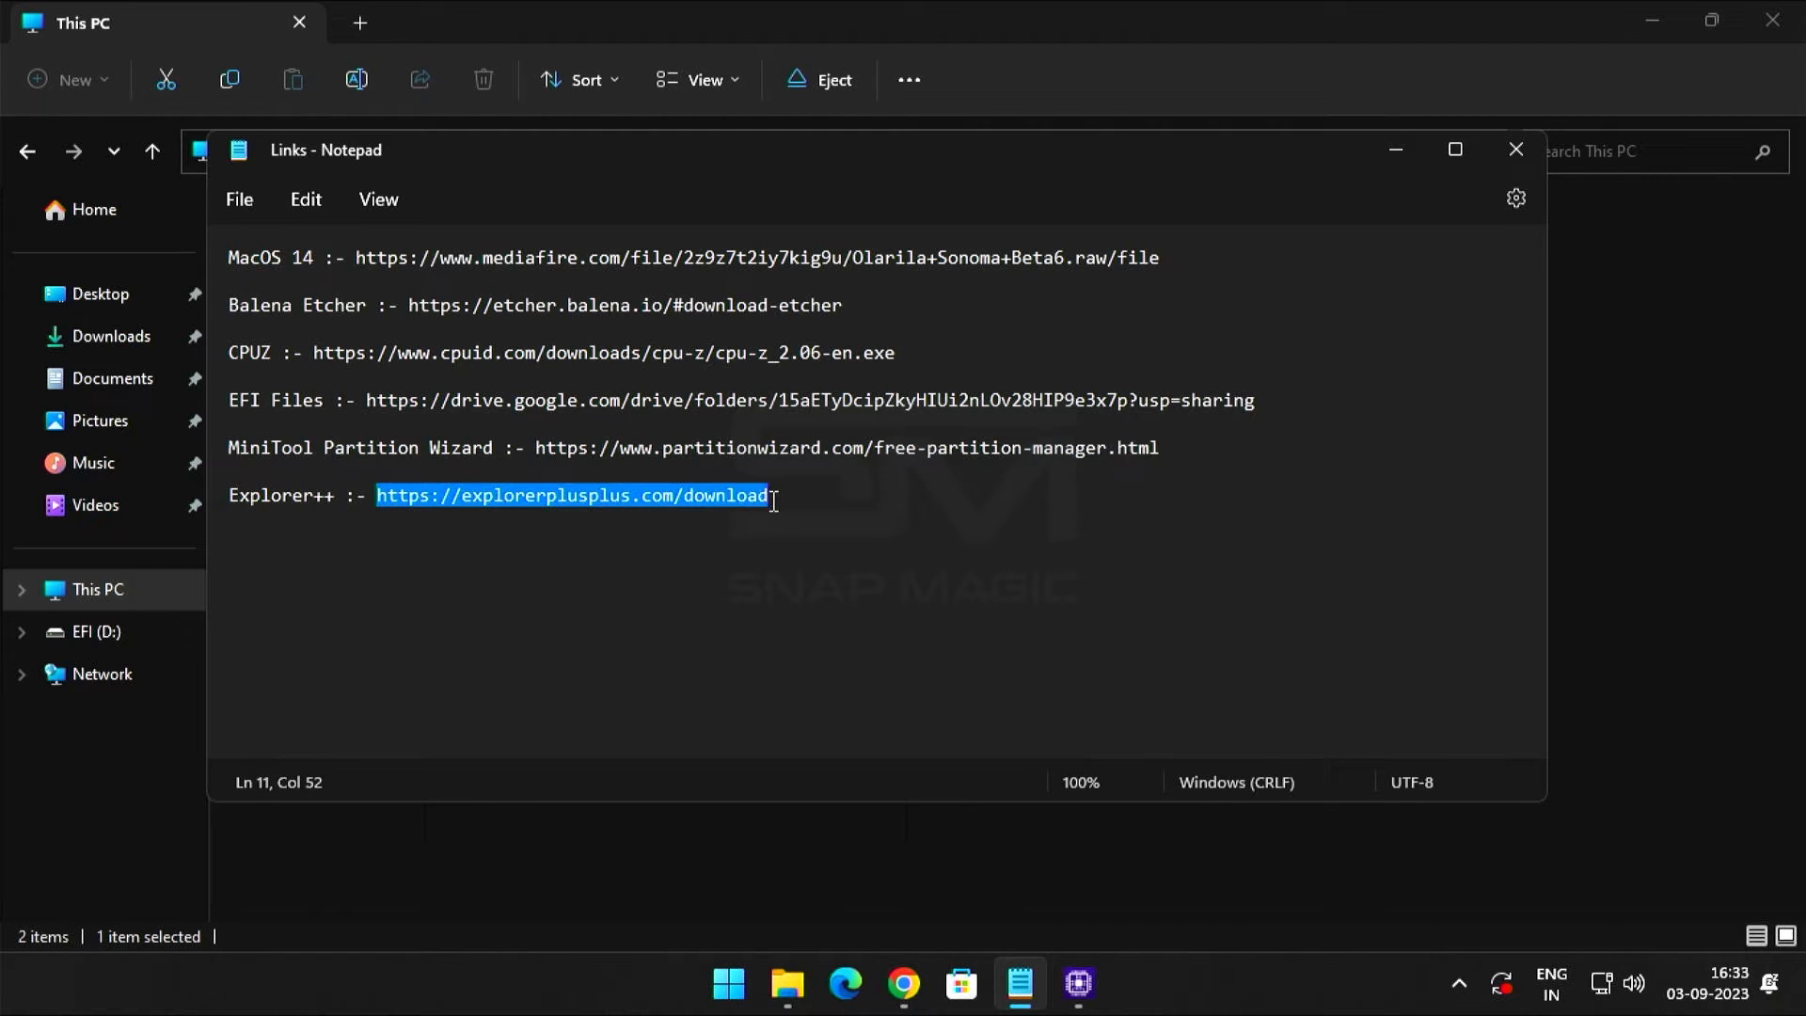
pyautogui.moveTo(886, 890)
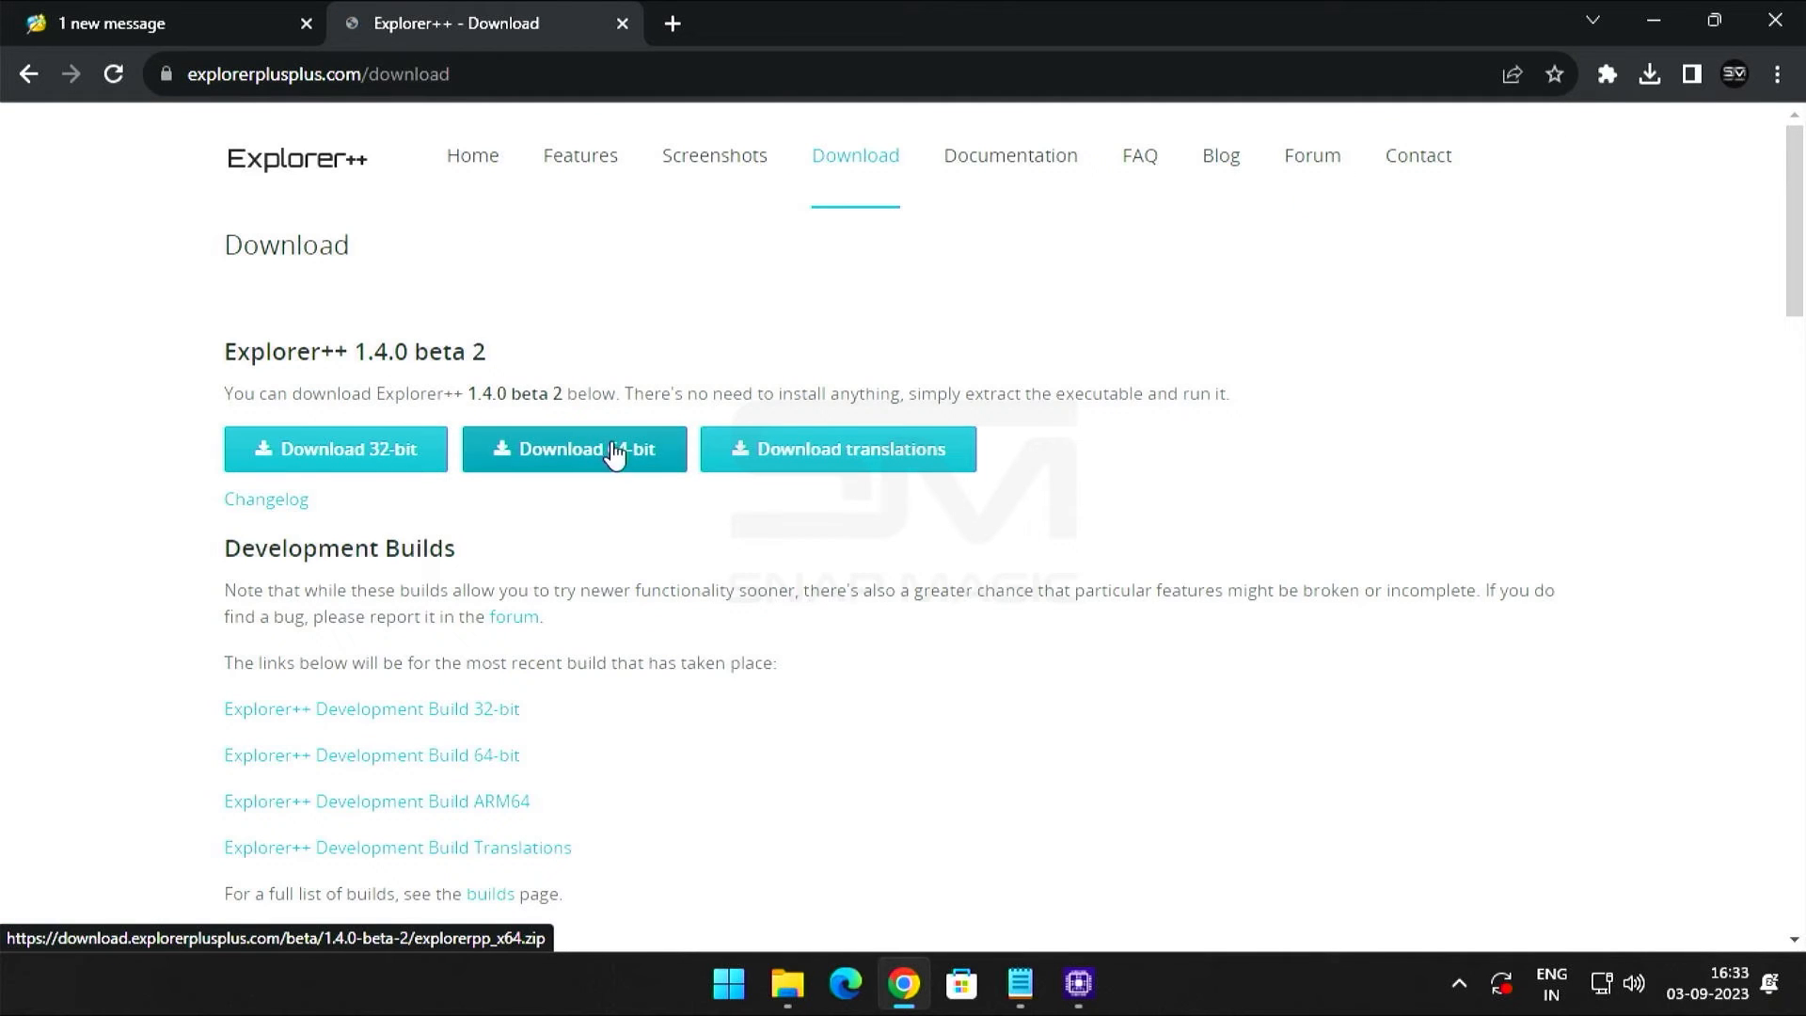
# - Download the 64-bit Explorer++ build and run it from the downloaded zip
pyautogui.click(574, 450)
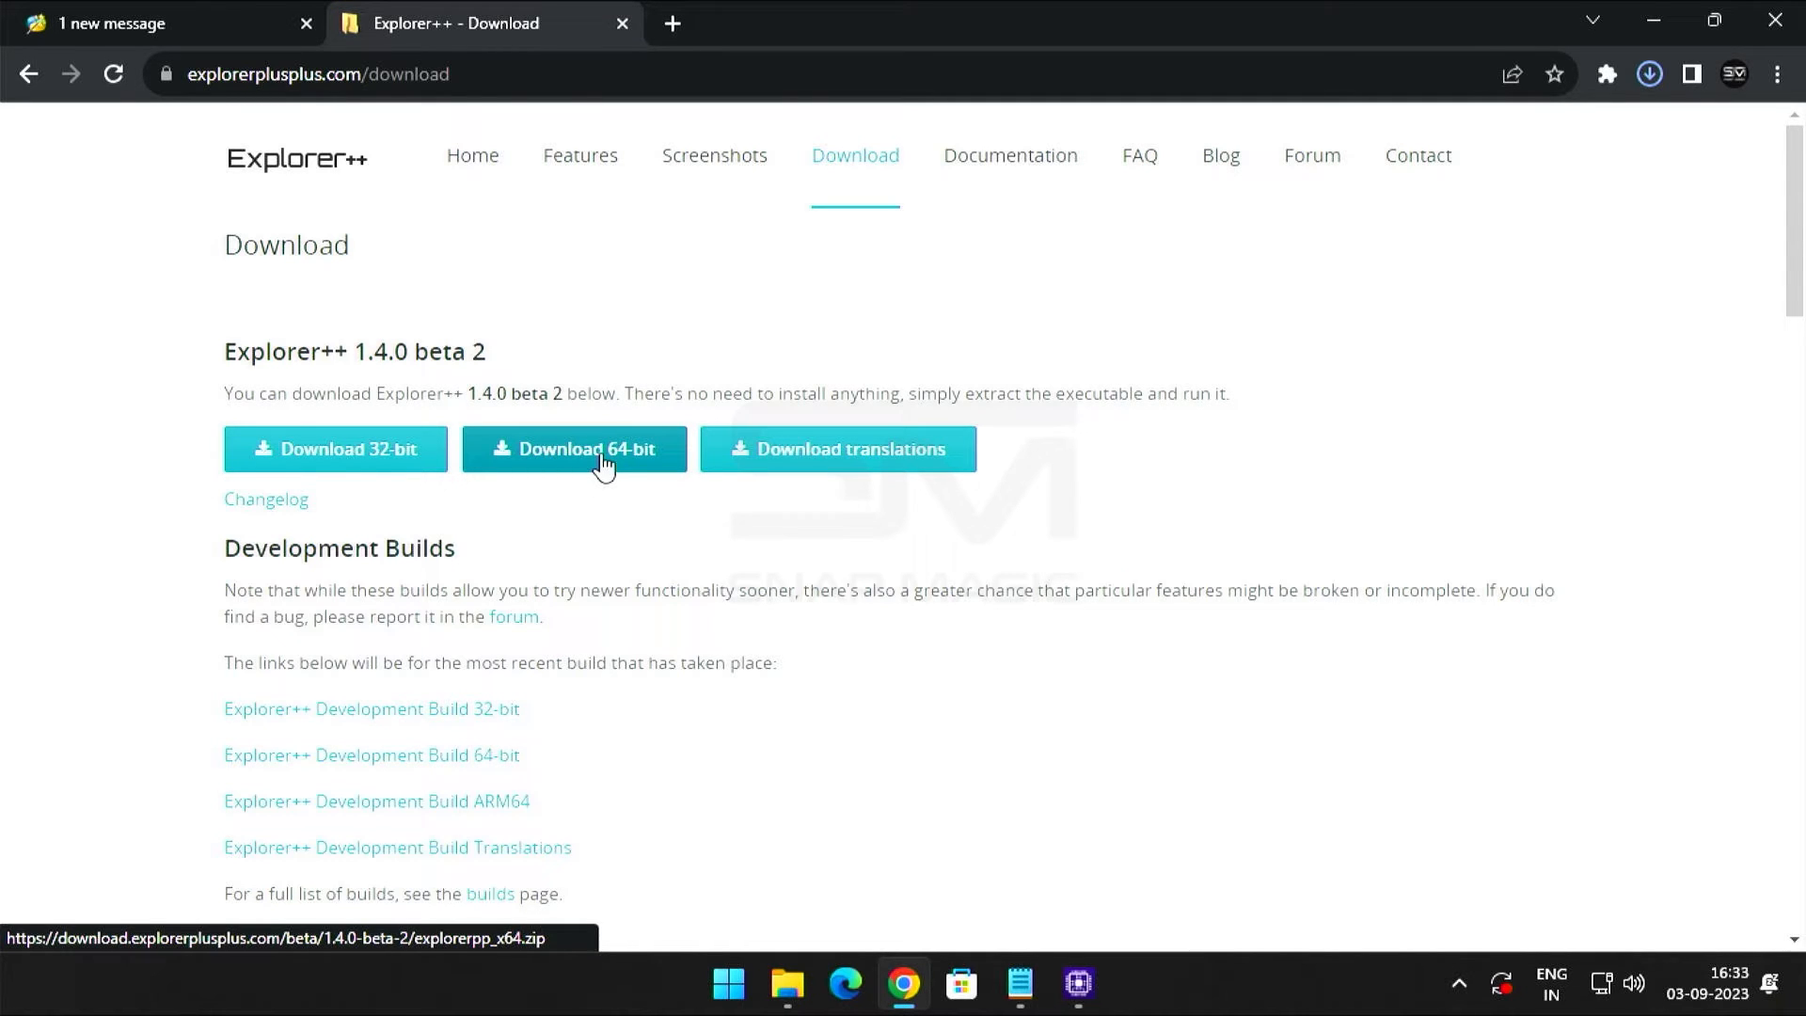
pyautogui.click(574, 450)
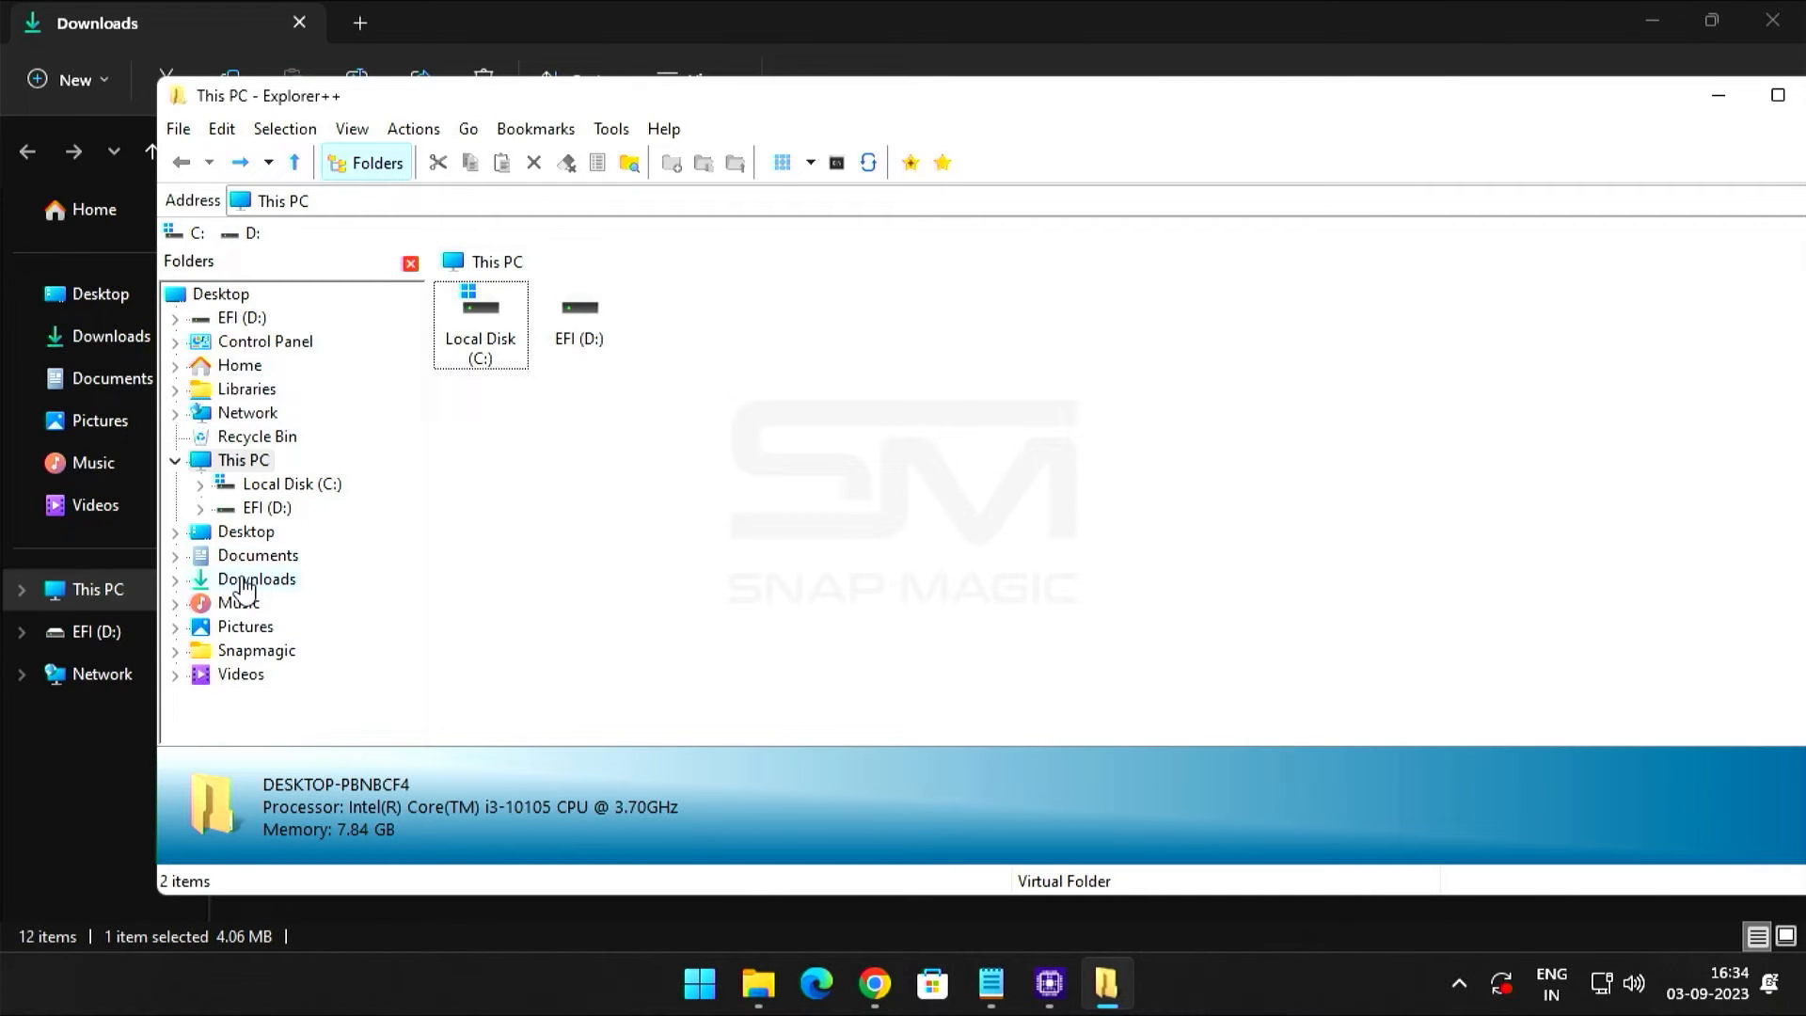
# - Copy the EFI folder from the CometLake folder in Downloads
pyautogui.doubleClick(256, 578)
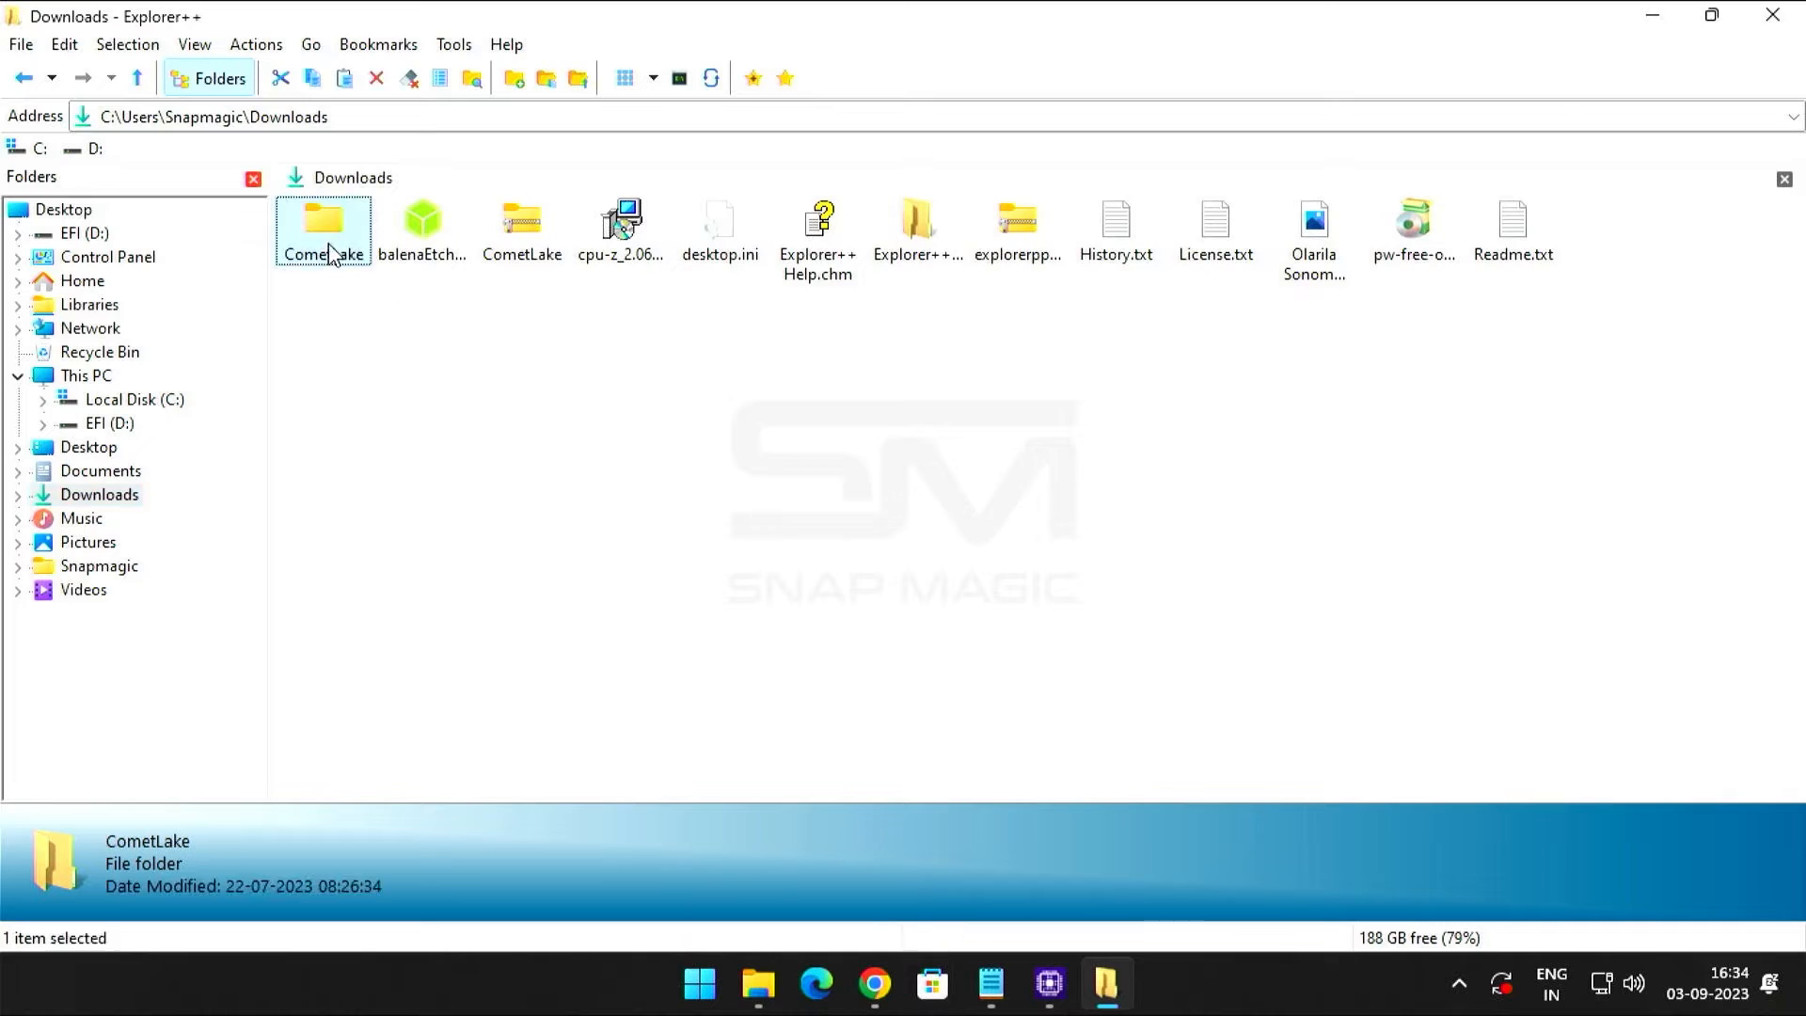
pyautogui.doubleClick(323, 223)
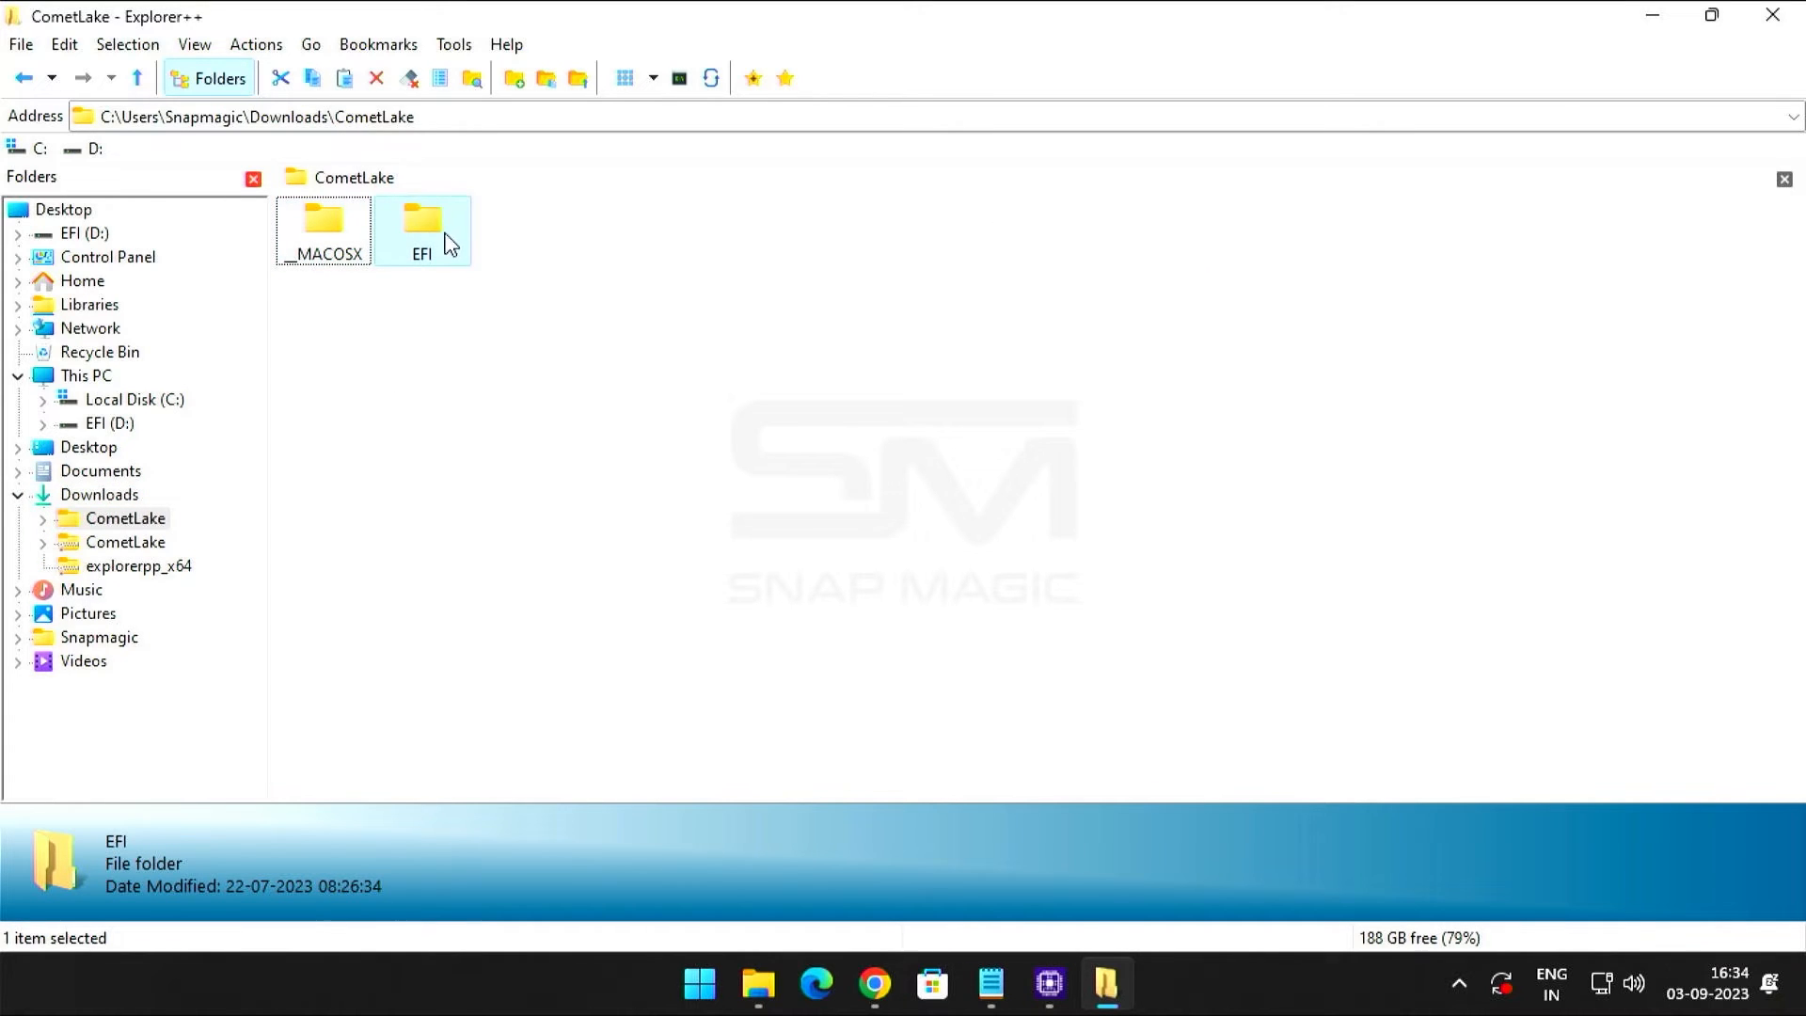
pyautogui.rightClick(423, 229)
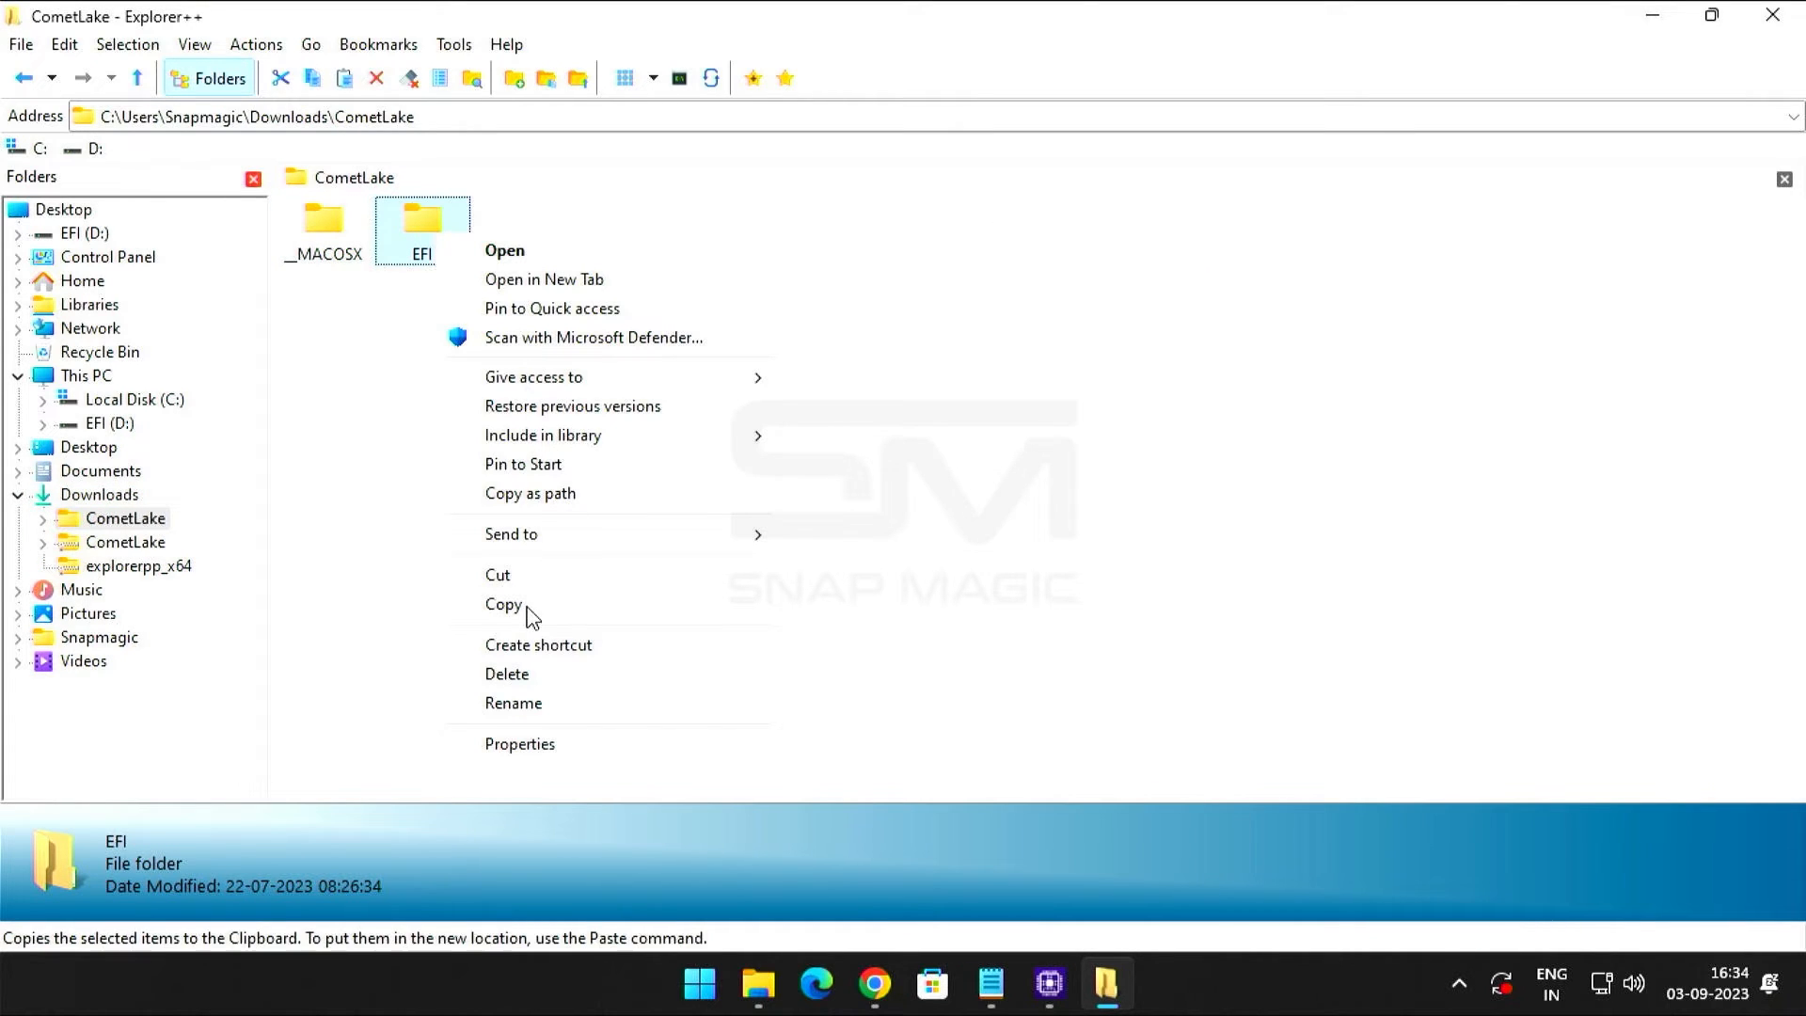
pyautogui.click(504, 604)
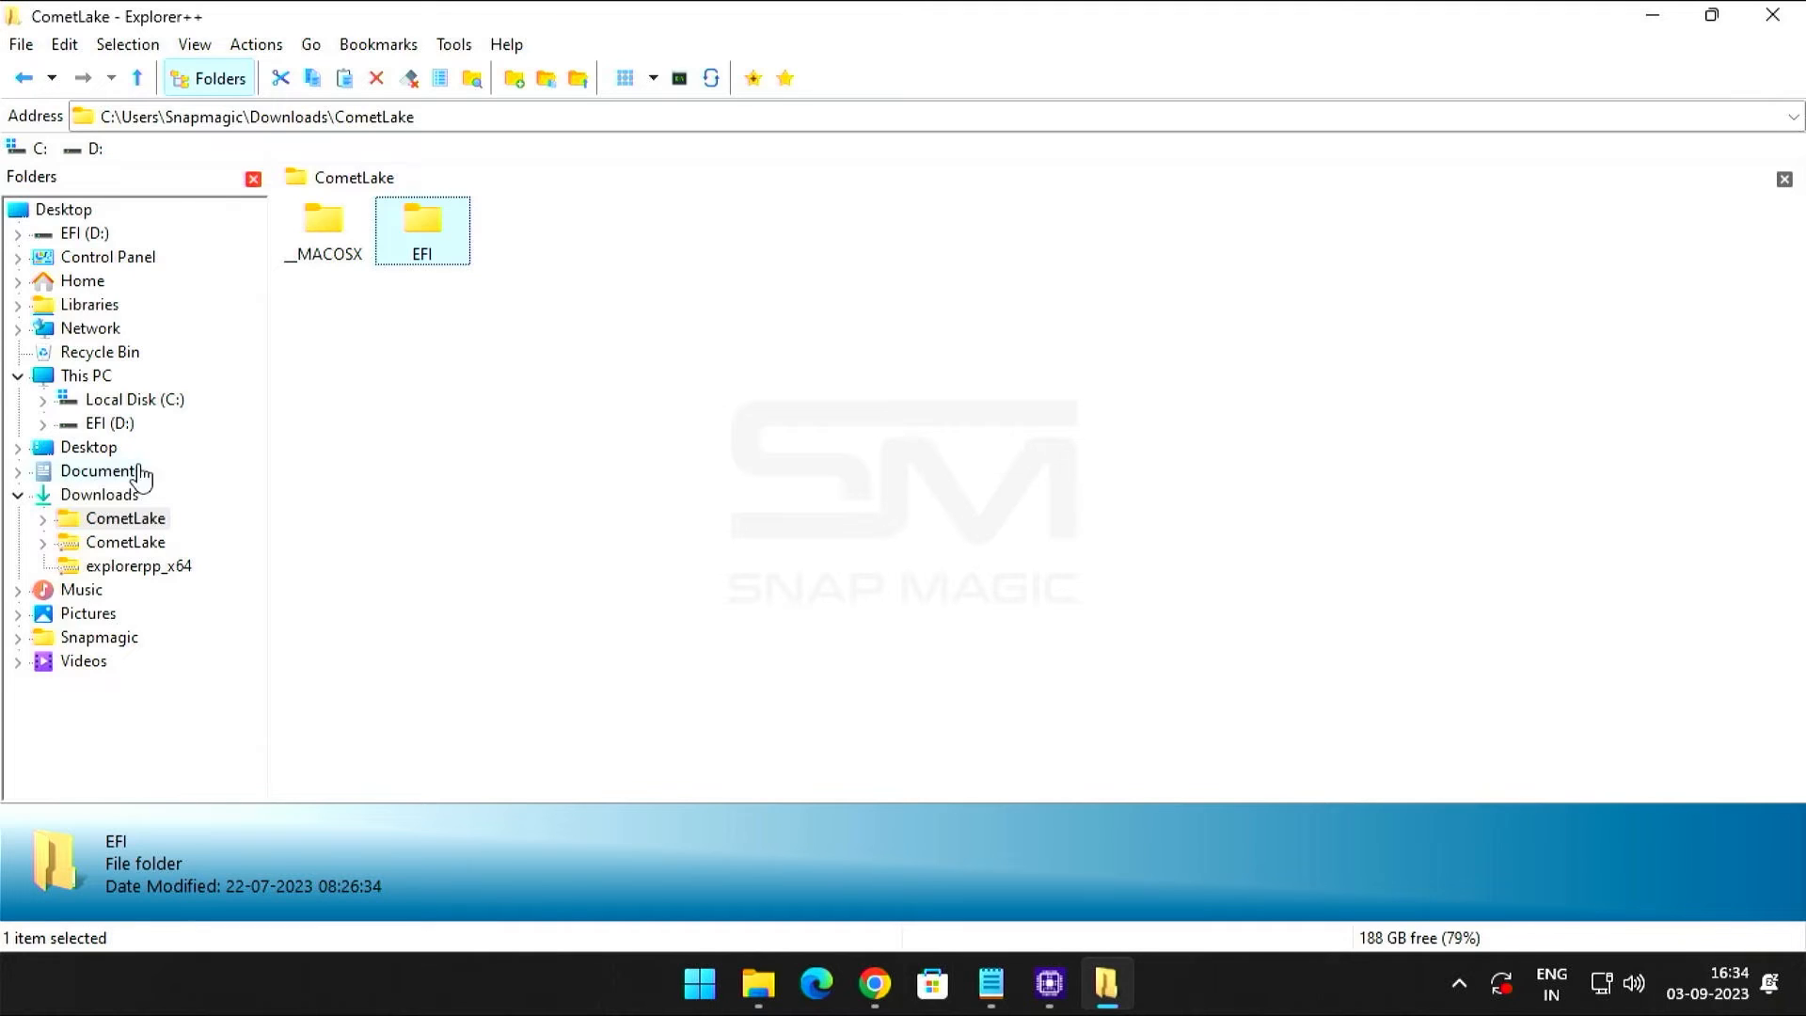
# - Paste the EFI folder onto the EFI (D:) drive, replacing the existing files
pyautogui.click(85, 233)
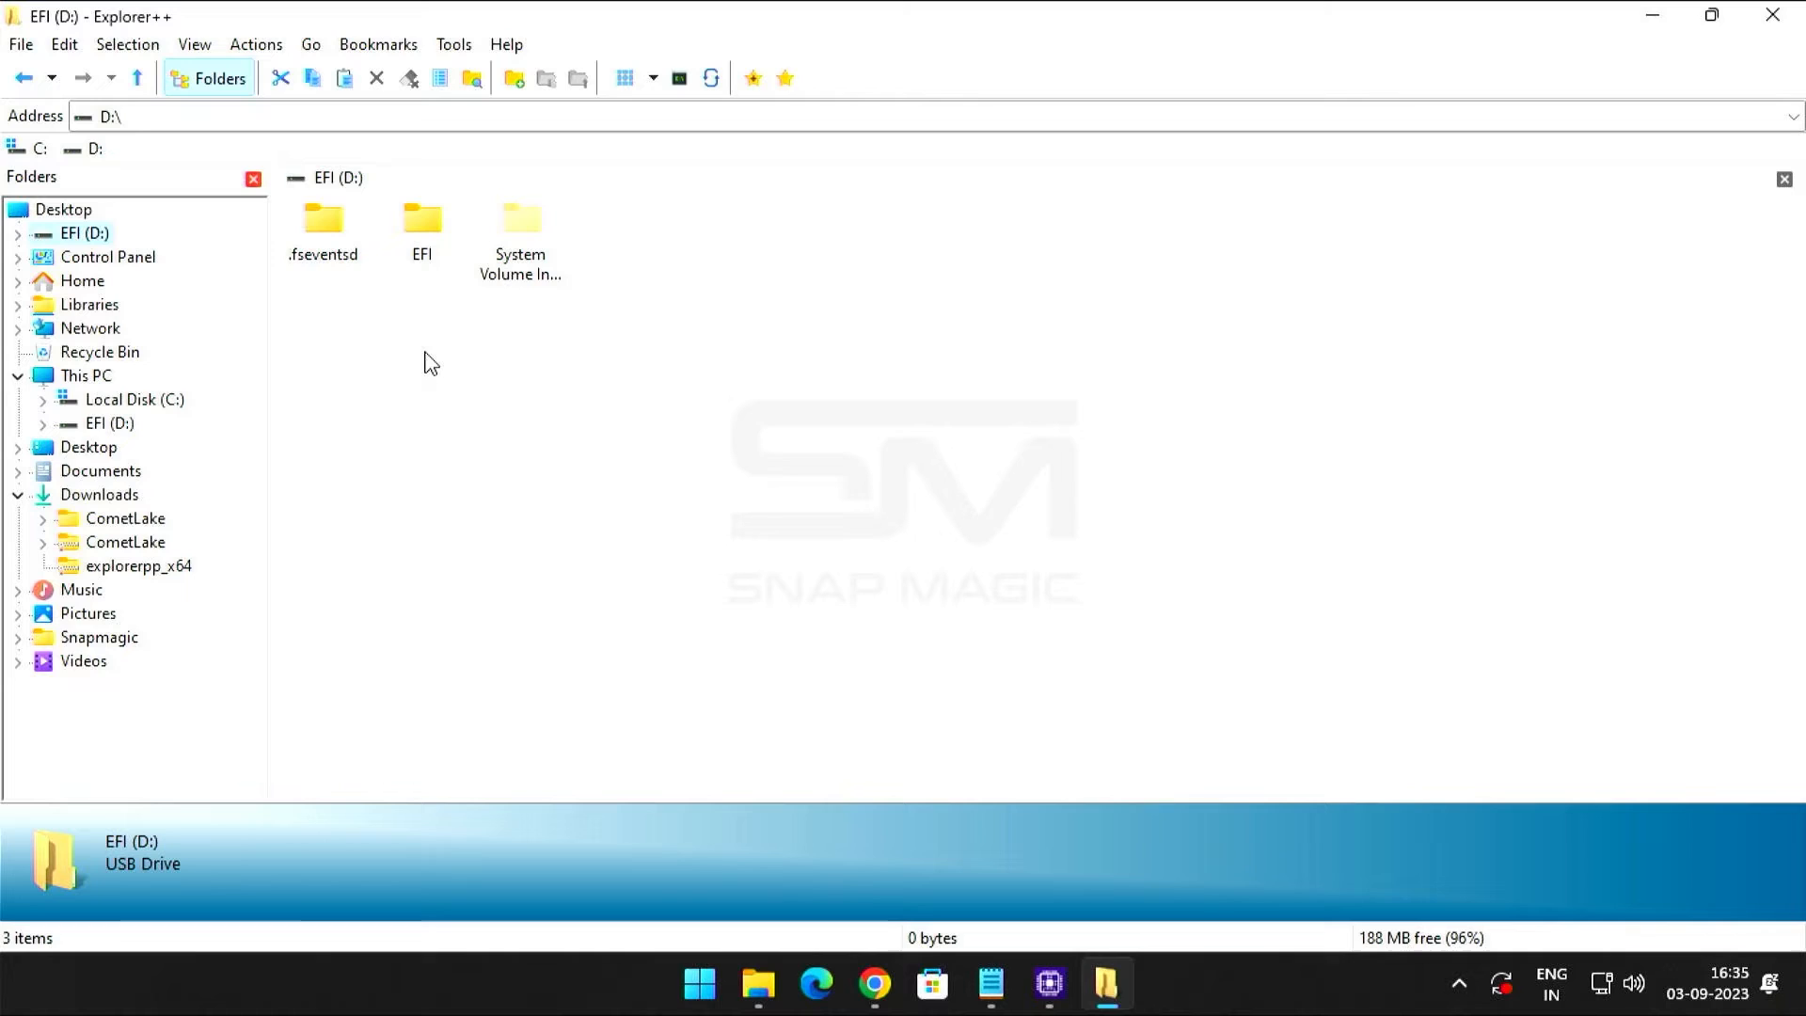
pyautogui.rightClick(429, 363)
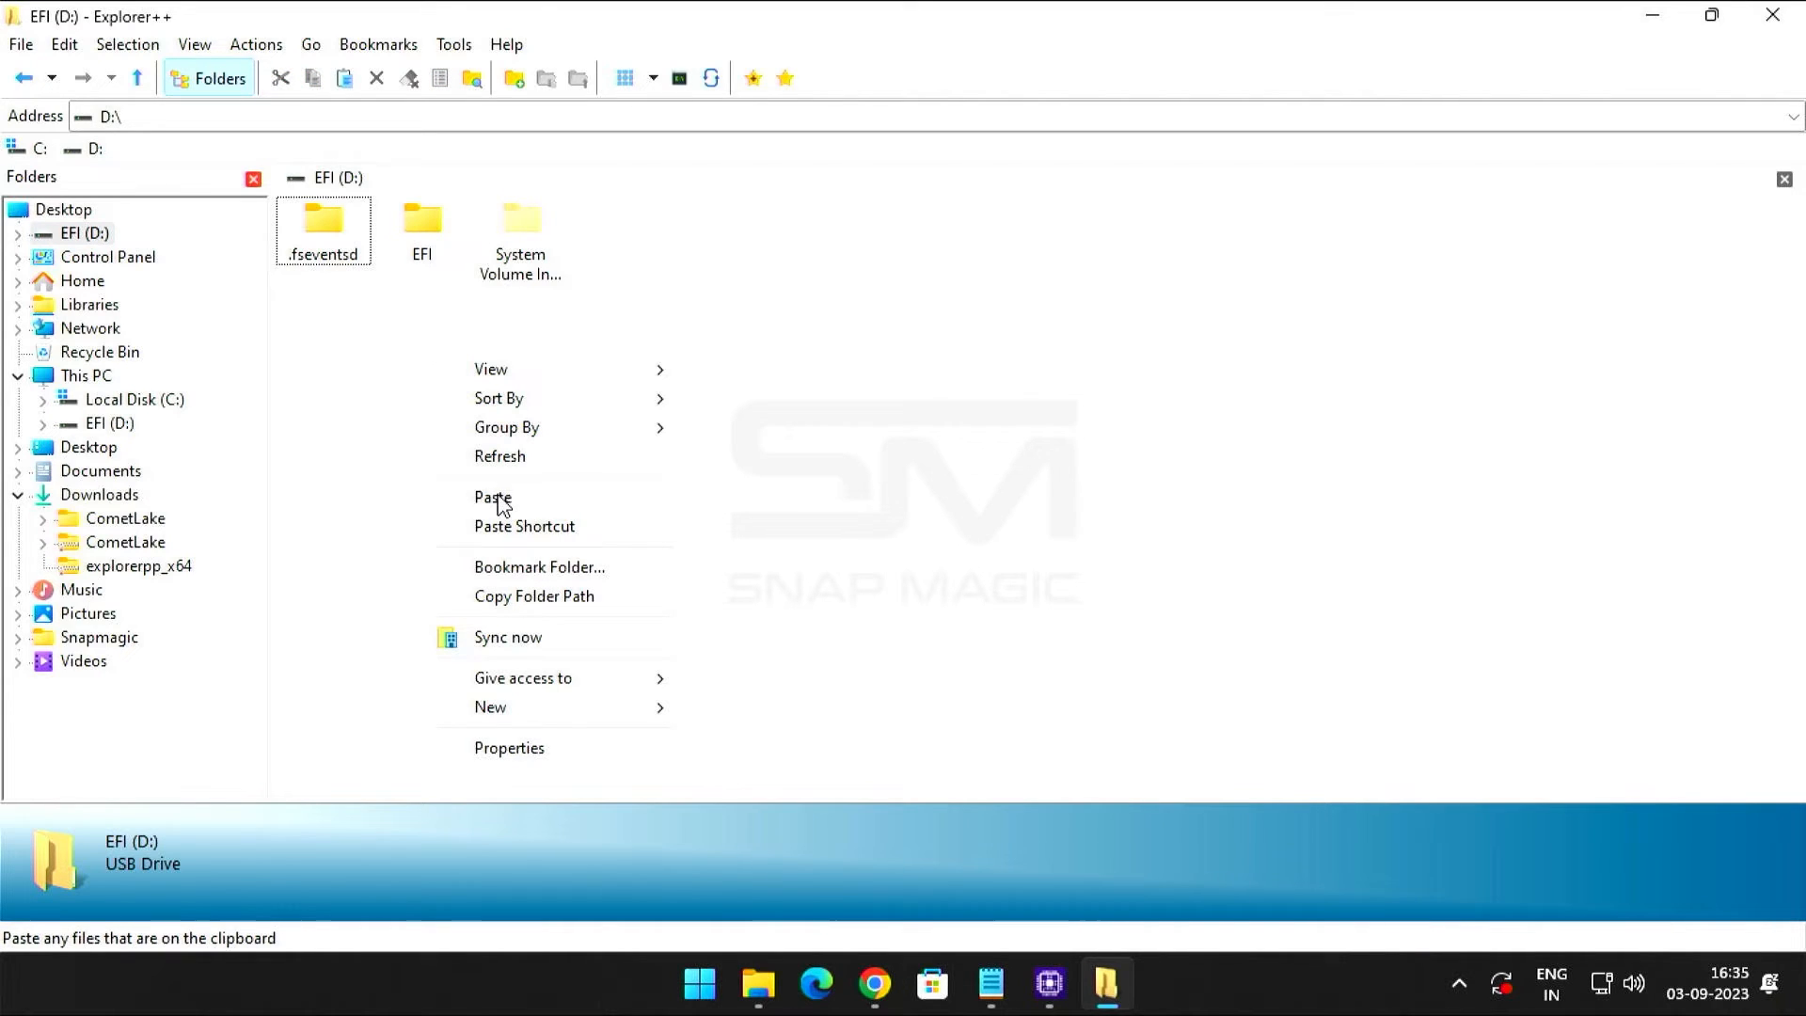
pyautogui.click(491, 497)
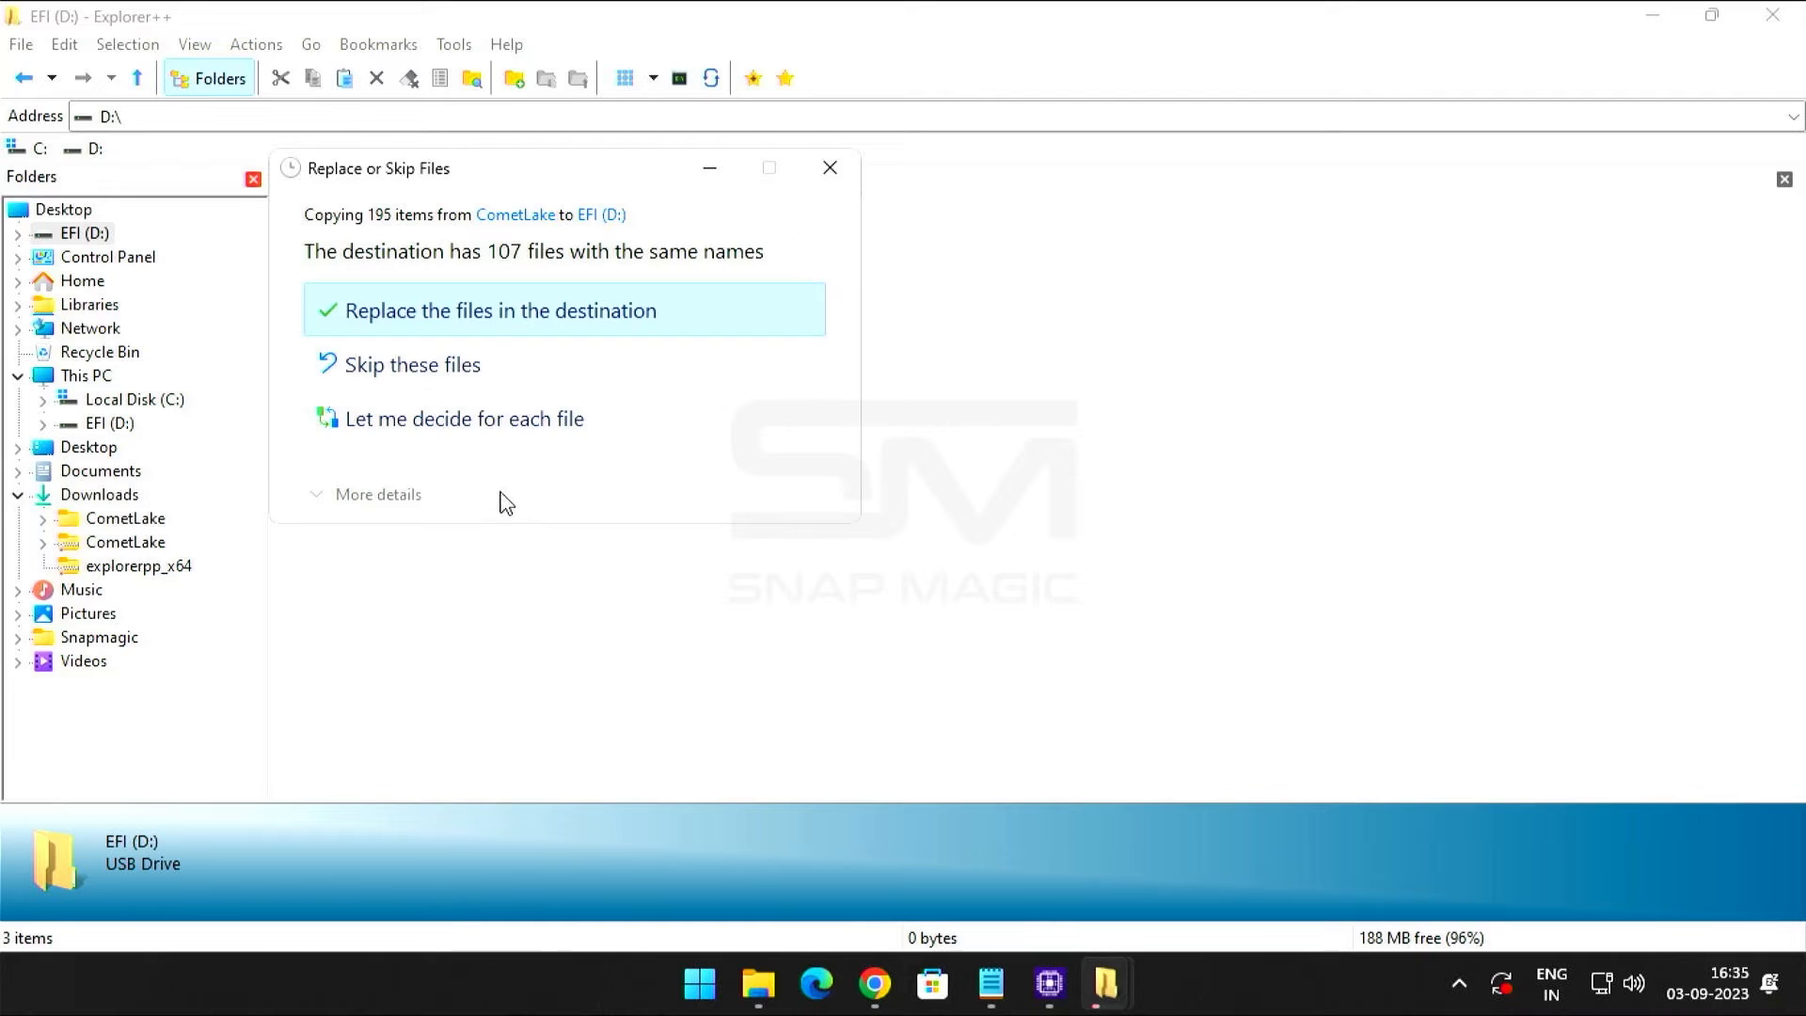
pyautogui.click(494, 310)
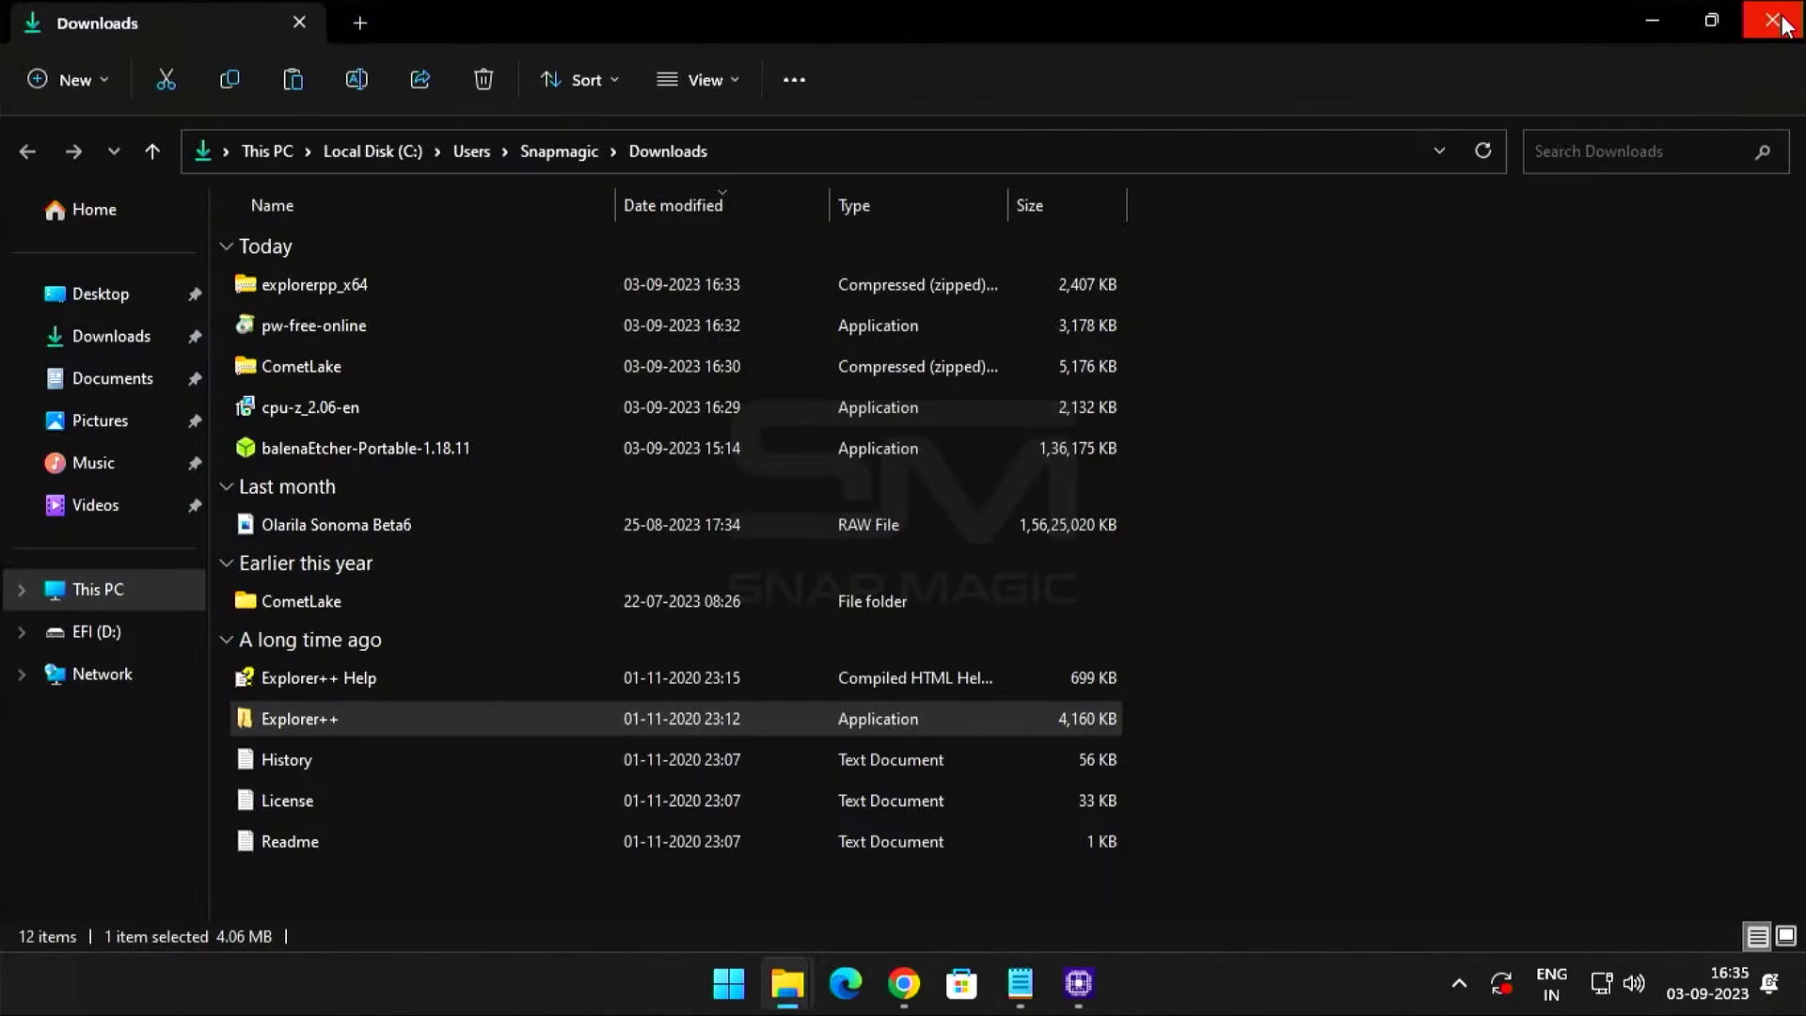
# - Restart, boot from the OpenCore drive and start Install macOS Sonoma beta
pyautogui.click(1783, 21)
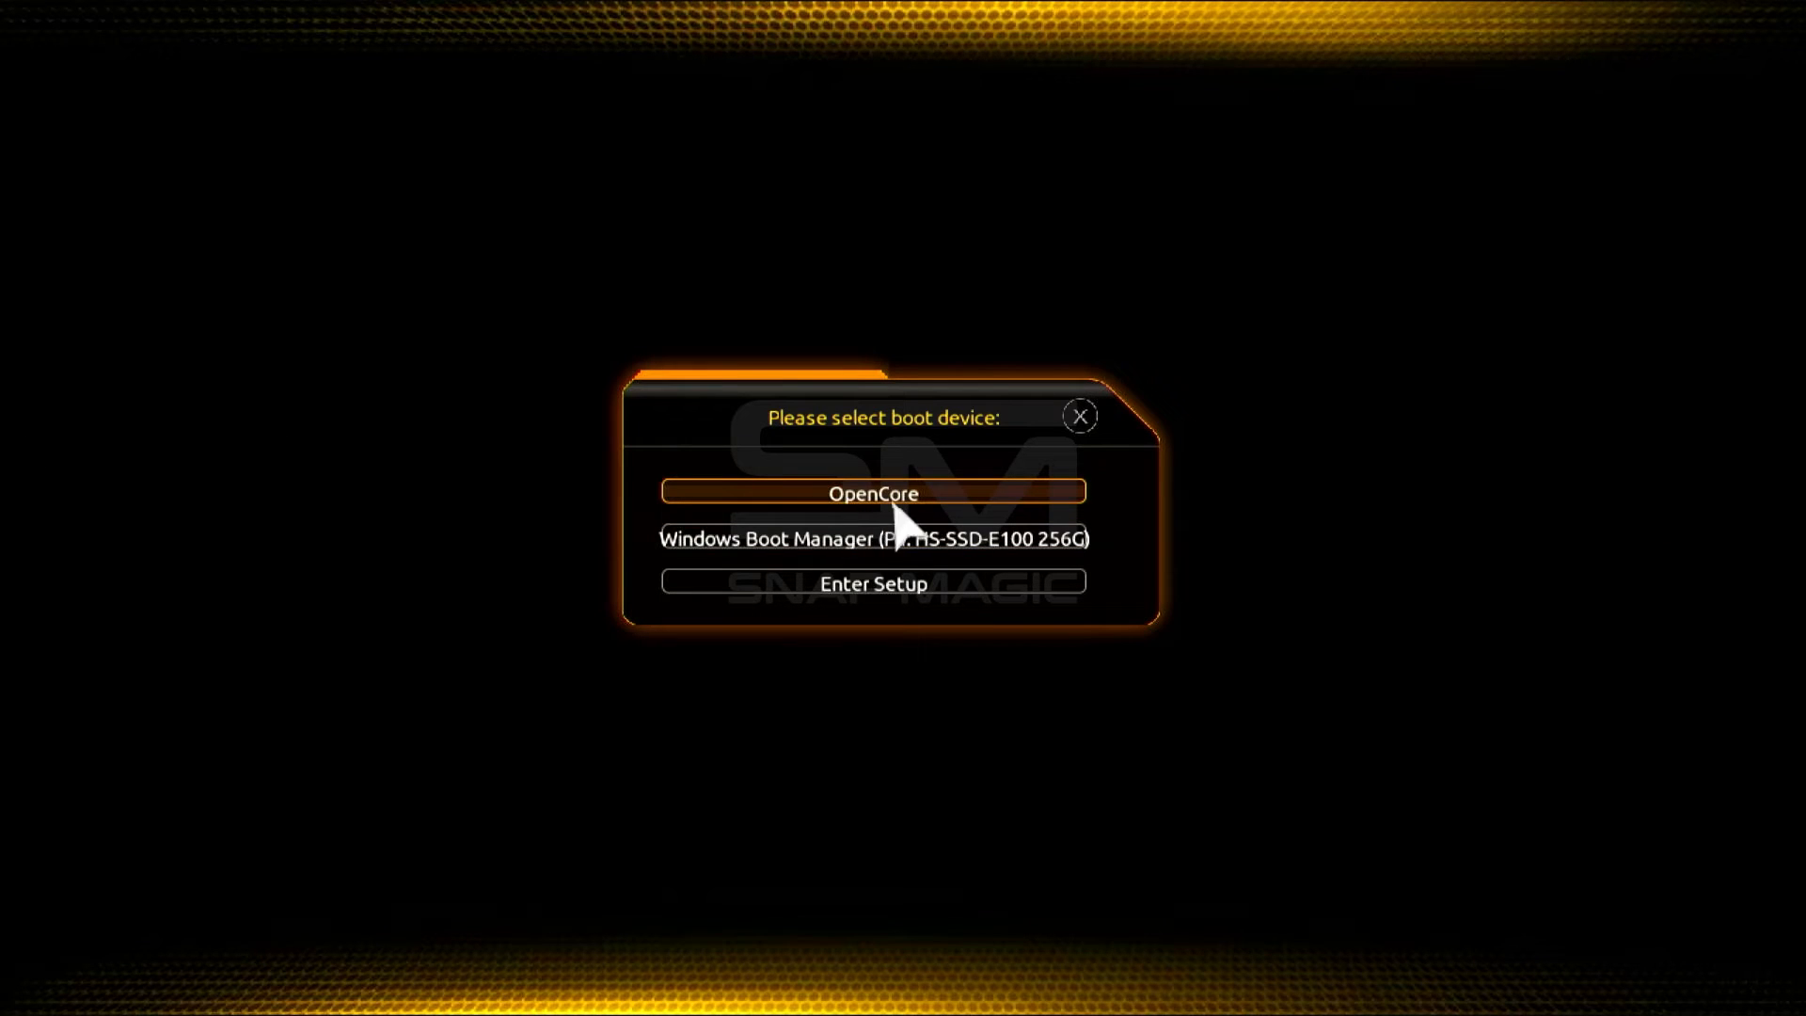
pyautogui.click(871, 491)
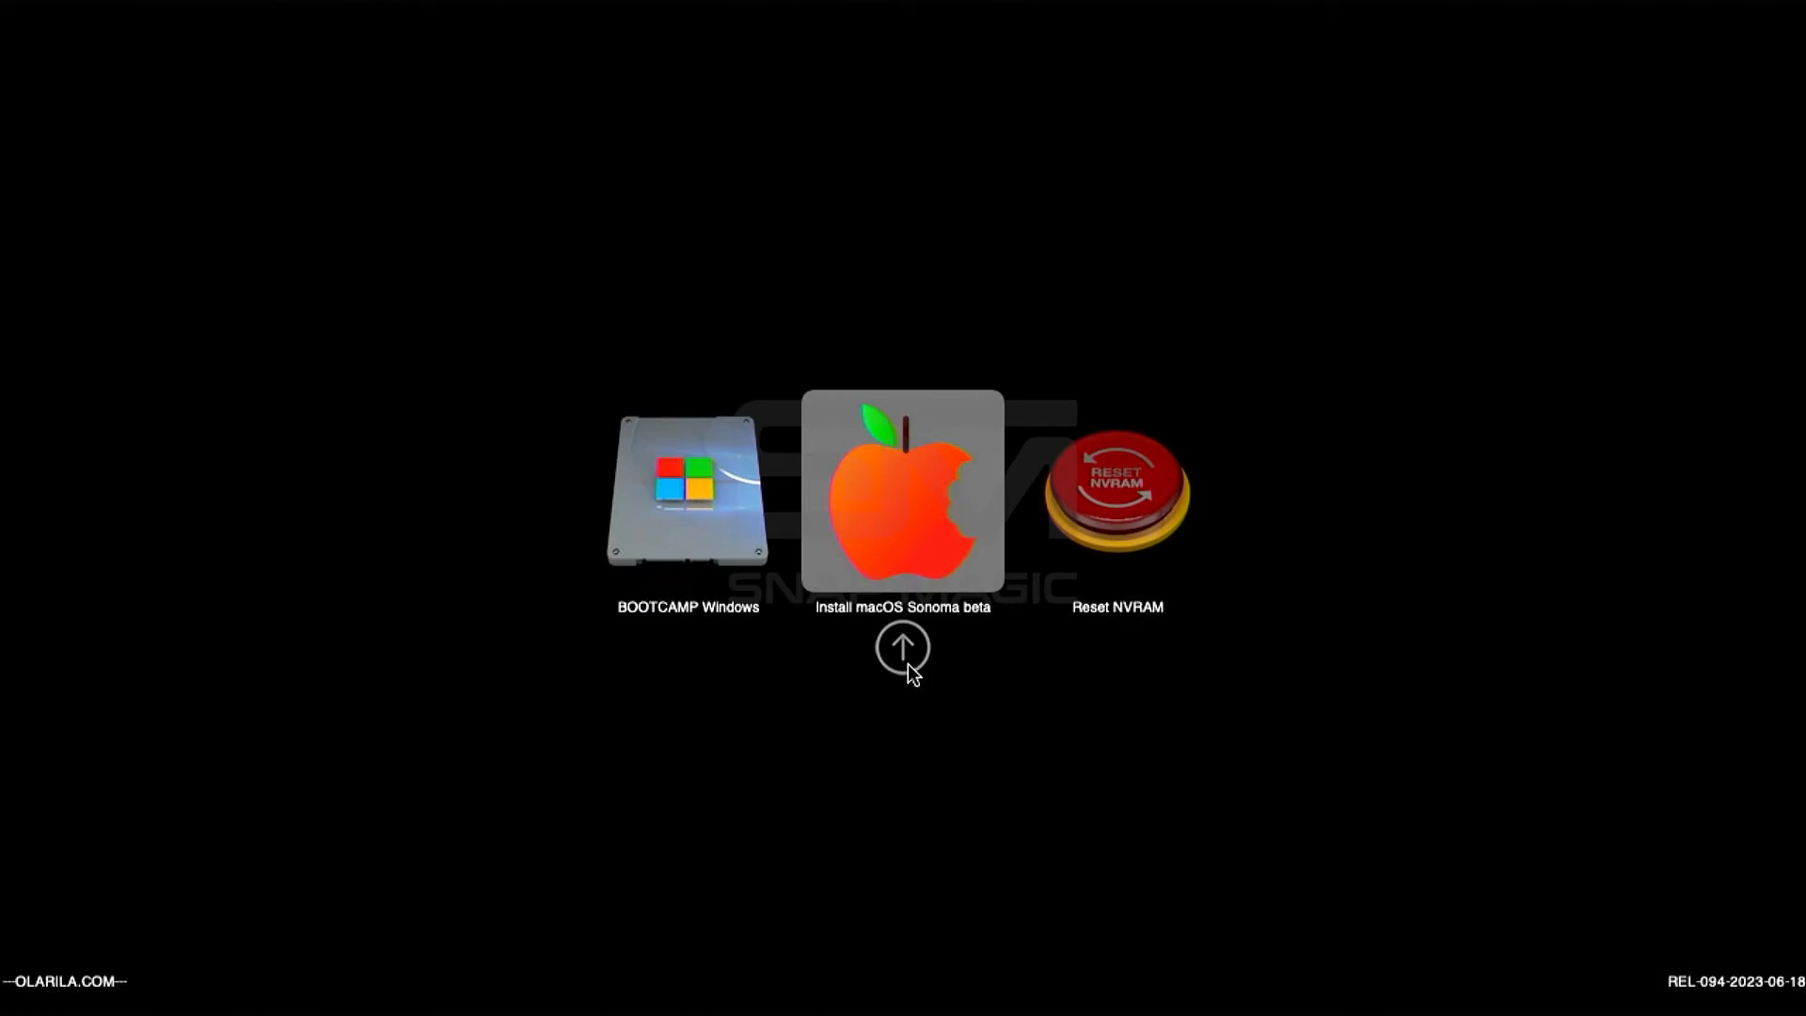
pyautogui.click(901, 491)
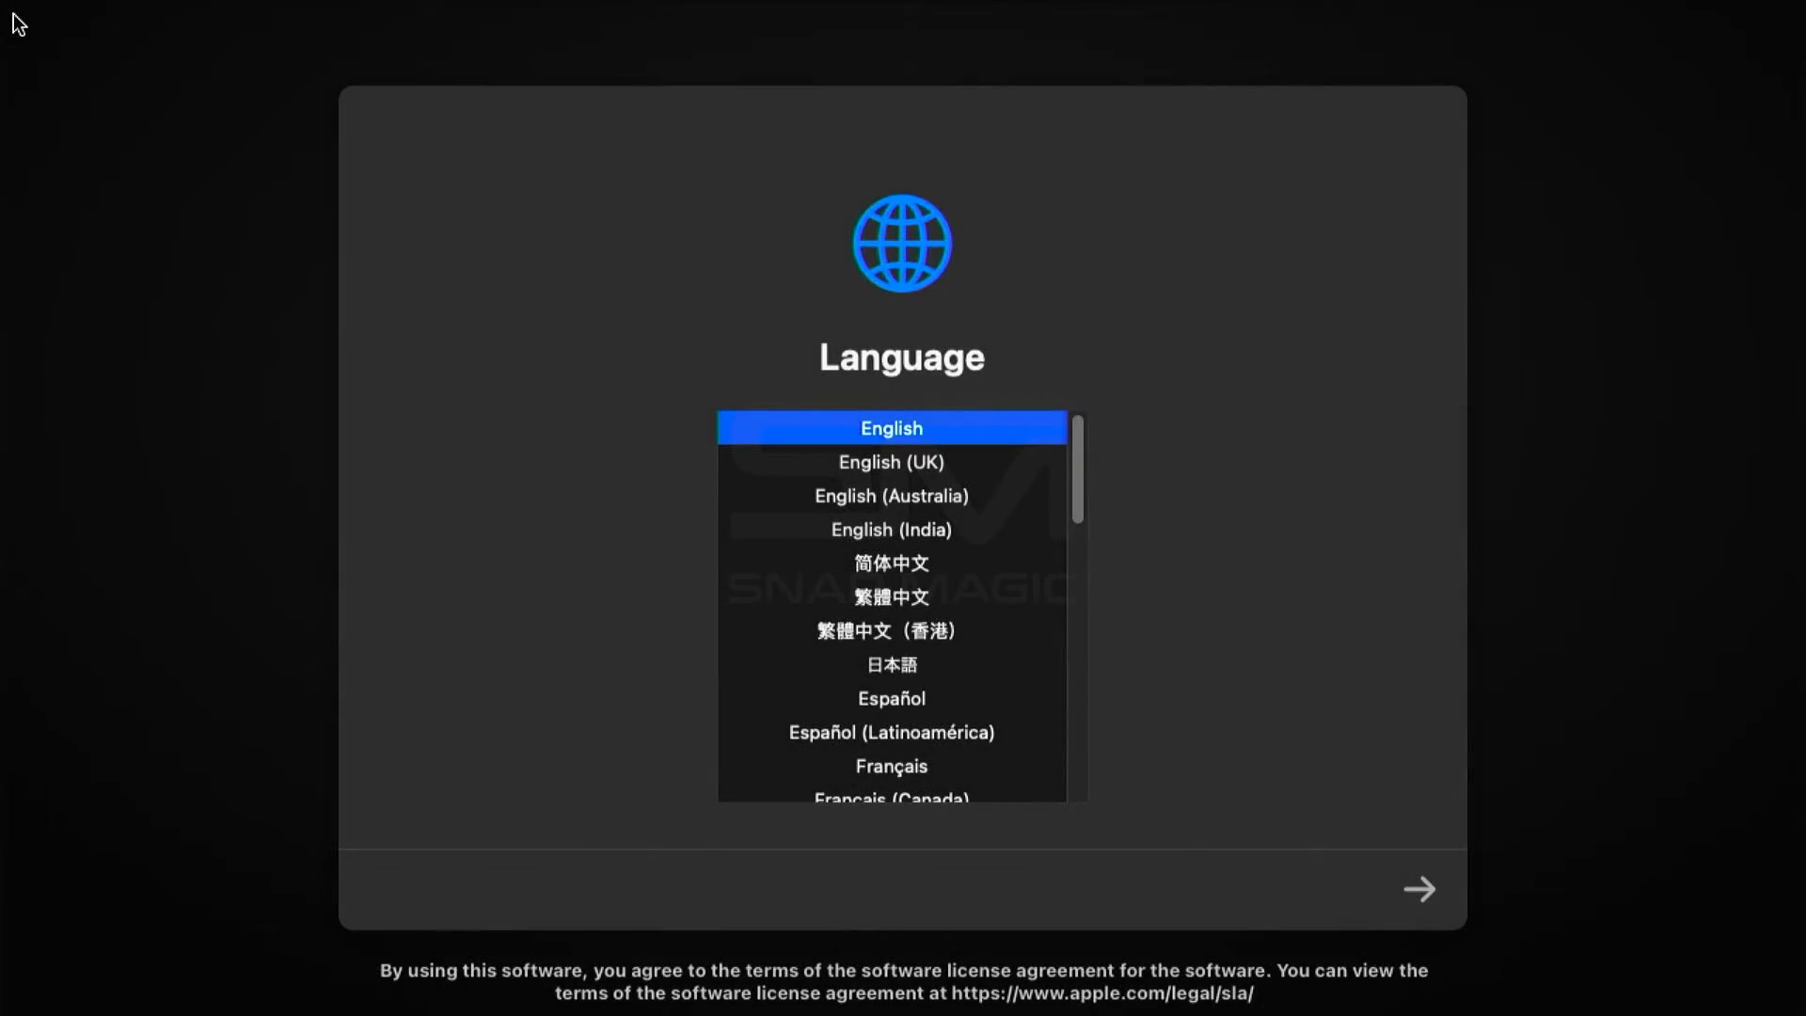
pyautogui.moveTo(1161, 741)
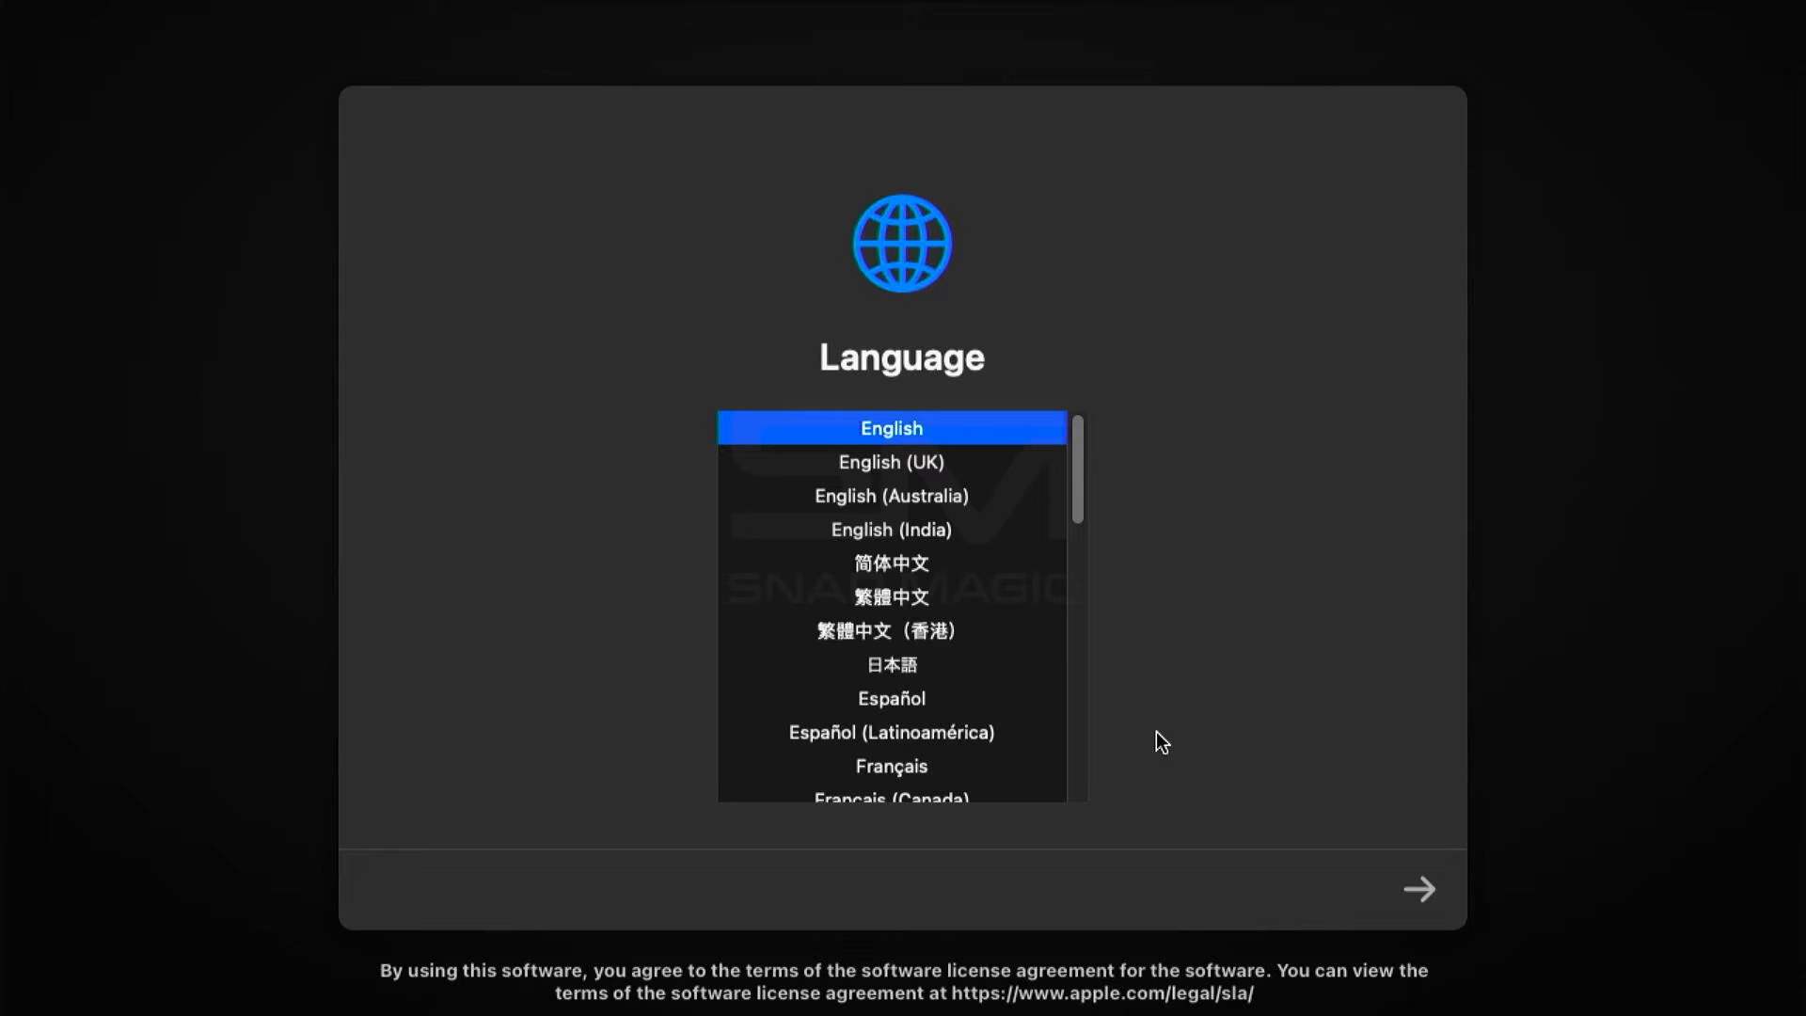
# - Continue with English as the Recovery language
pyautogui.click(1419, 888)
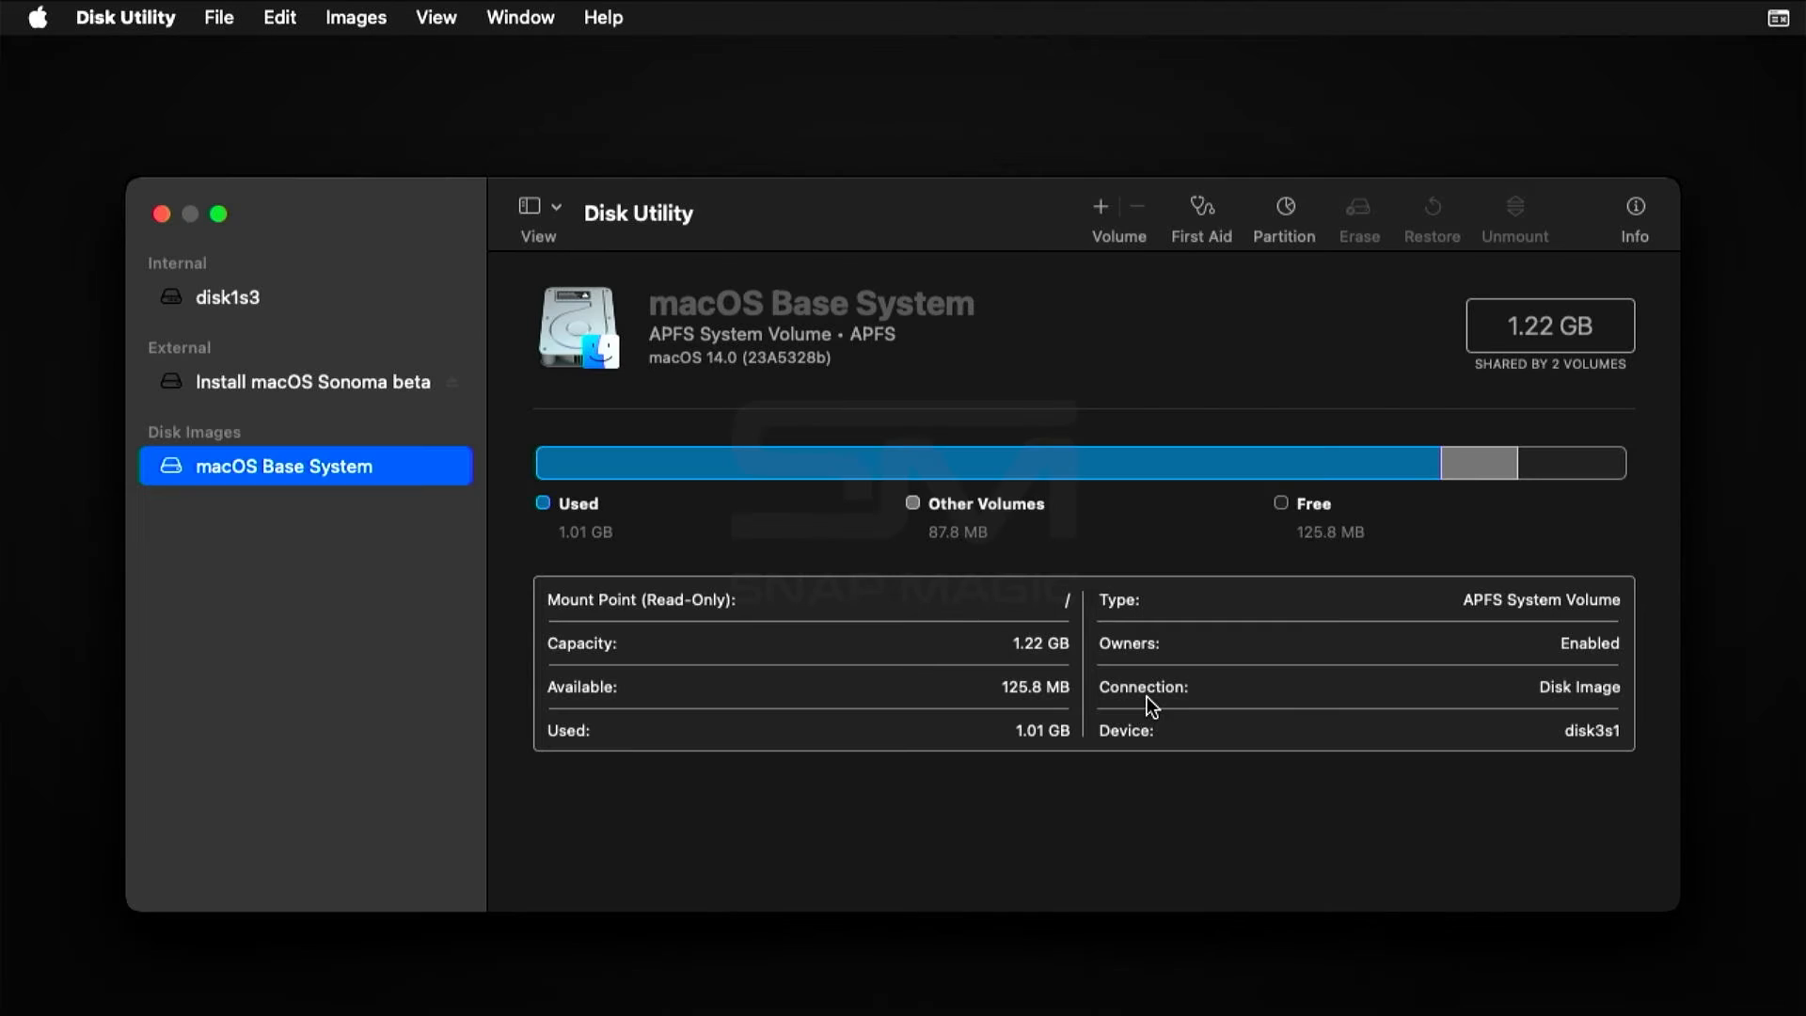
# - Show all devices in Disk Utility and select the 256G internal SSD
pyautogui.click(553, 207)
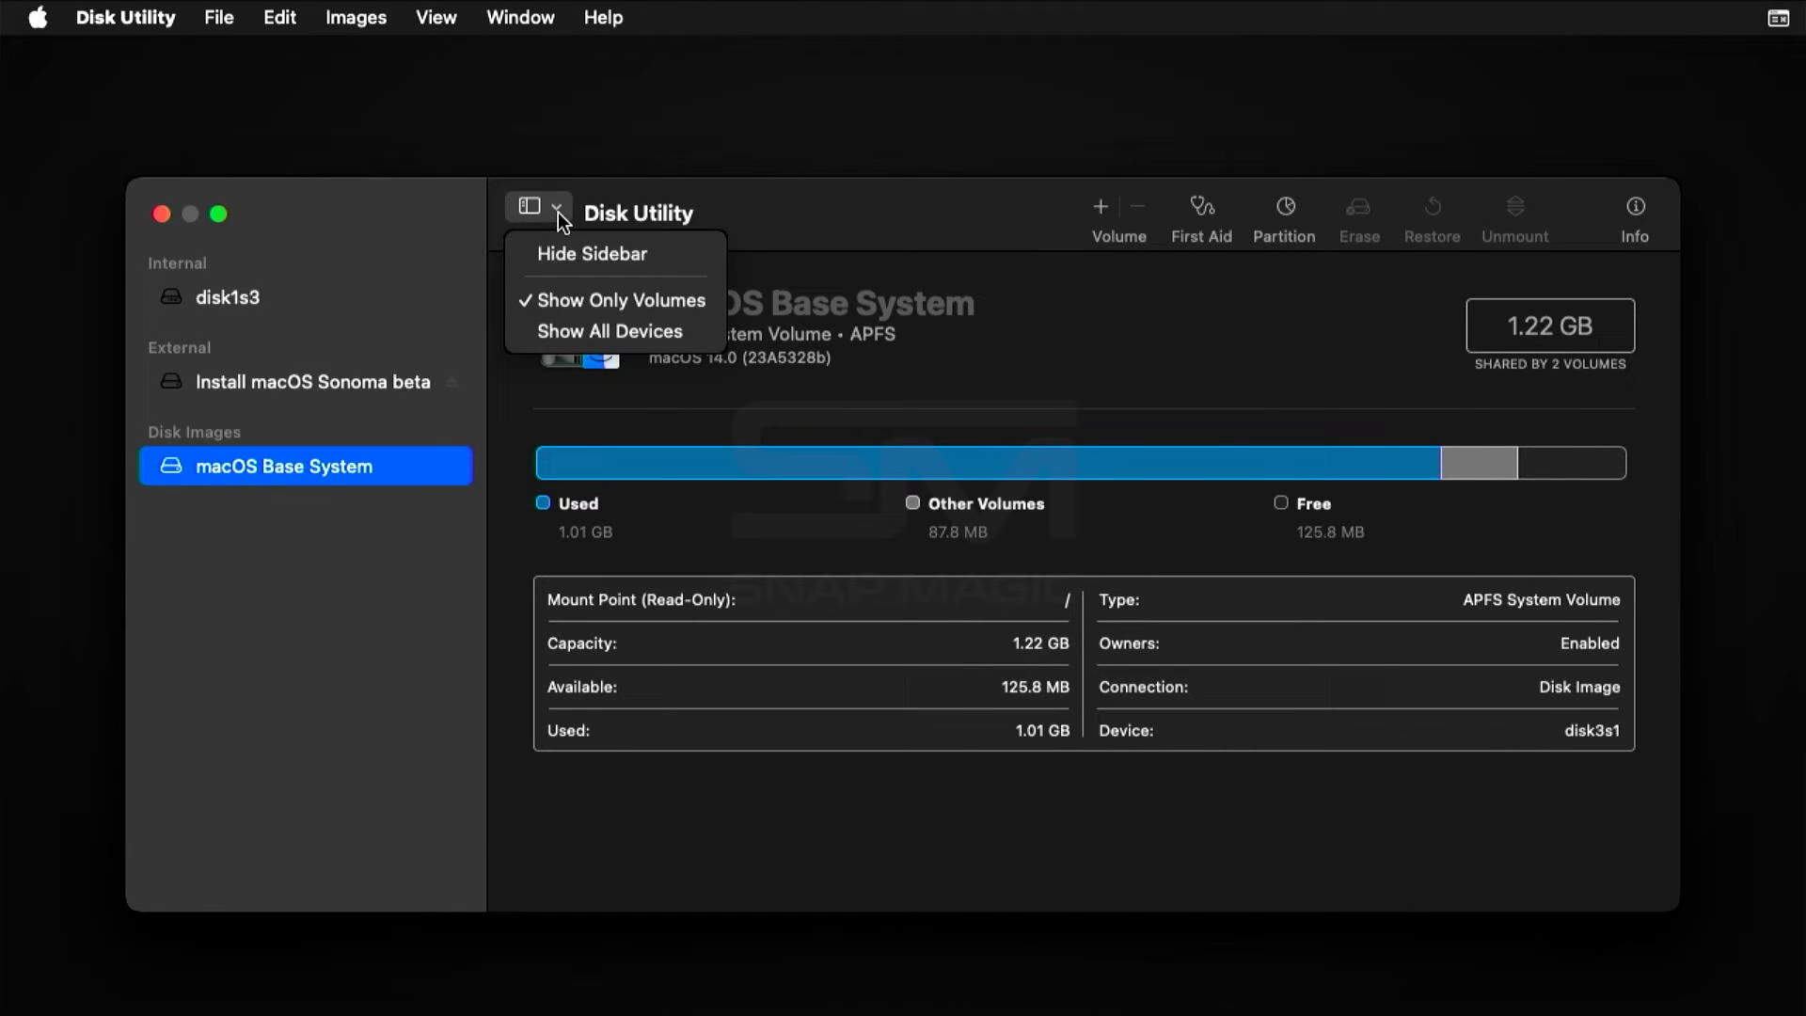
pyautogui.click(610, 331)
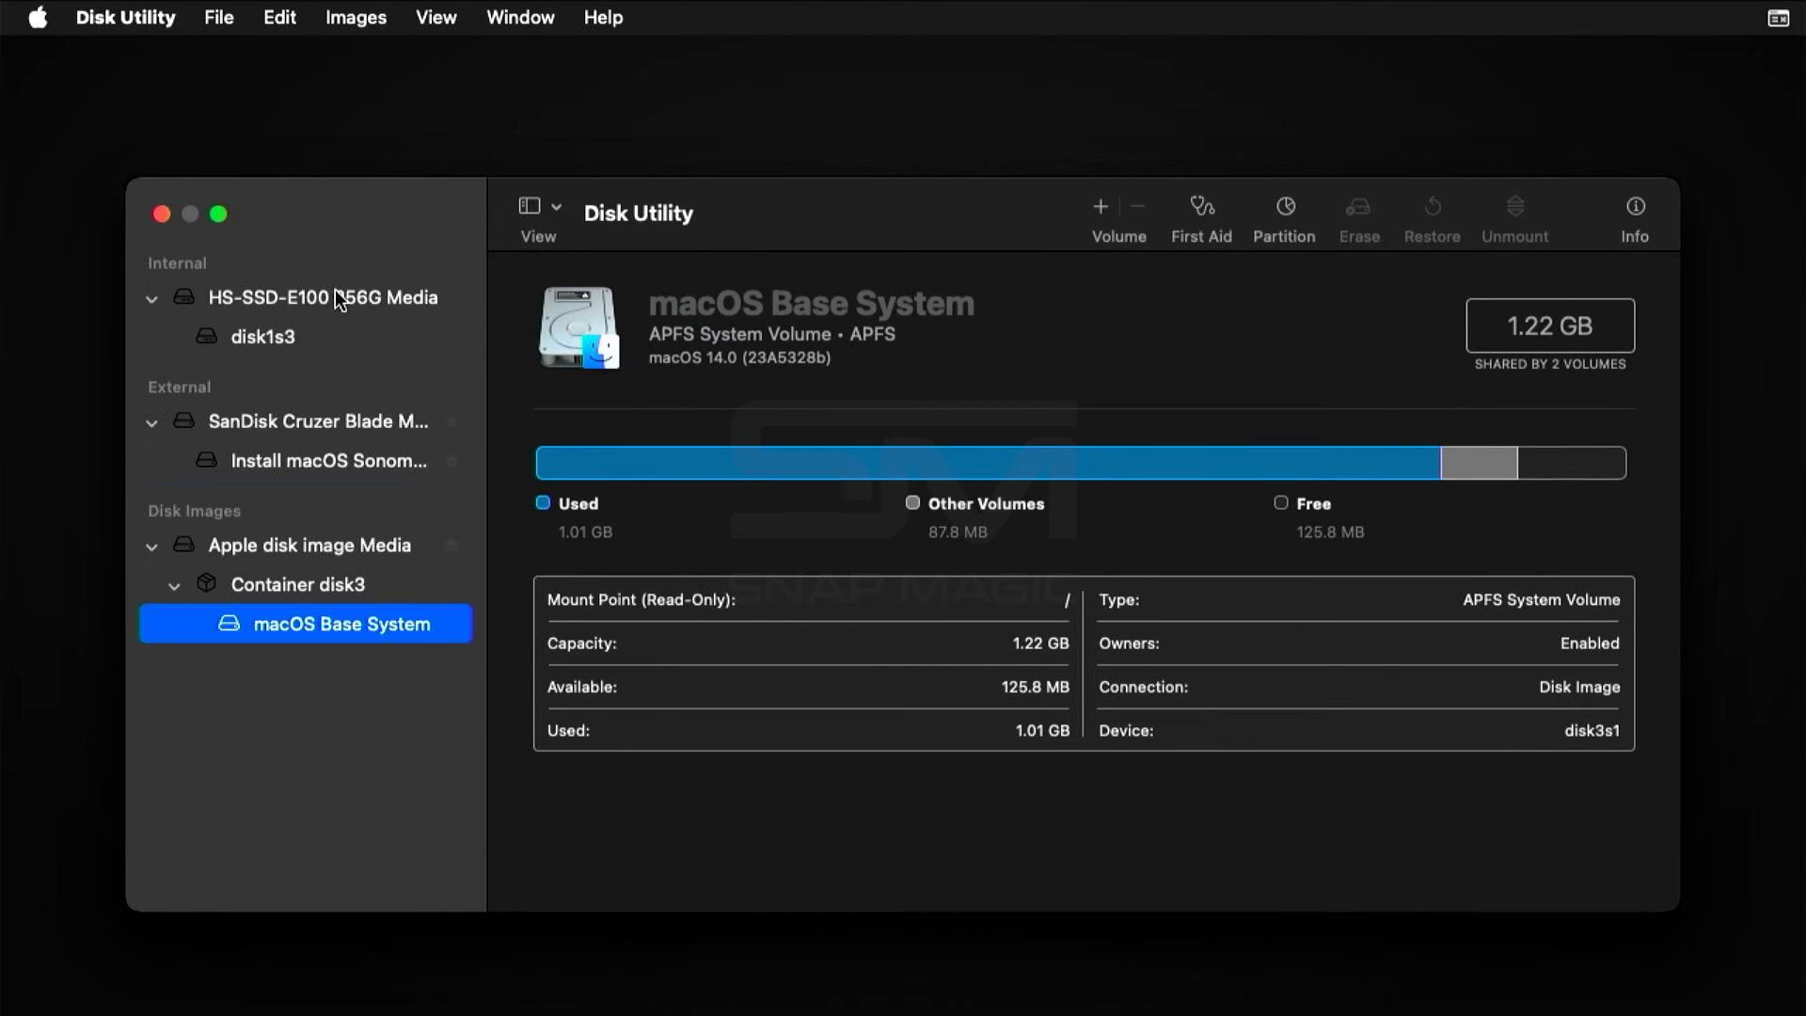
pyautogui.click(322, 297)
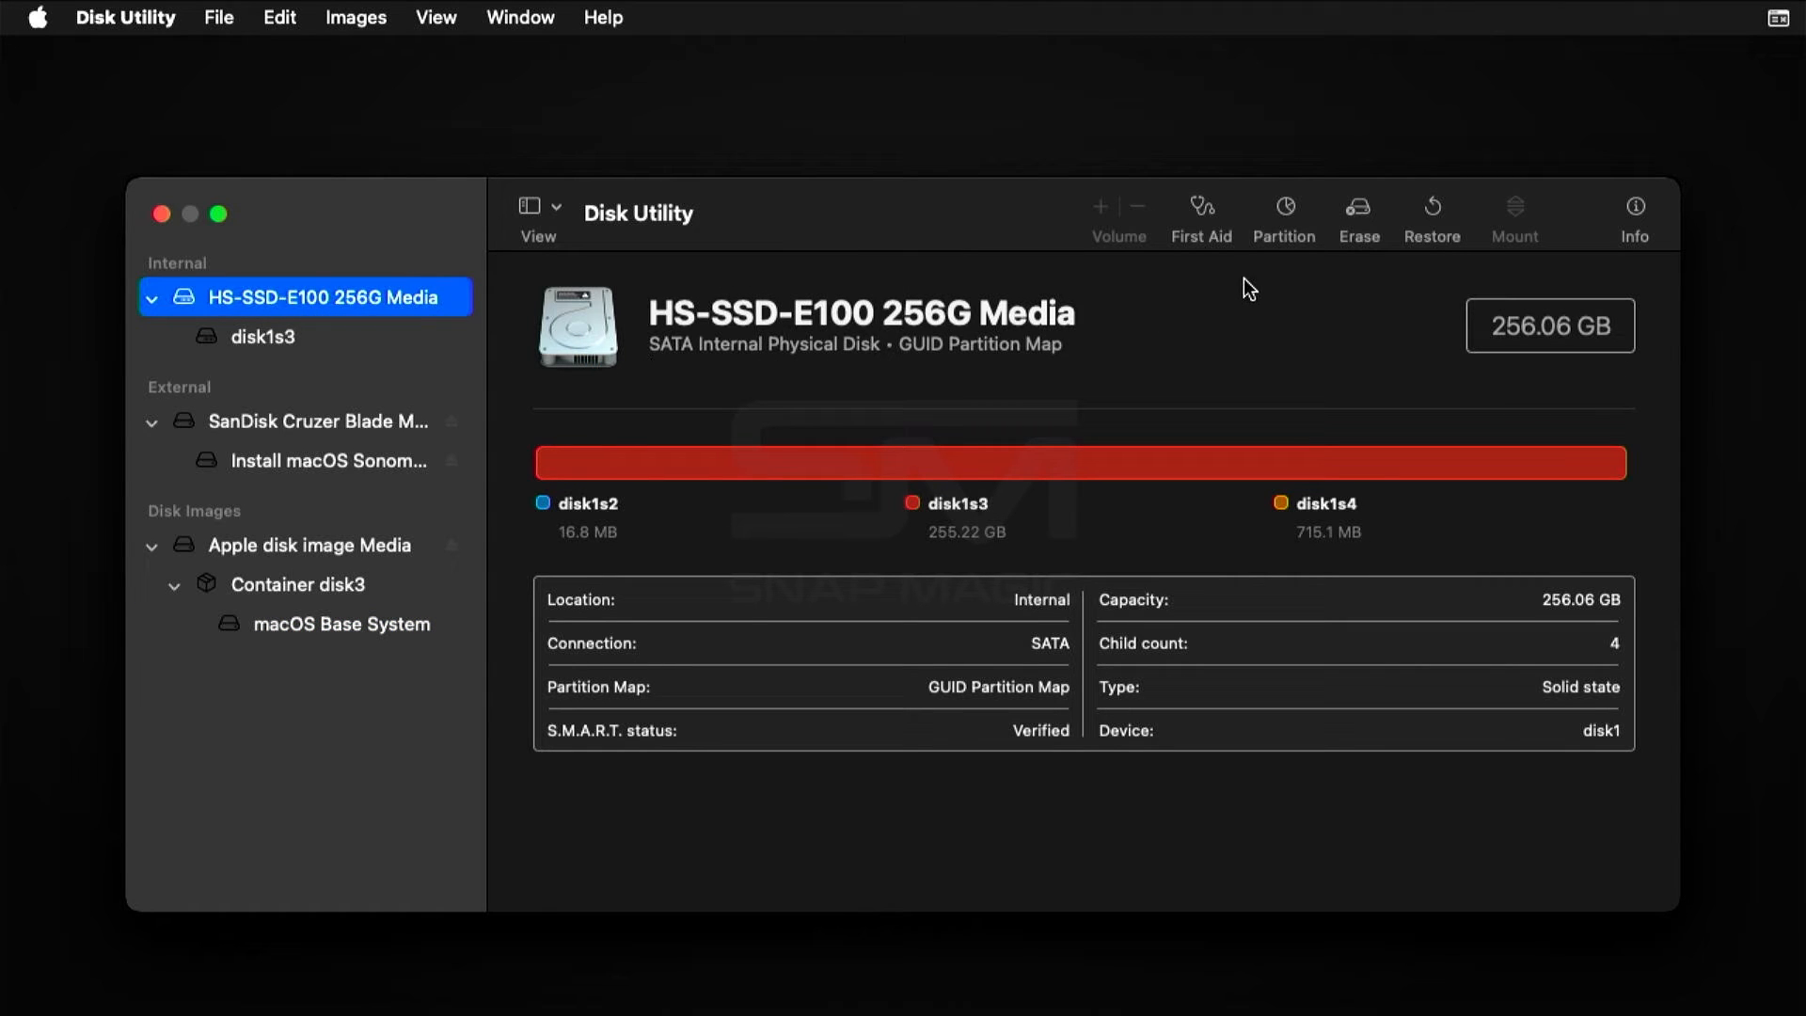
# - Erase the SSD as an APFS, GUID-partitioned volume named MacOS SSD
pyautogui.click(1358, 210)
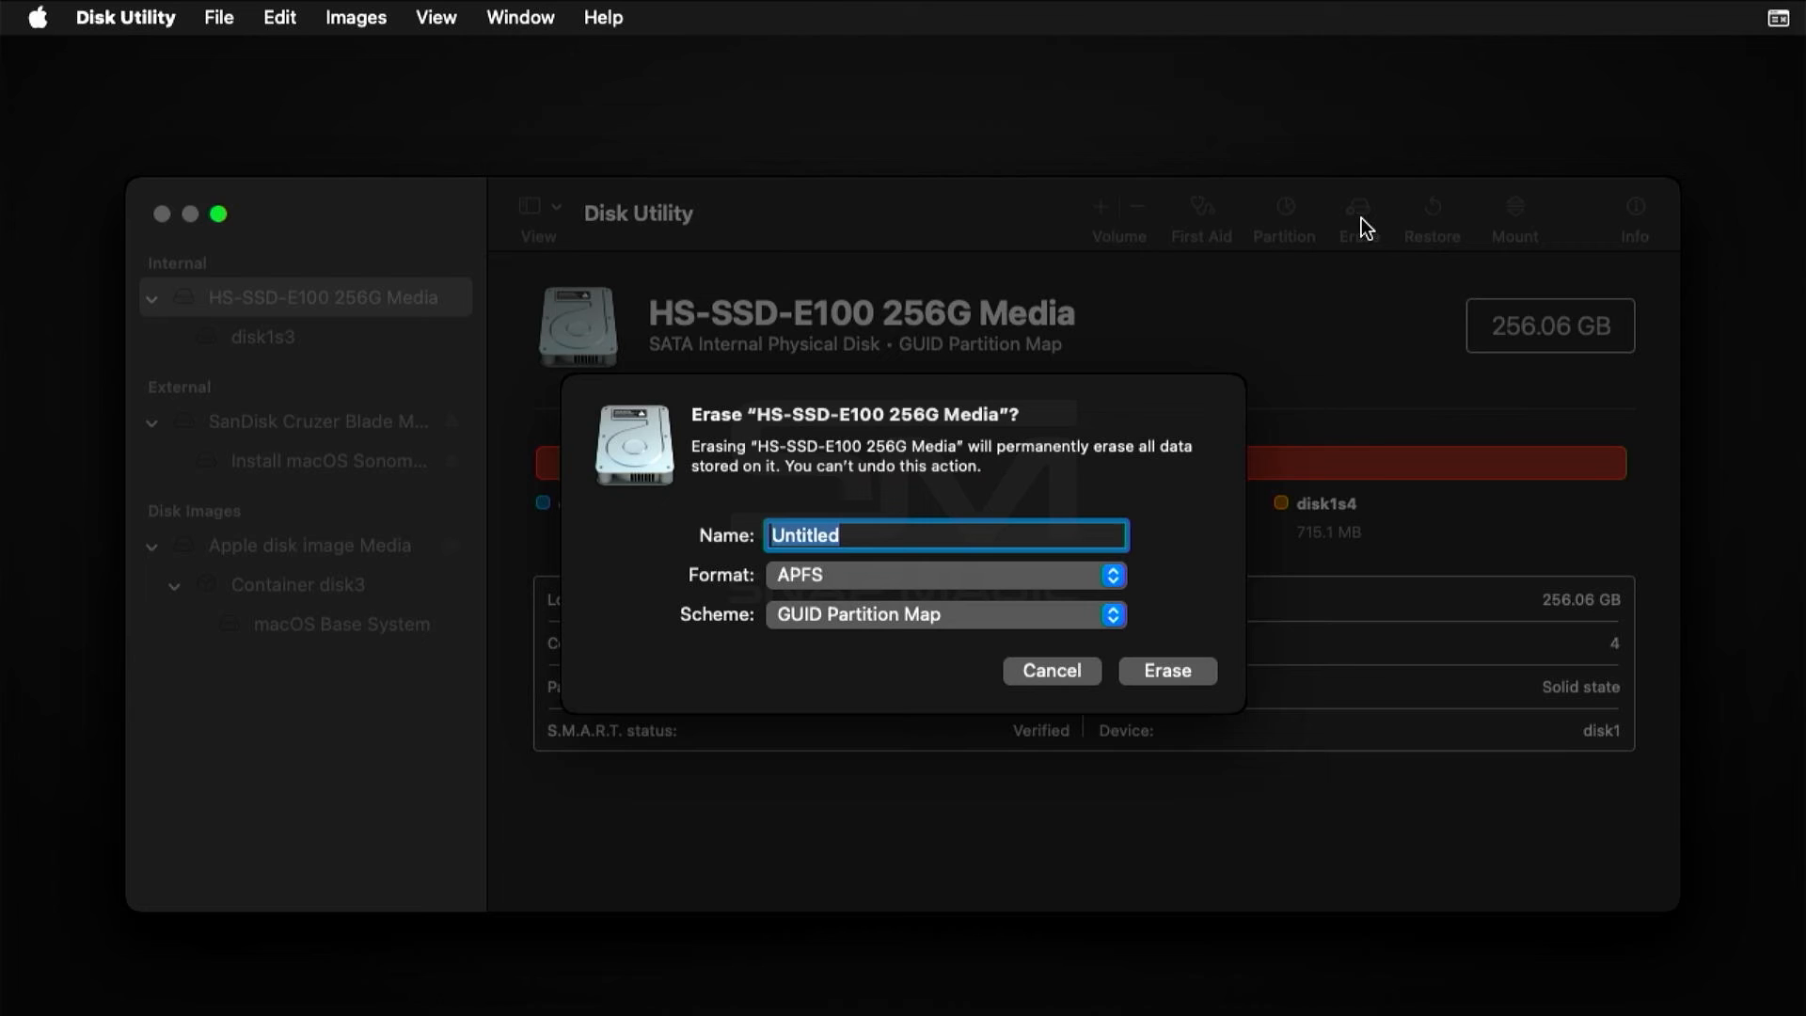
pyautogui.write('Ma')
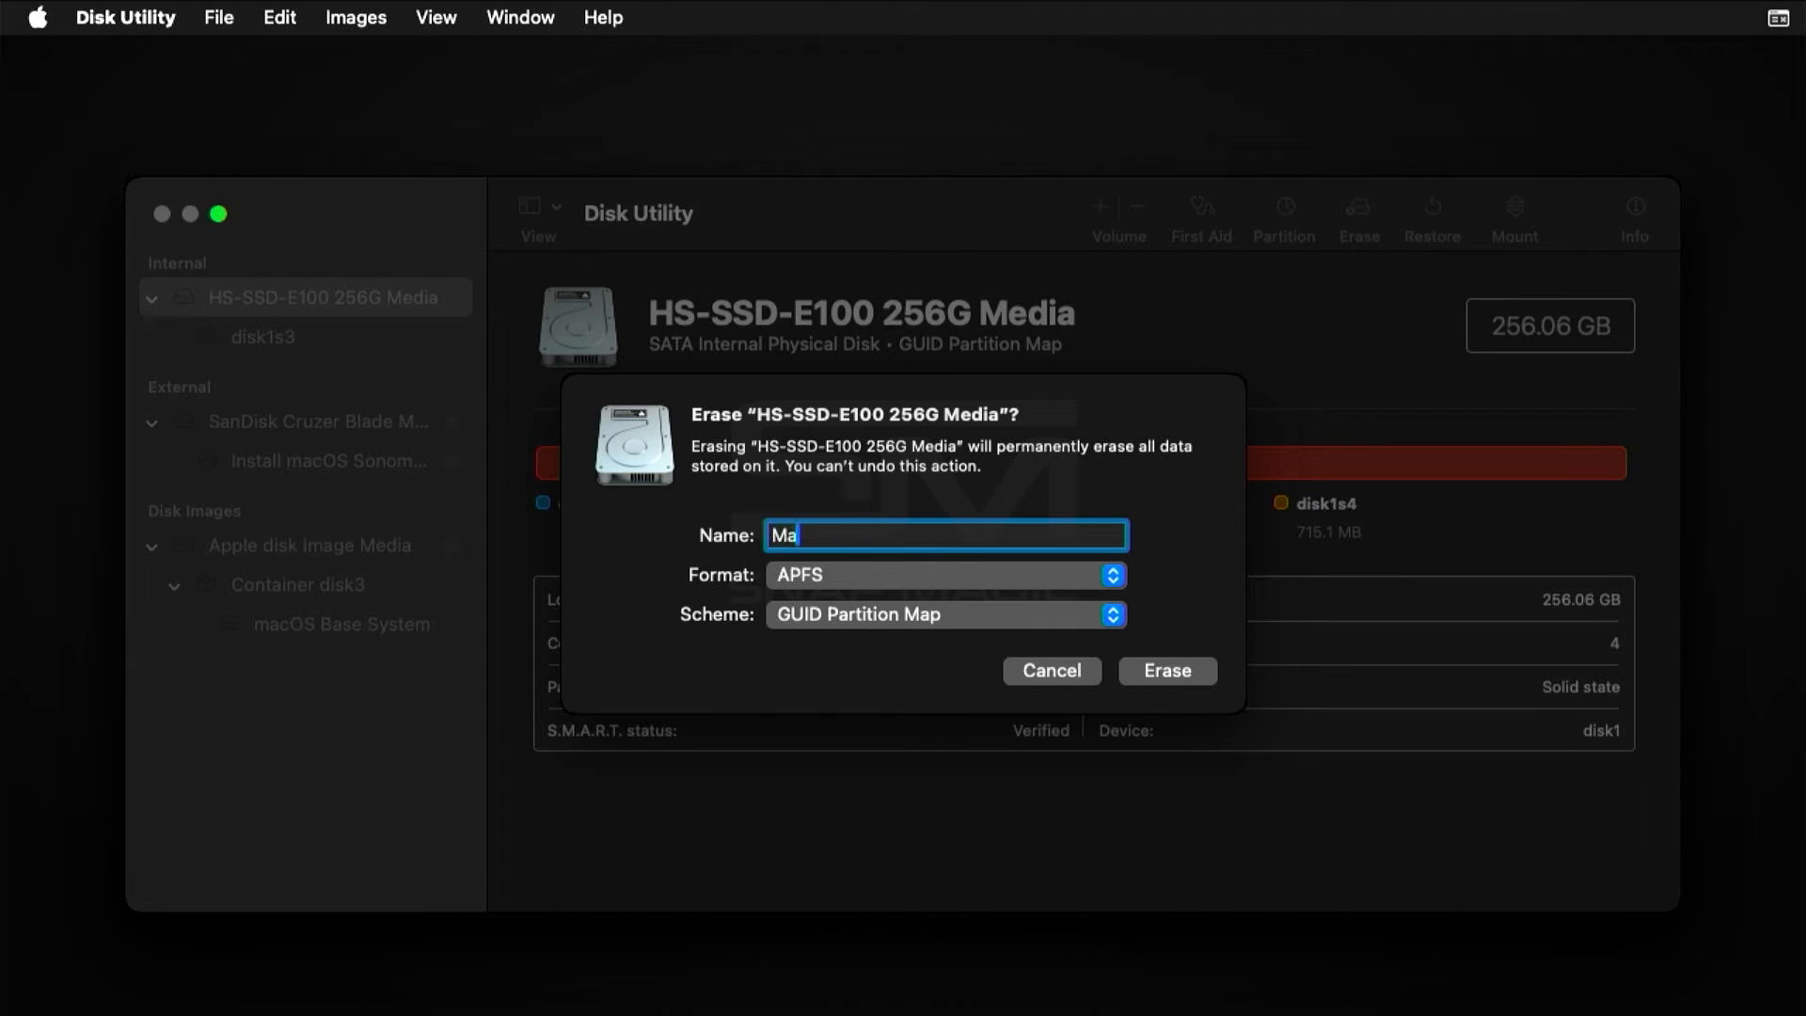
pyautogui.write('cOS')
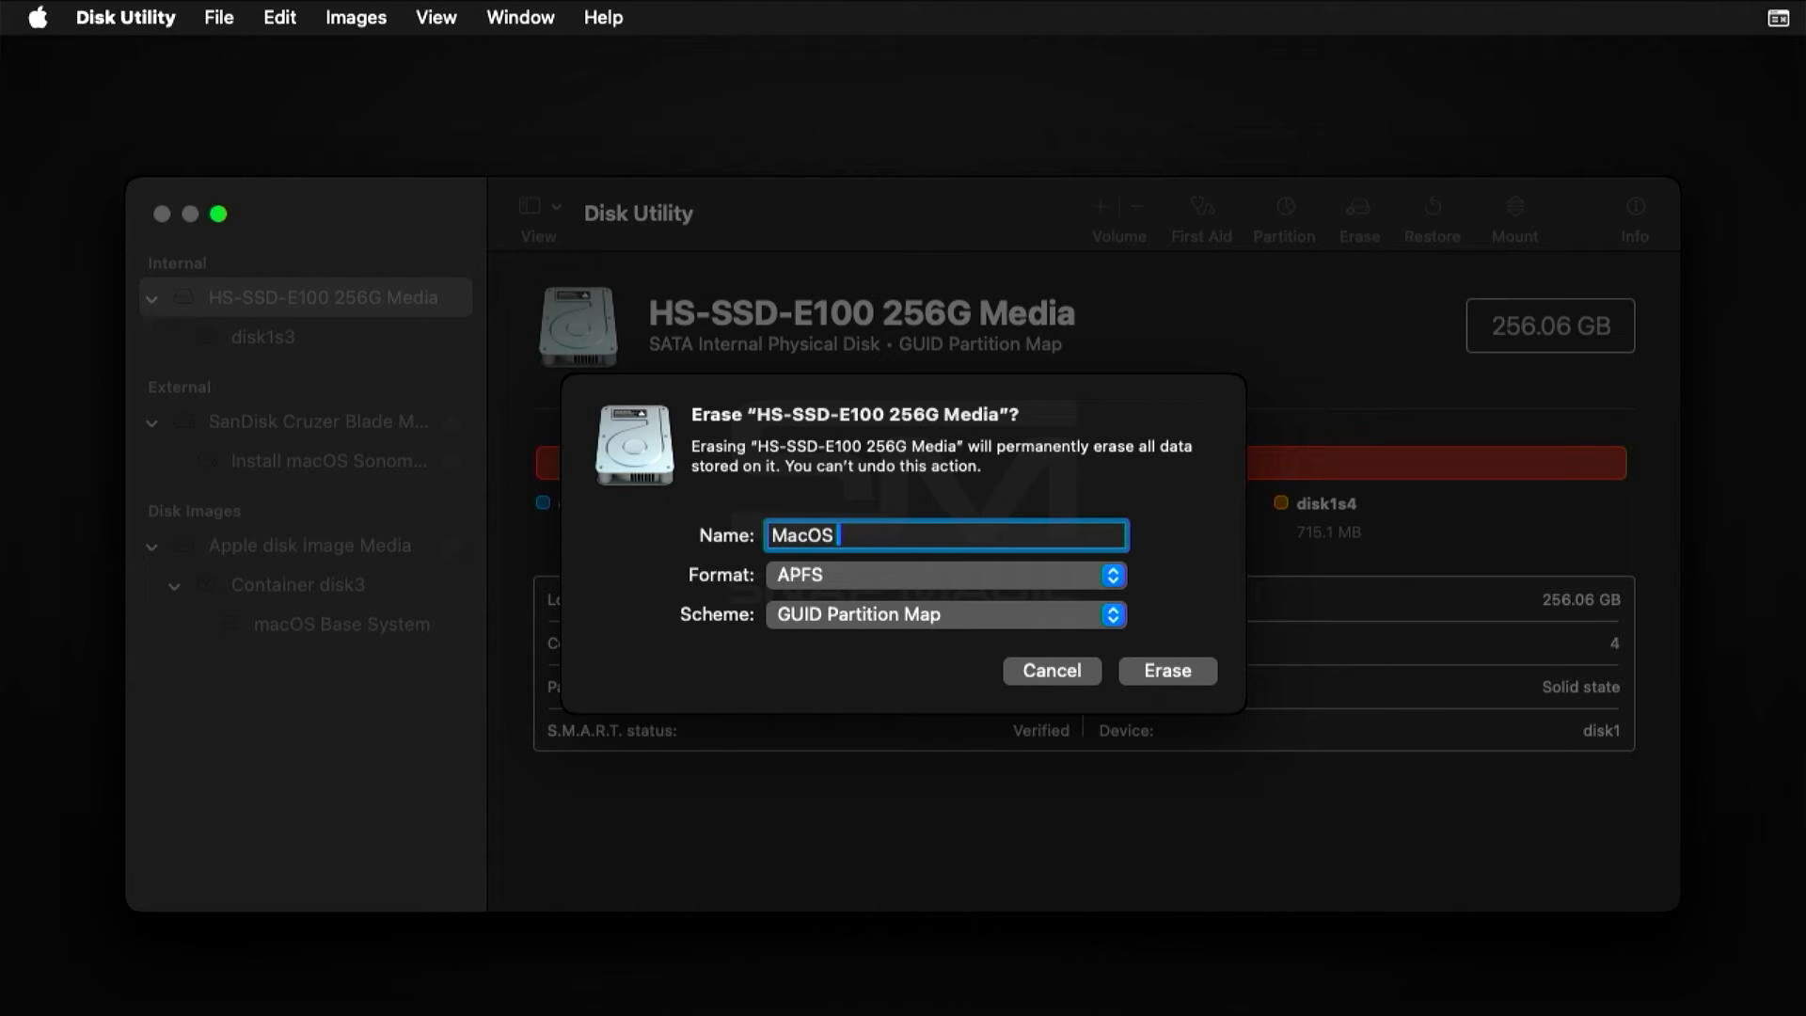
pyautogui.write('SSD')
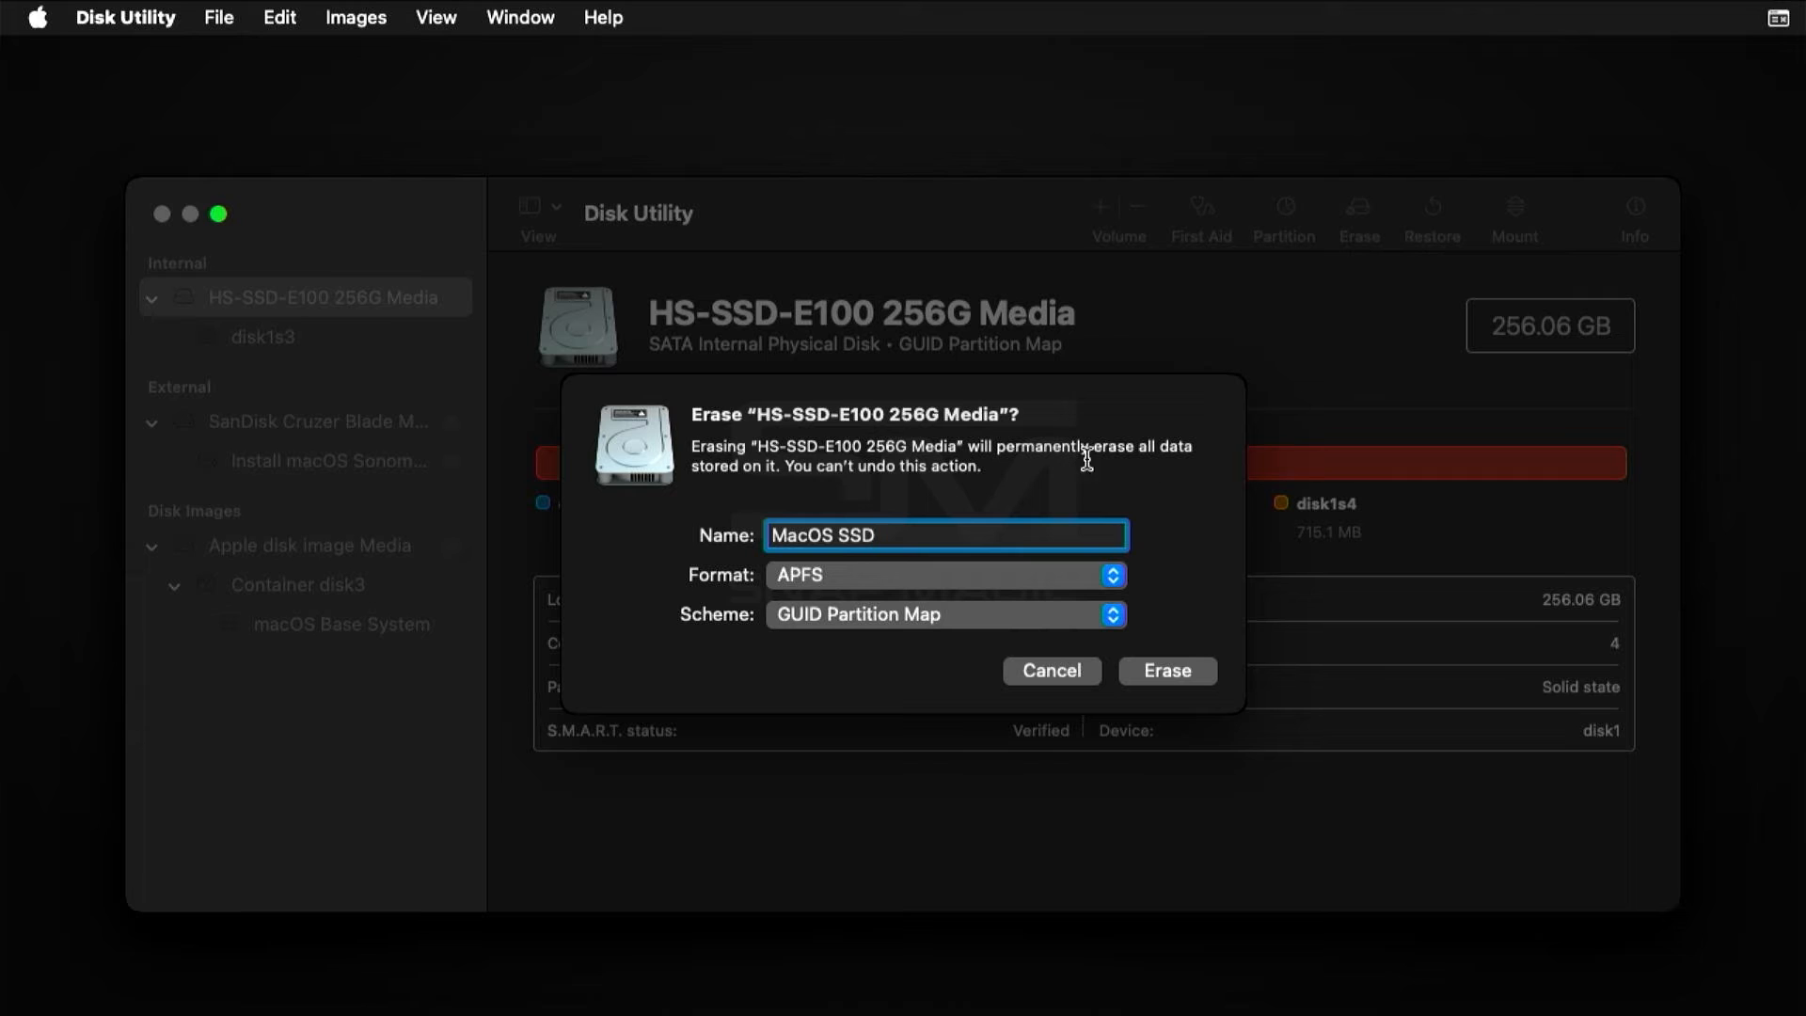
pyautogui.click(1167, 669)
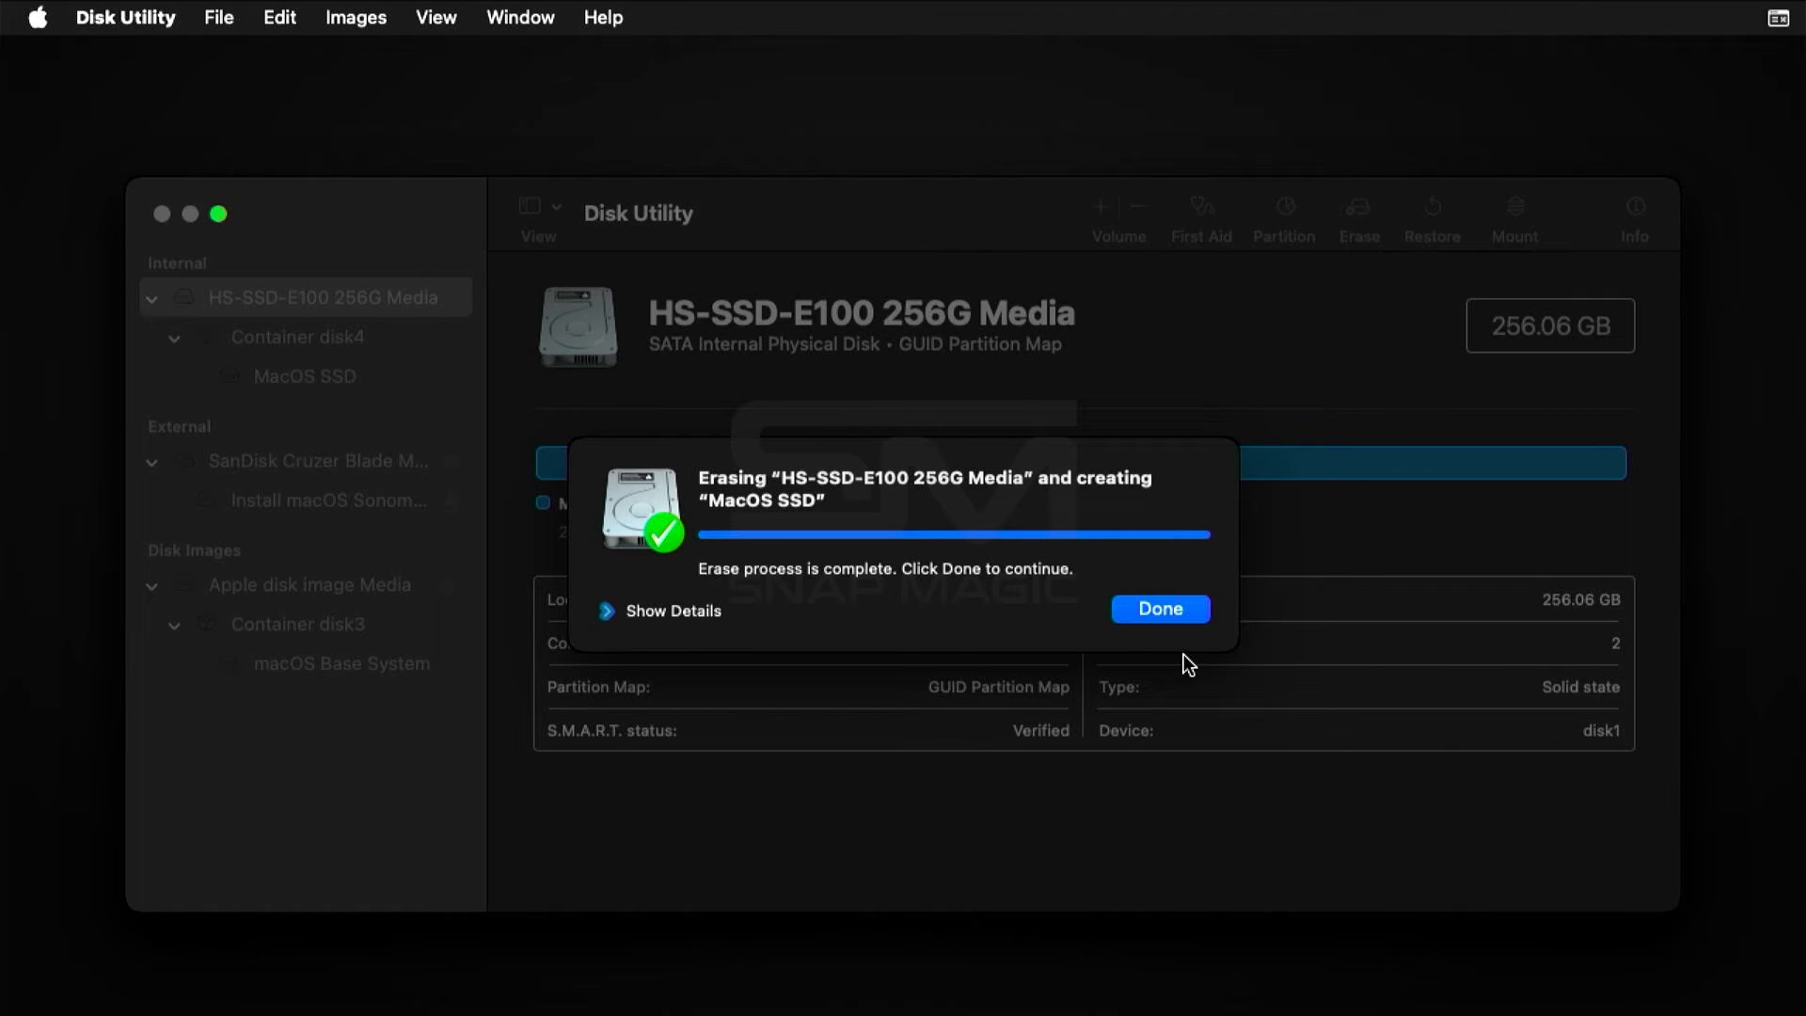
pyautogui.click(1159, 607)
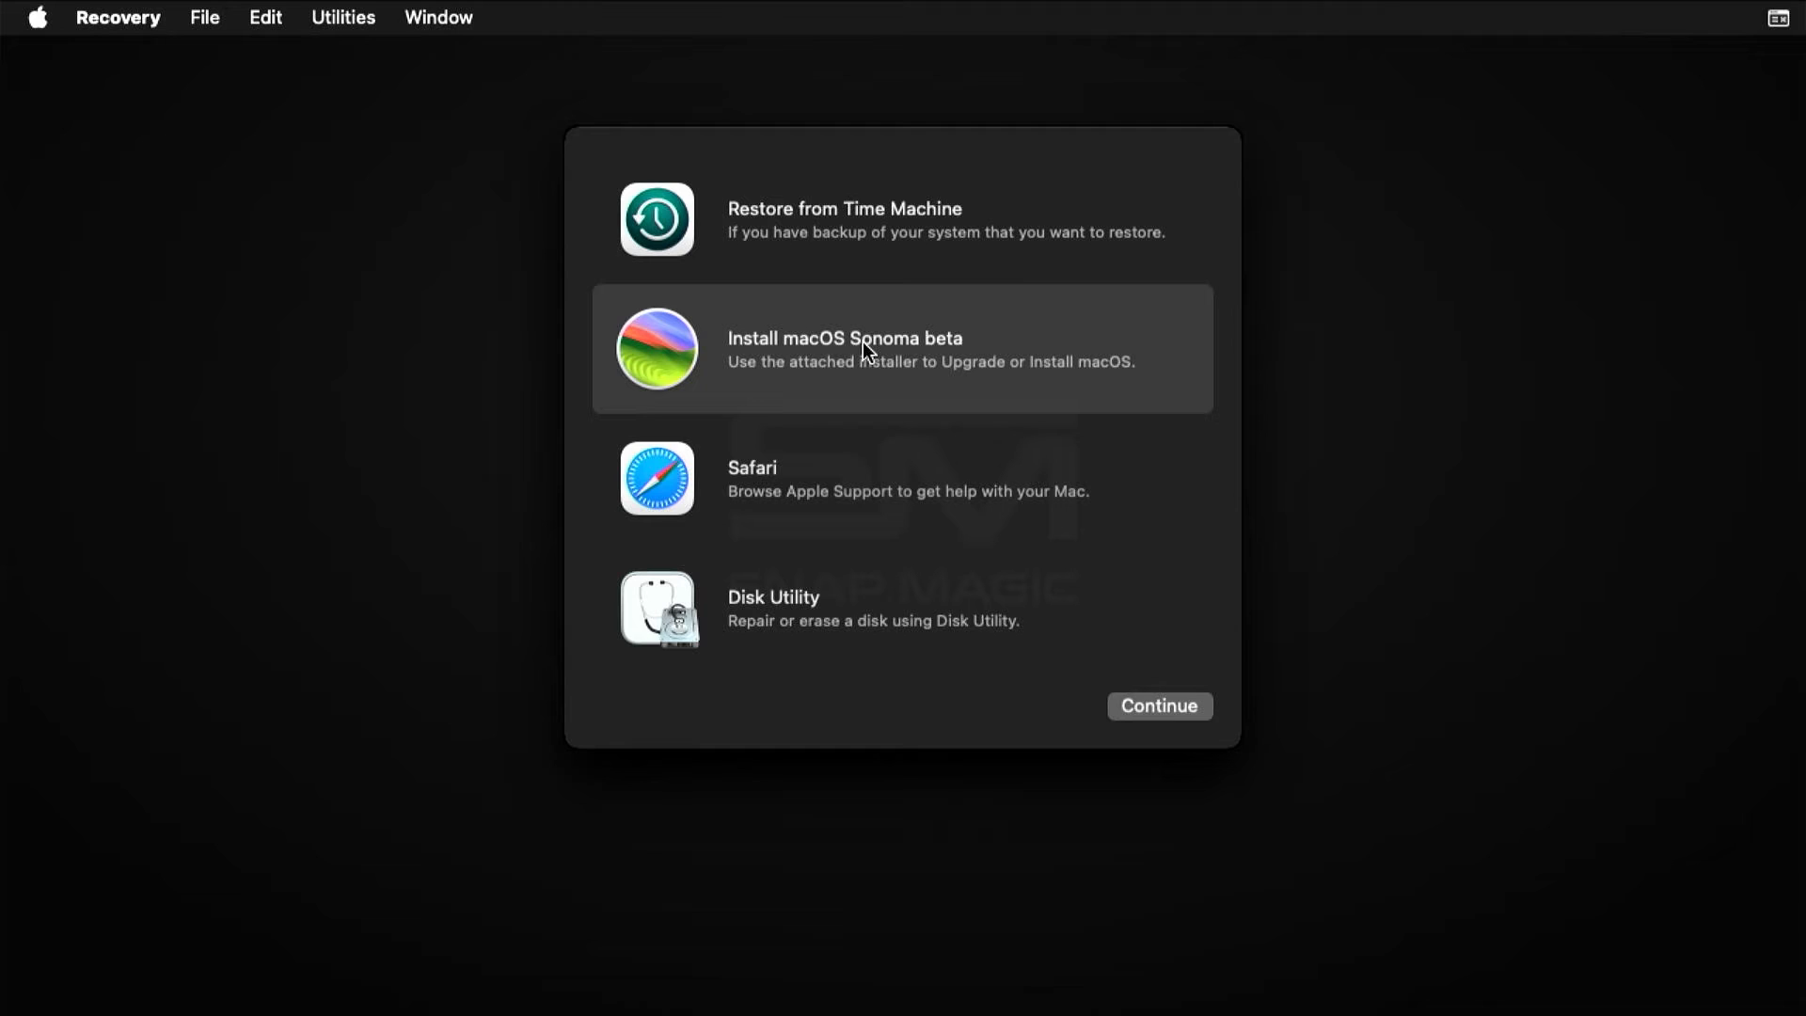
# - Launch Install macOS Sonoma beta, continue past welcome and agree to the license
pyautogui.click(1159, 706)
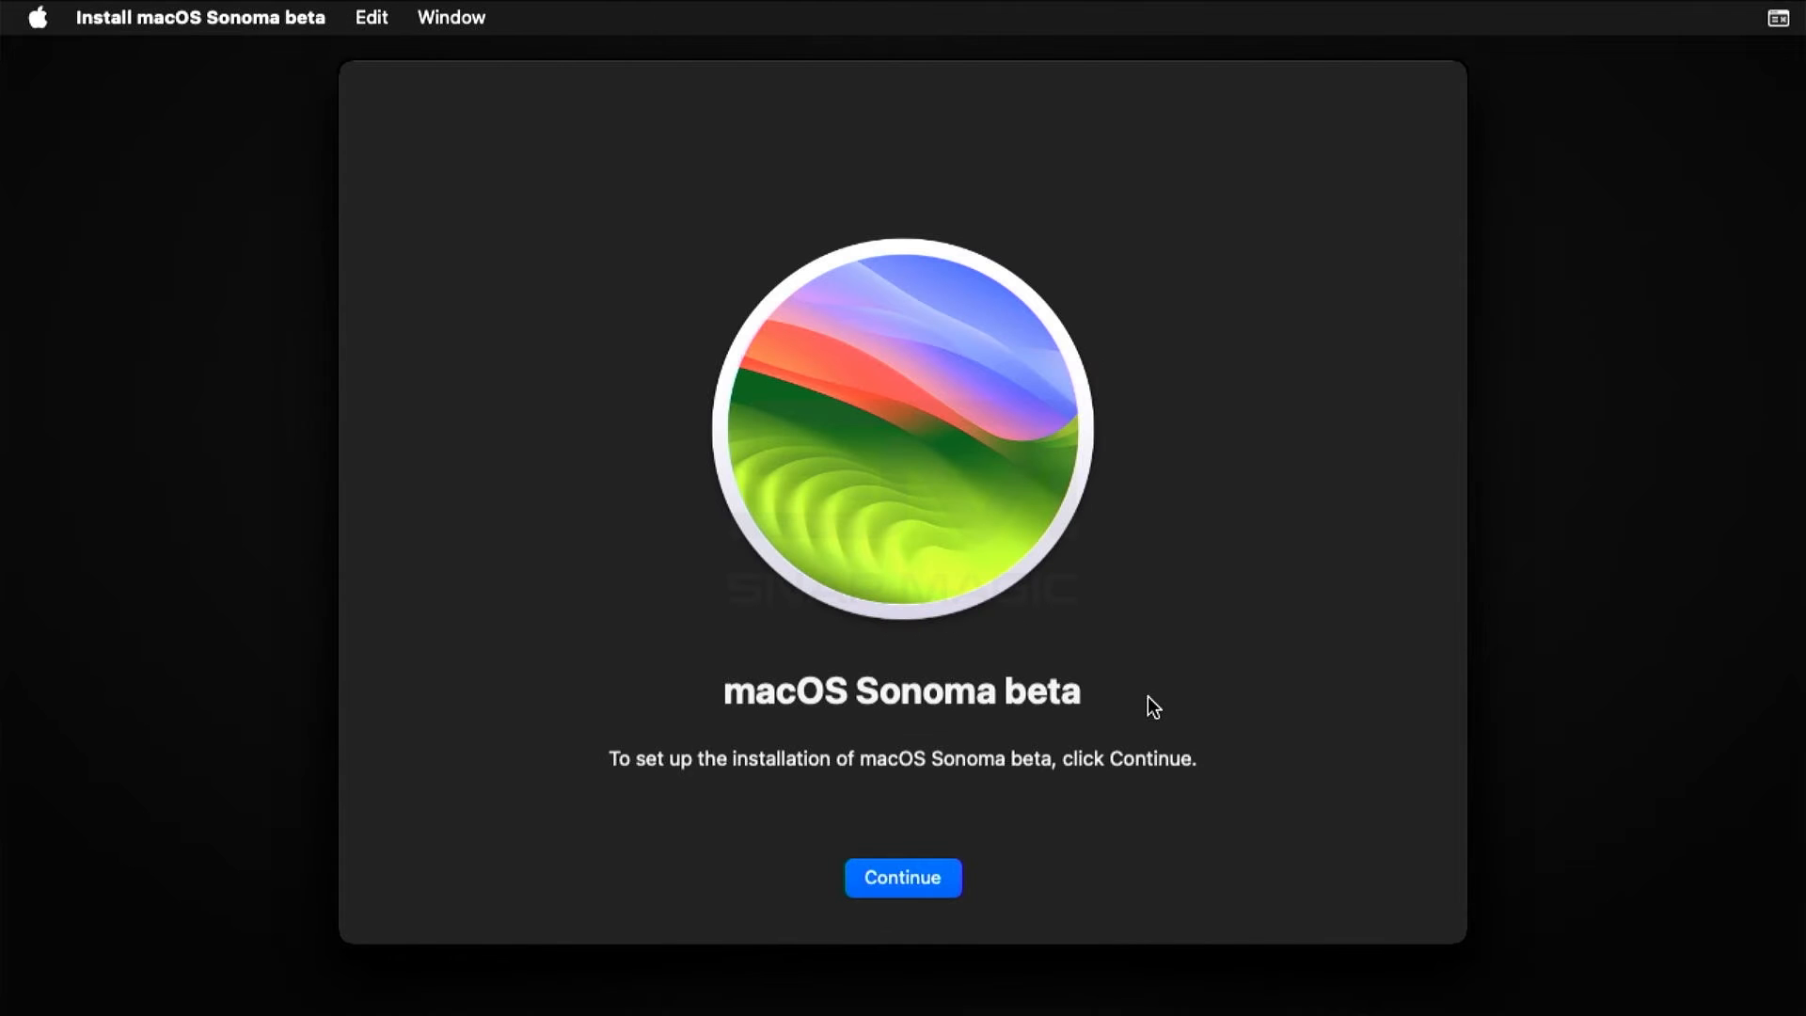
pyautogui.click(901, 877)
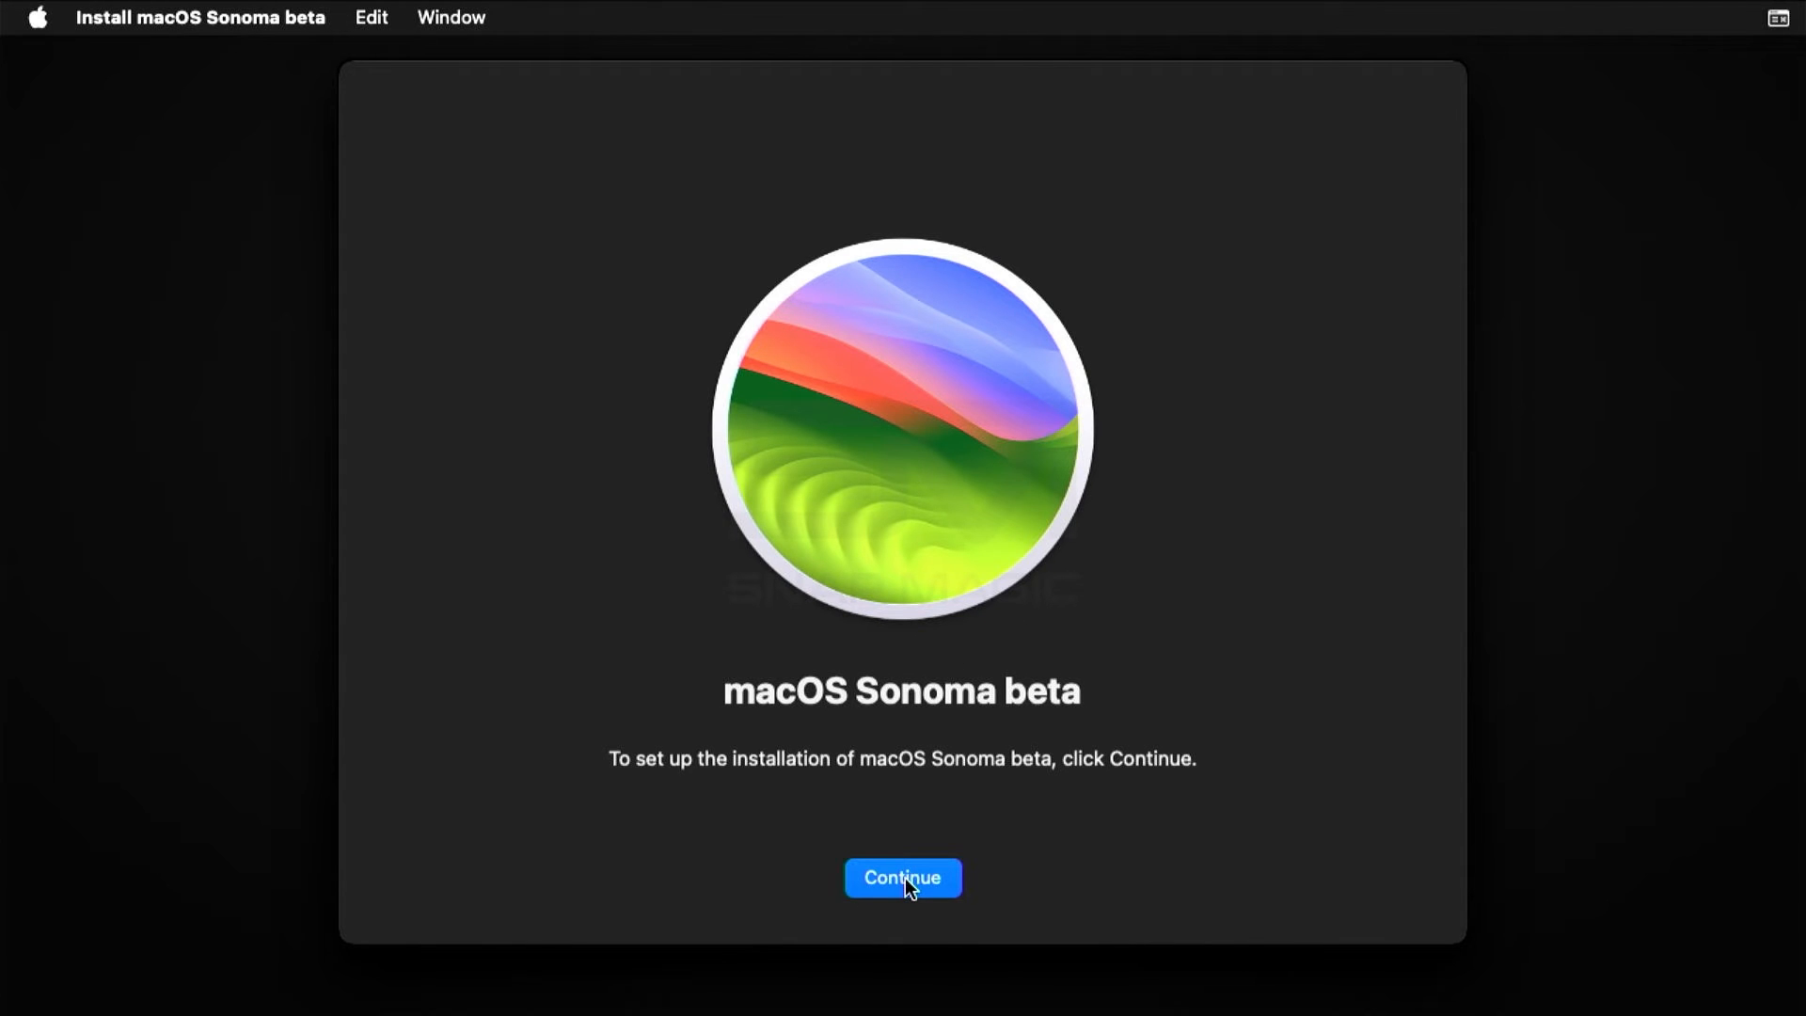
pyautogui.click(901, 879)
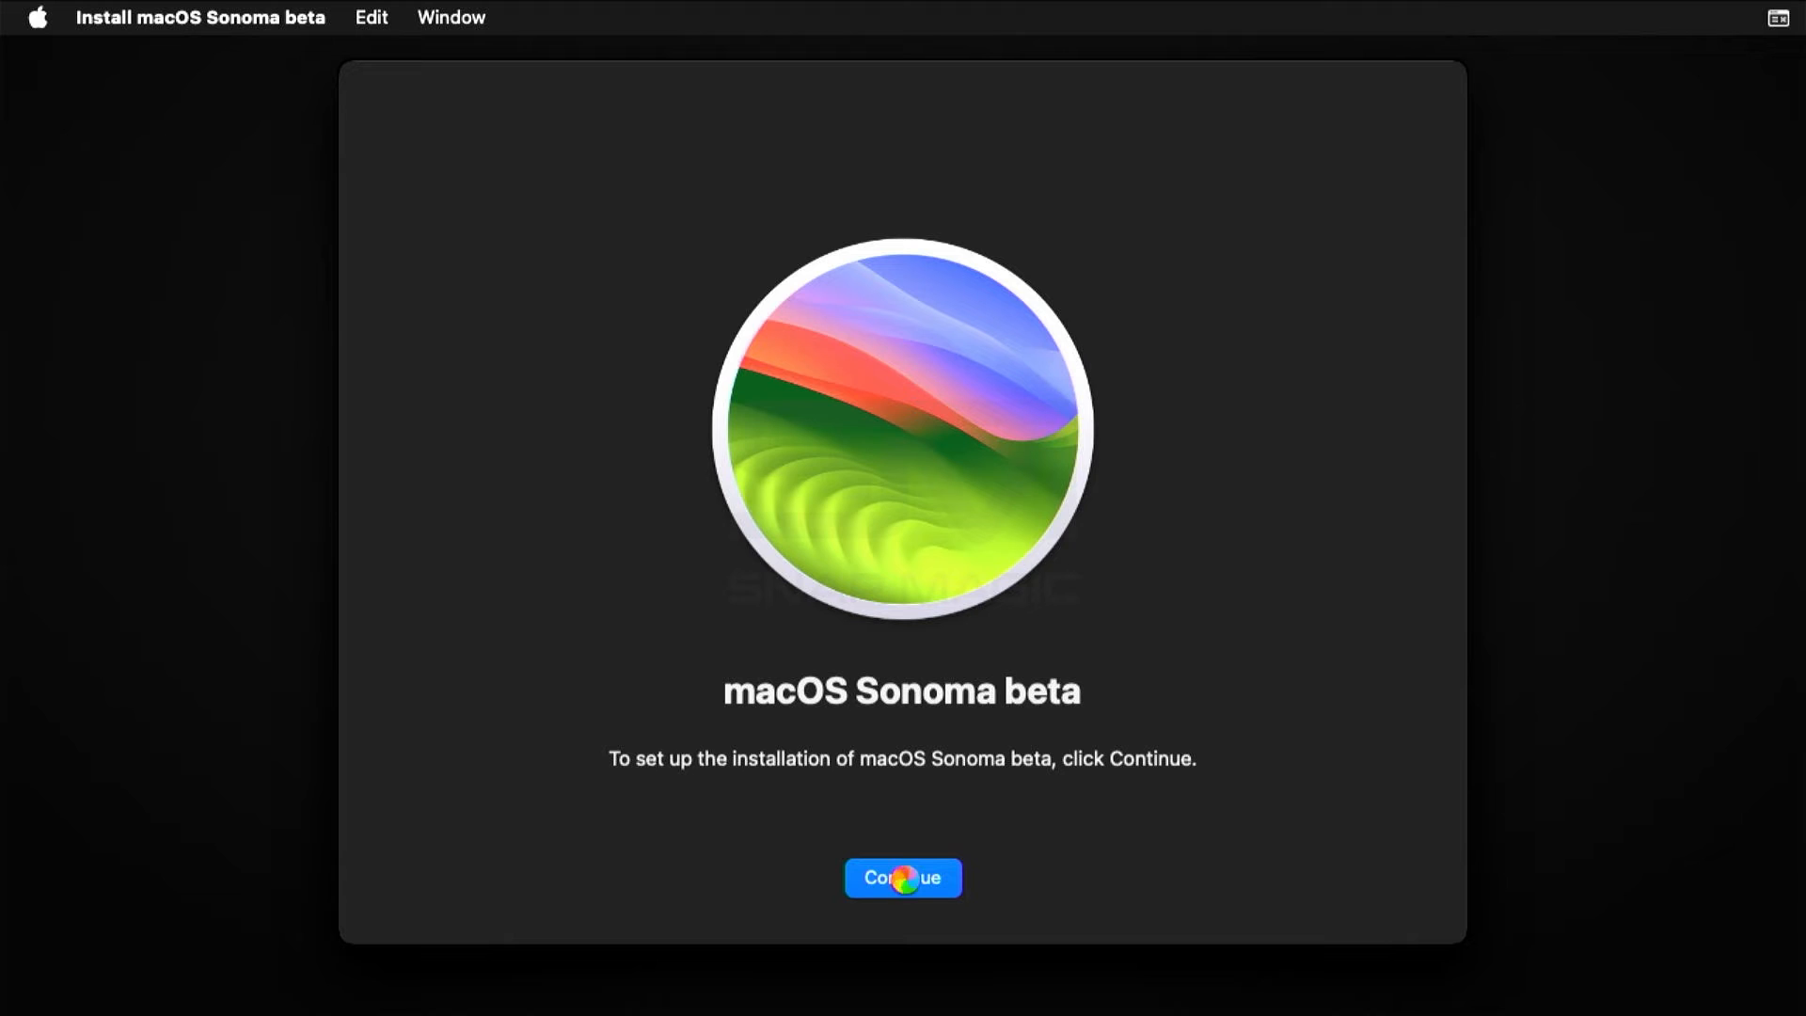
pyautogui.click(901, 877)
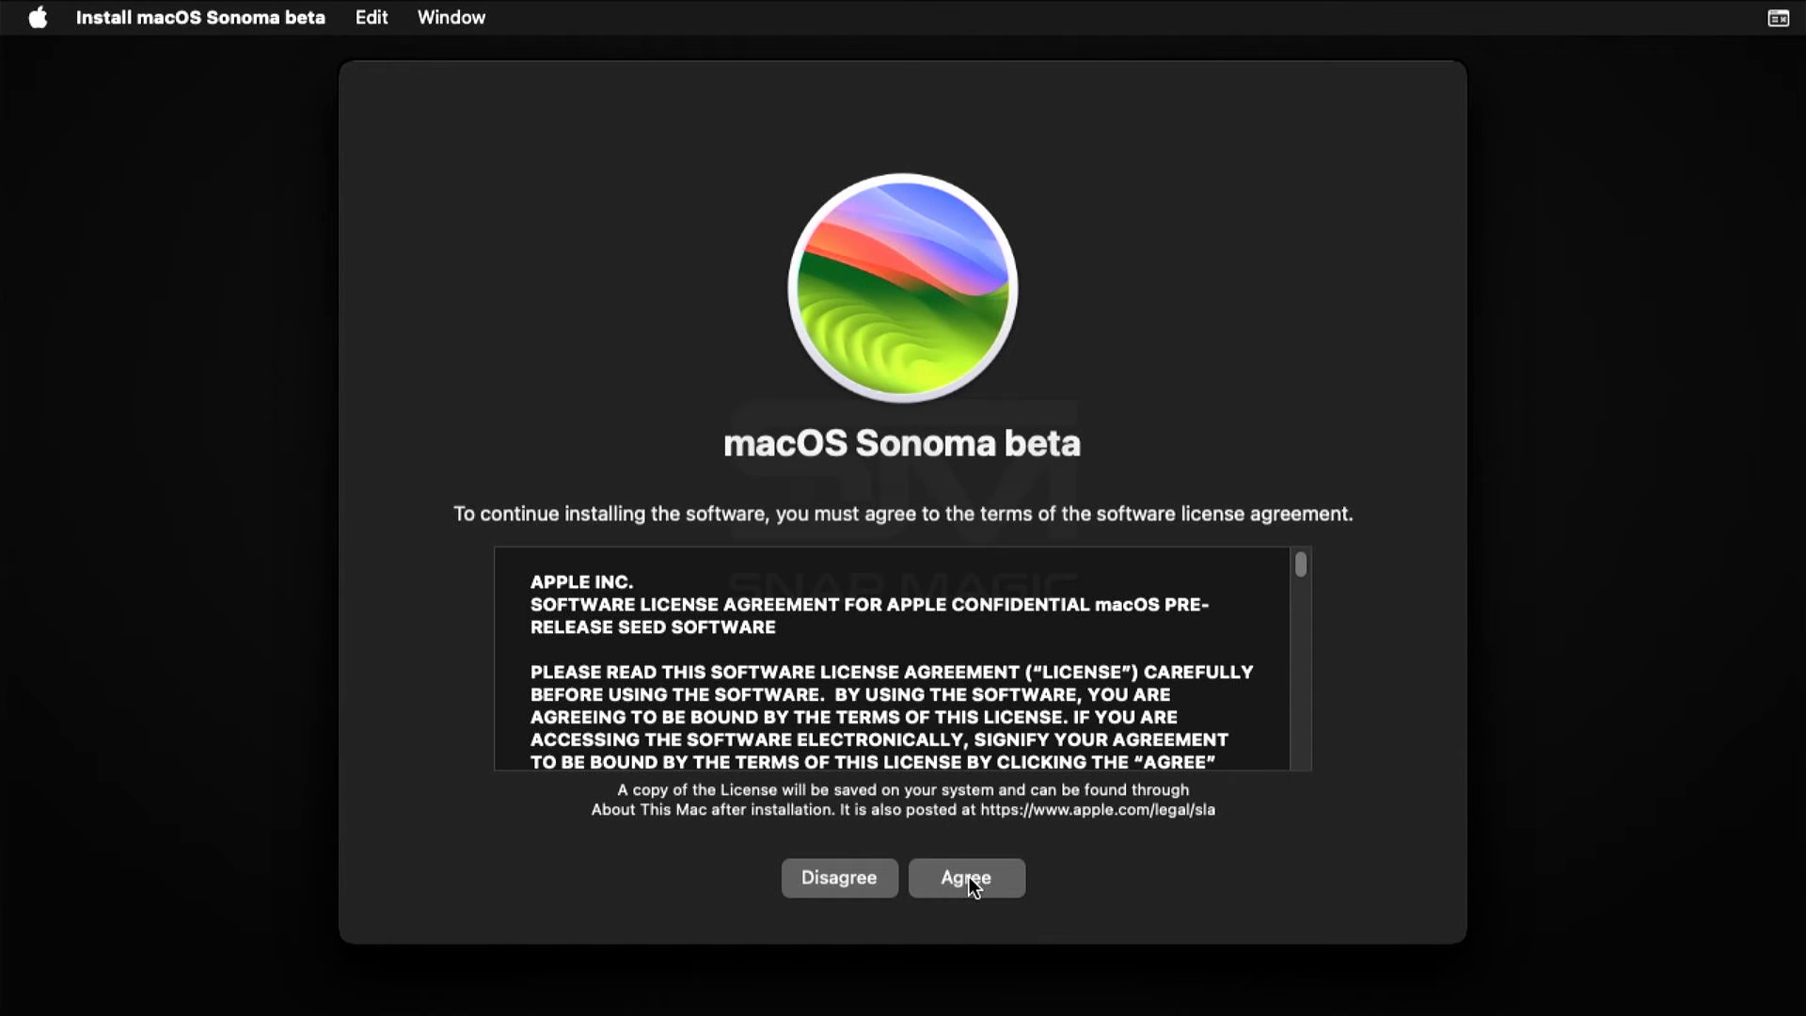
pyautogui.click(965, 876)
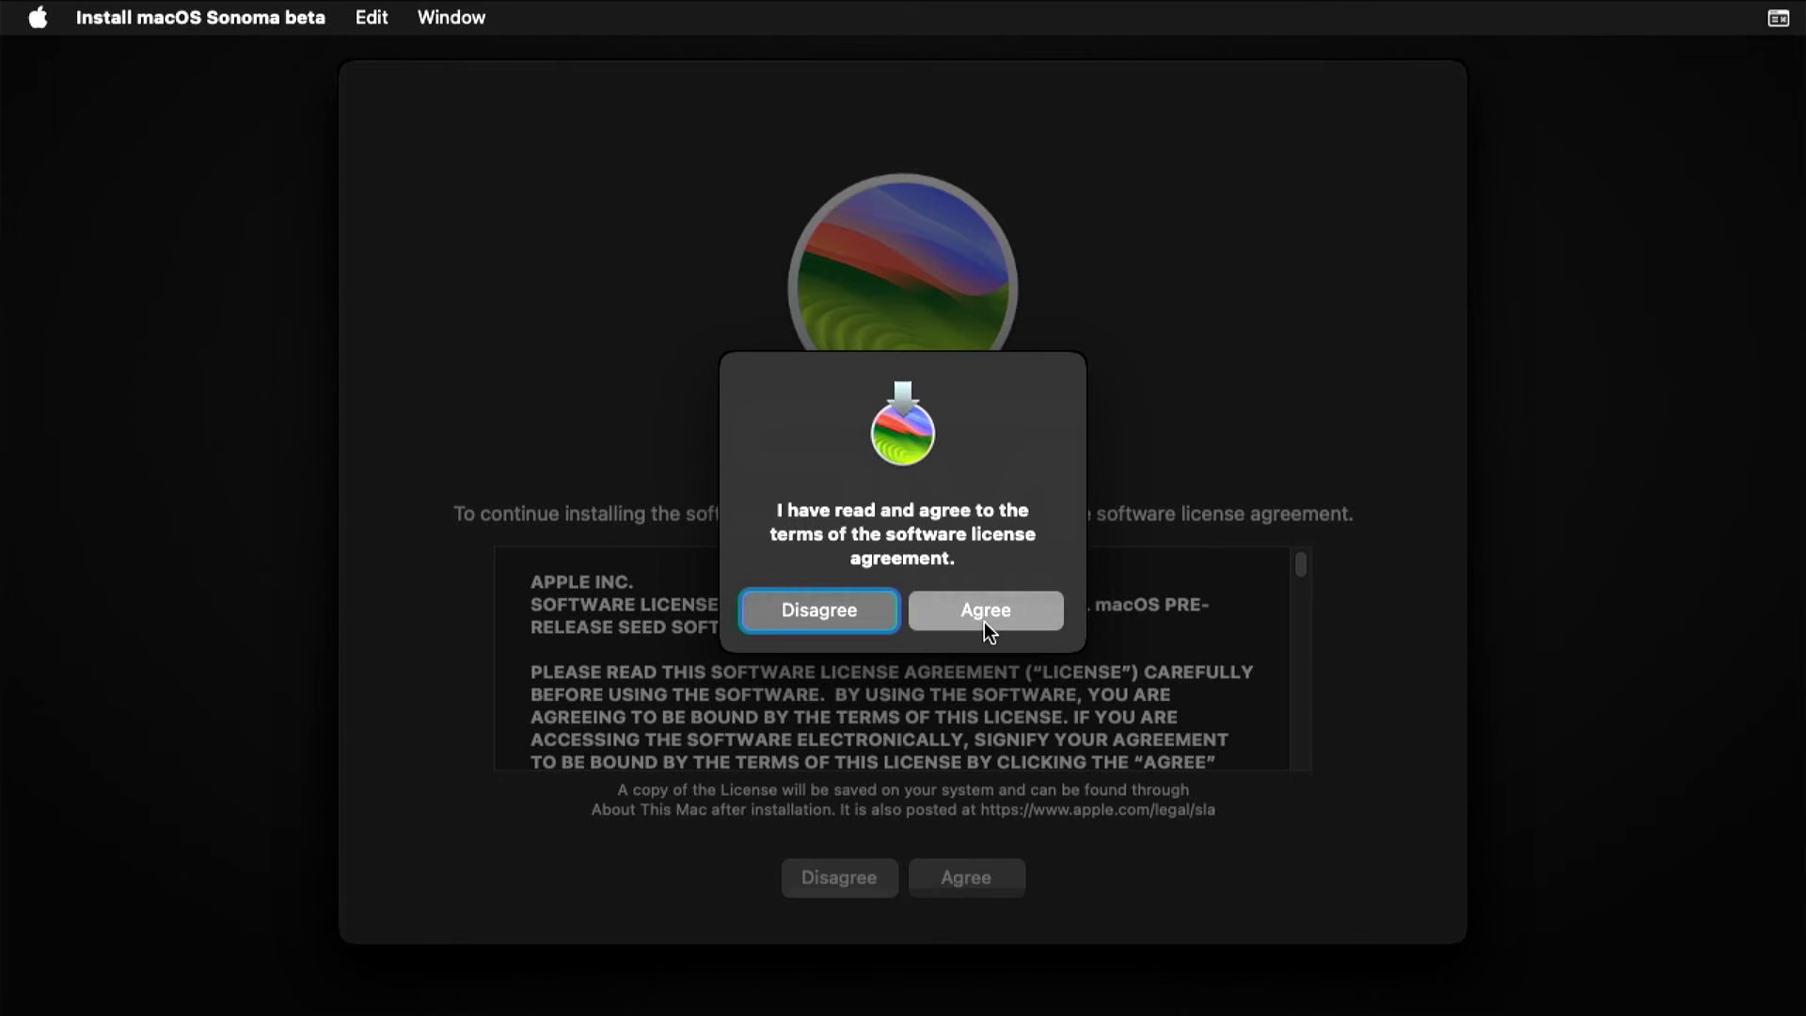
pyautogui.click(984, 609)
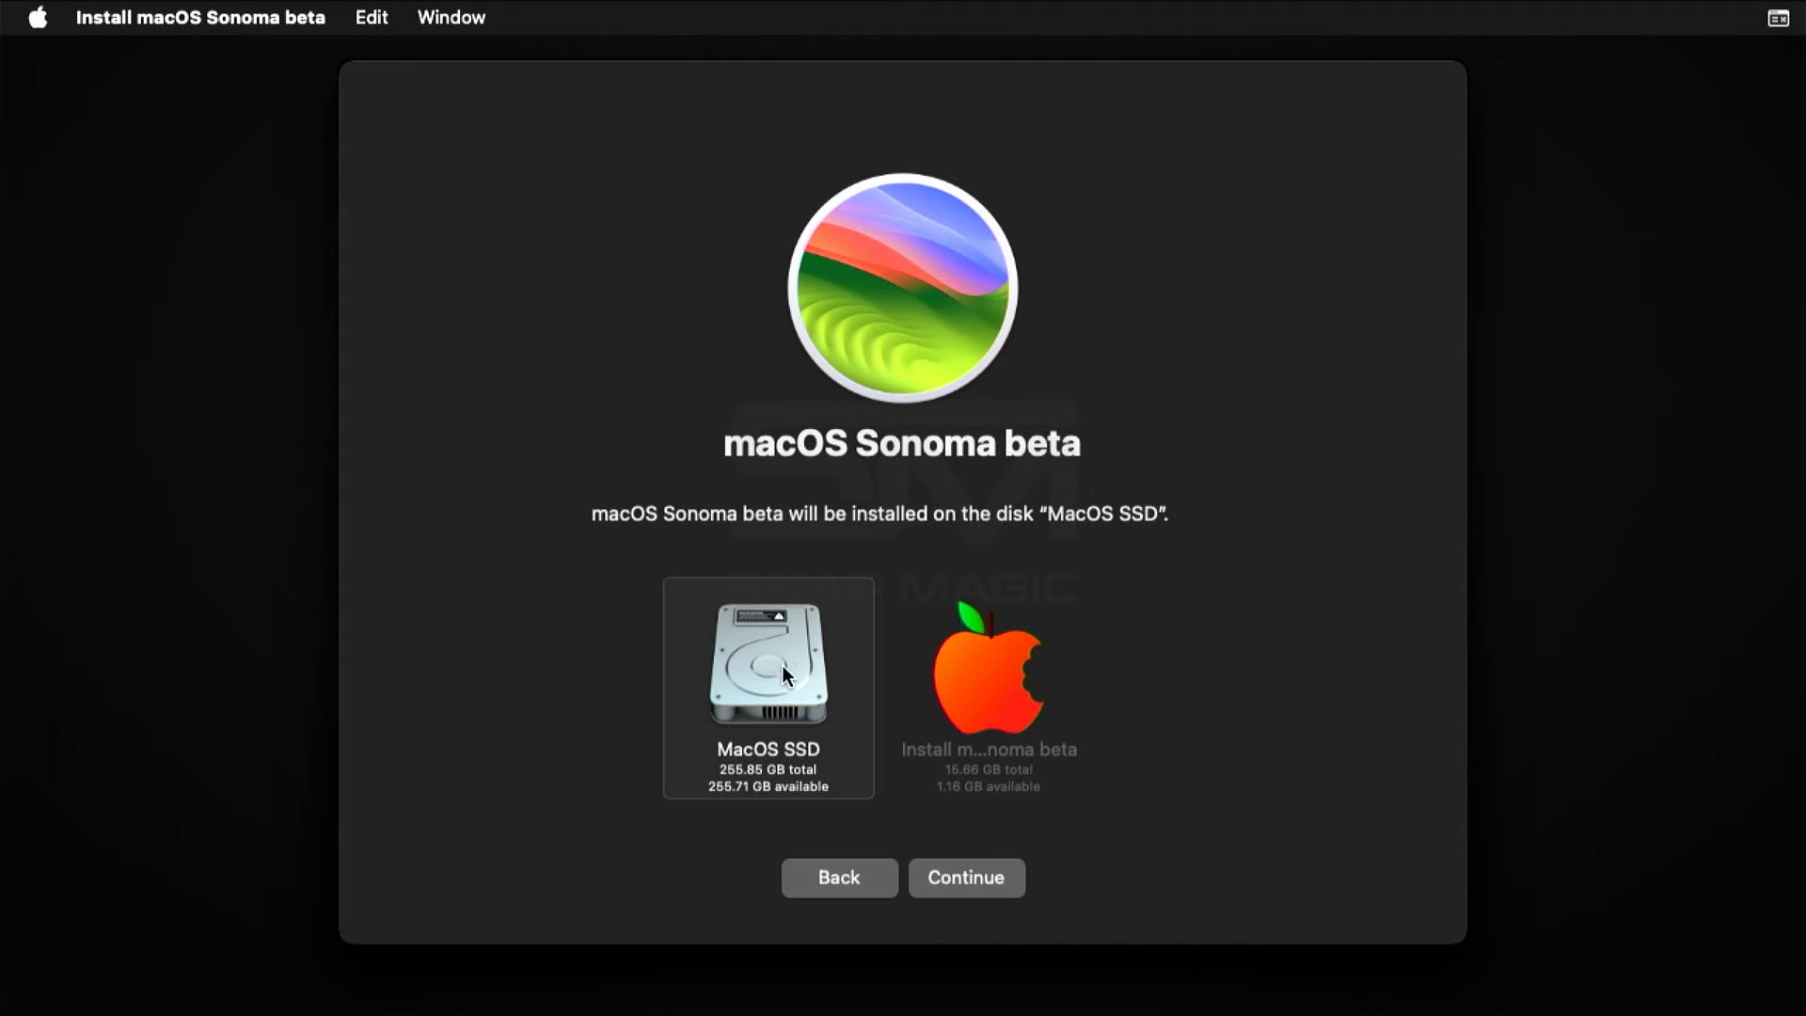
# - Select MacOS SSD as the install disk and begin the installation
pyautogui.click(965, 877)
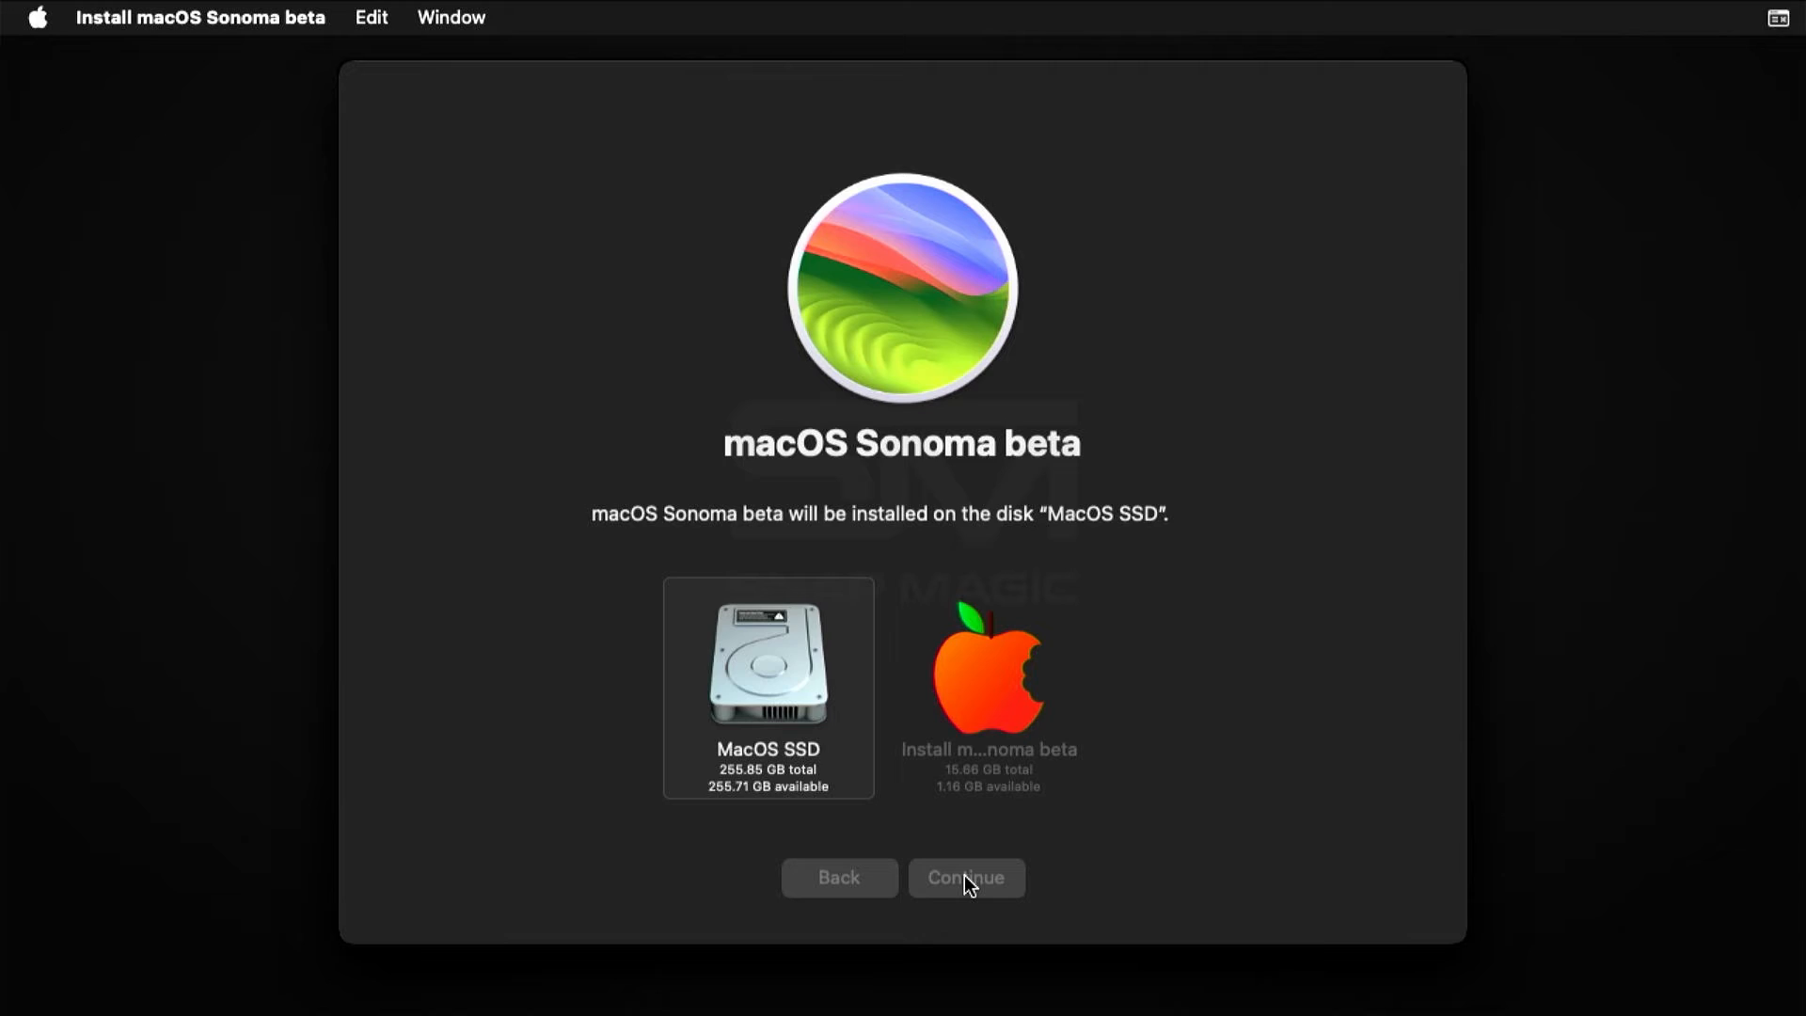
pyautogui.click(965, 877)
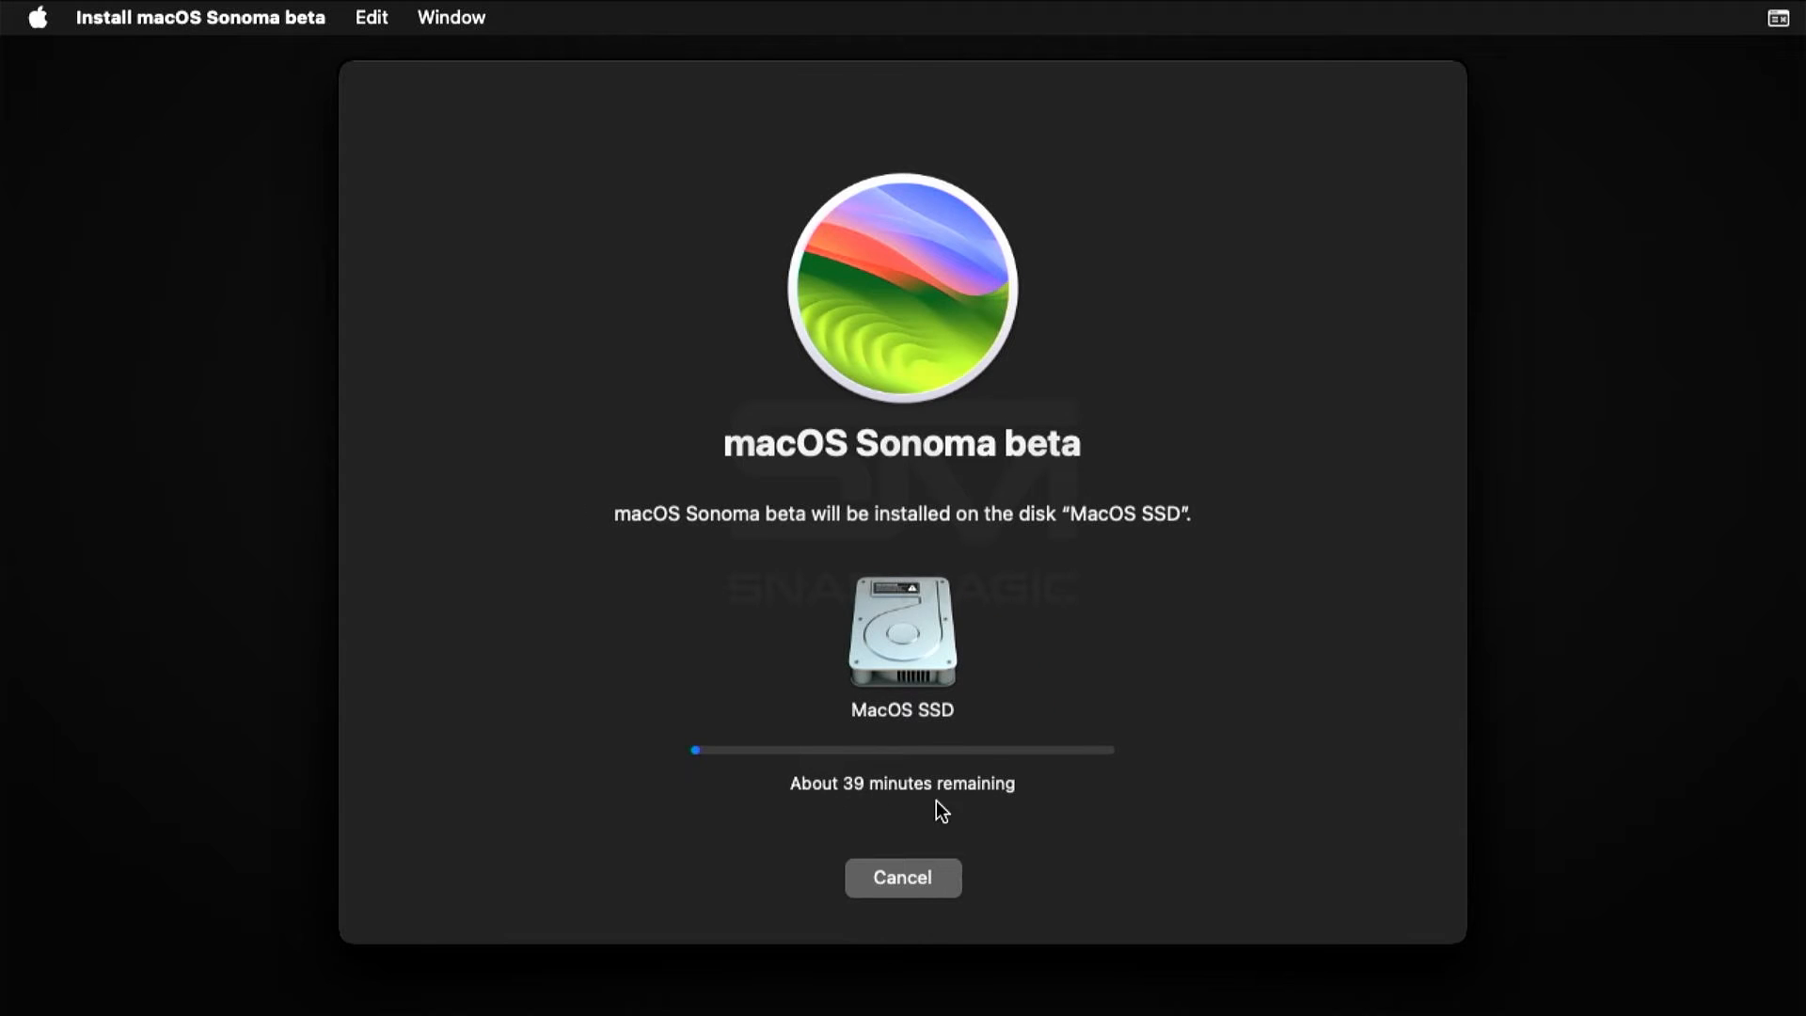
pyautogui.moveTo(971, 815)
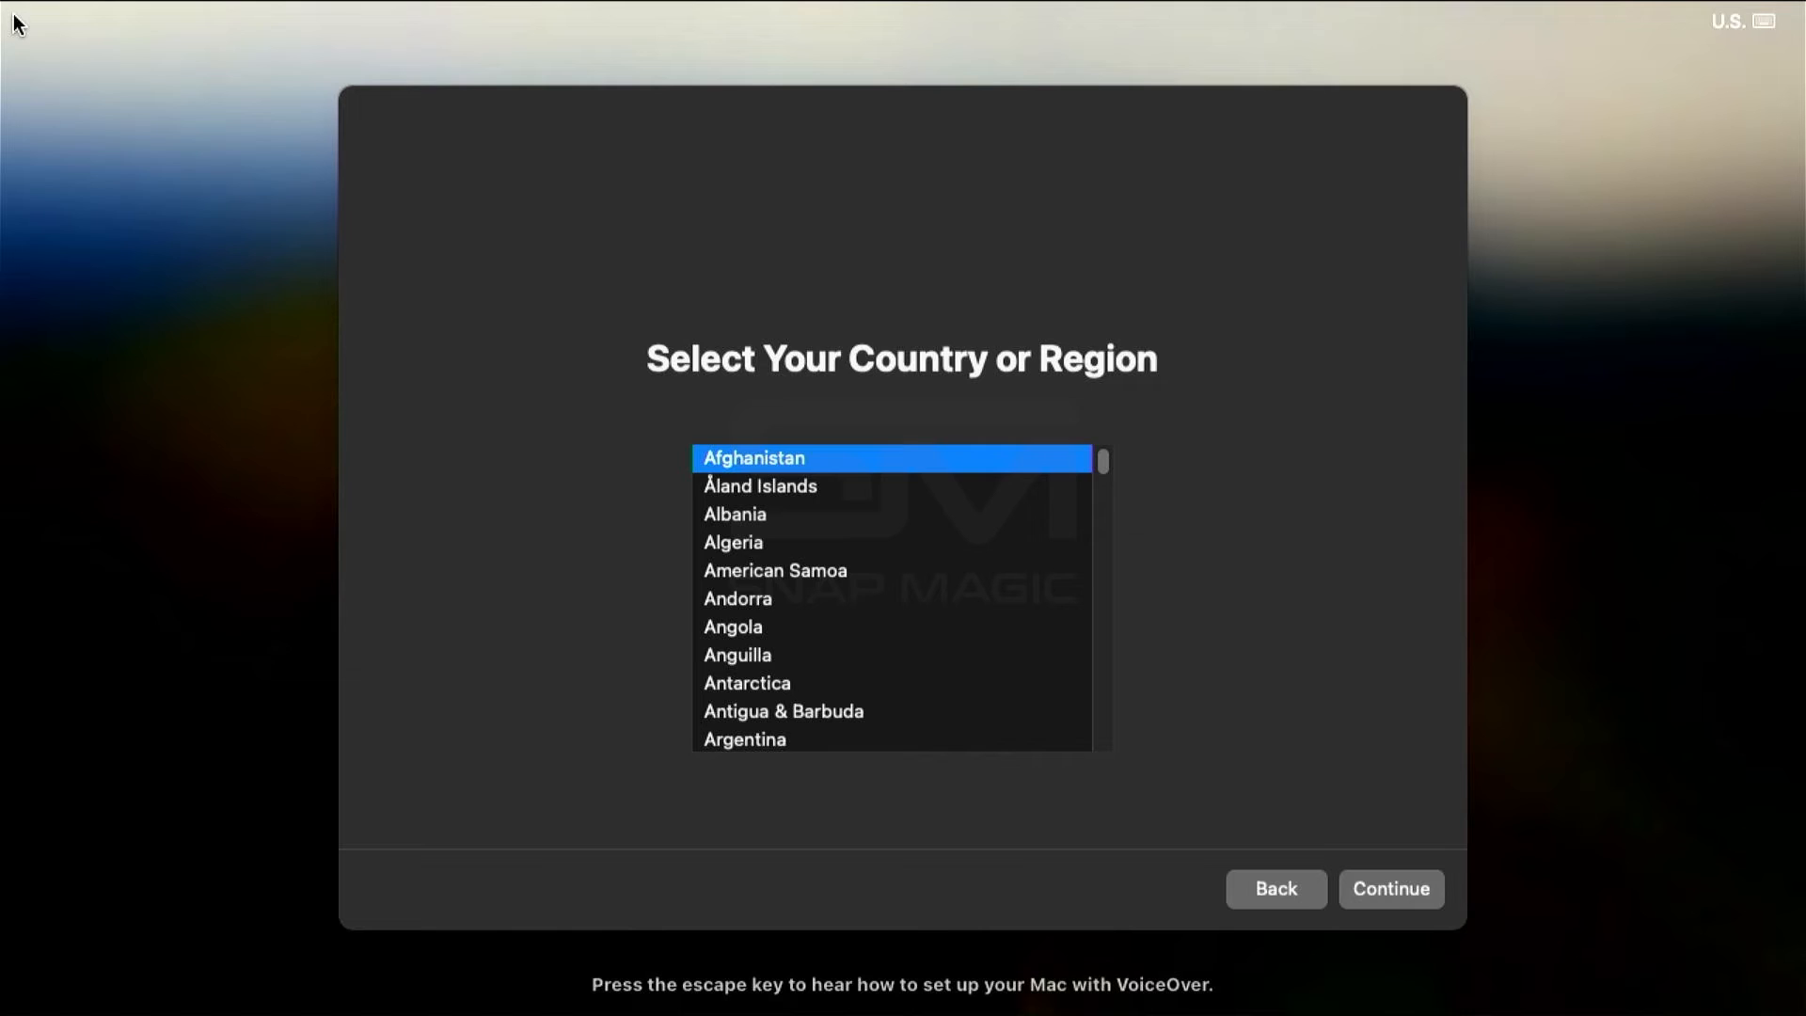
# - Set region to India, accept language settings, skip migration and Apple ID sign-in
pyautogui.moveTo(1101, 459); pyautogui.dragTo(1101, 542)
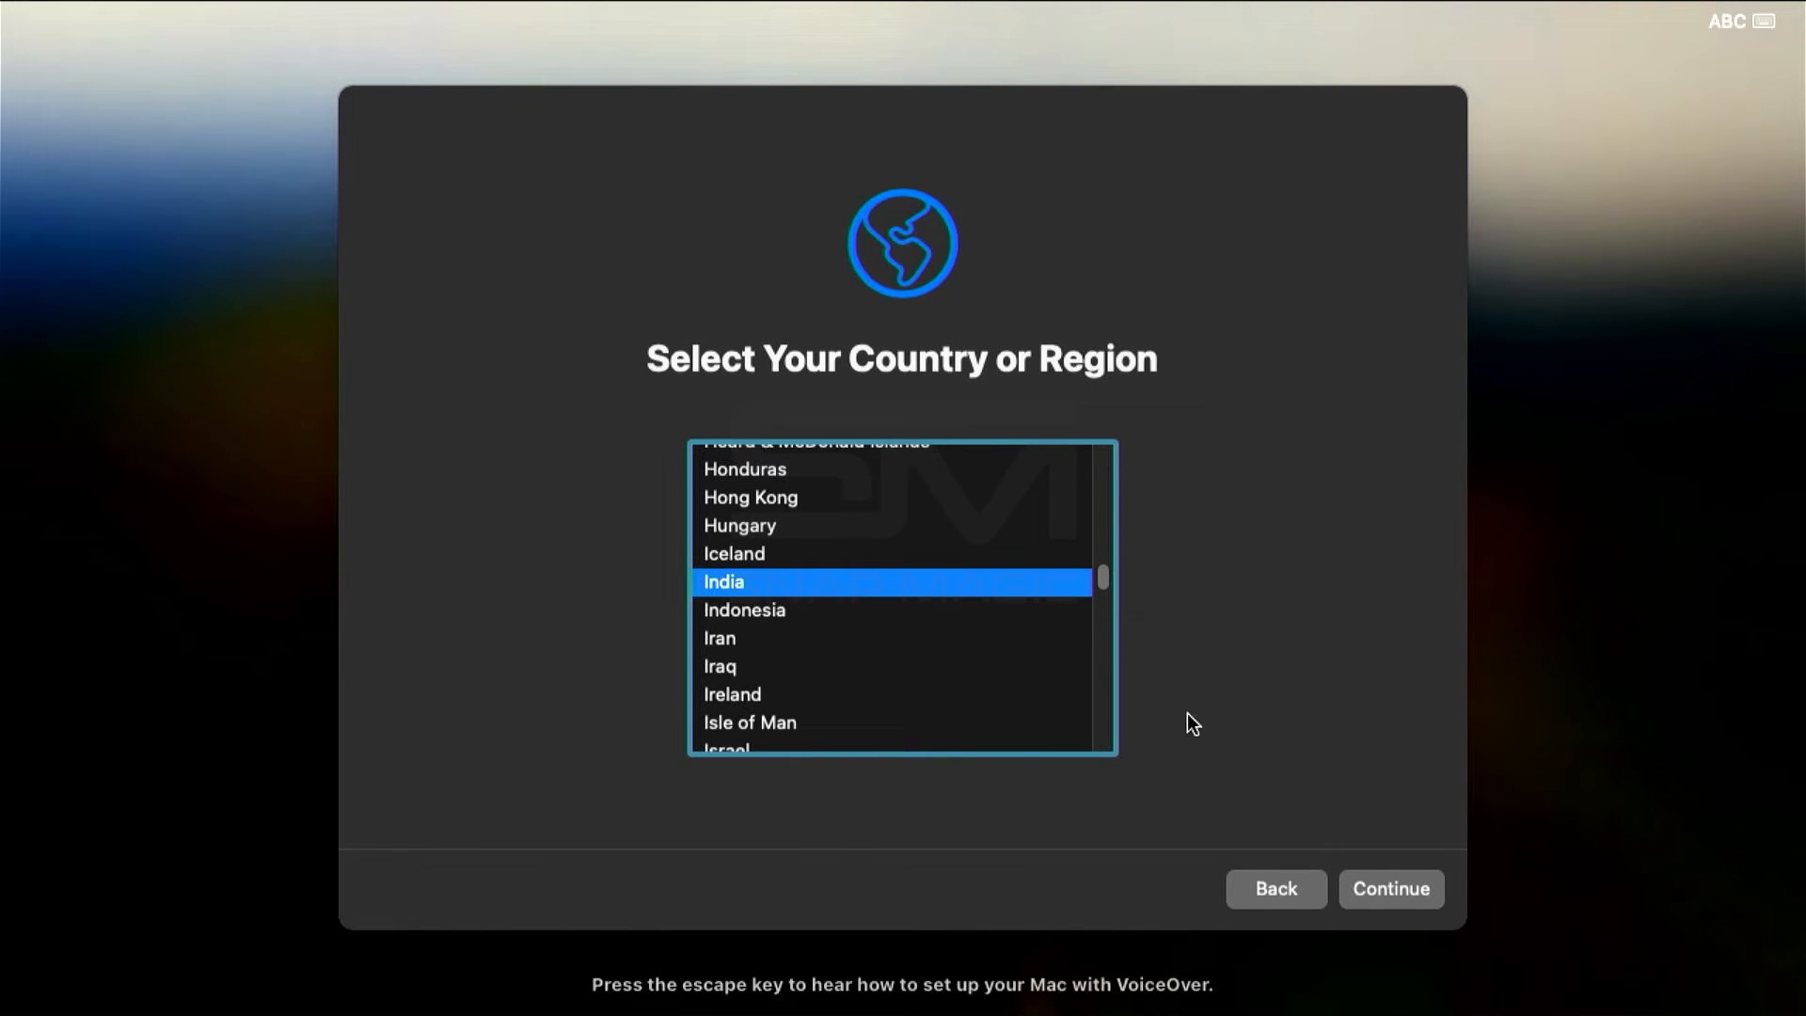
pyautogui.click(1388, 888)
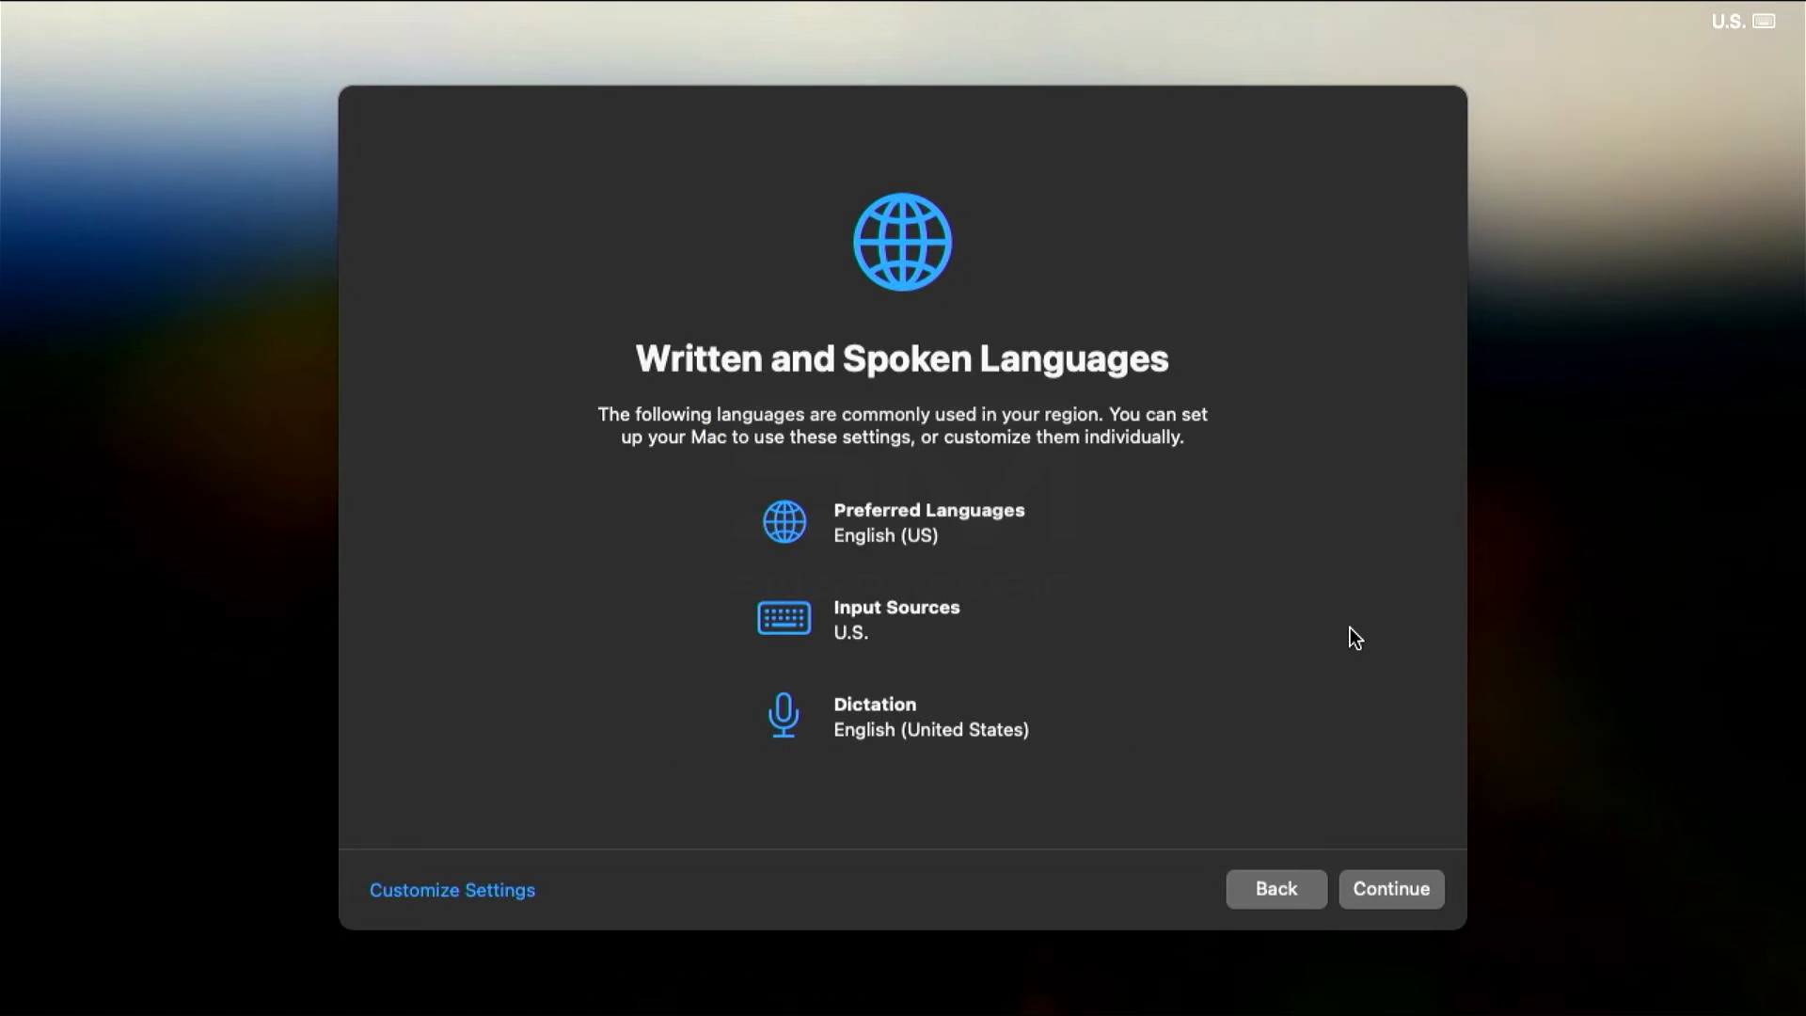
pyautogui.click(1389, 888)
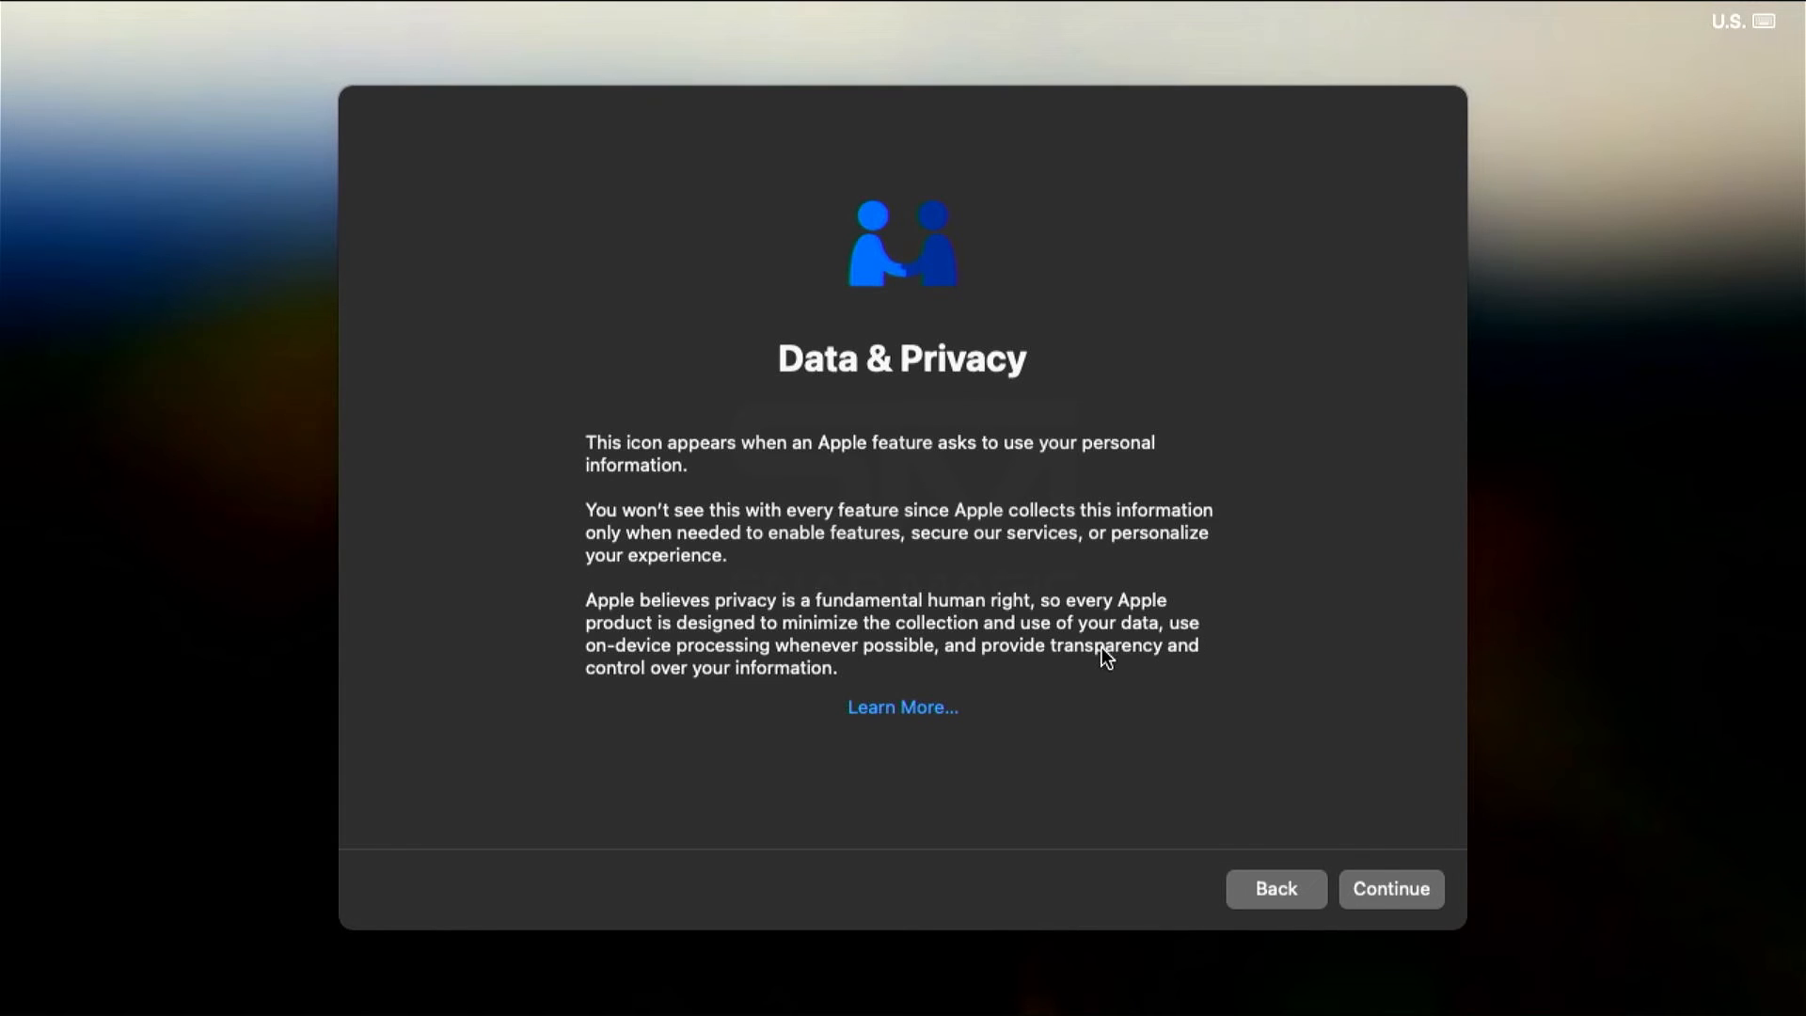
pyautogui.click(1388, 888)
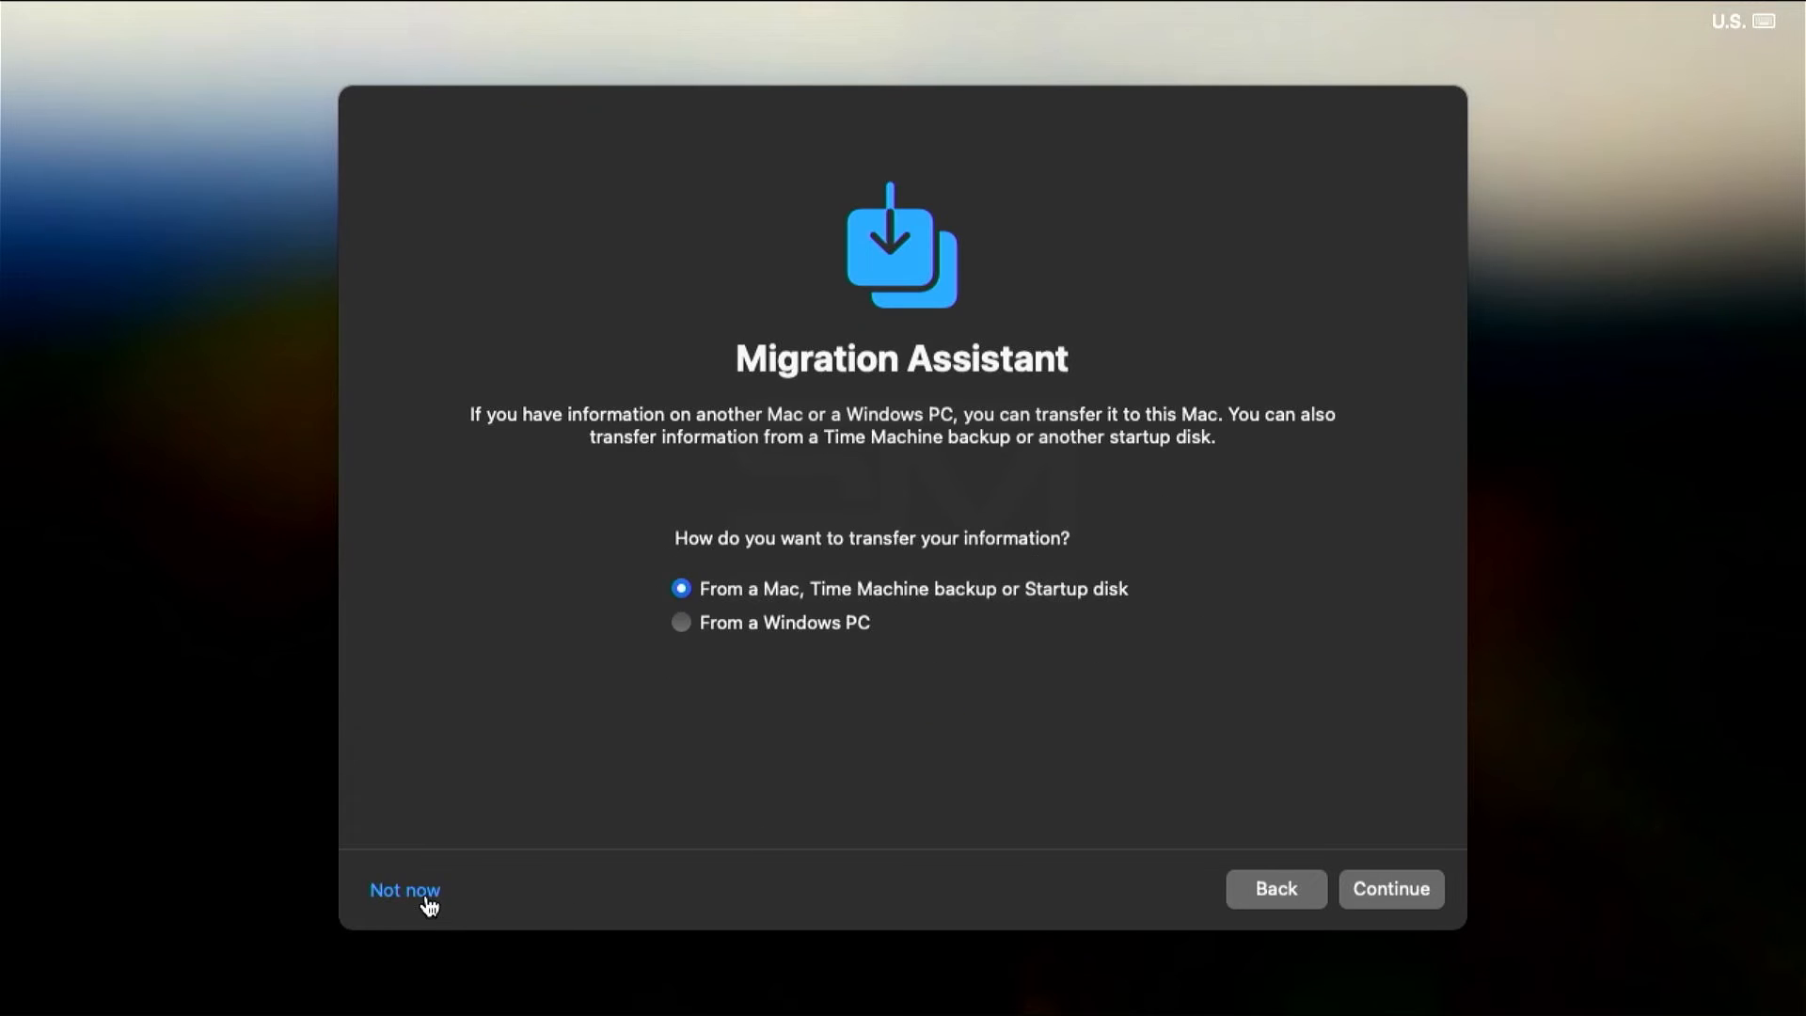
pyautogui.click(403, 890)
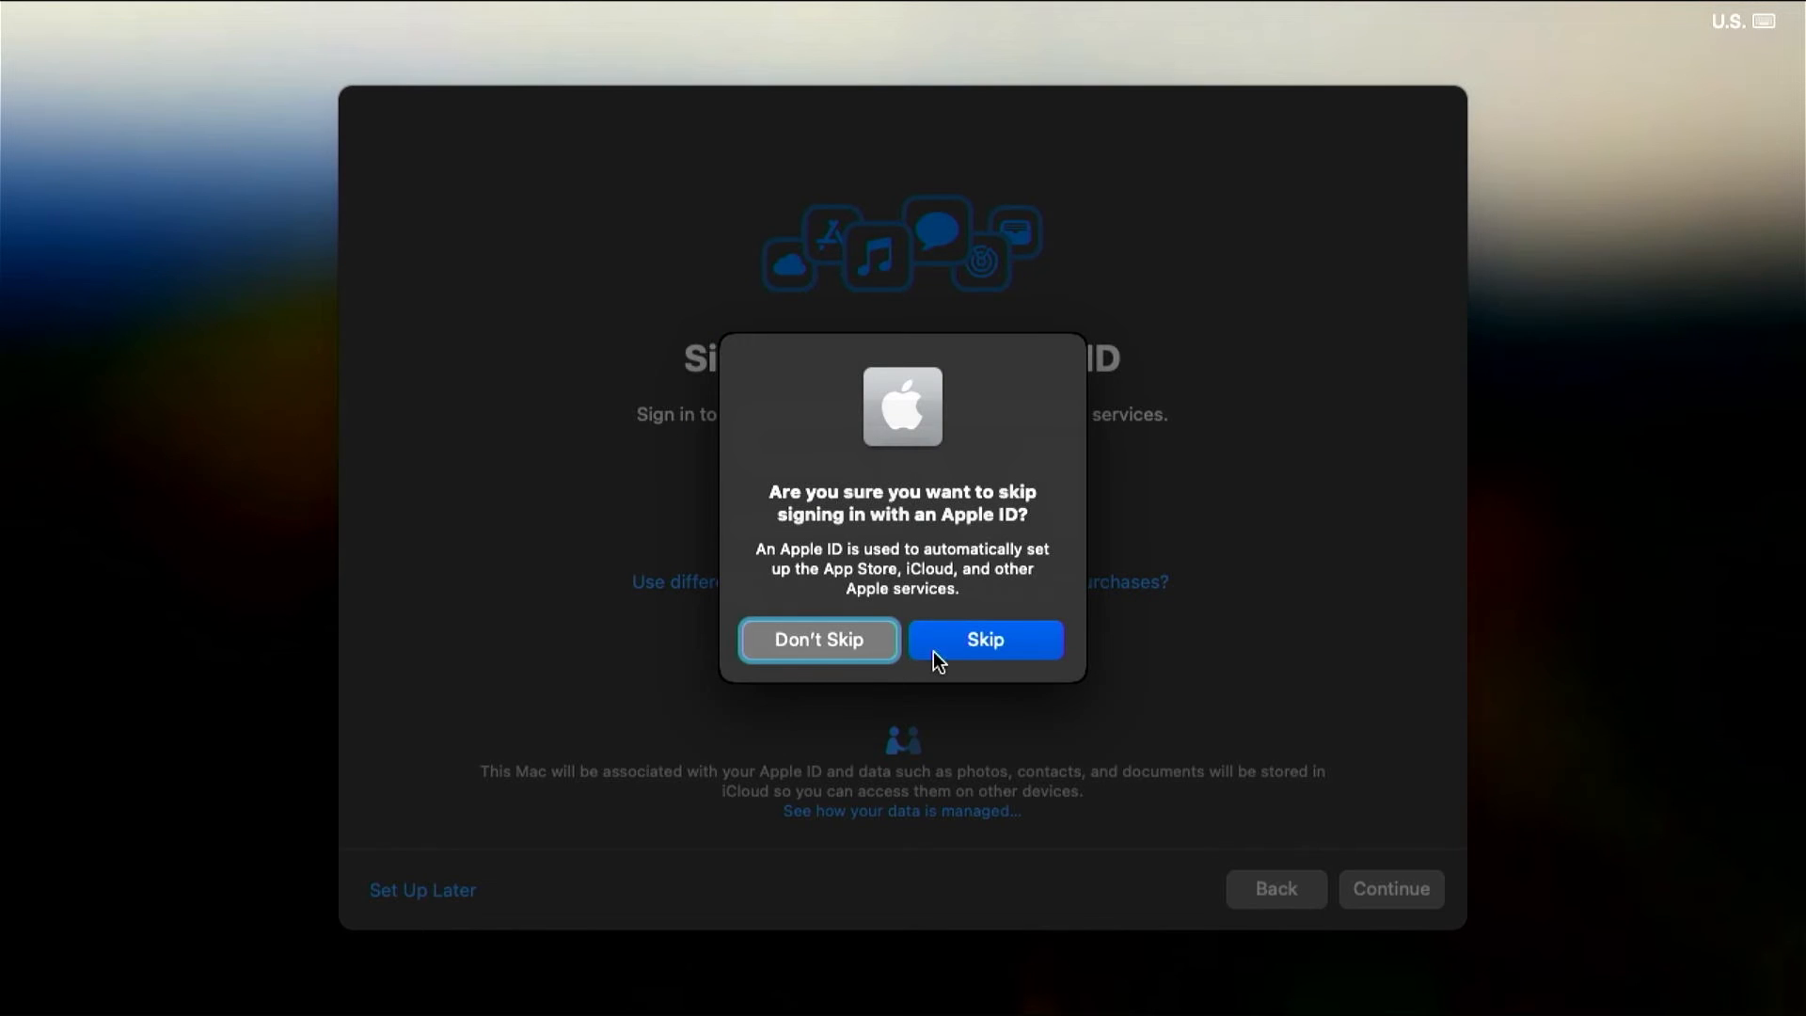
pyautogui.click(984, 639)
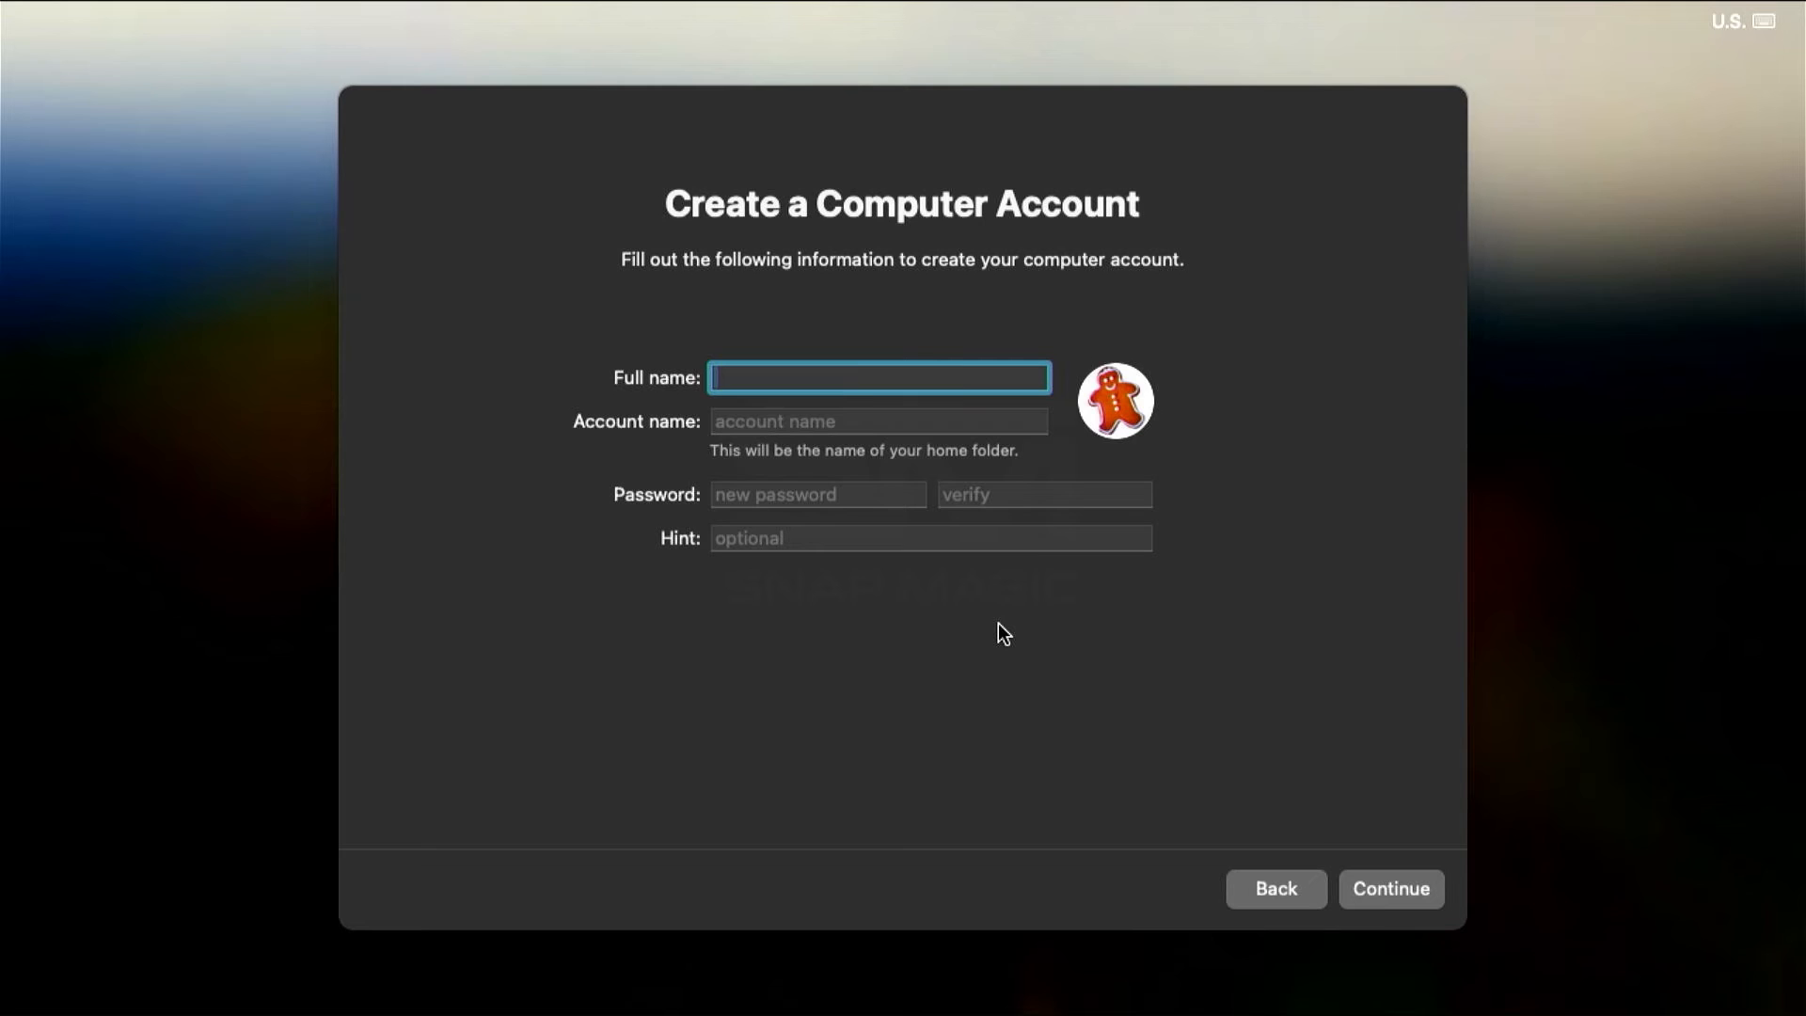
# - Create the computer account 'Snap magic' with its password
pyautogui.write('Snap magic')
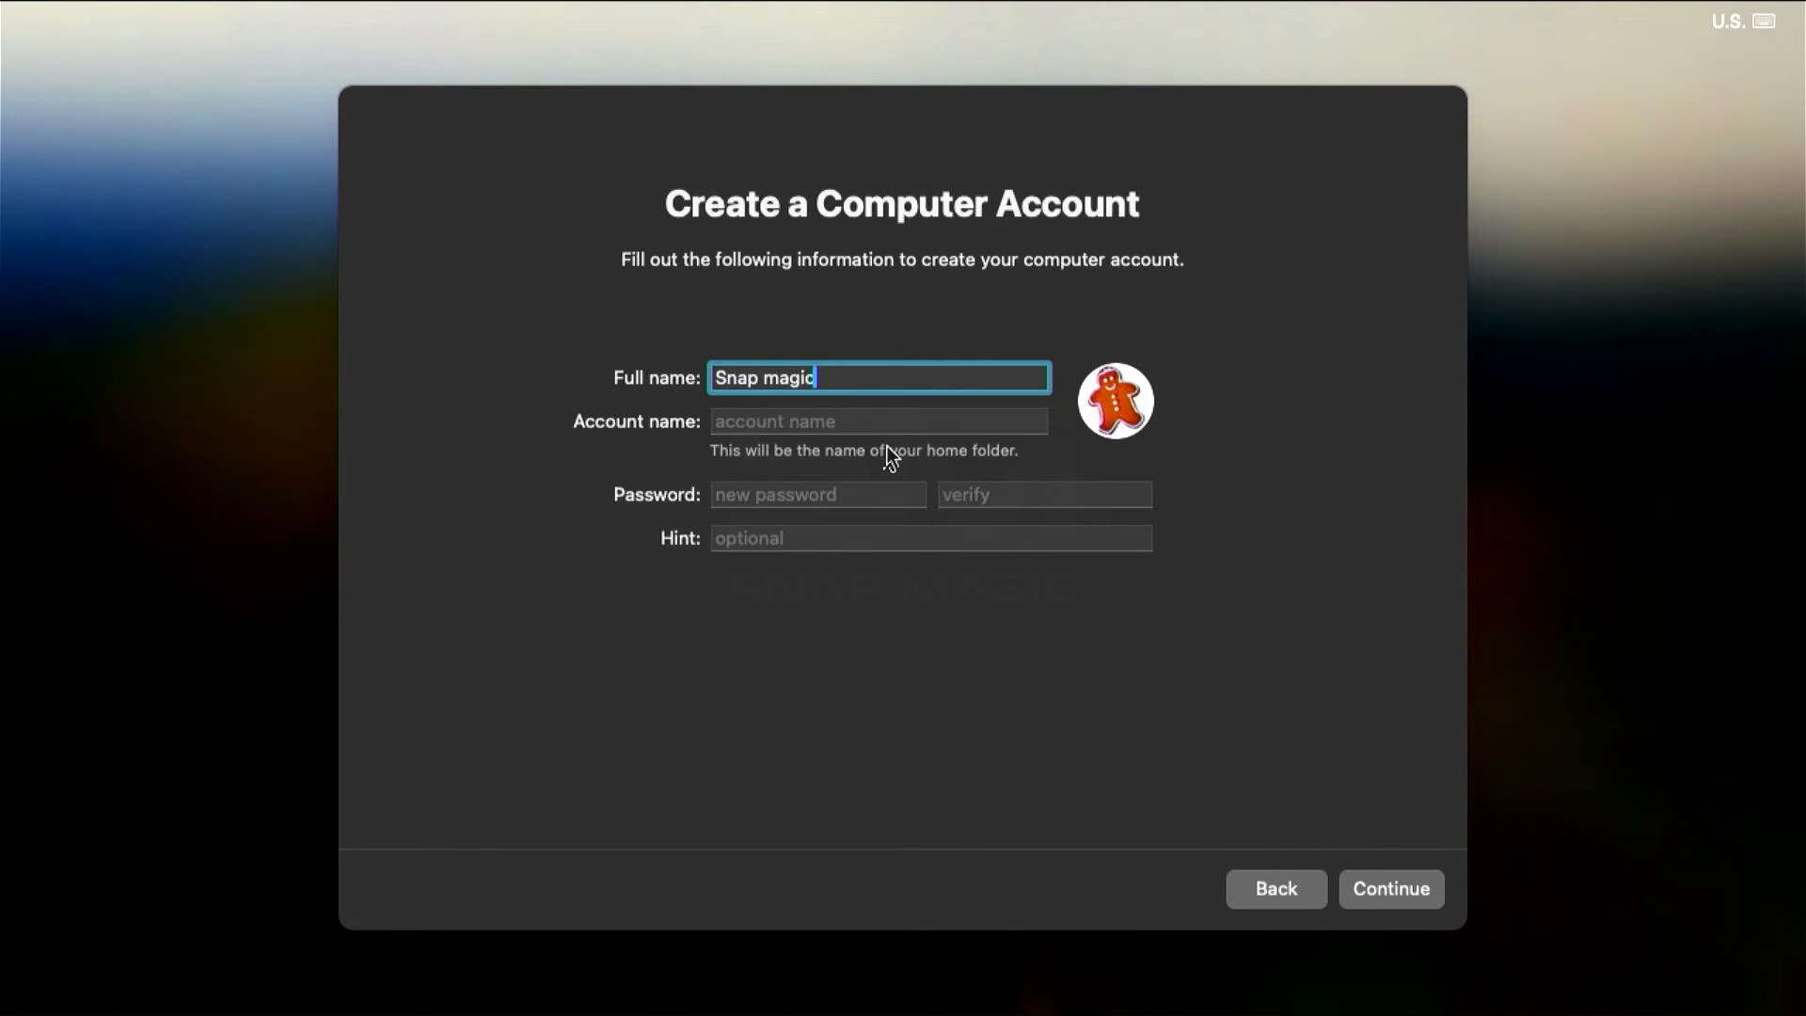
pyautogui.write('password')
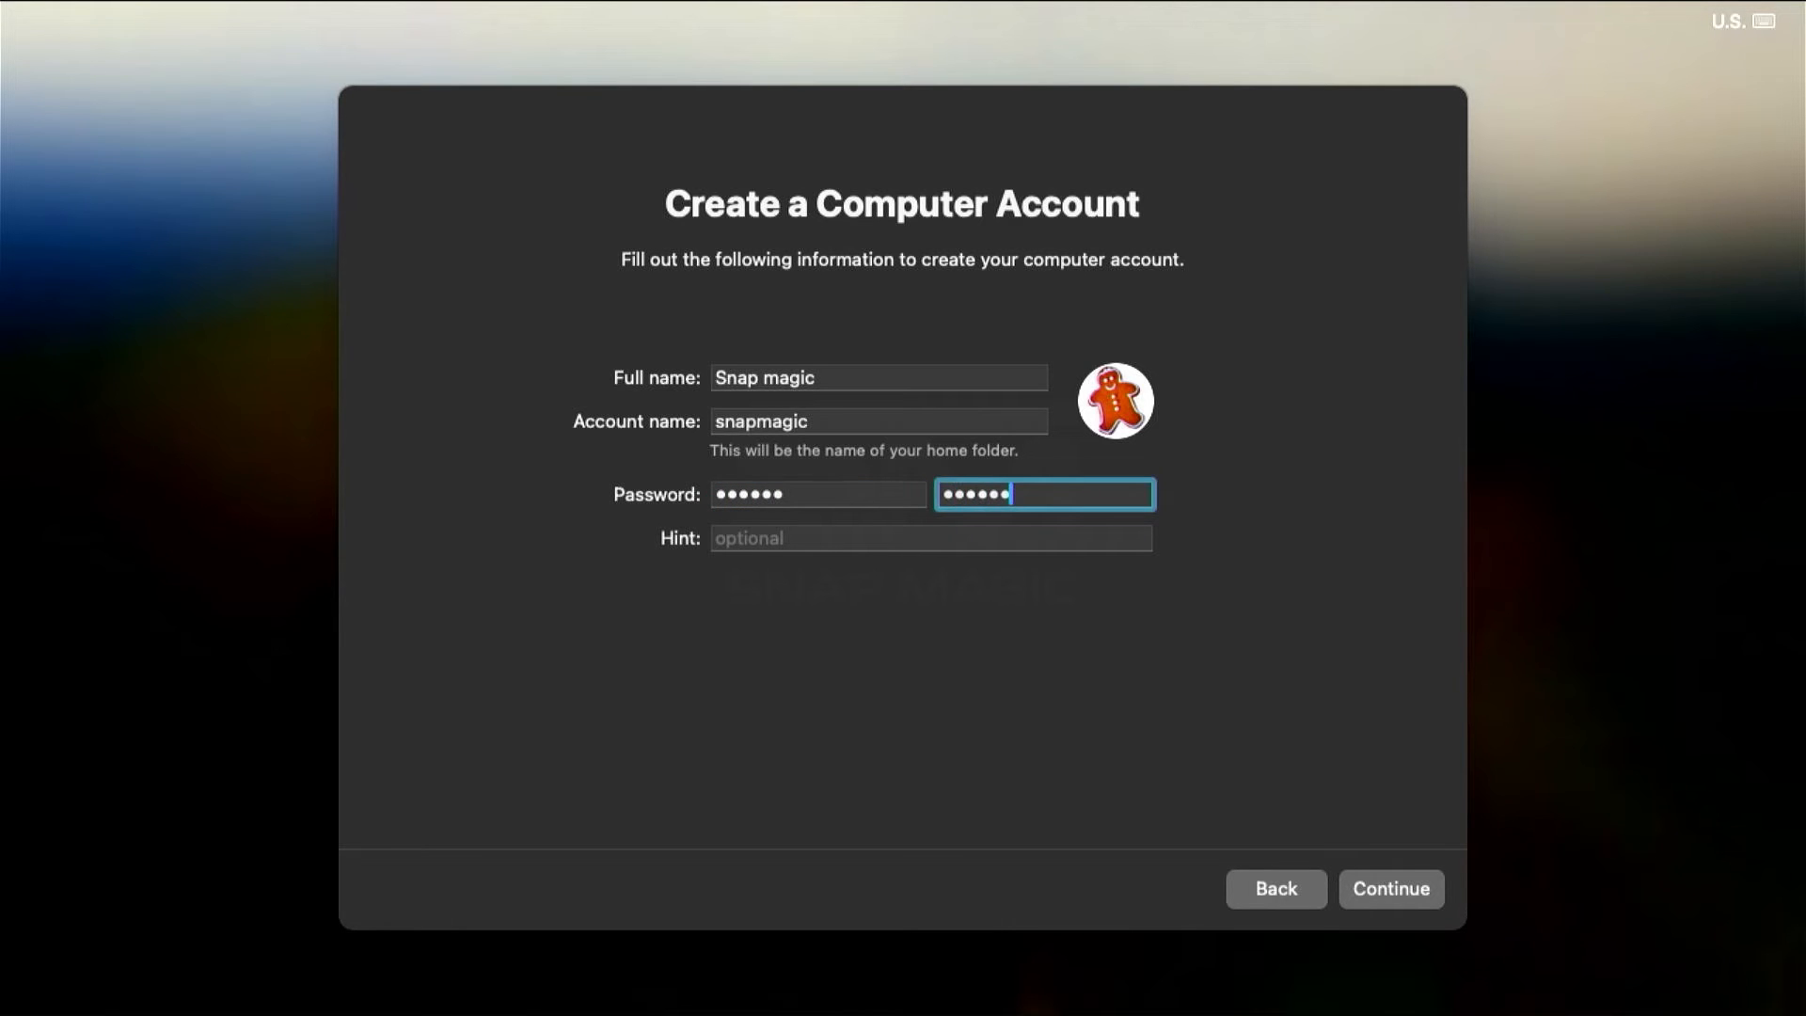
pyautogui.click(1389, 887)
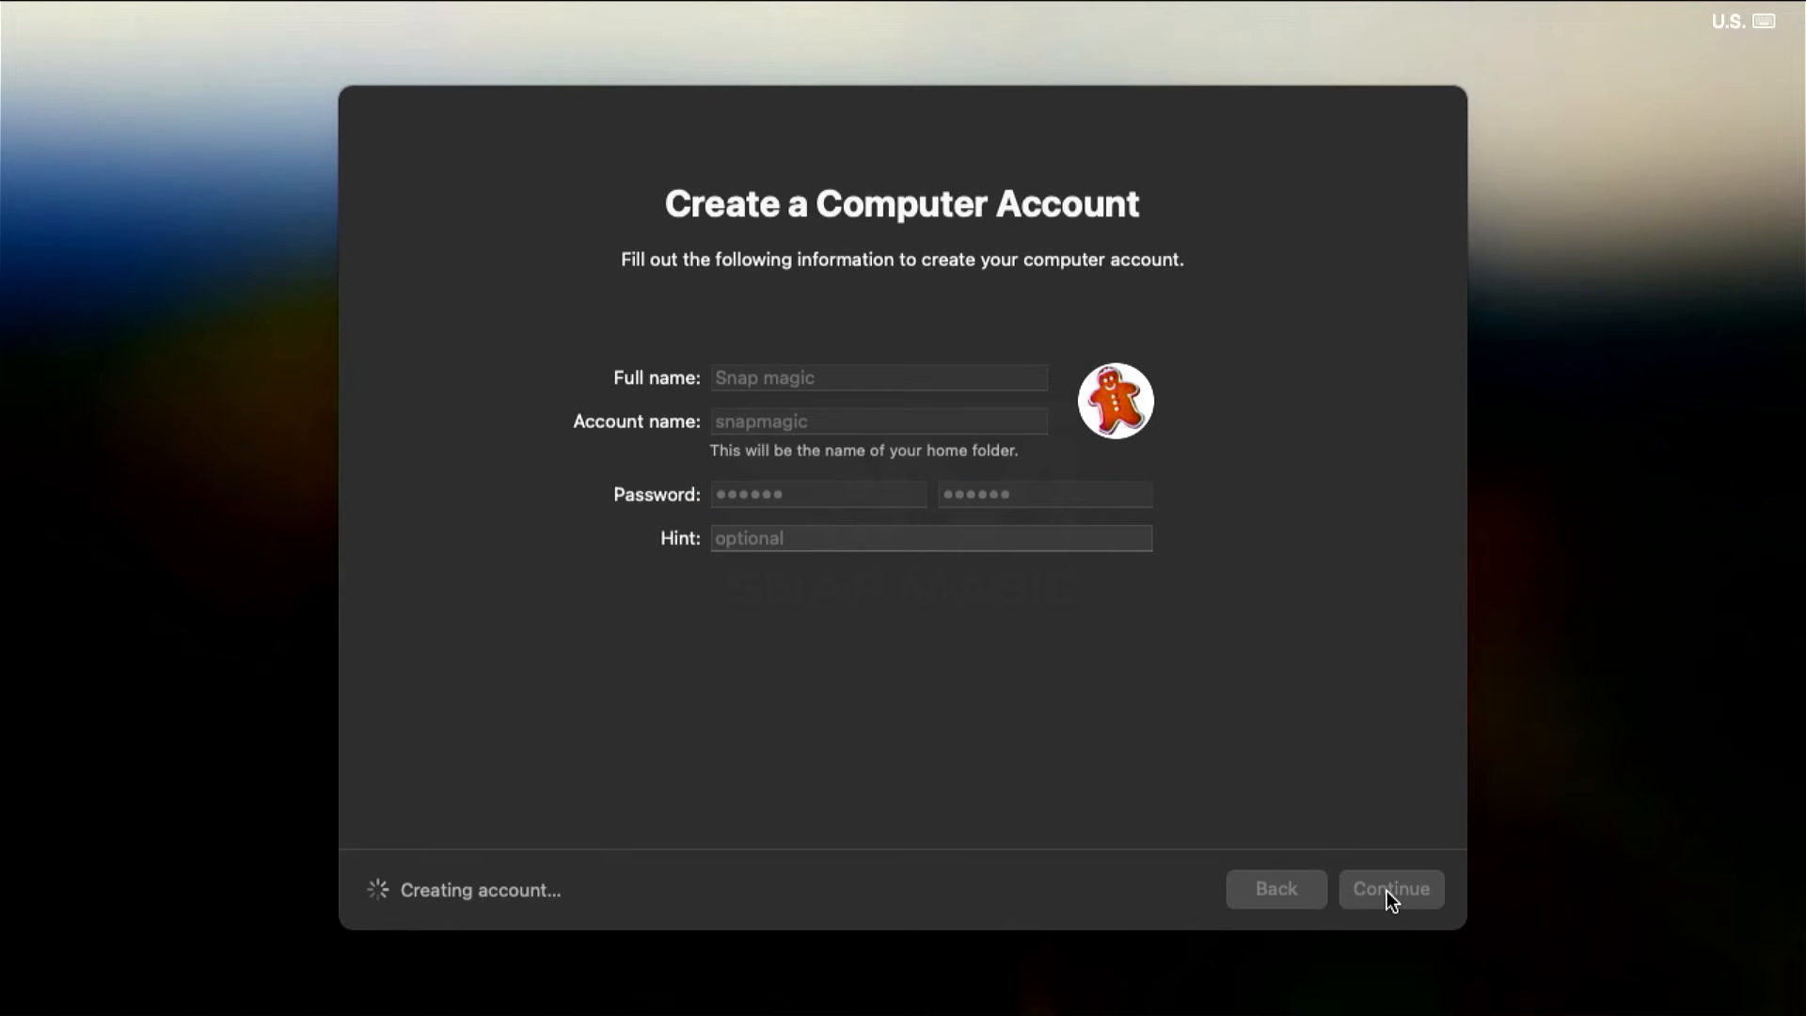
# - Skip Location Services, set India Standard Time, pass Analytics and choose Dark appearance
pyautogui.click(1390, 888)
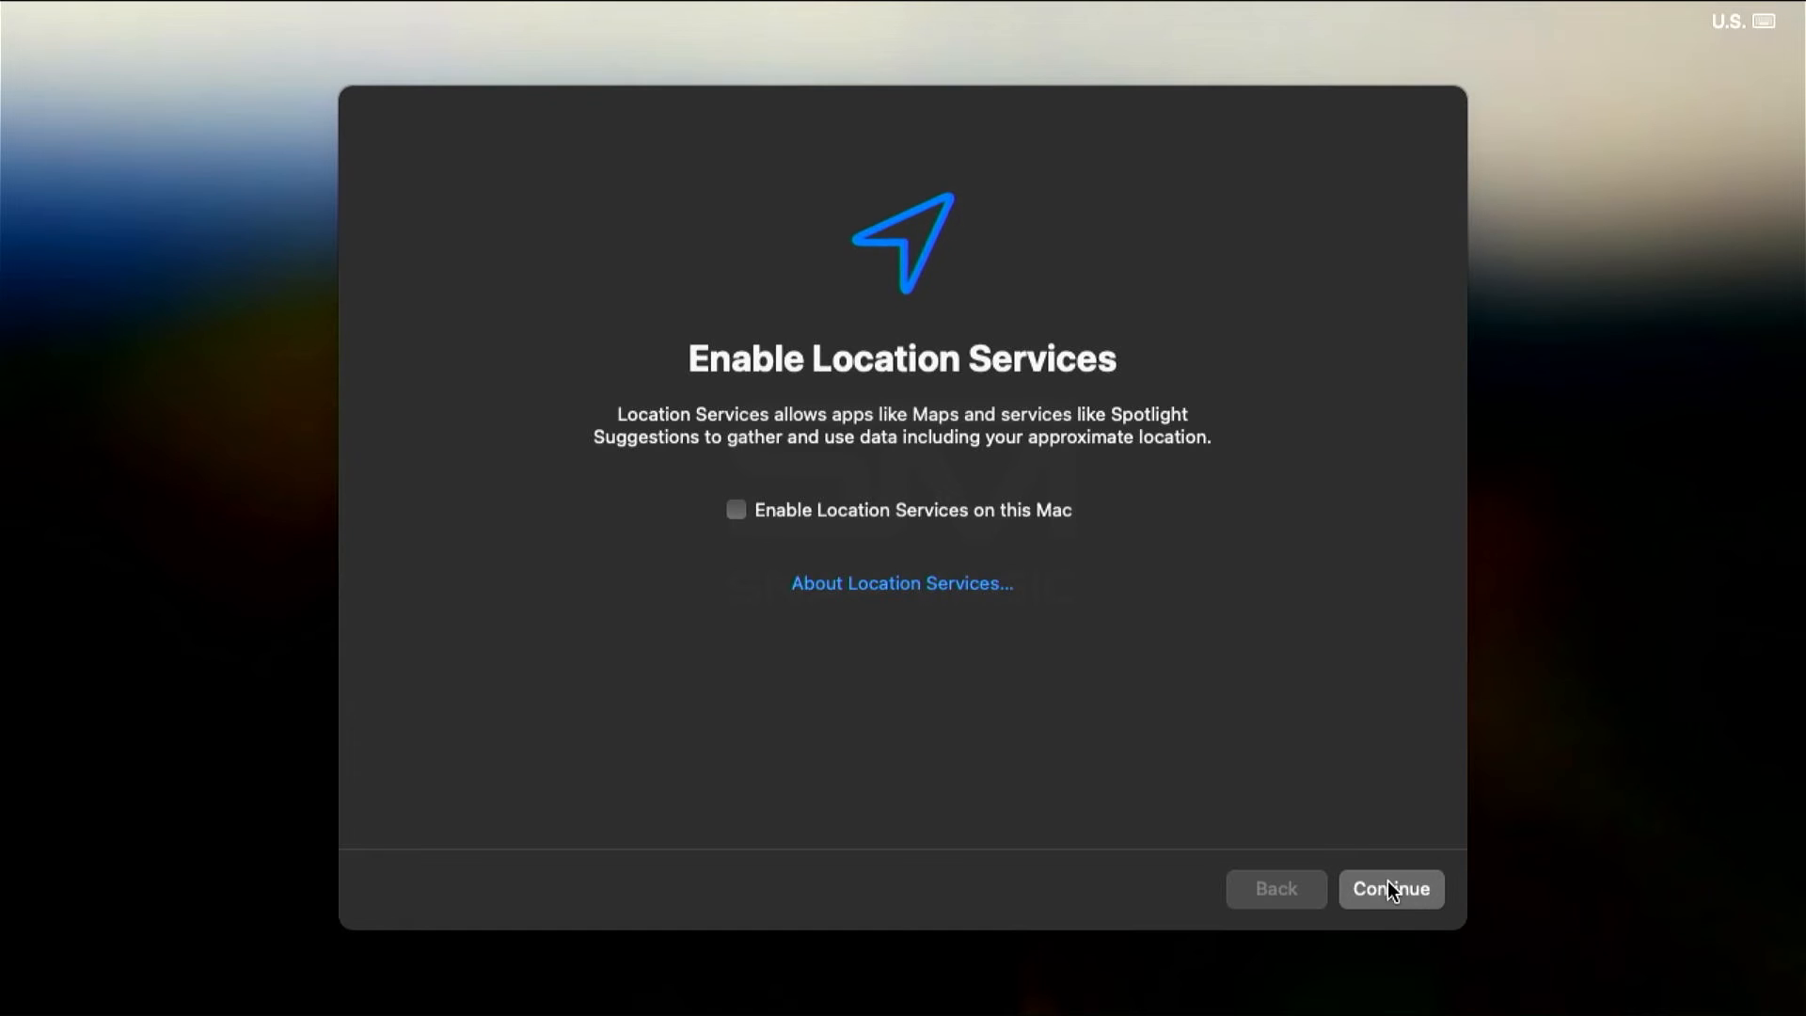
pyautogui.click(1390, 888)
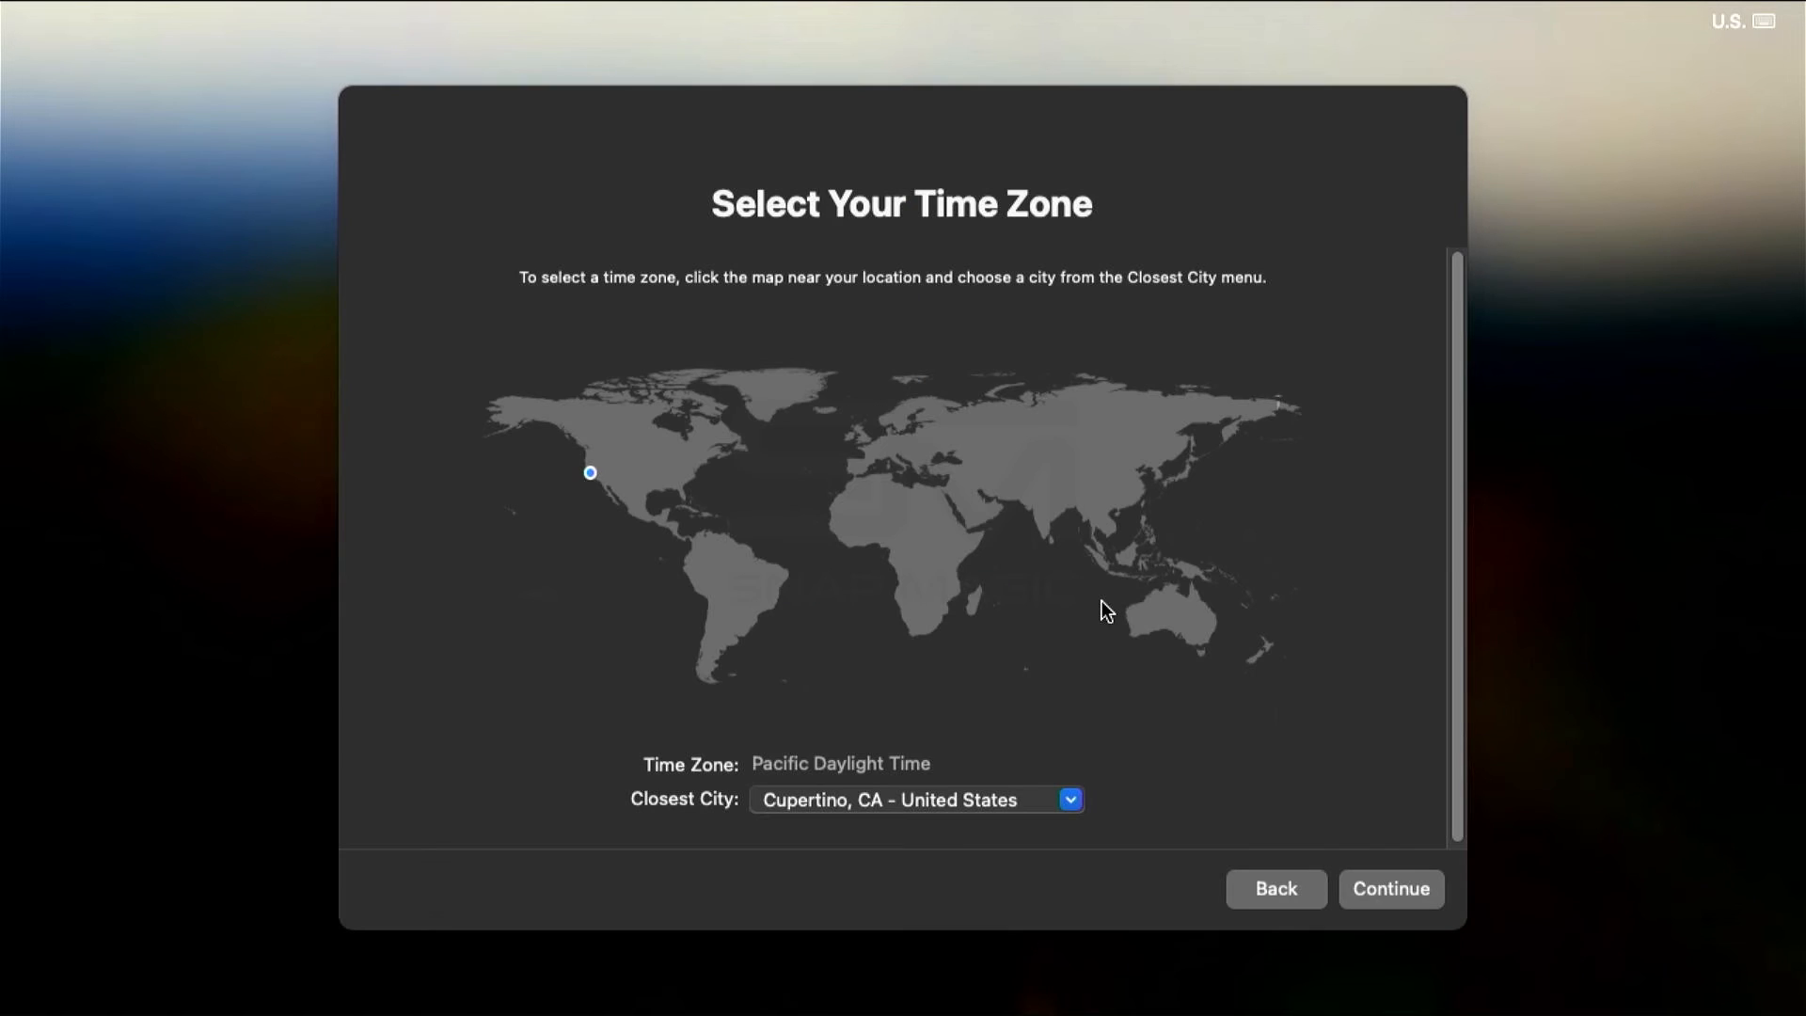
pyautogui.click(1044, 526)
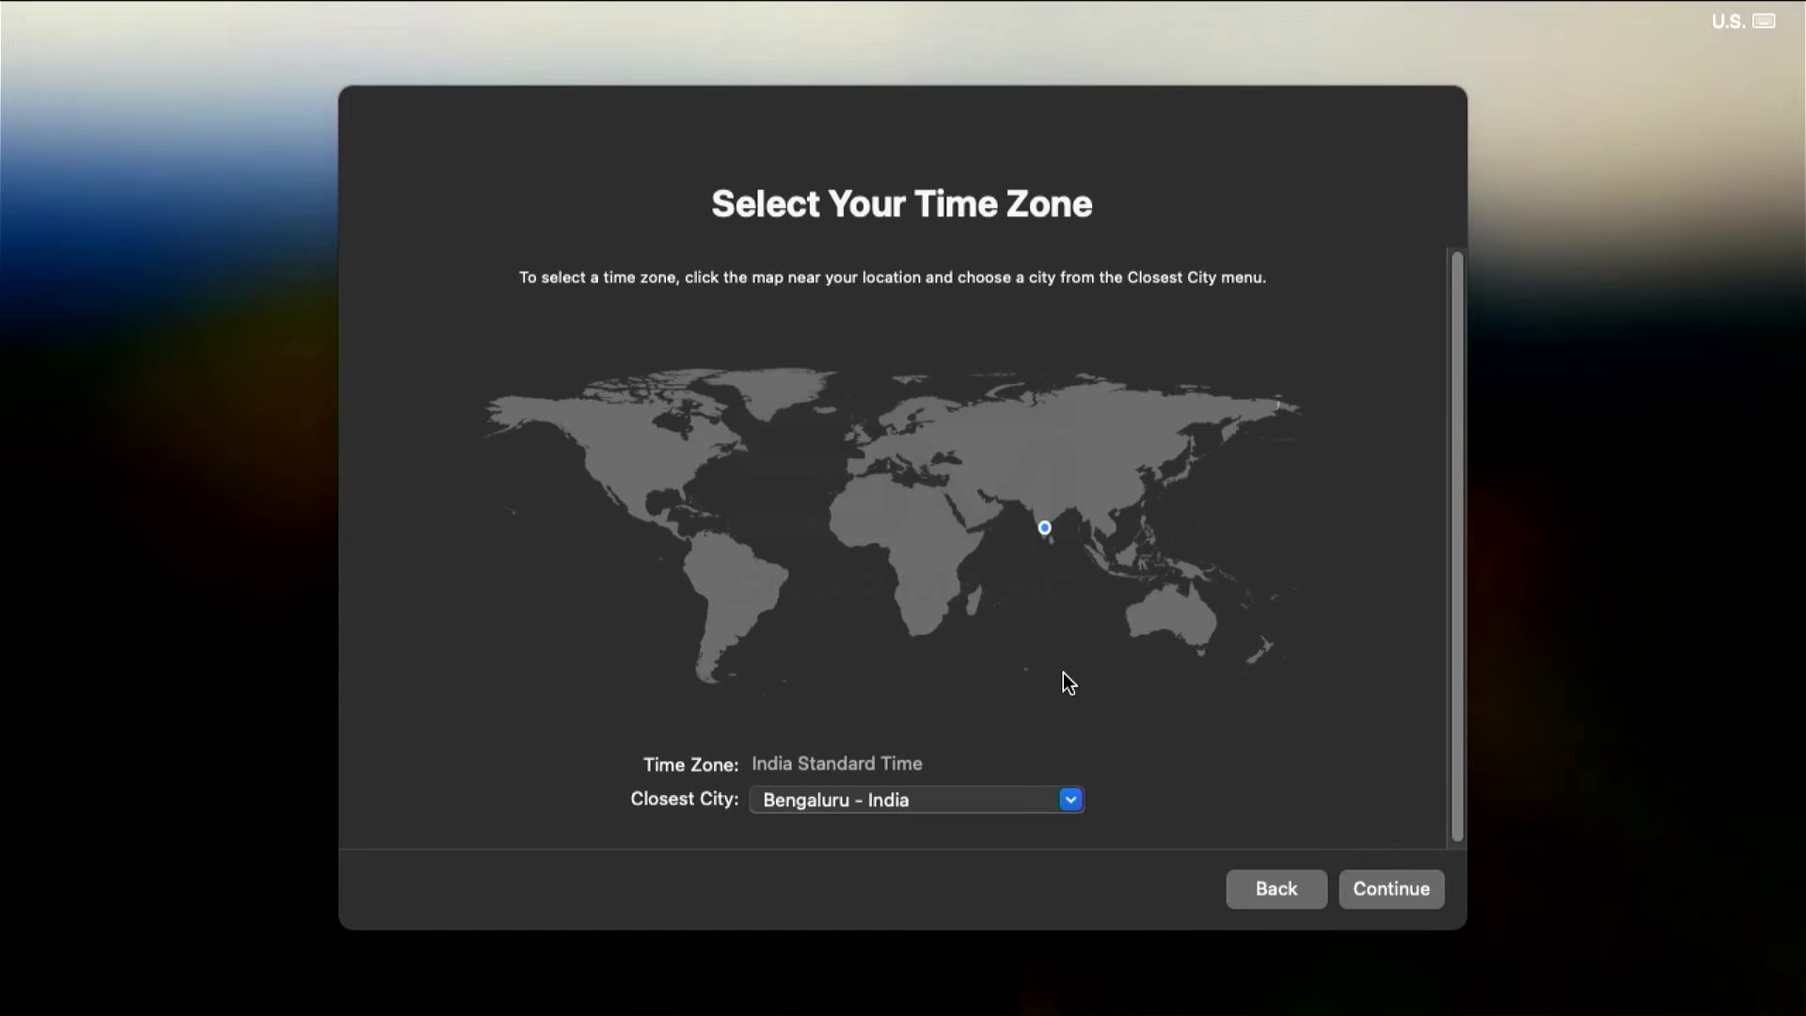
pyautogui.click(1390, 888)
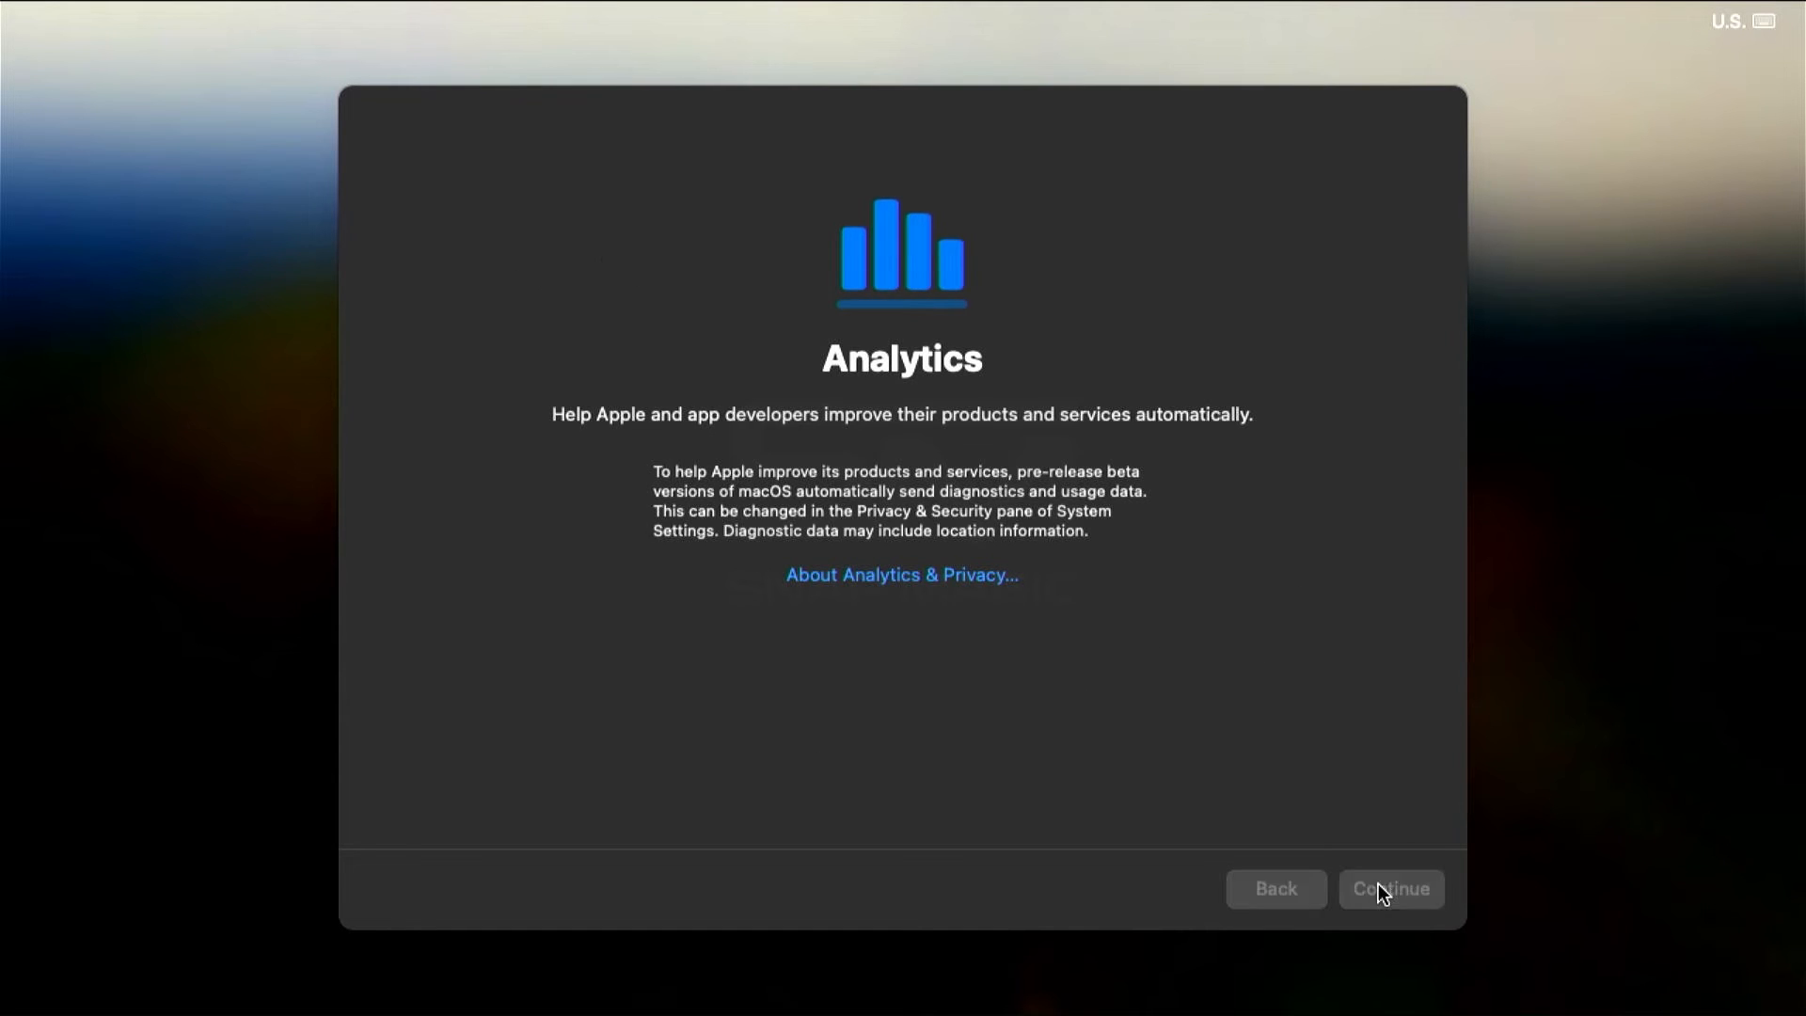
pyautogui.click(1390, 888)
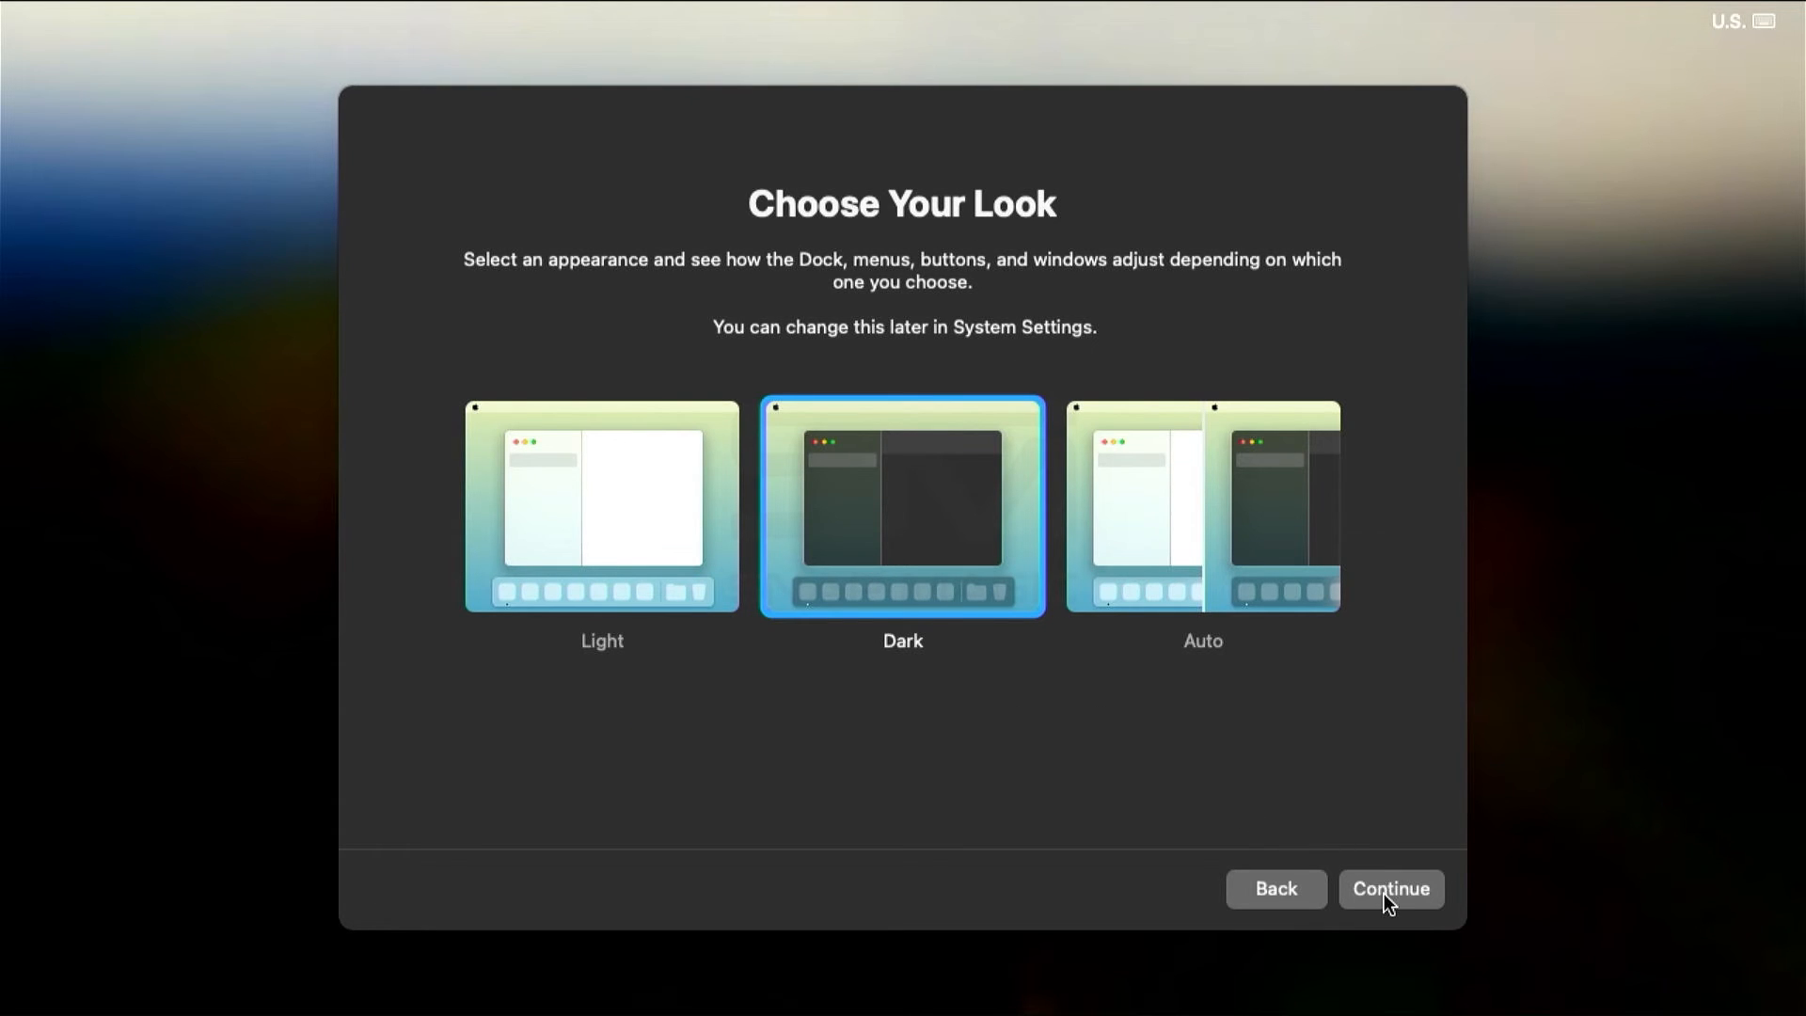
pyautogui.click(1390, 888)
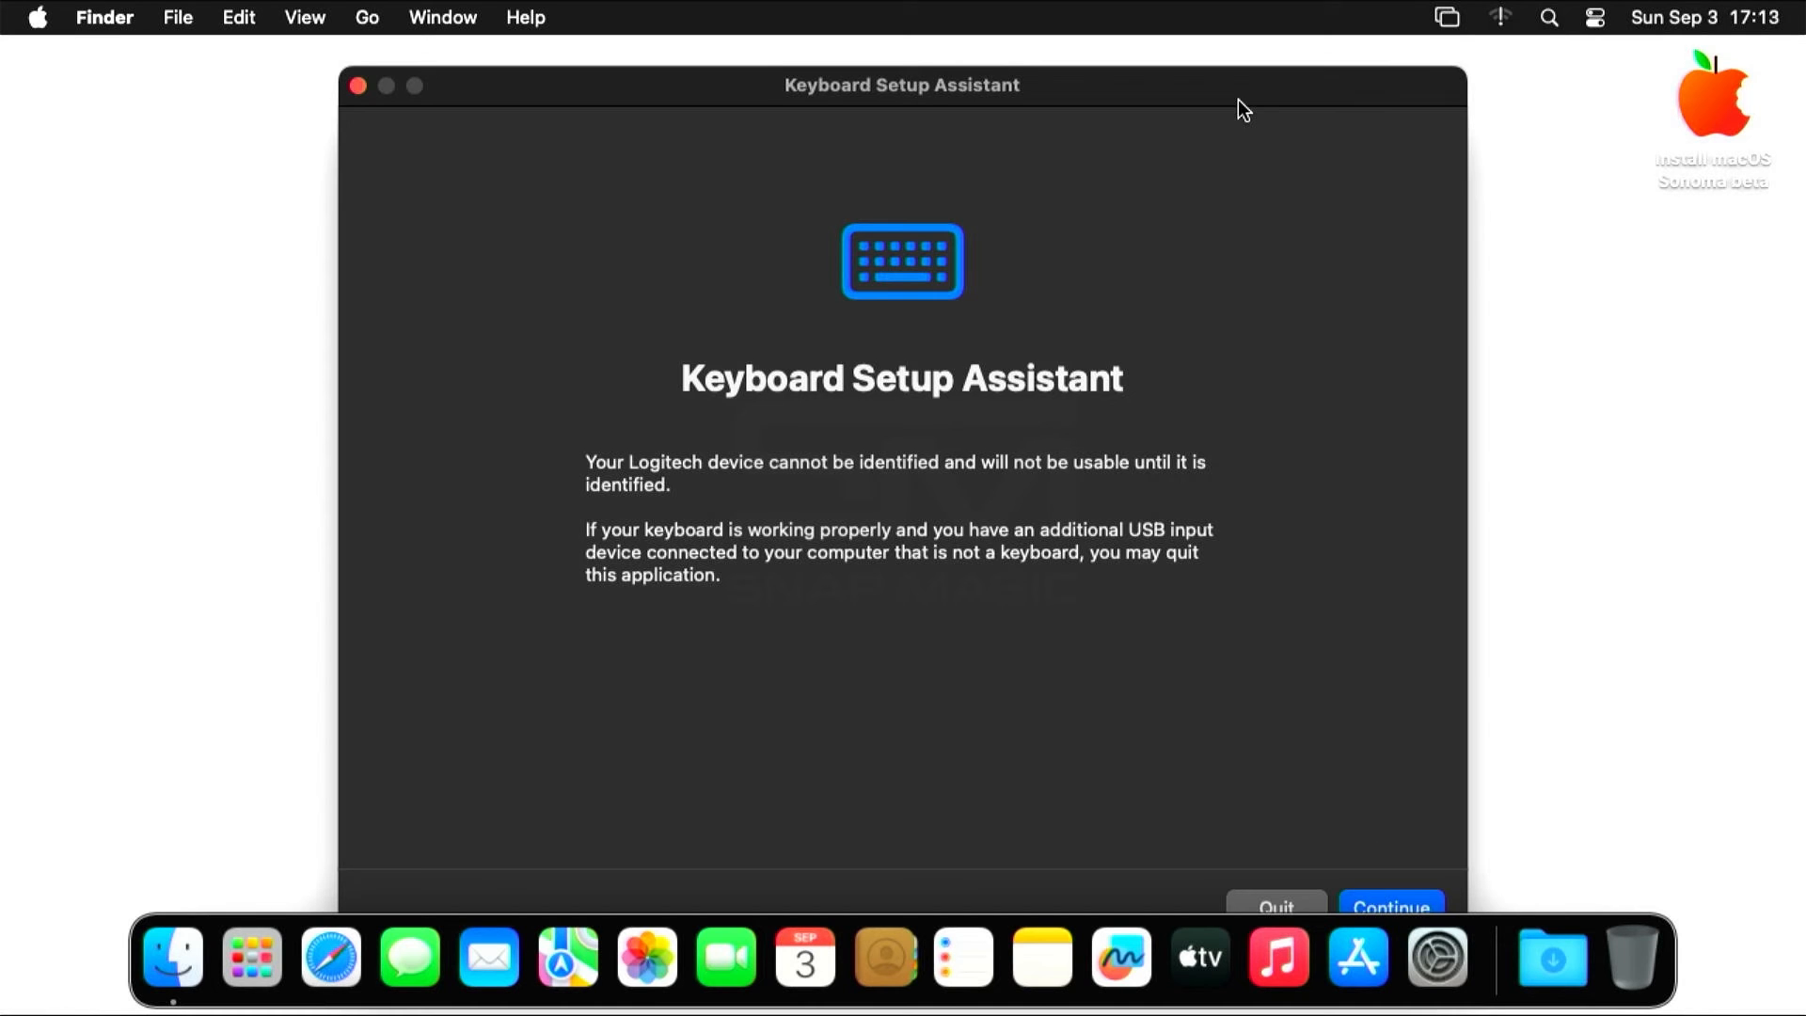
# - Identify the keyboard and accept ANSI as its type
pyautogui.click(1391, 906)
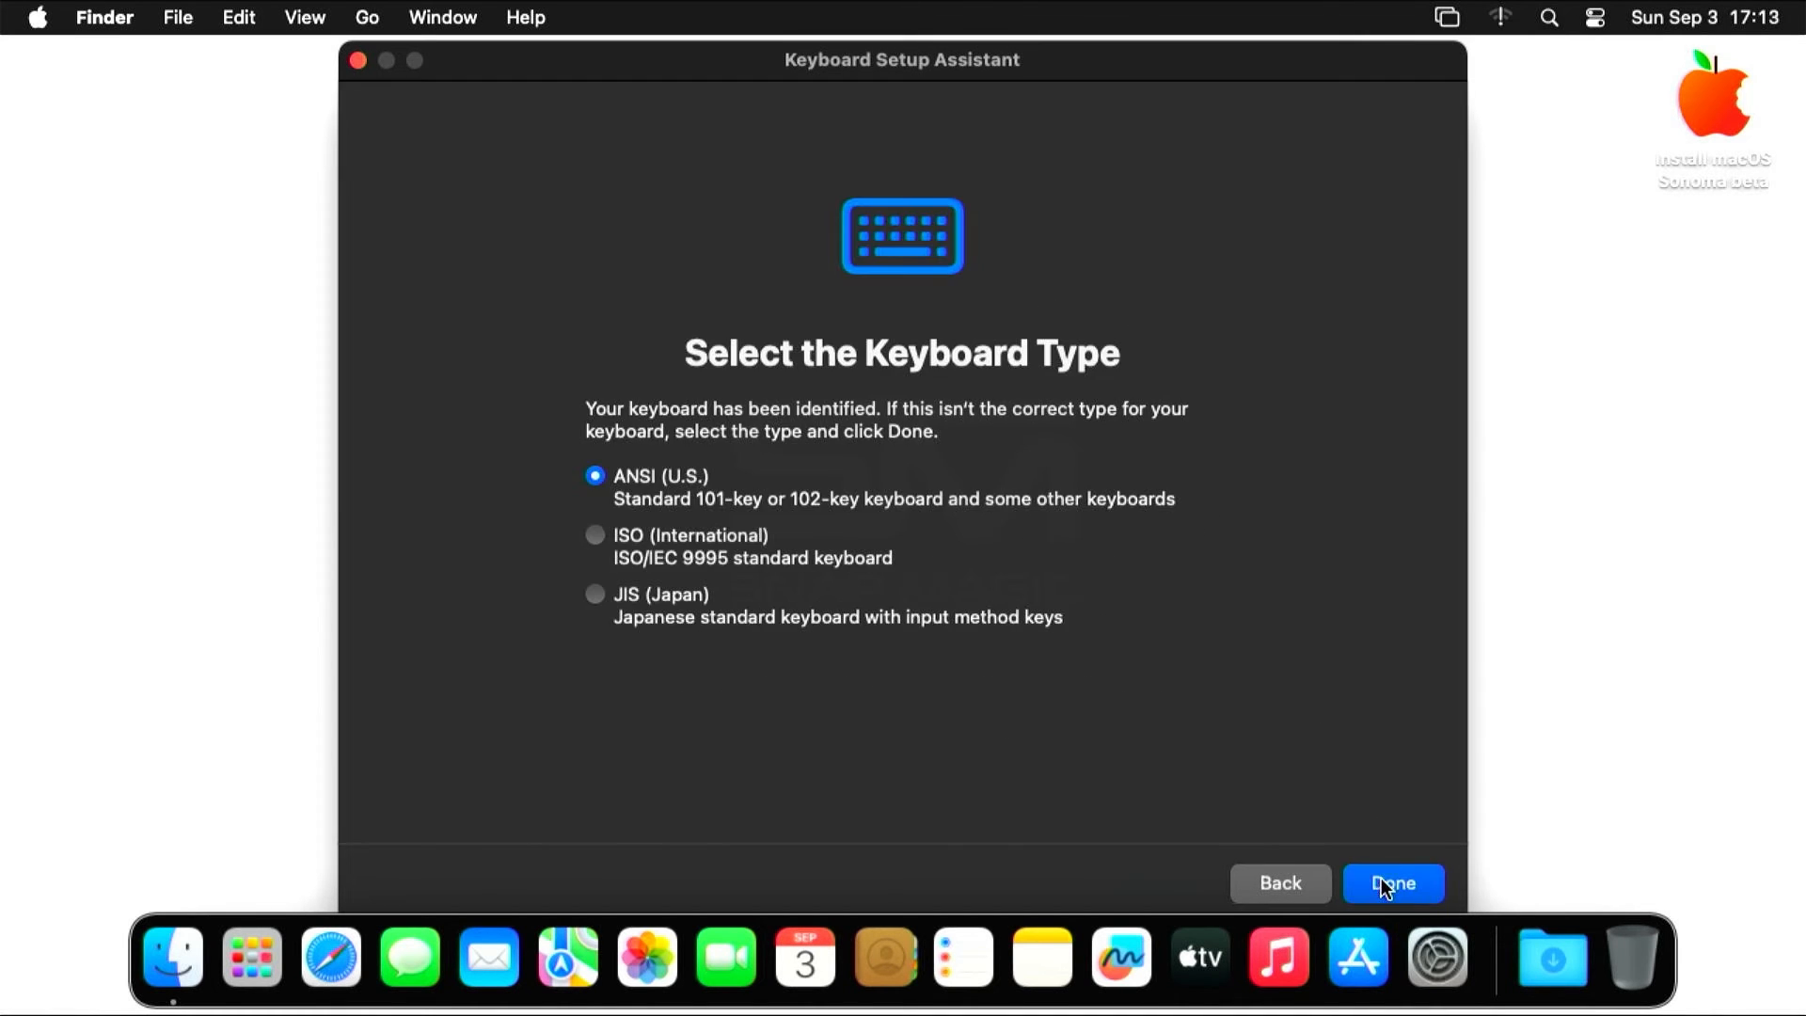
pyautogui.click(1392, 882)
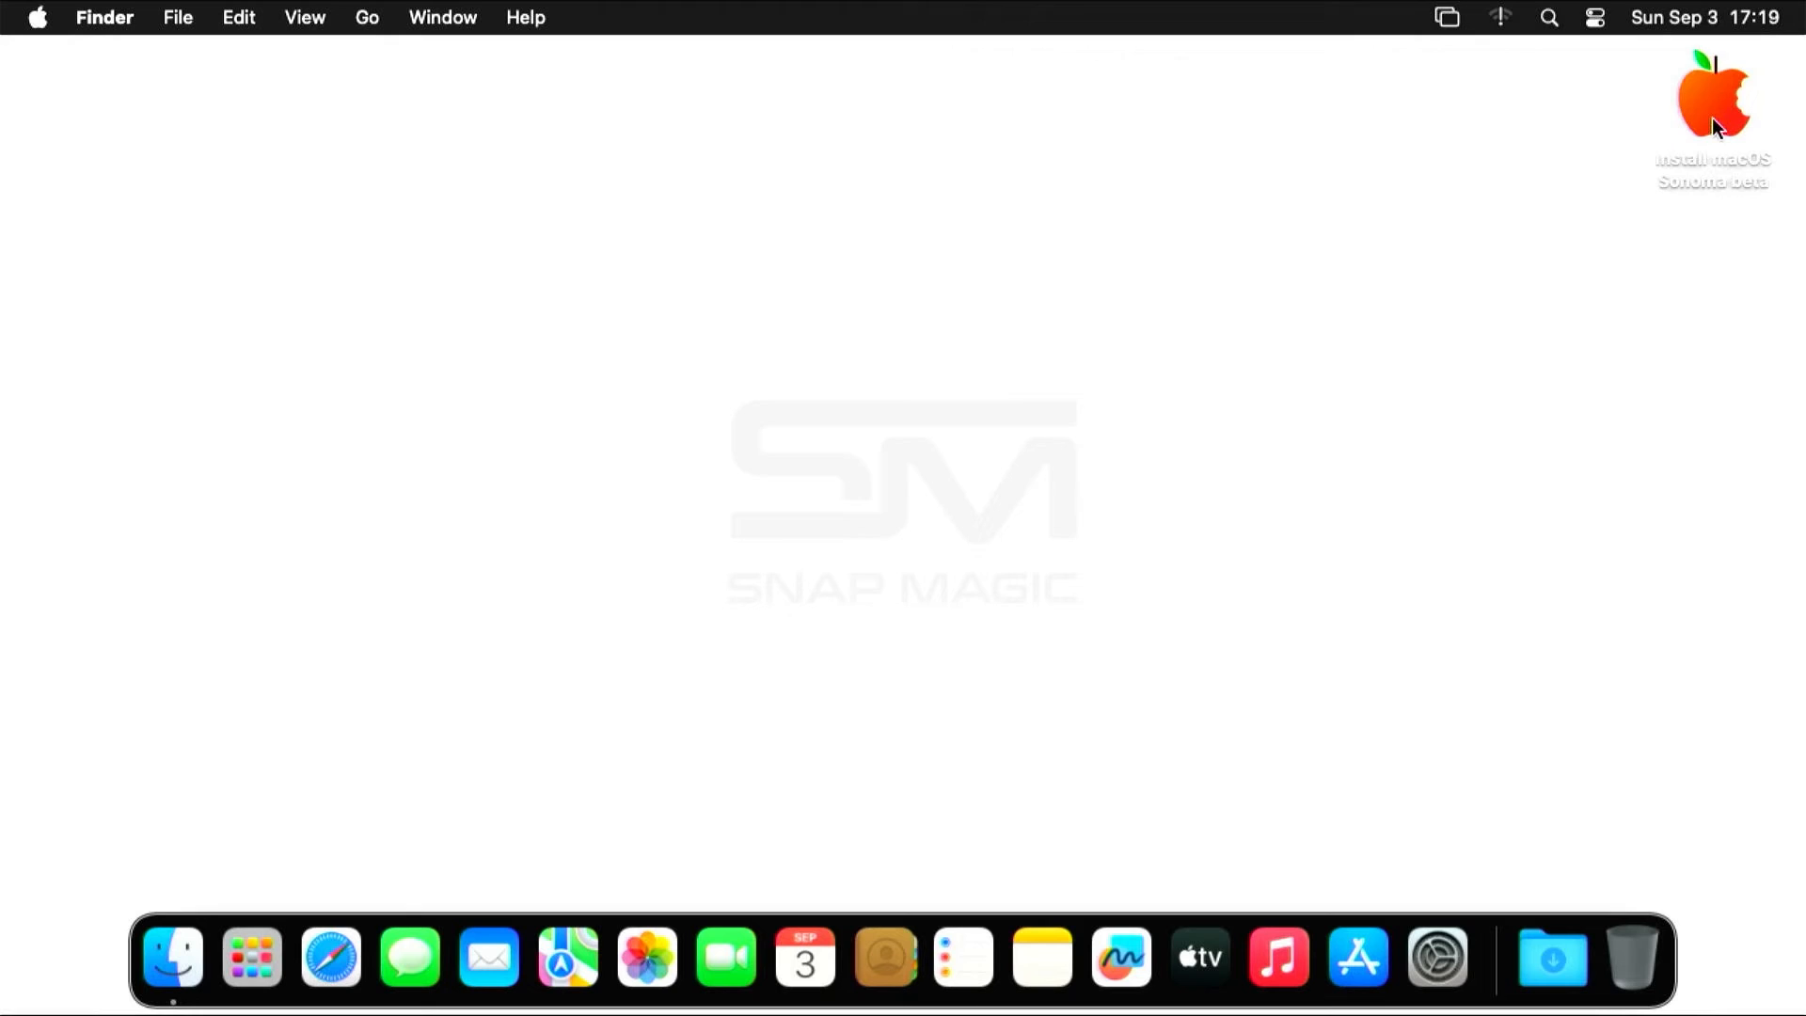
# - Launch OpenCore Configurator from the installer volume's FILES folder
pyautogui.doubleClick(1712, 95)
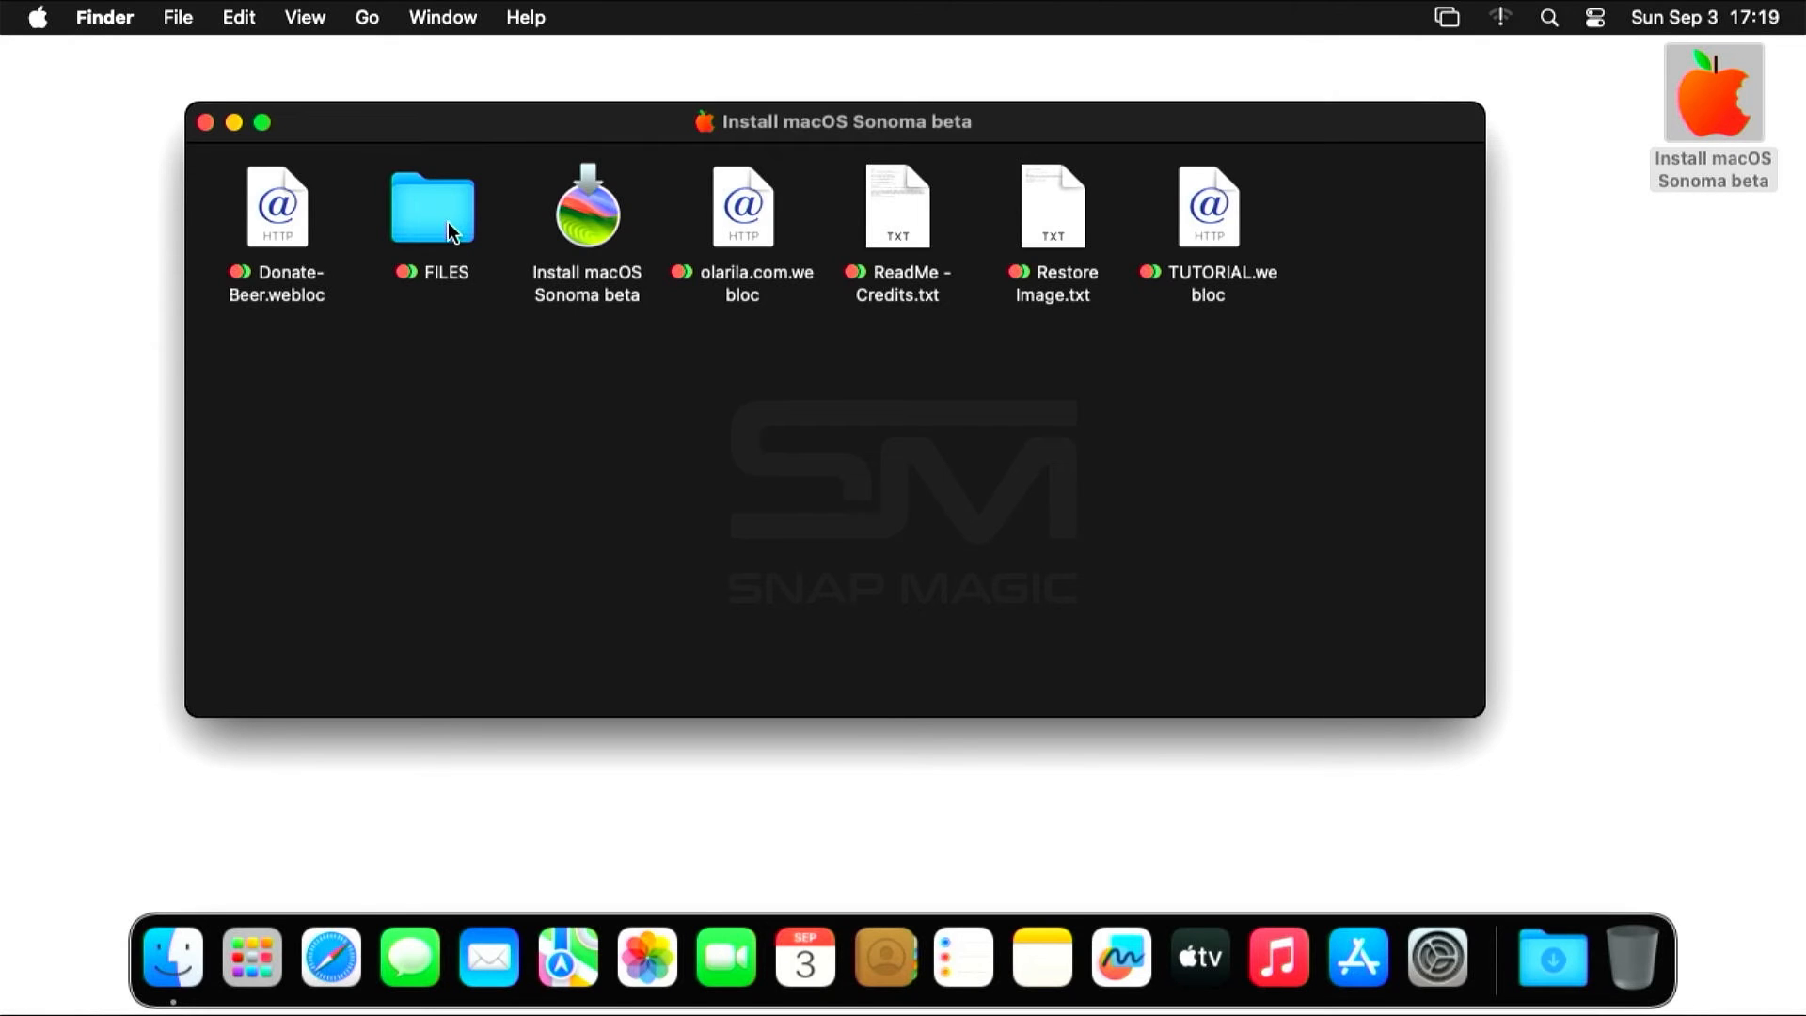
pyautogui.doubleClick(433, 207)
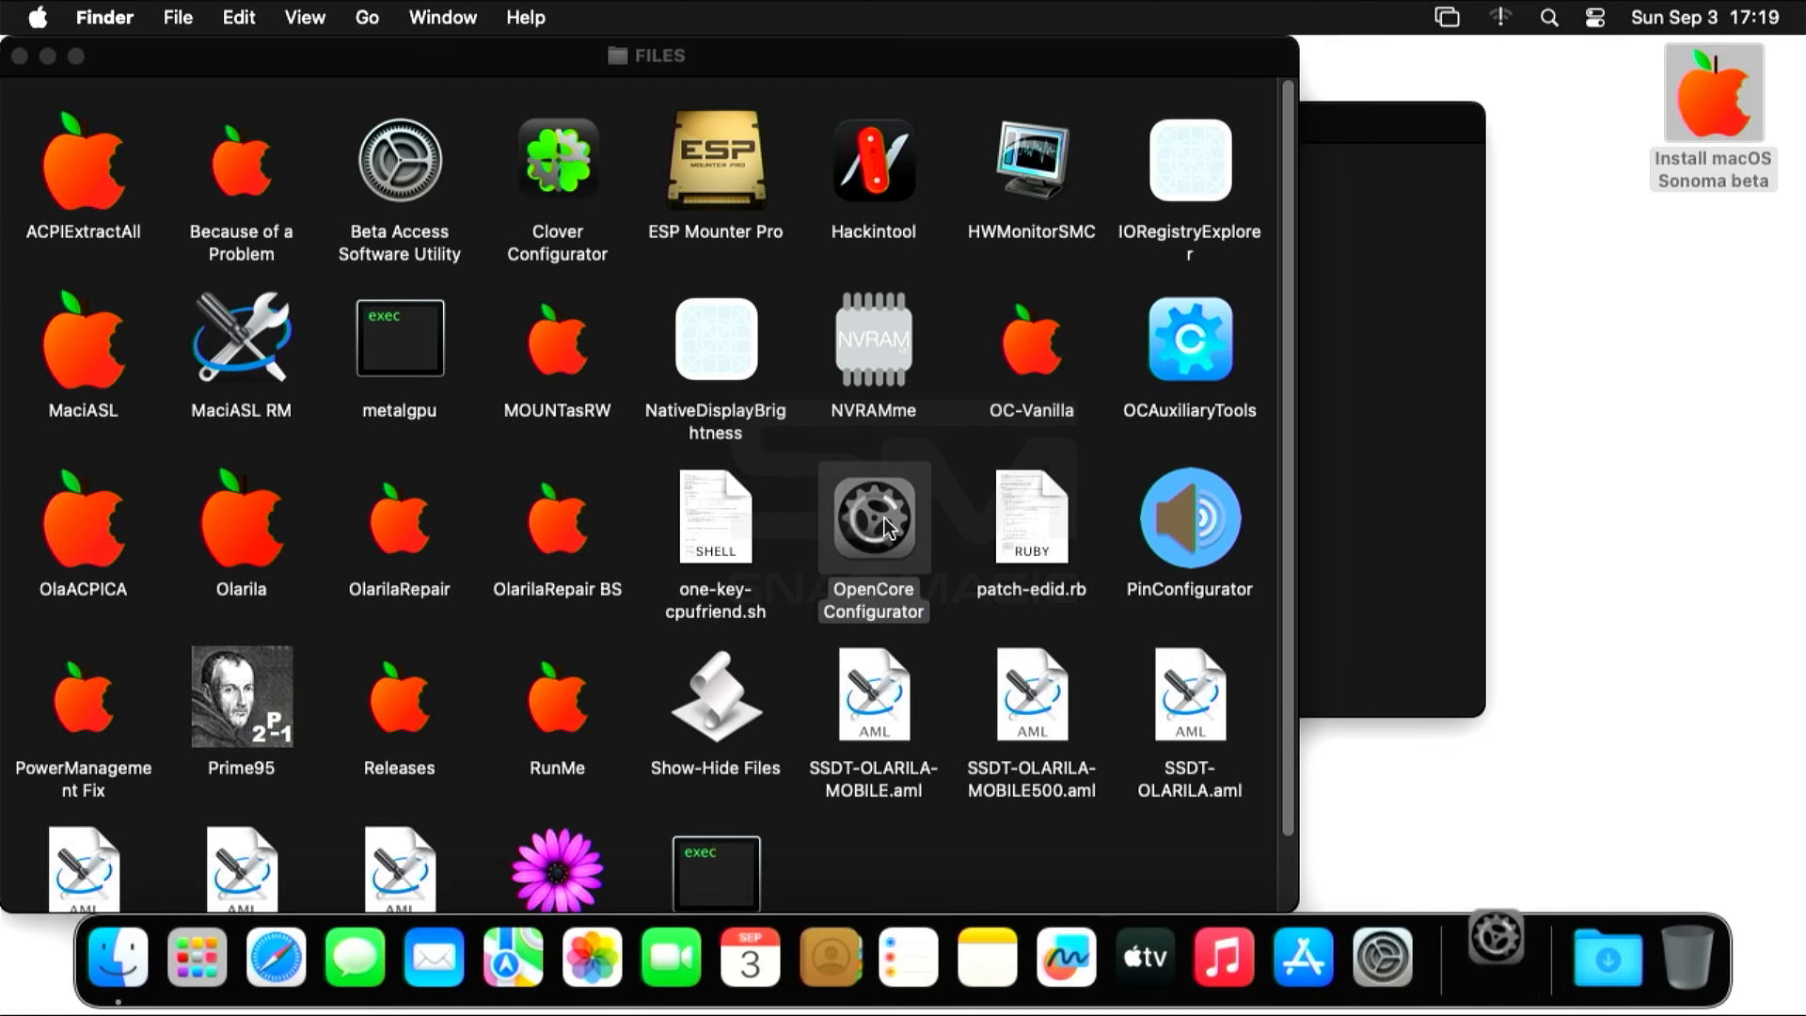
pyautogui.doubleClick(870, 515)
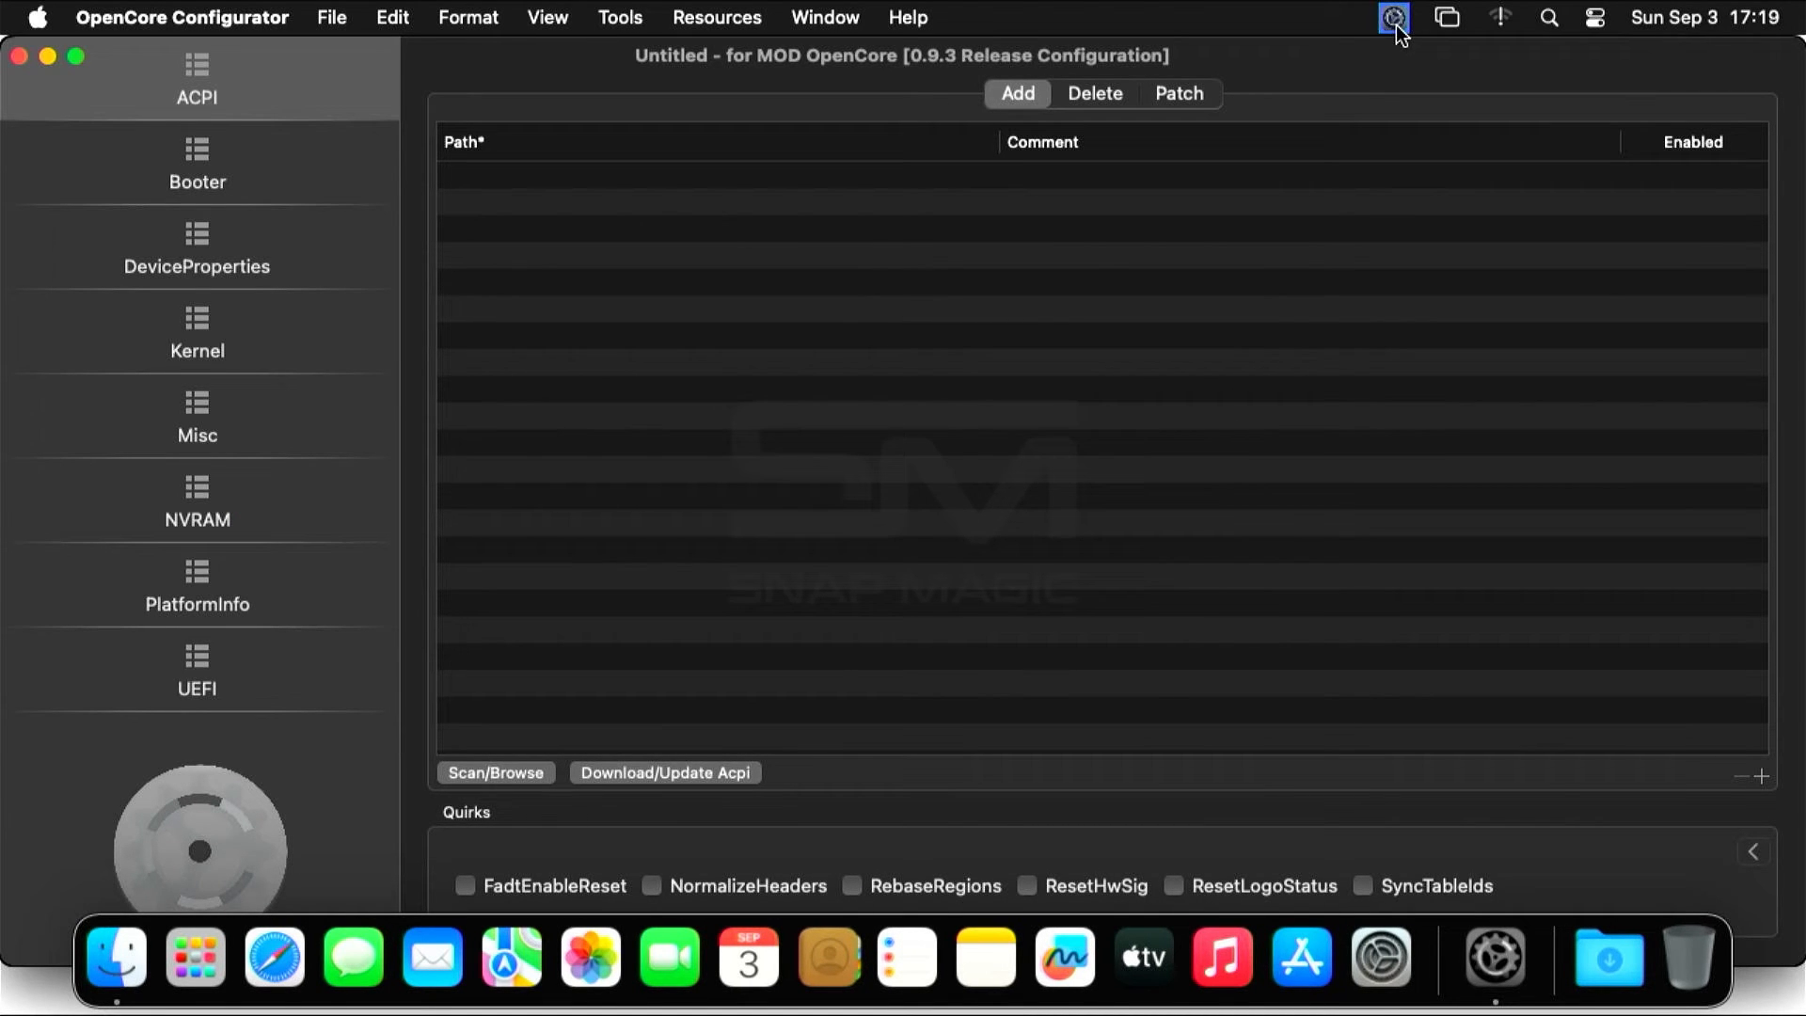
# - Mount an EFI partition from the OpenCore Configurator menu, authorising with the password
pyautogui.click(1394, 17)
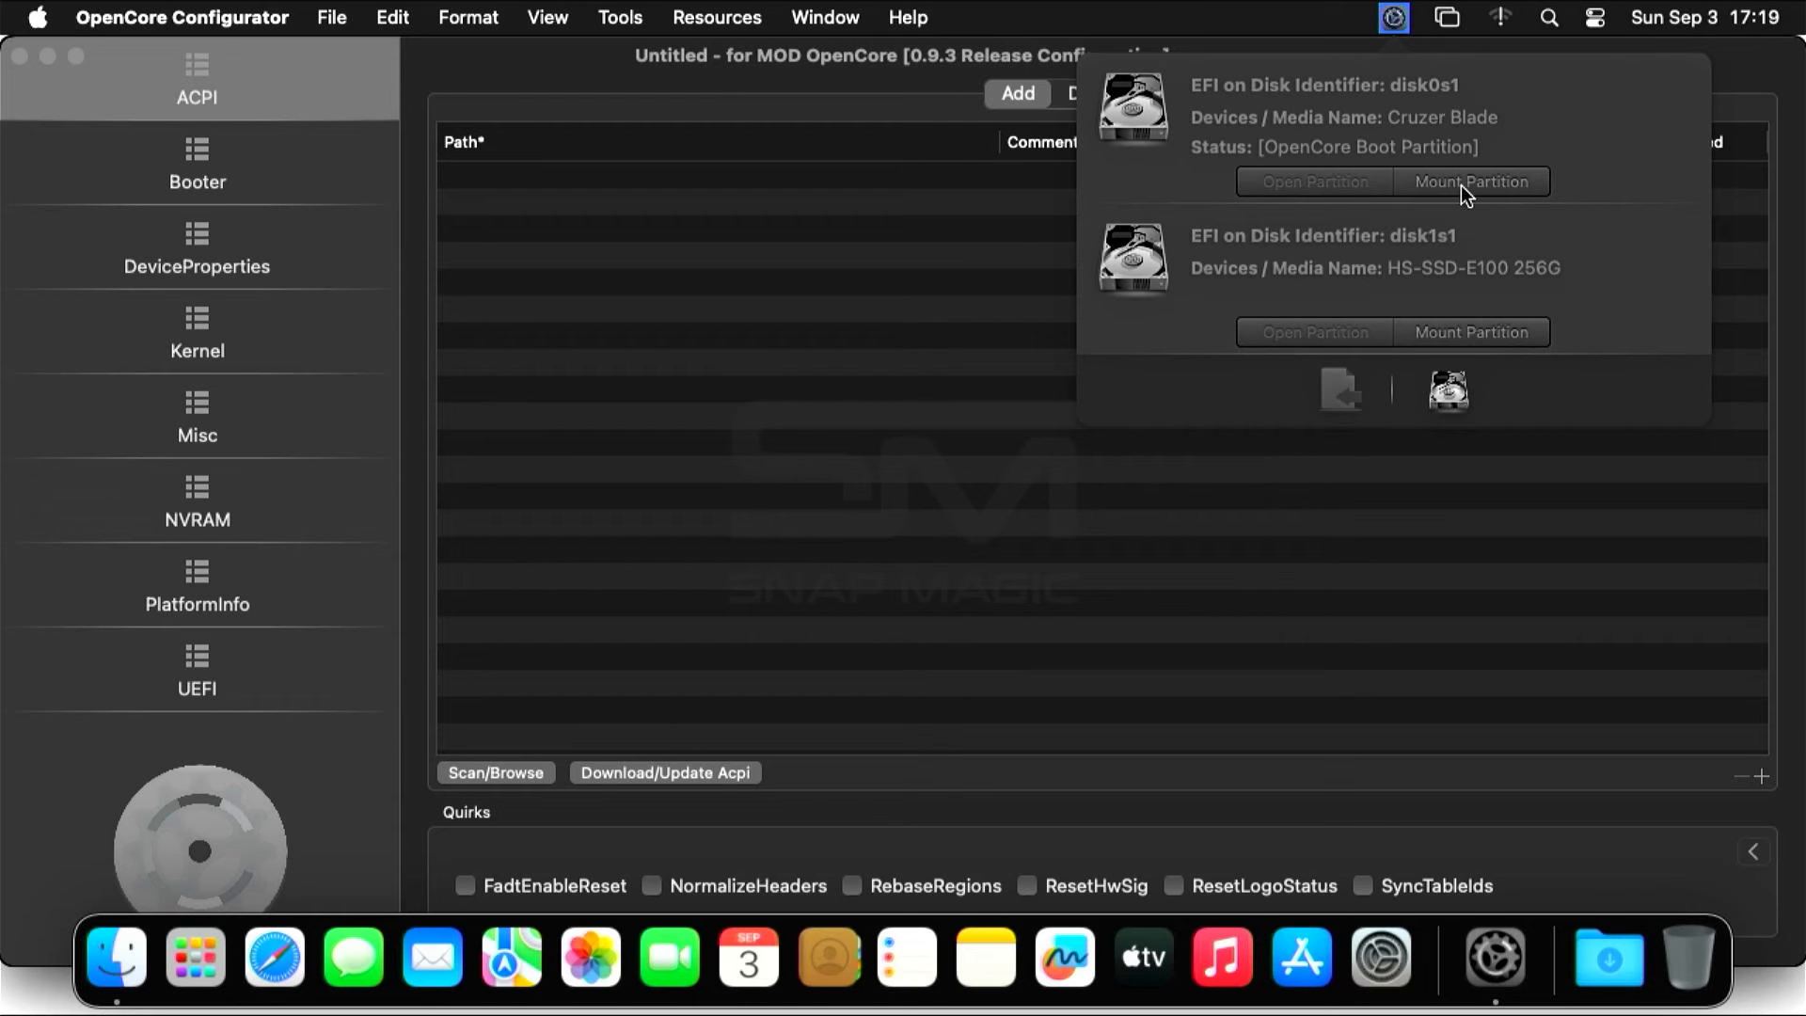
pyautogui.click(1469, 181)
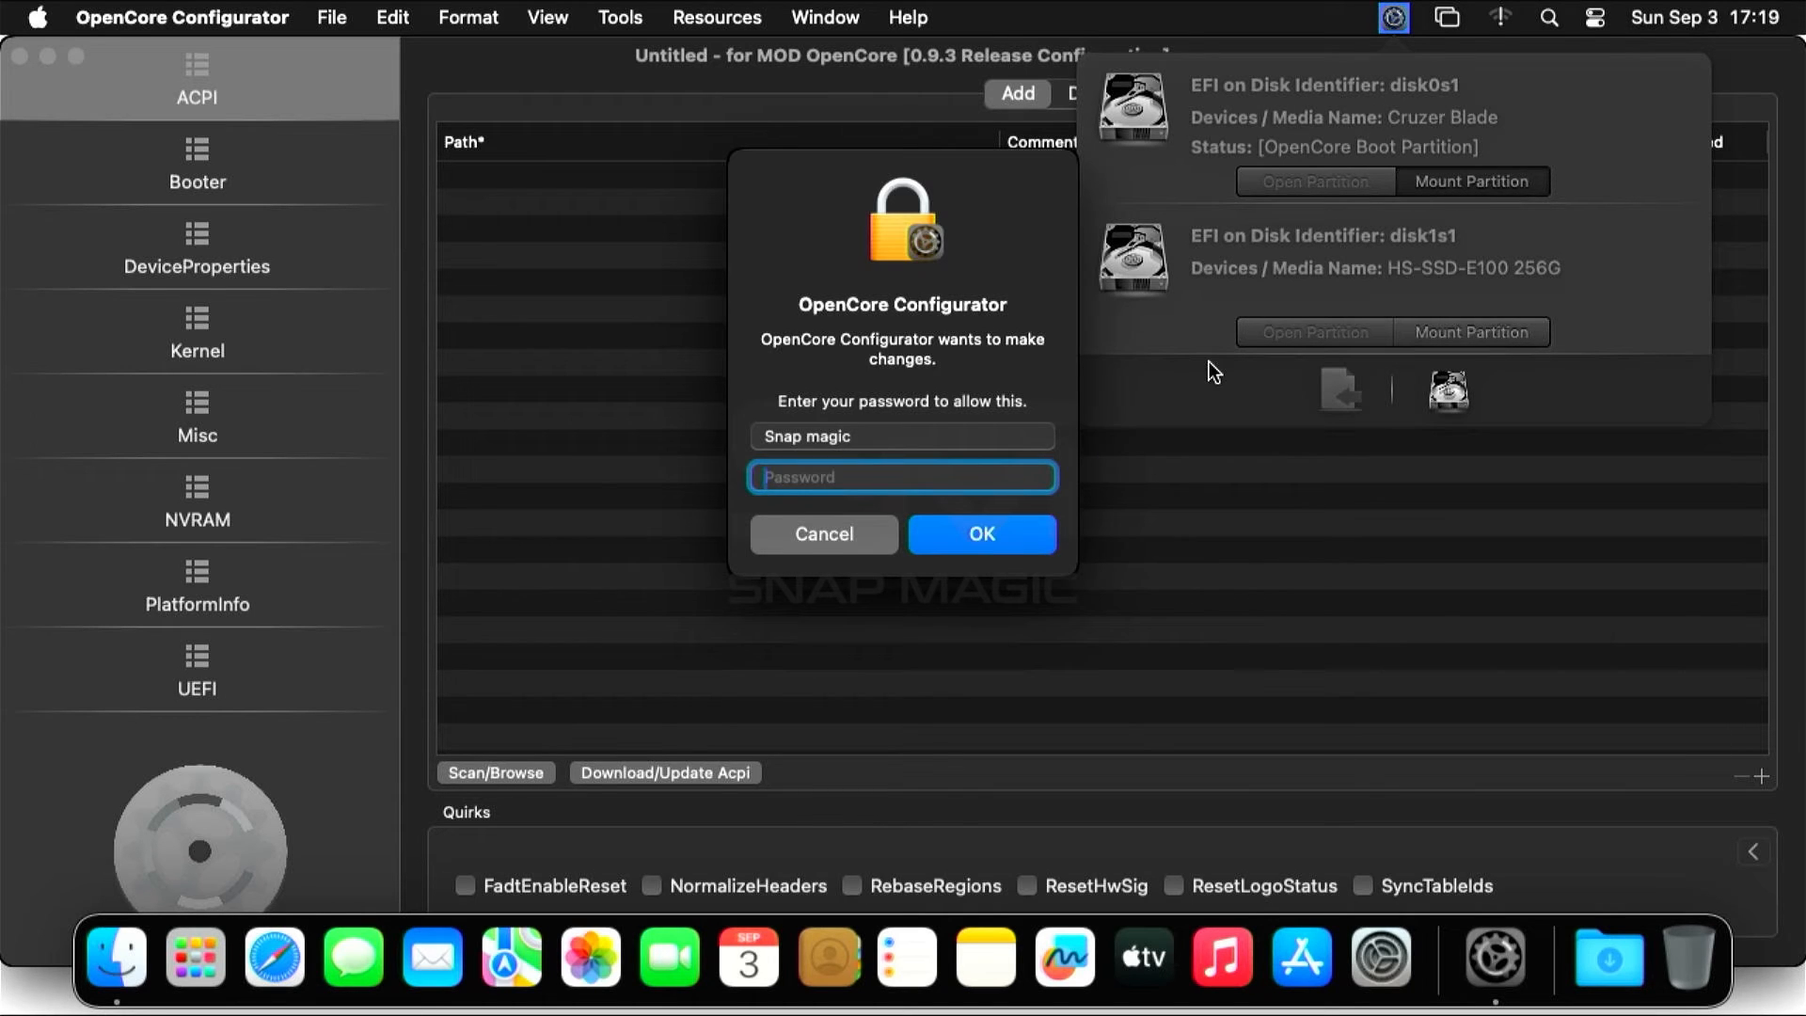
pyautogui.write('password')
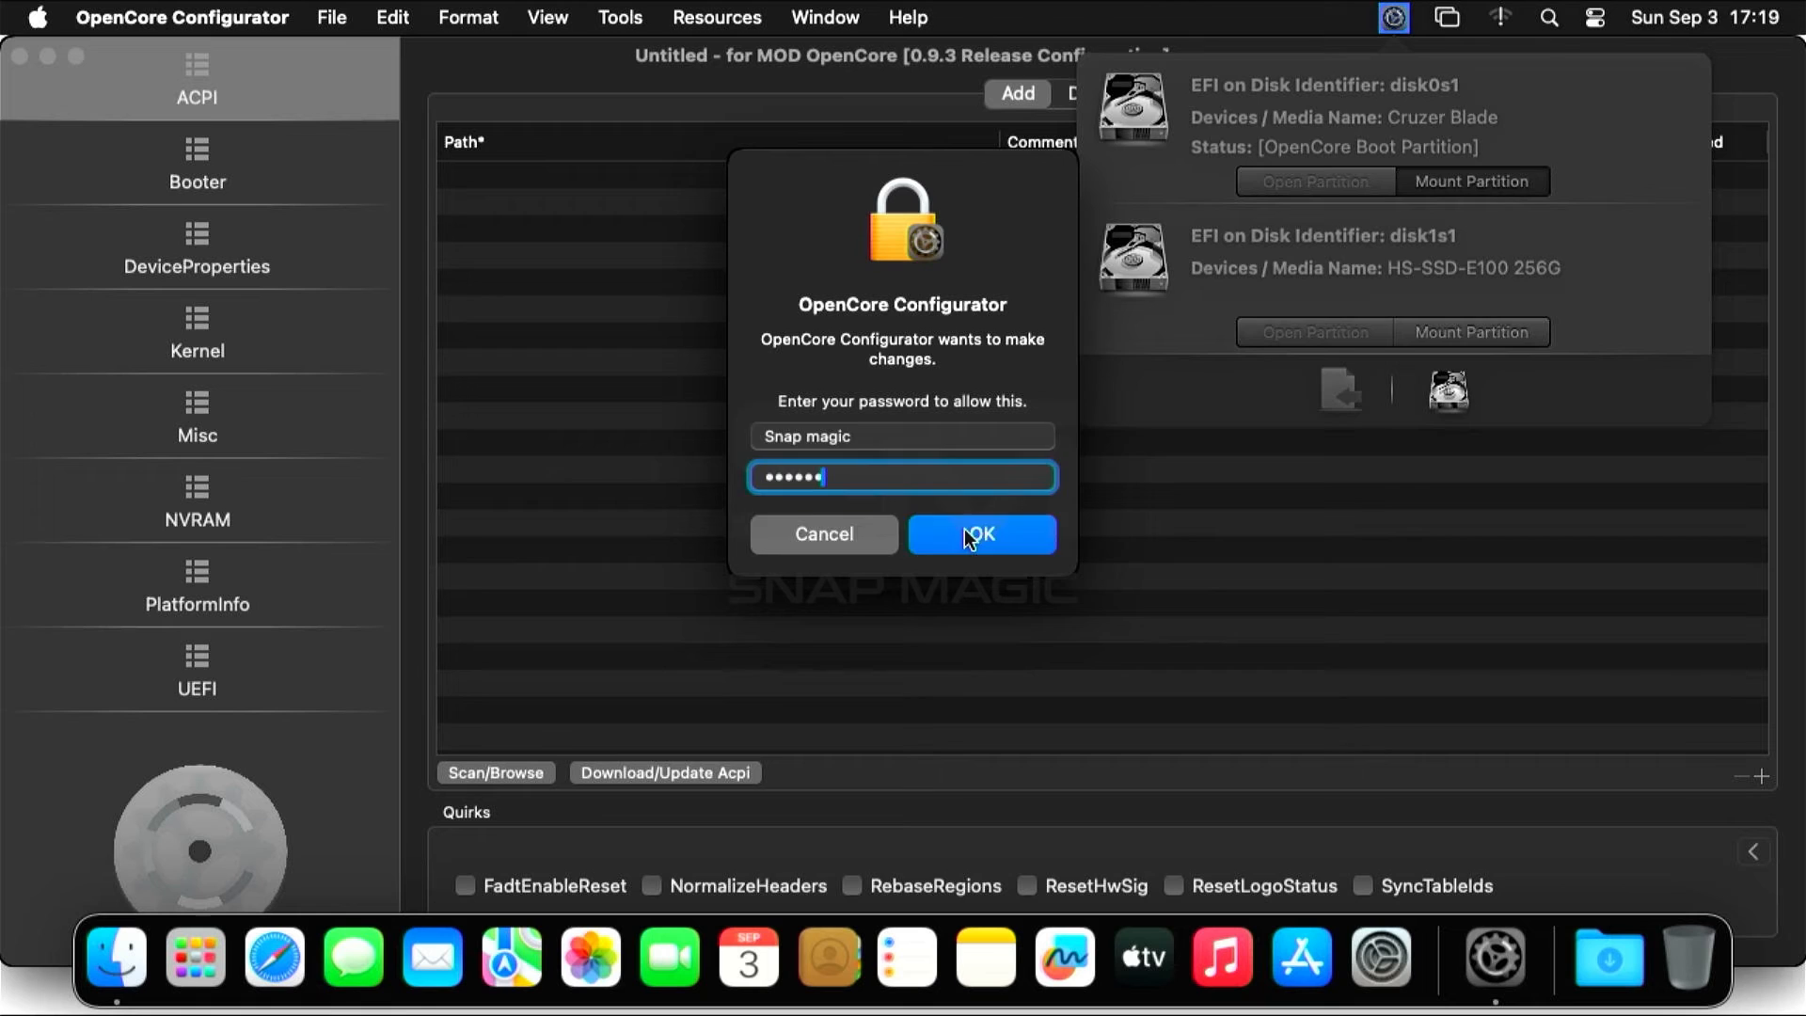
pyautogui.click(980, 534)
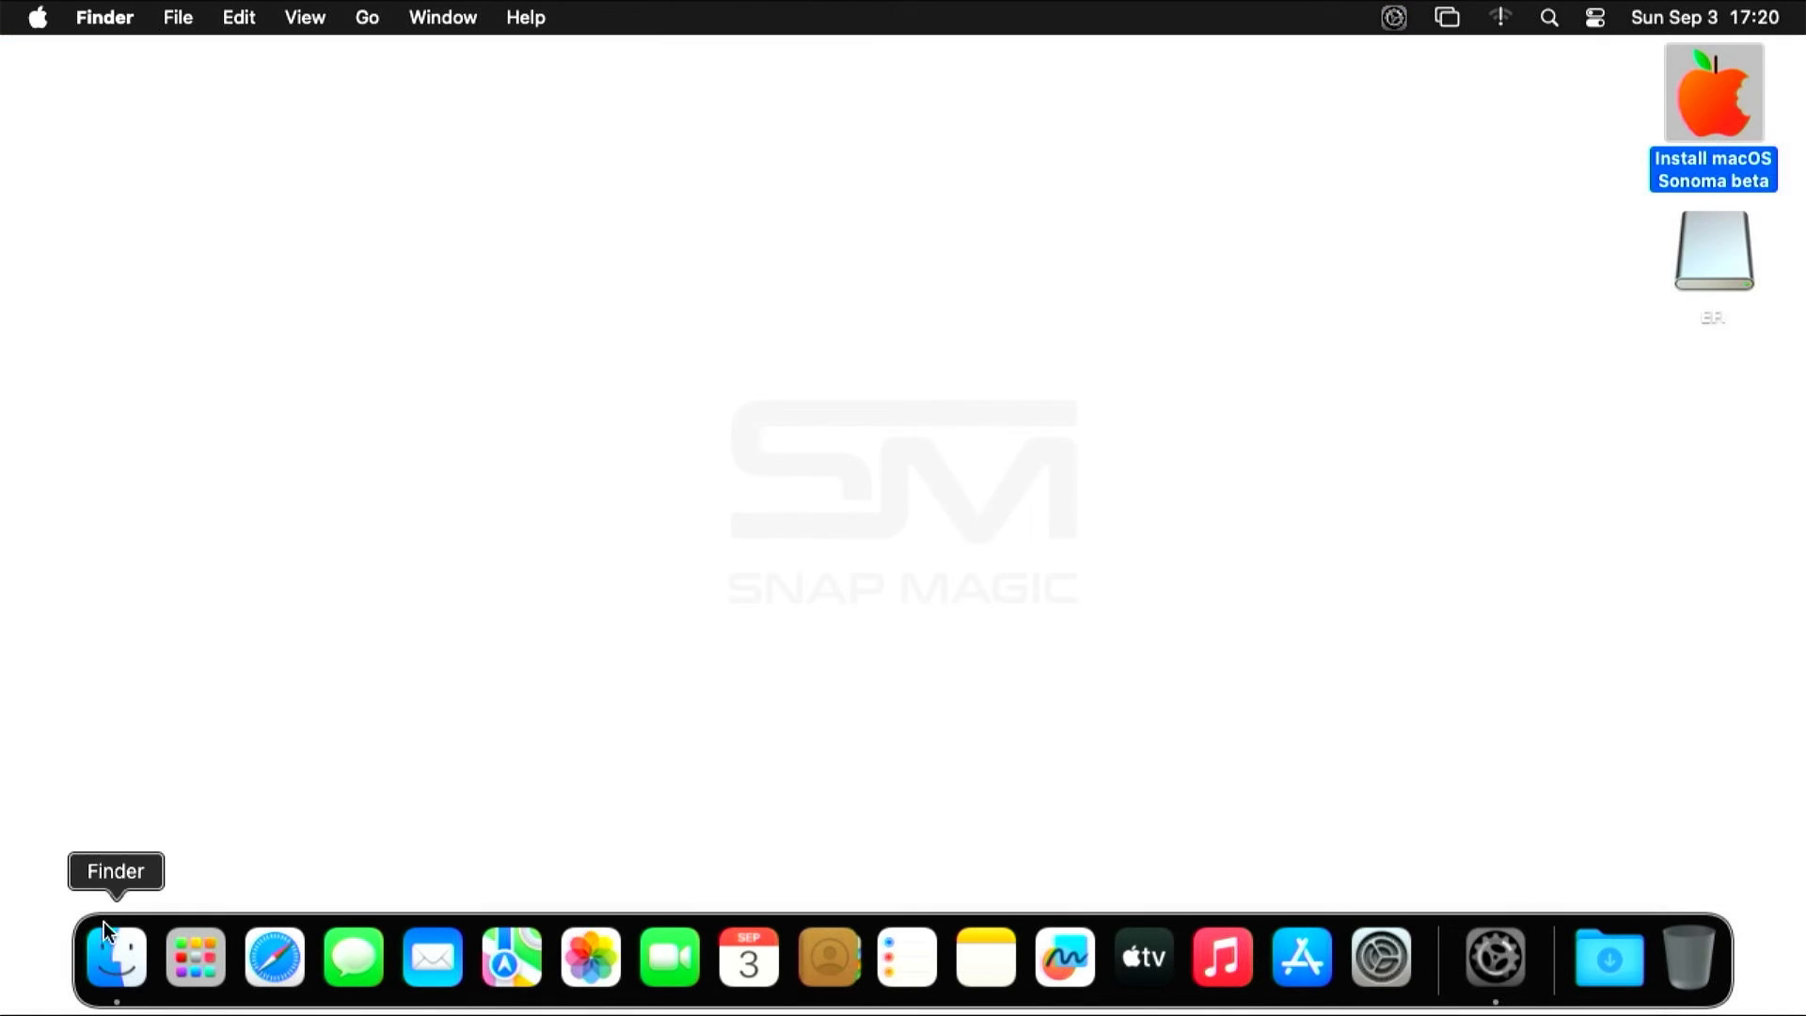
# - In a new Finder window, copy the EFI folder from the USB's EFI partition
pyautogui.click(115, 955)
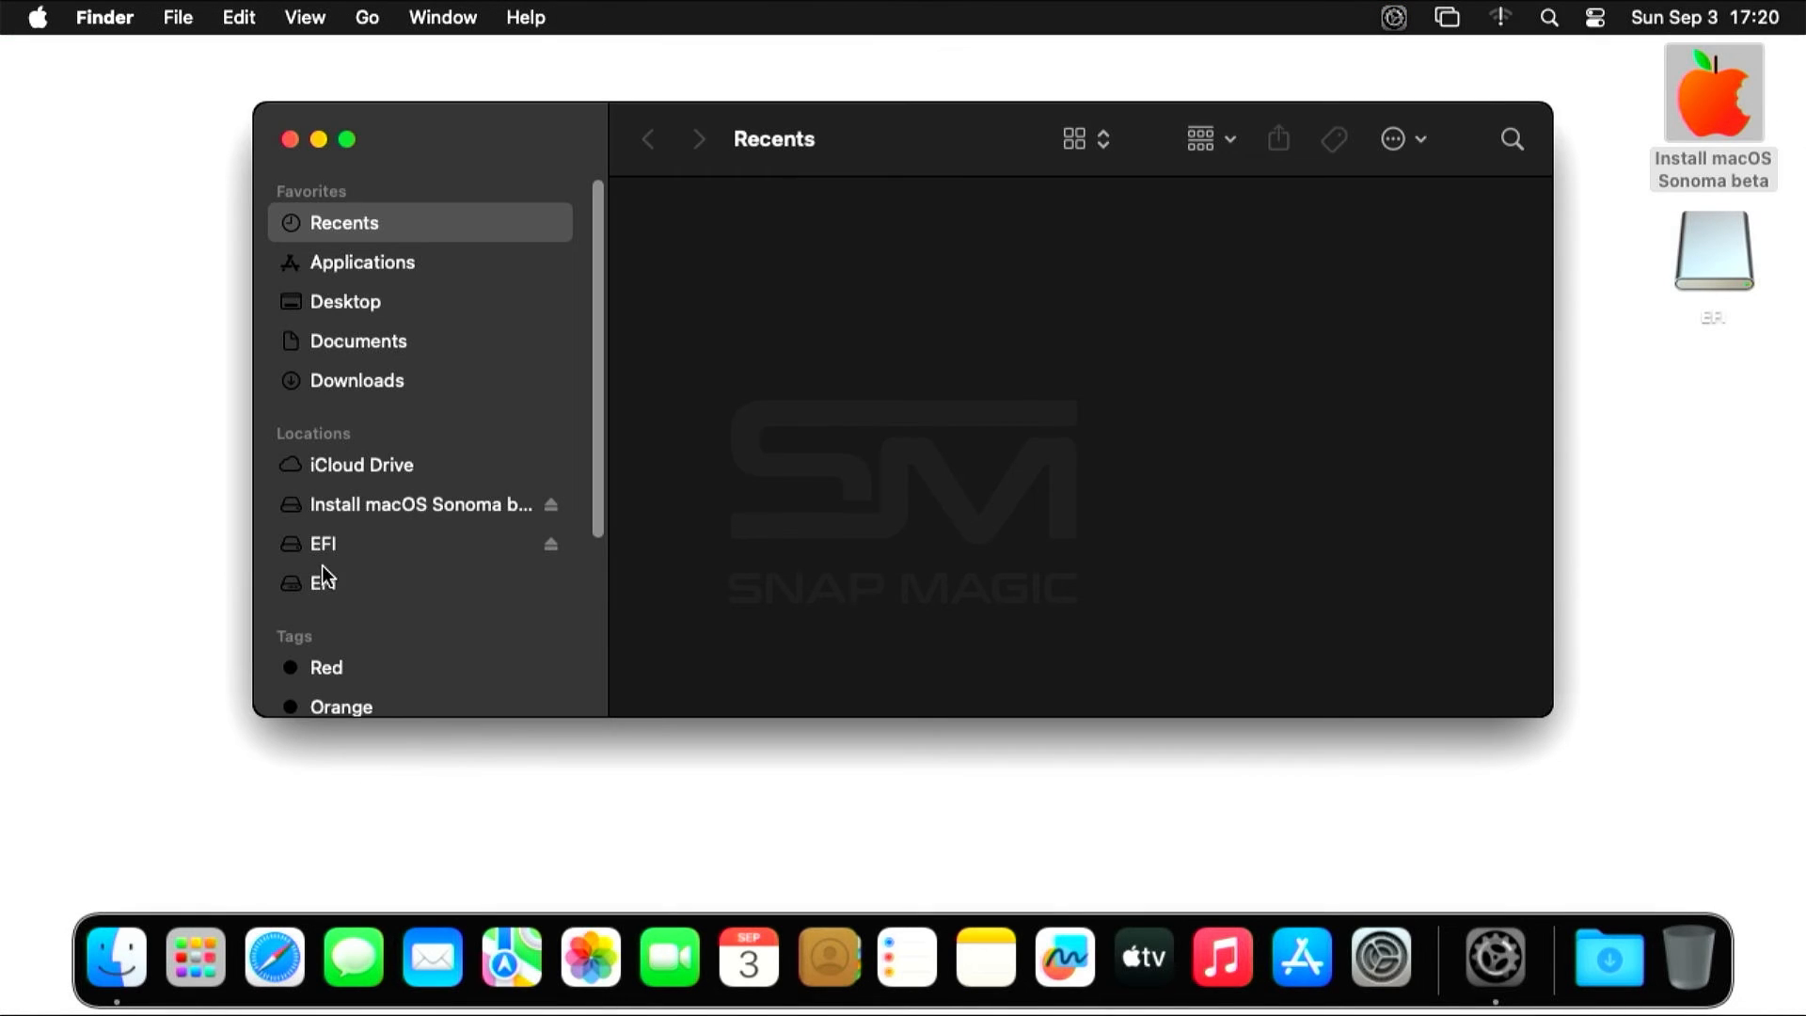
pyautogui.click(324, 583)
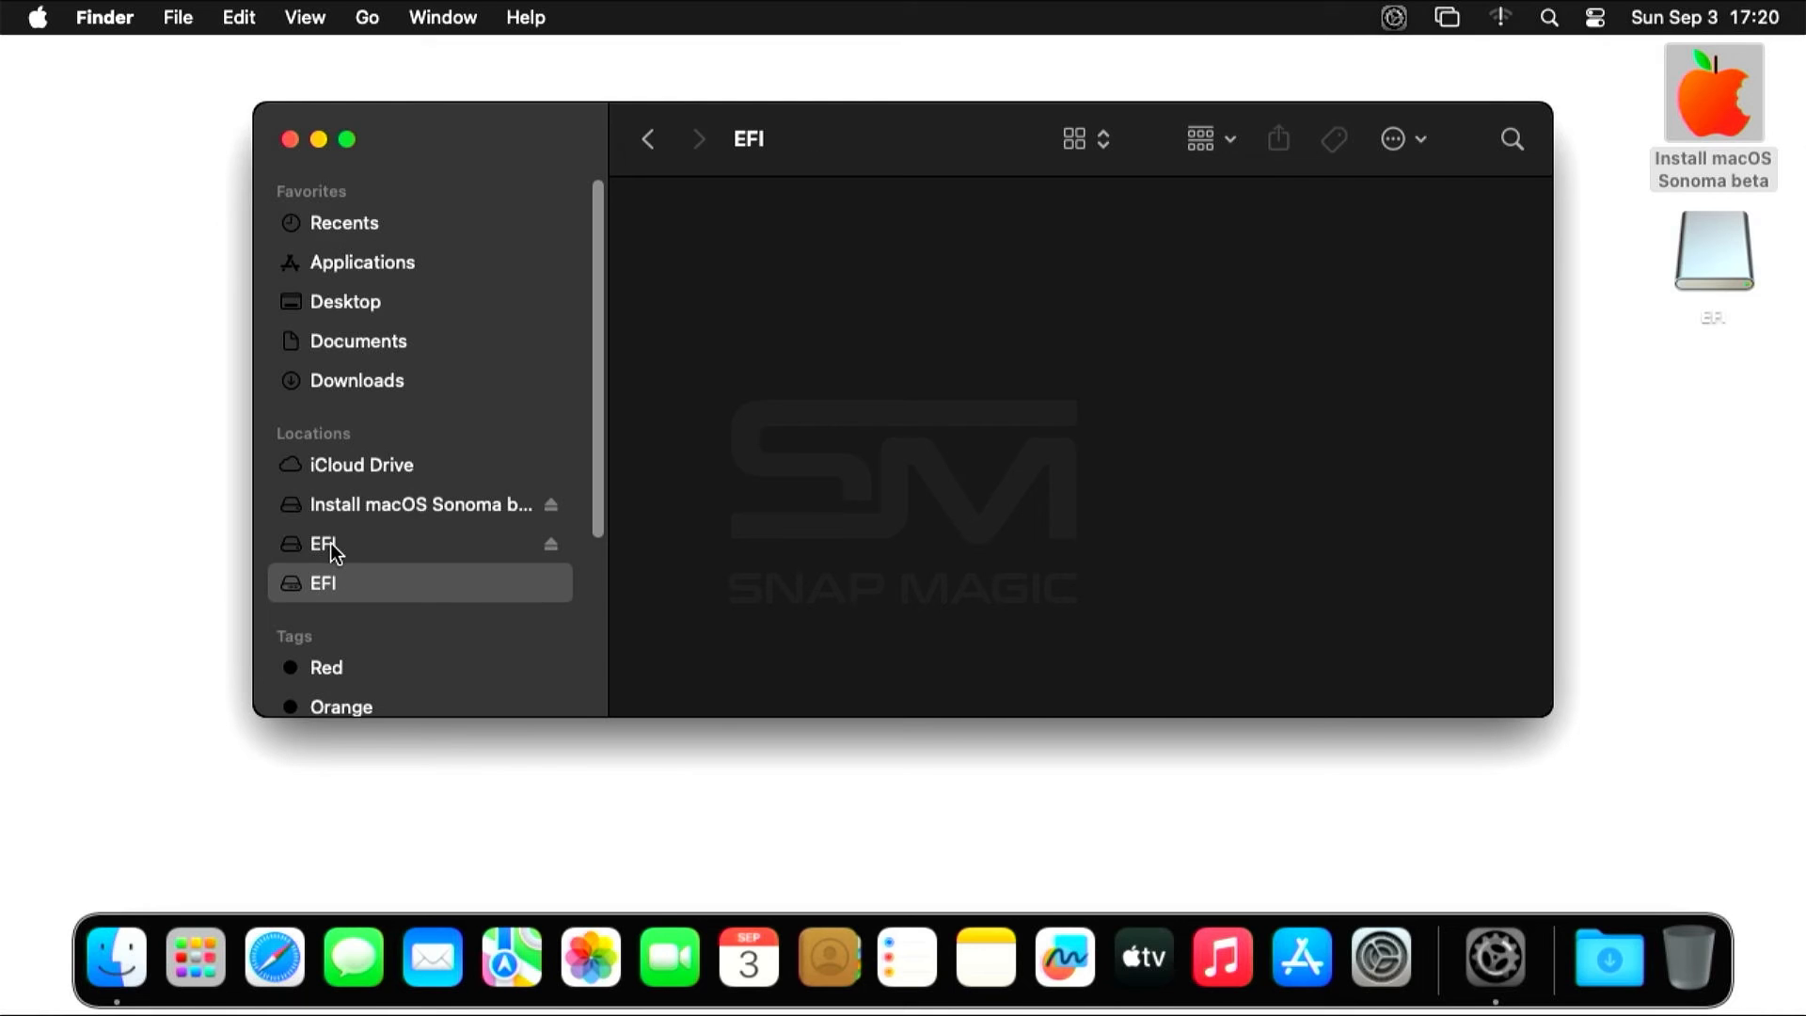
pyautogui.click(324, 542)
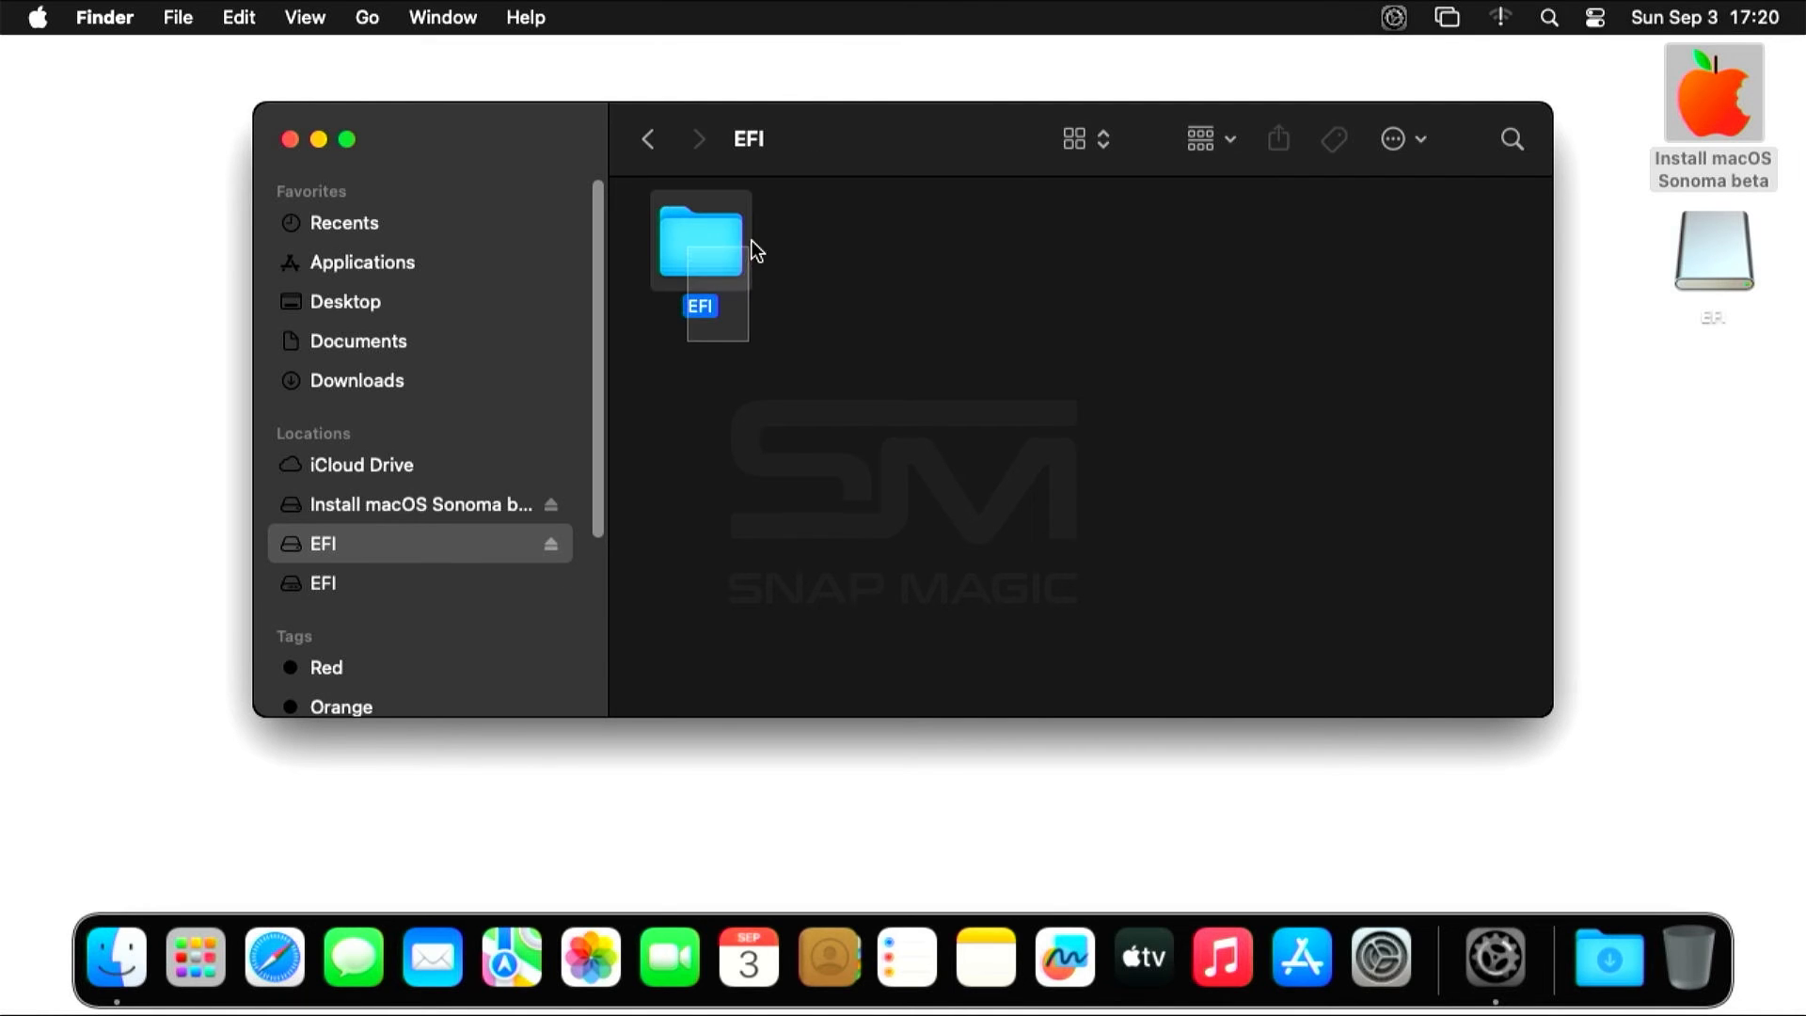
pyautogui.rightClick(699, 242)
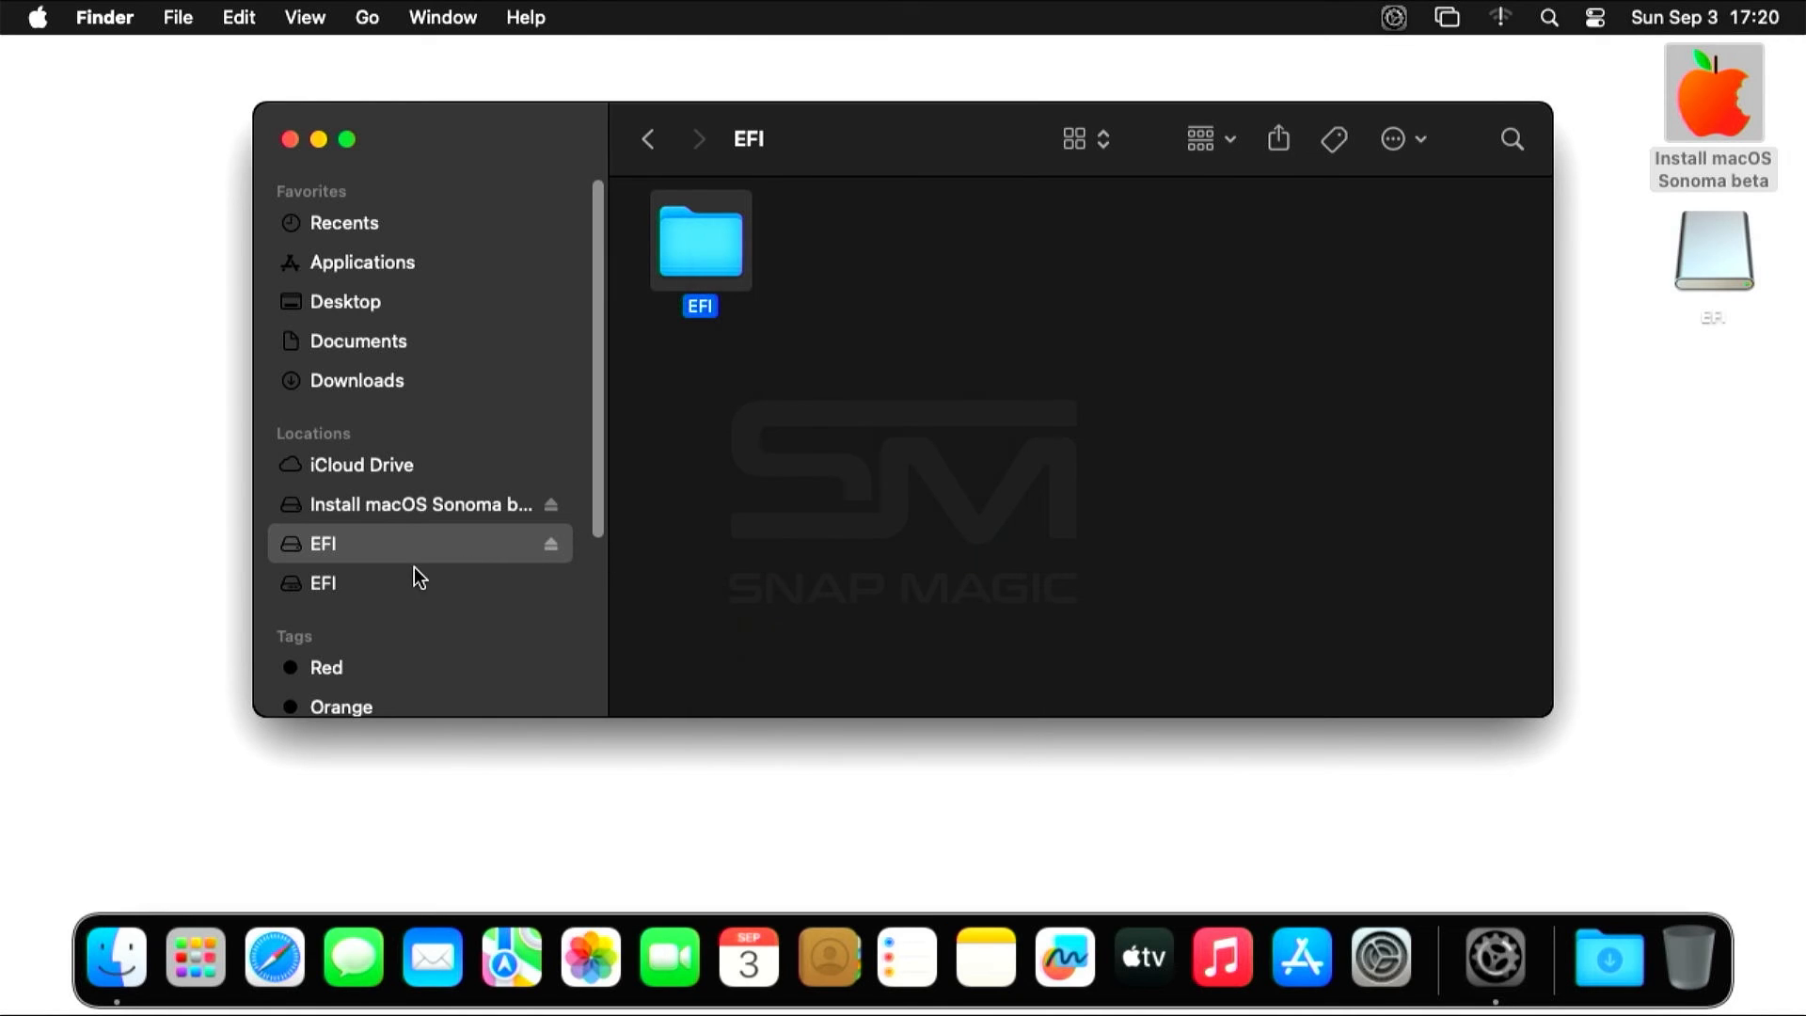
# - Paste the EFI folder into the empty EFI partition
pyautogui.click(323, 583)
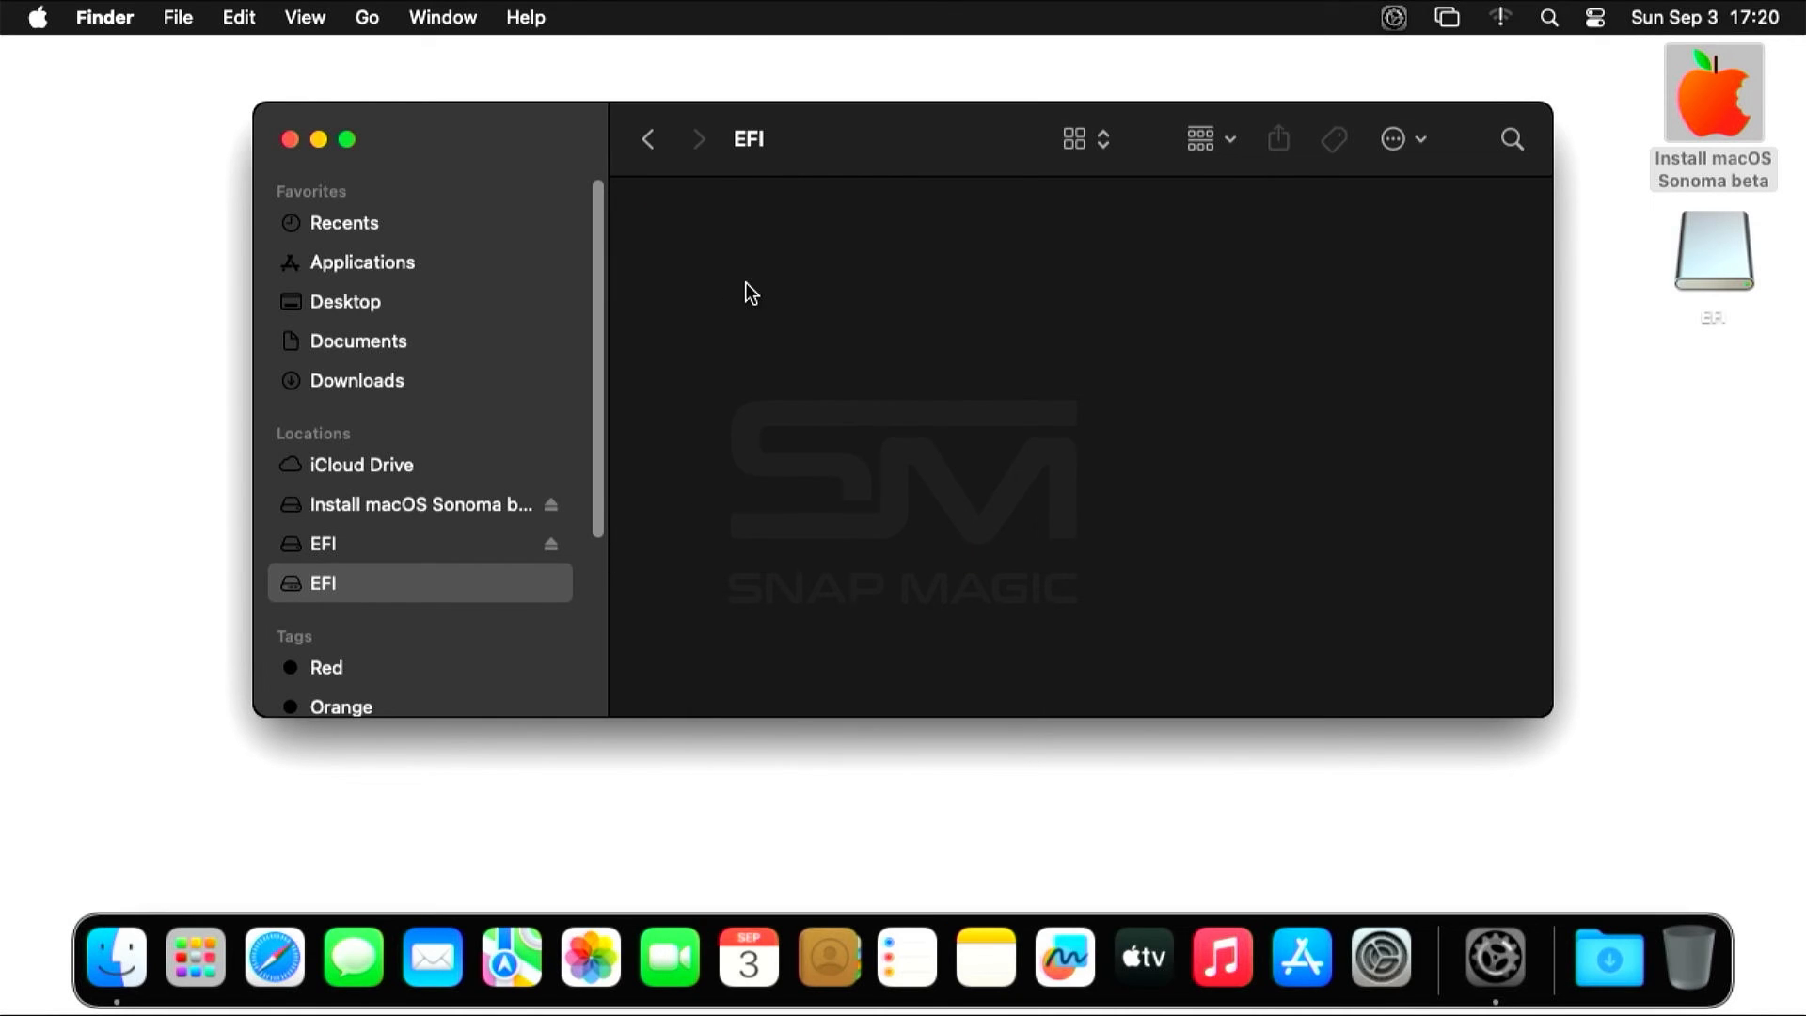
pyautogui.rightClick(746, 293)
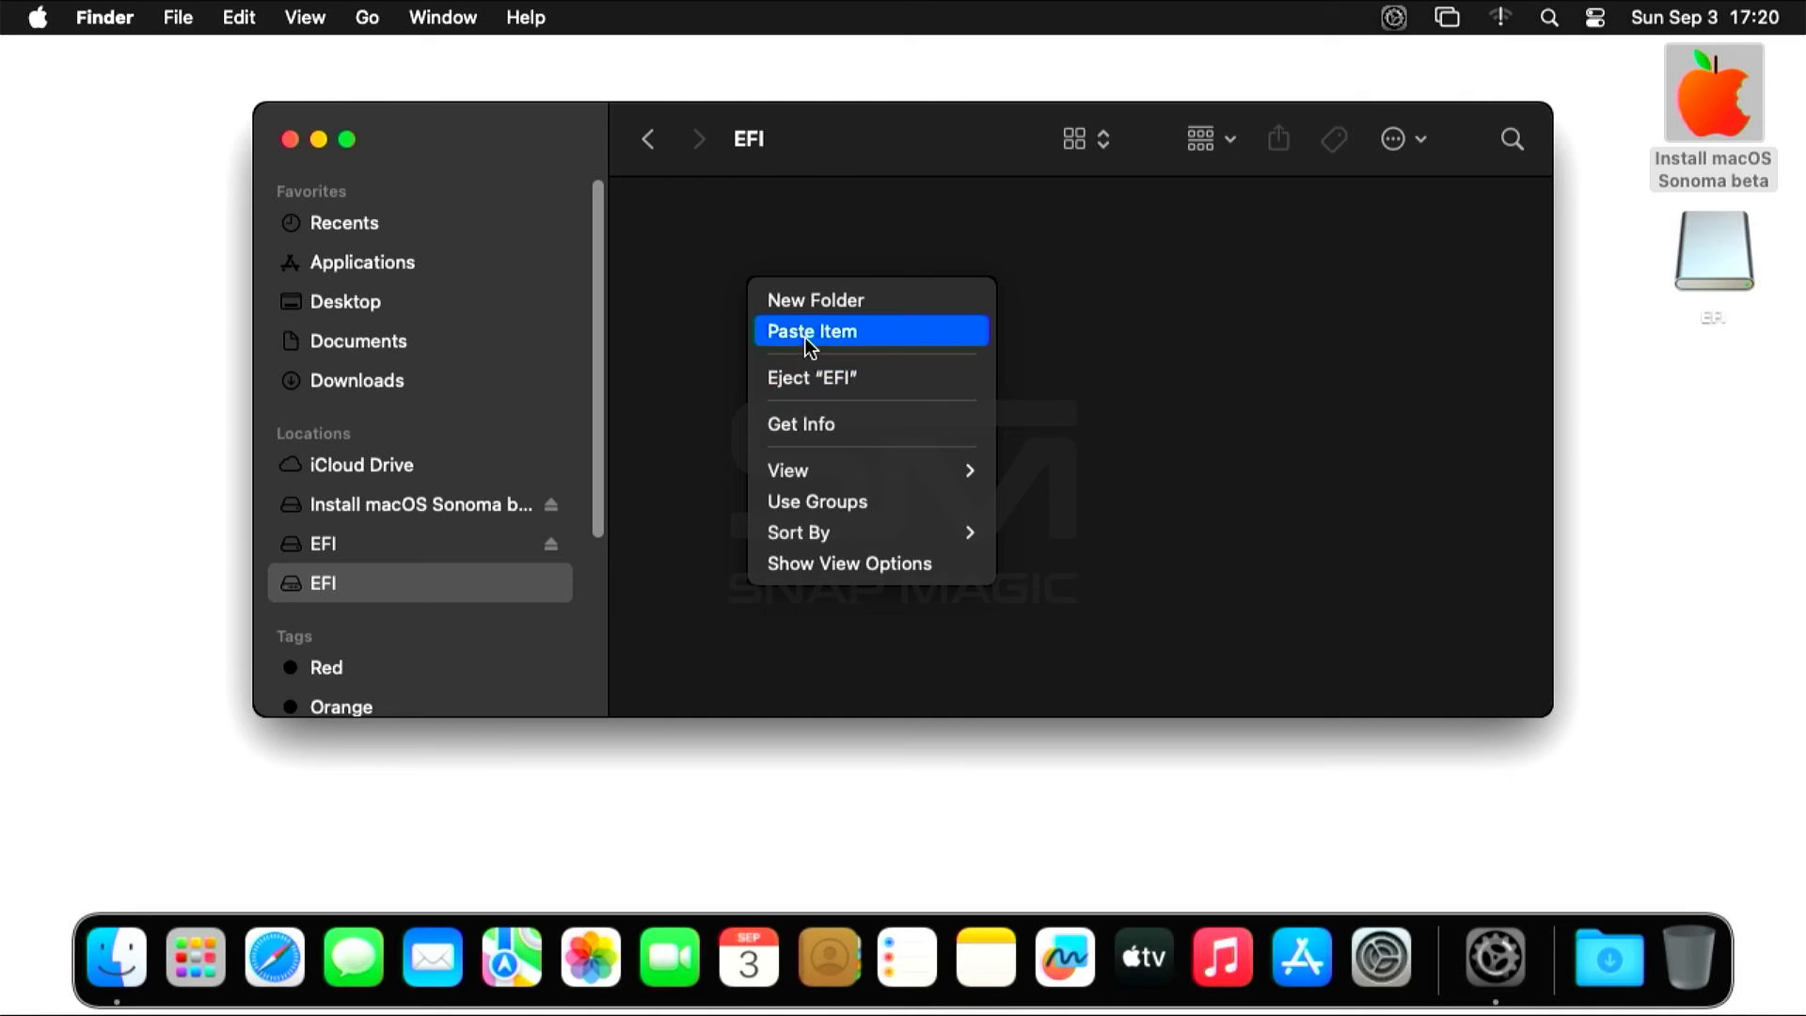
pyautogui.click(812, 331)
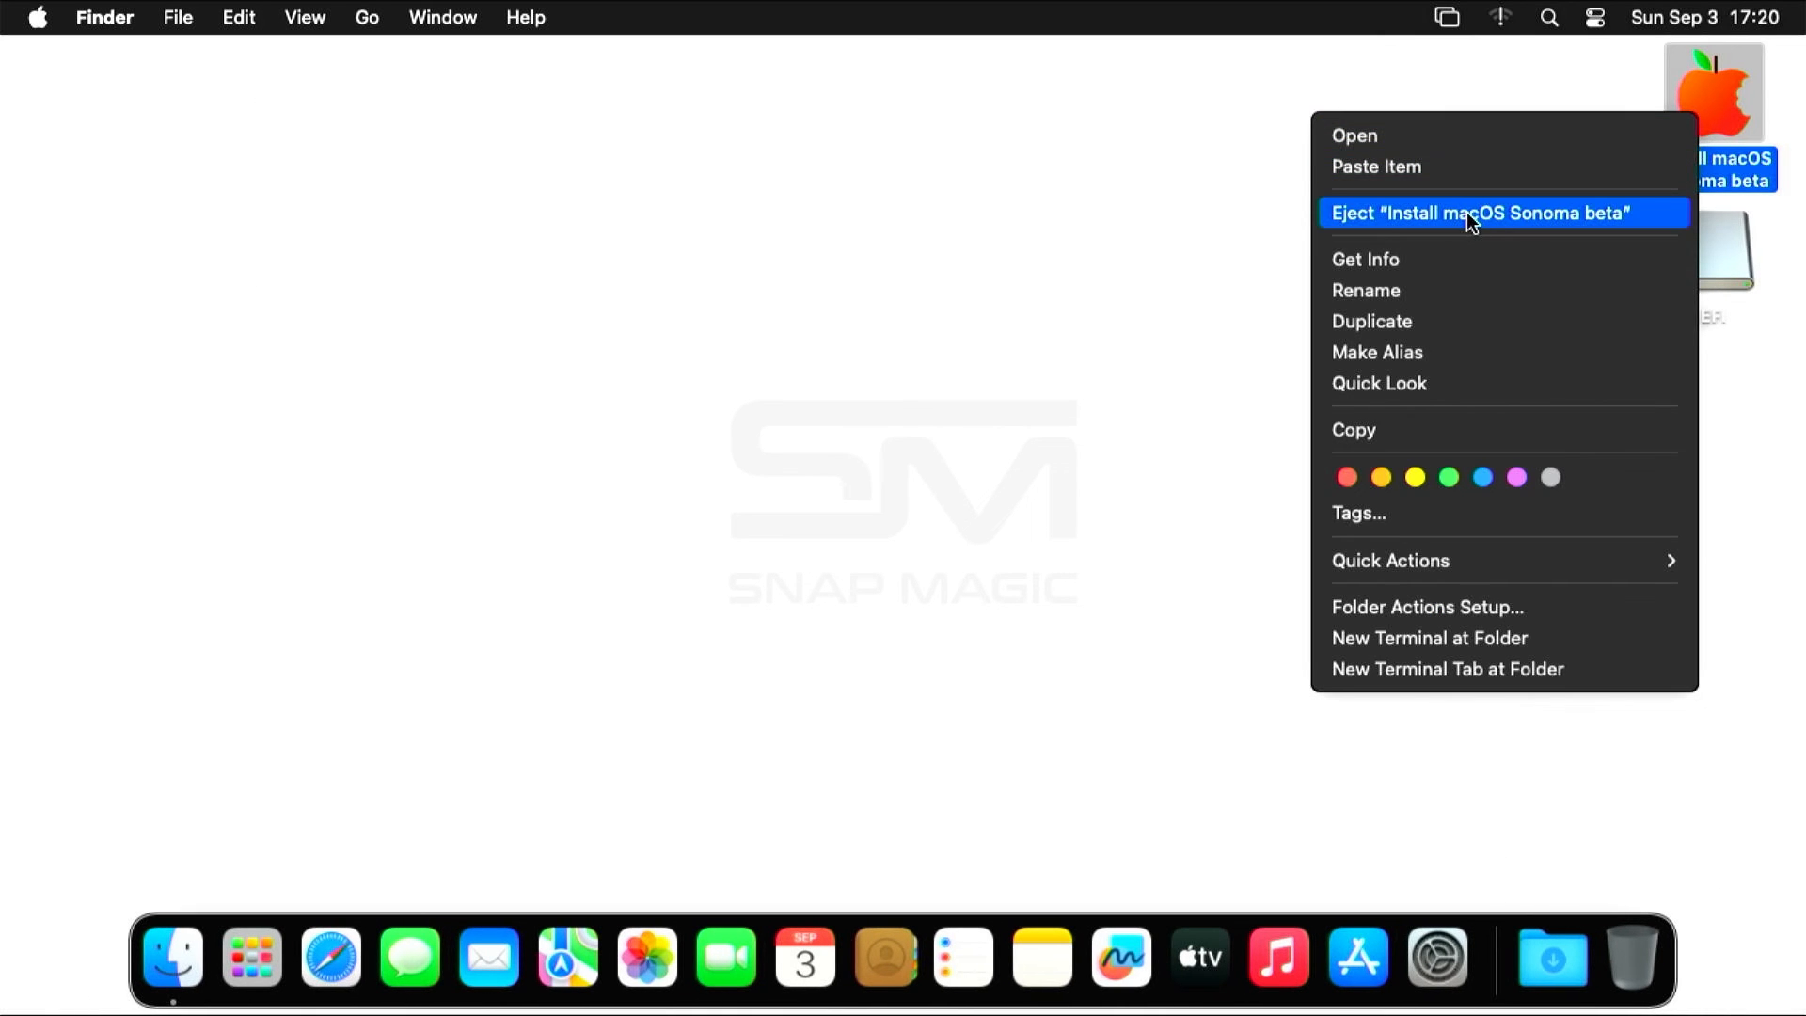
# - Eject the installer USB volume and restart the Mac into the OpenCore boot picker
pyautogui.click(1484, 213)
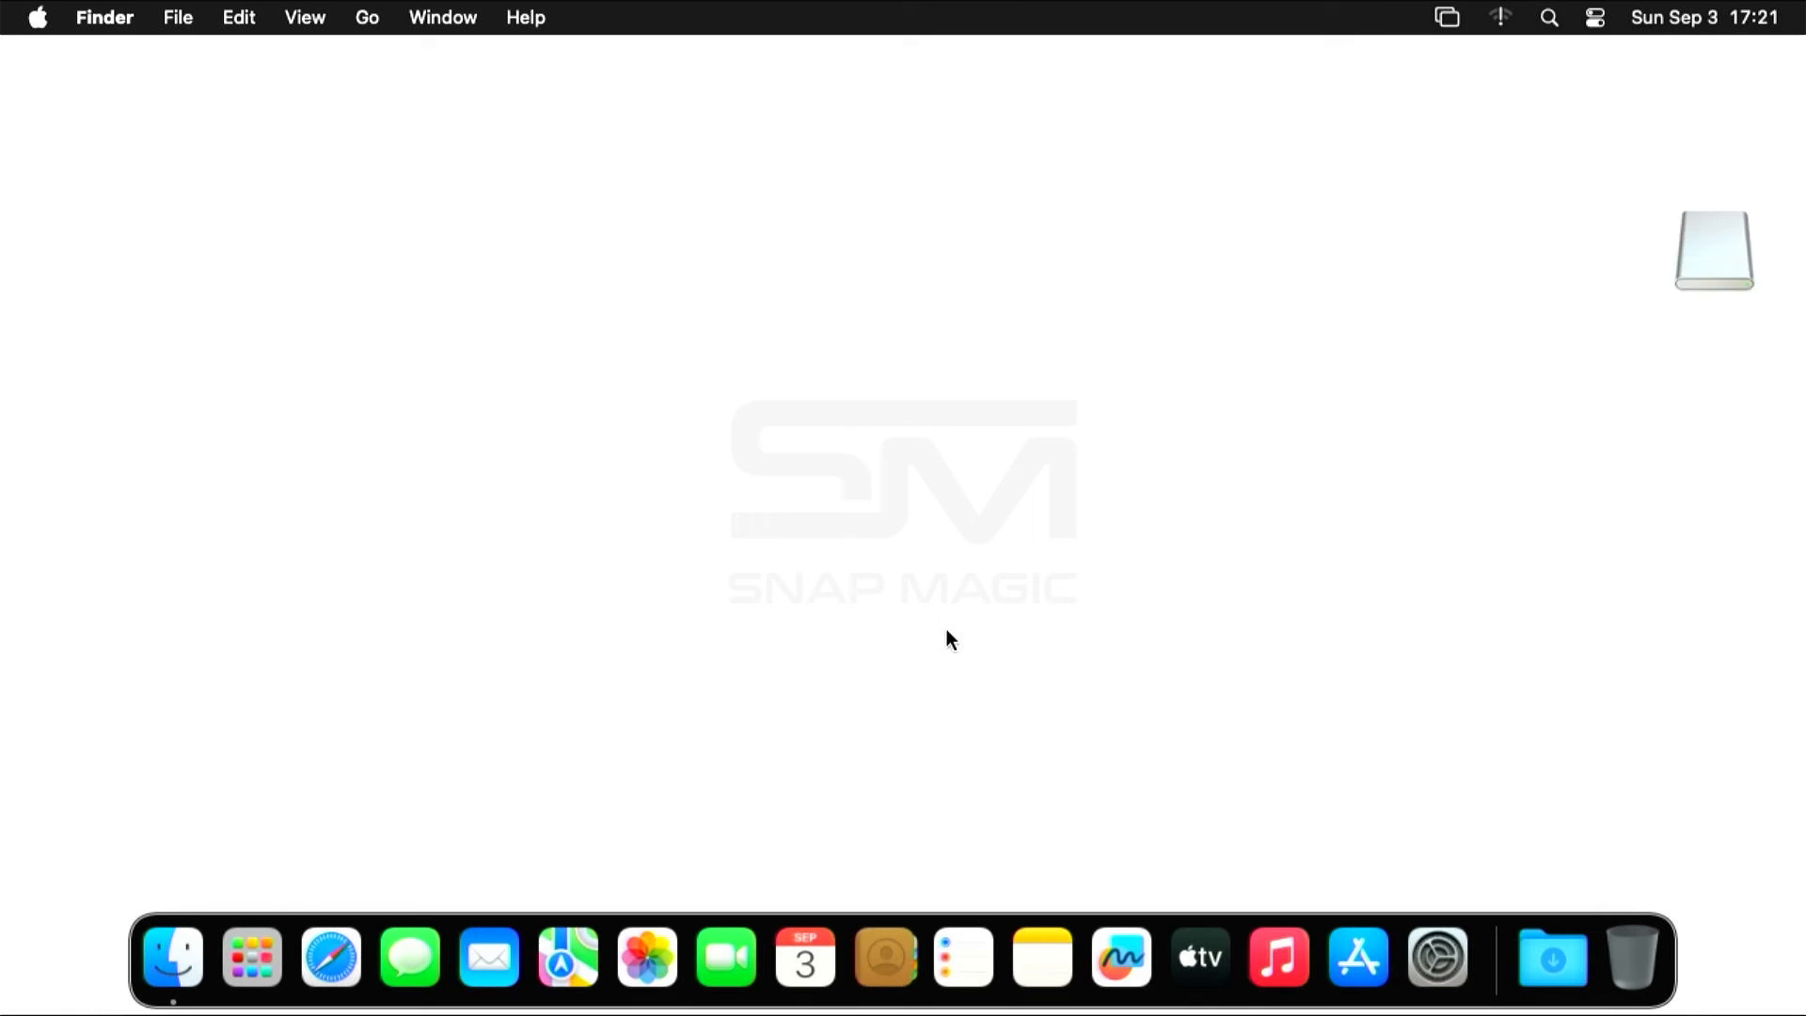
pyautogui.click(37, 17)
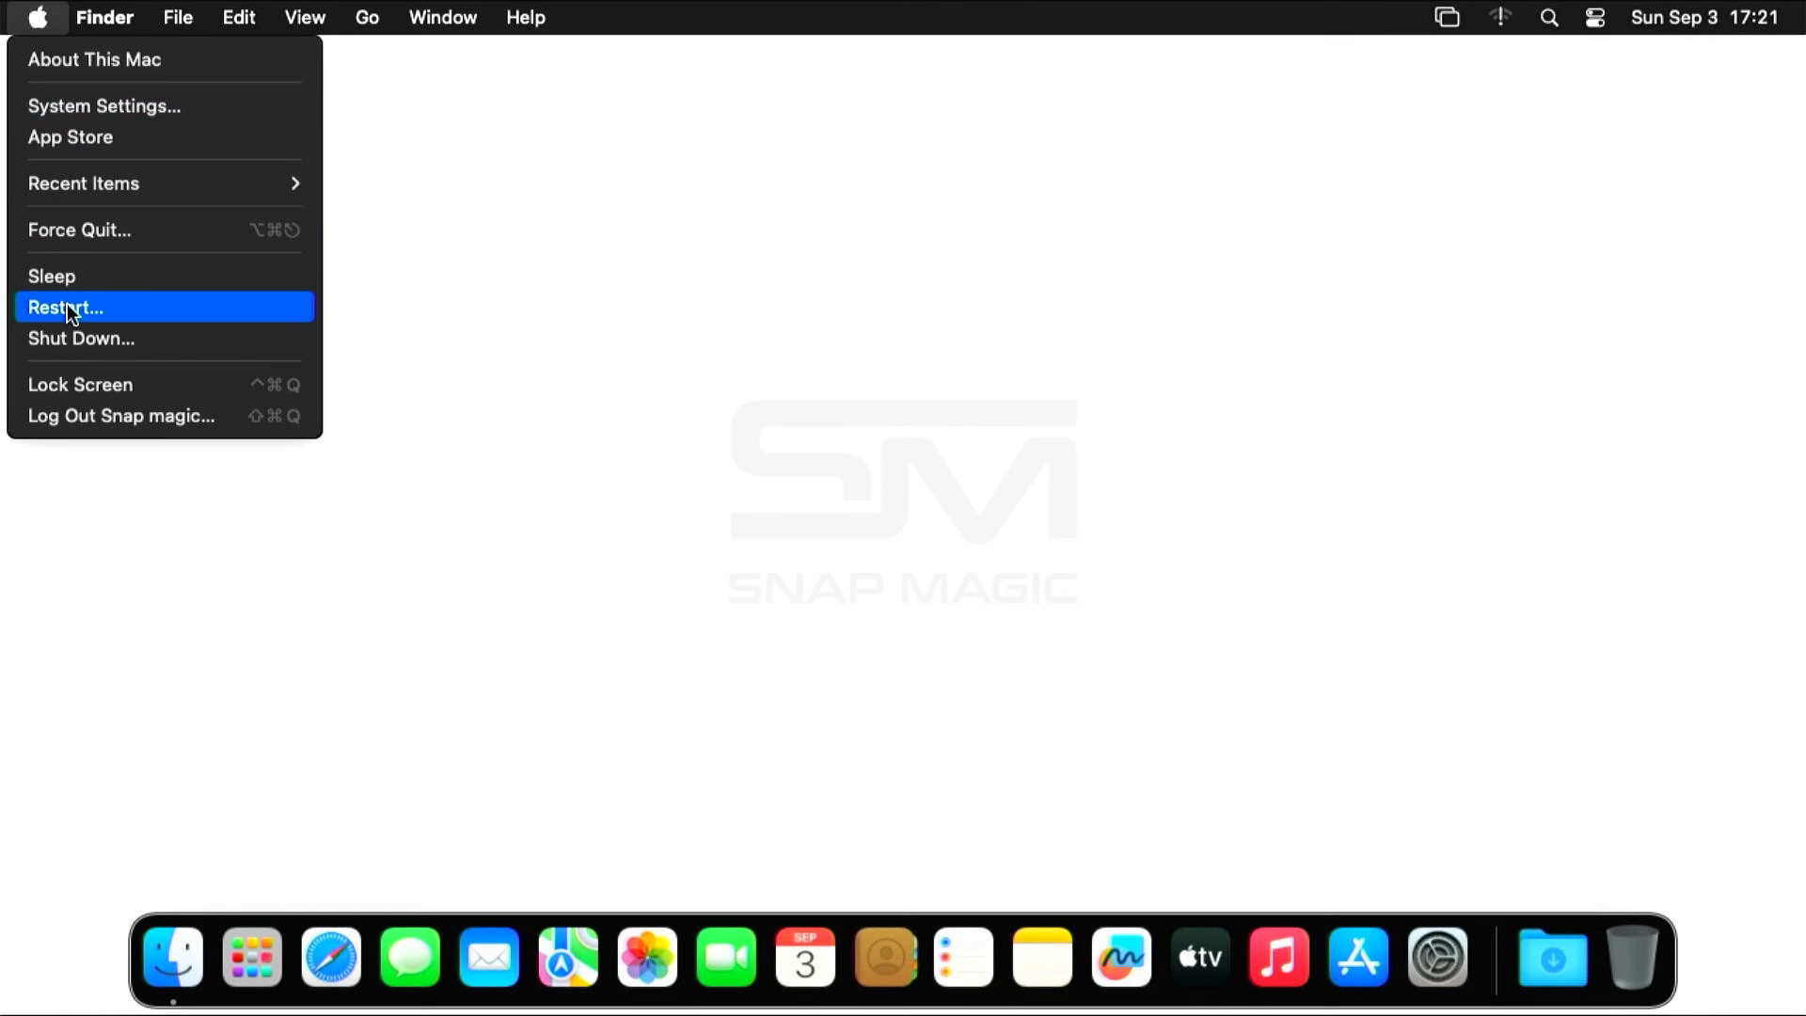
pyautogui.click(66, 306)
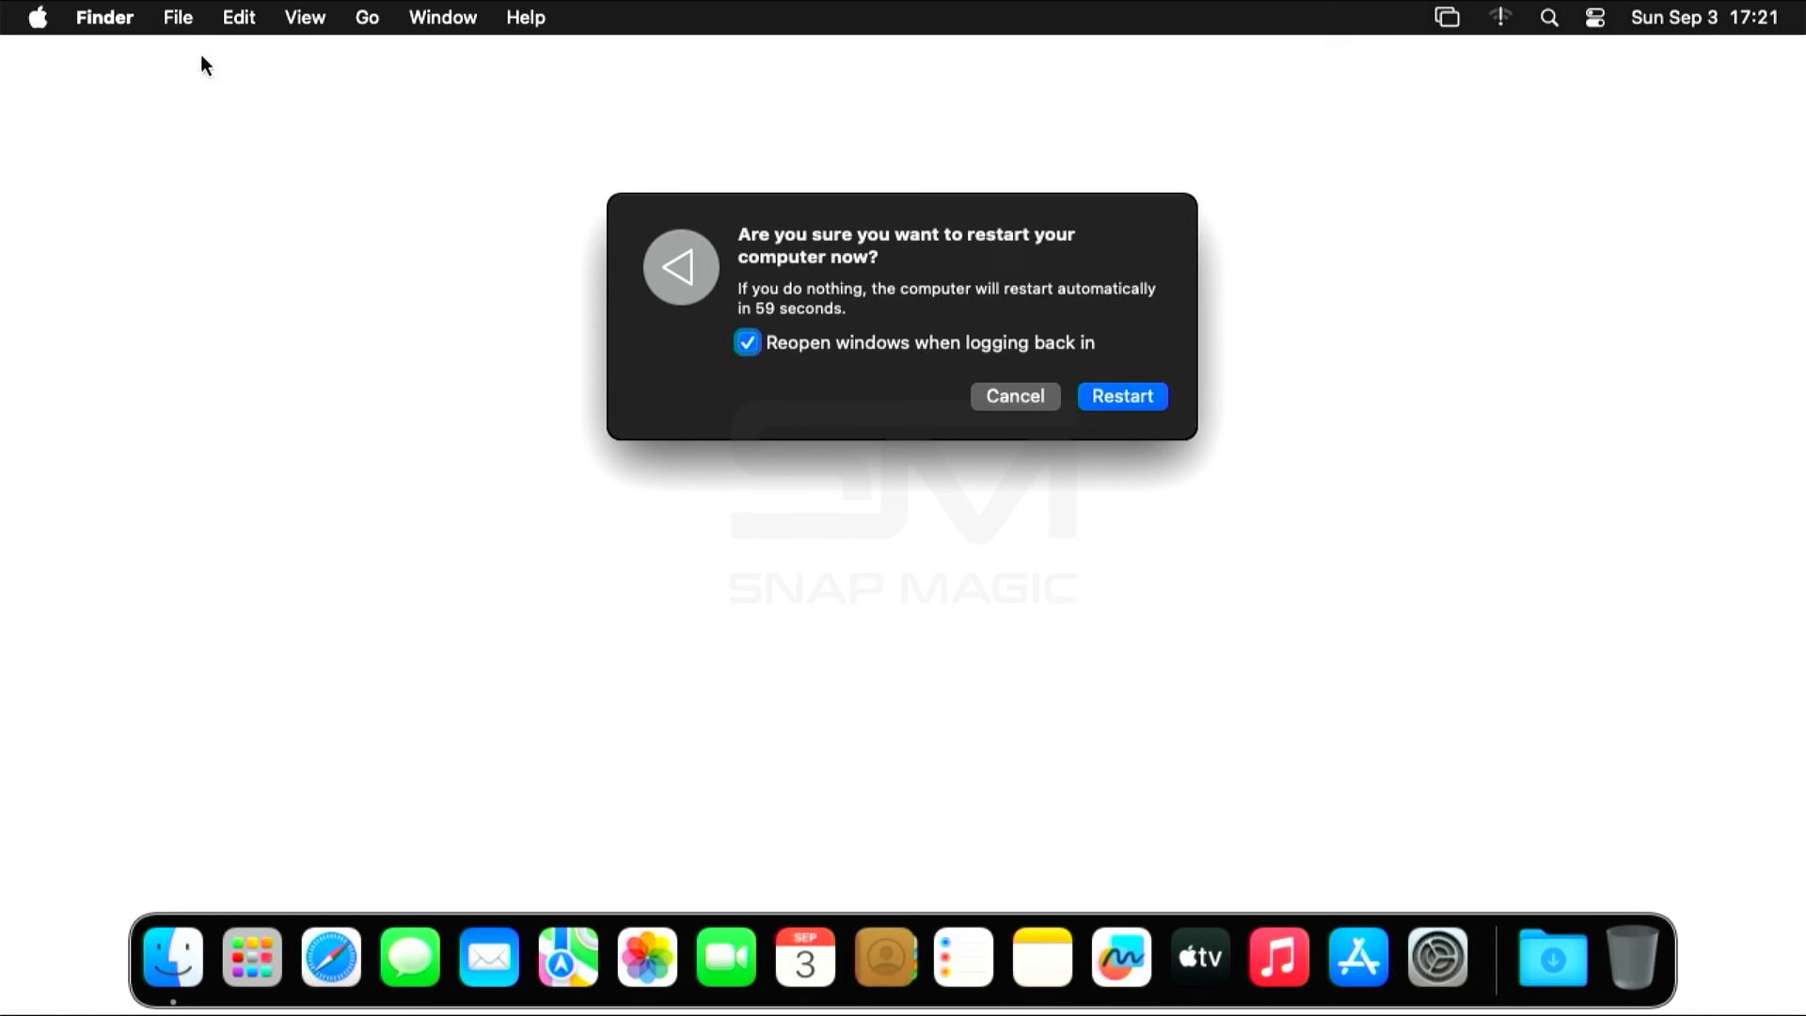
pyautogui.click(1119, 396)
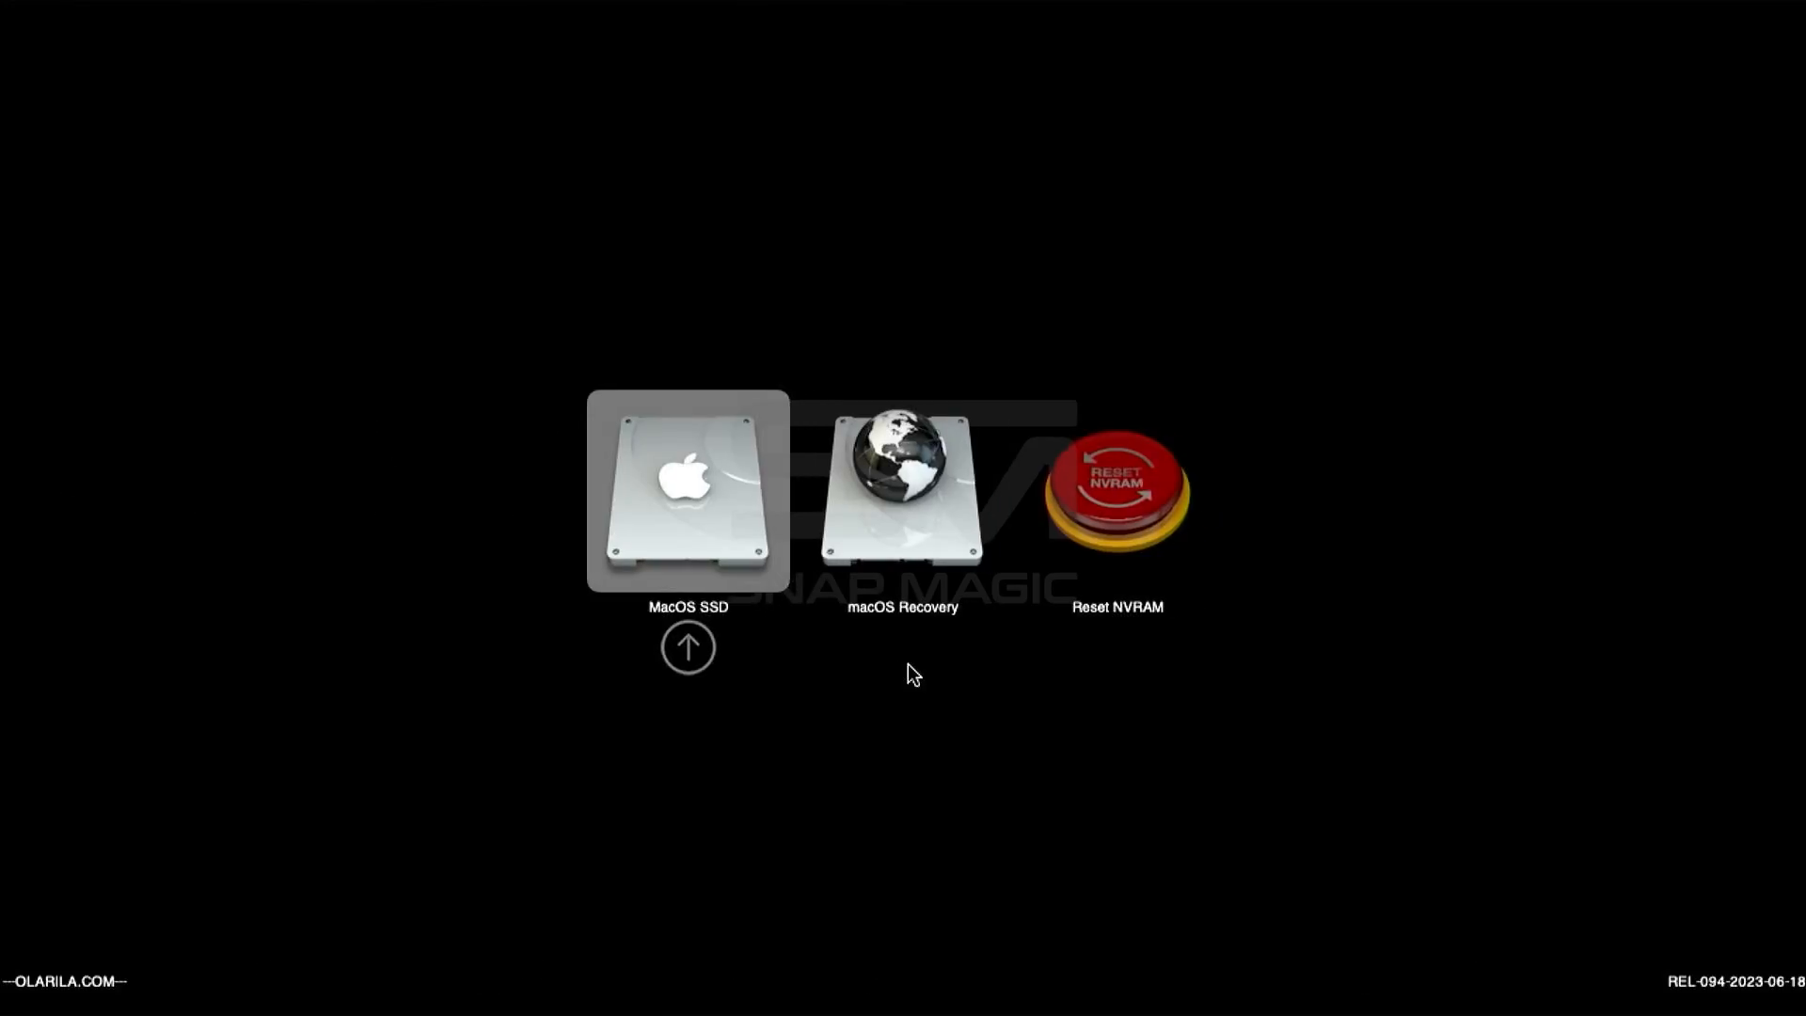
# - Boot from MacOS SSD and reach the Snap magic login screen's password field
pyautogui.click(689, 489)
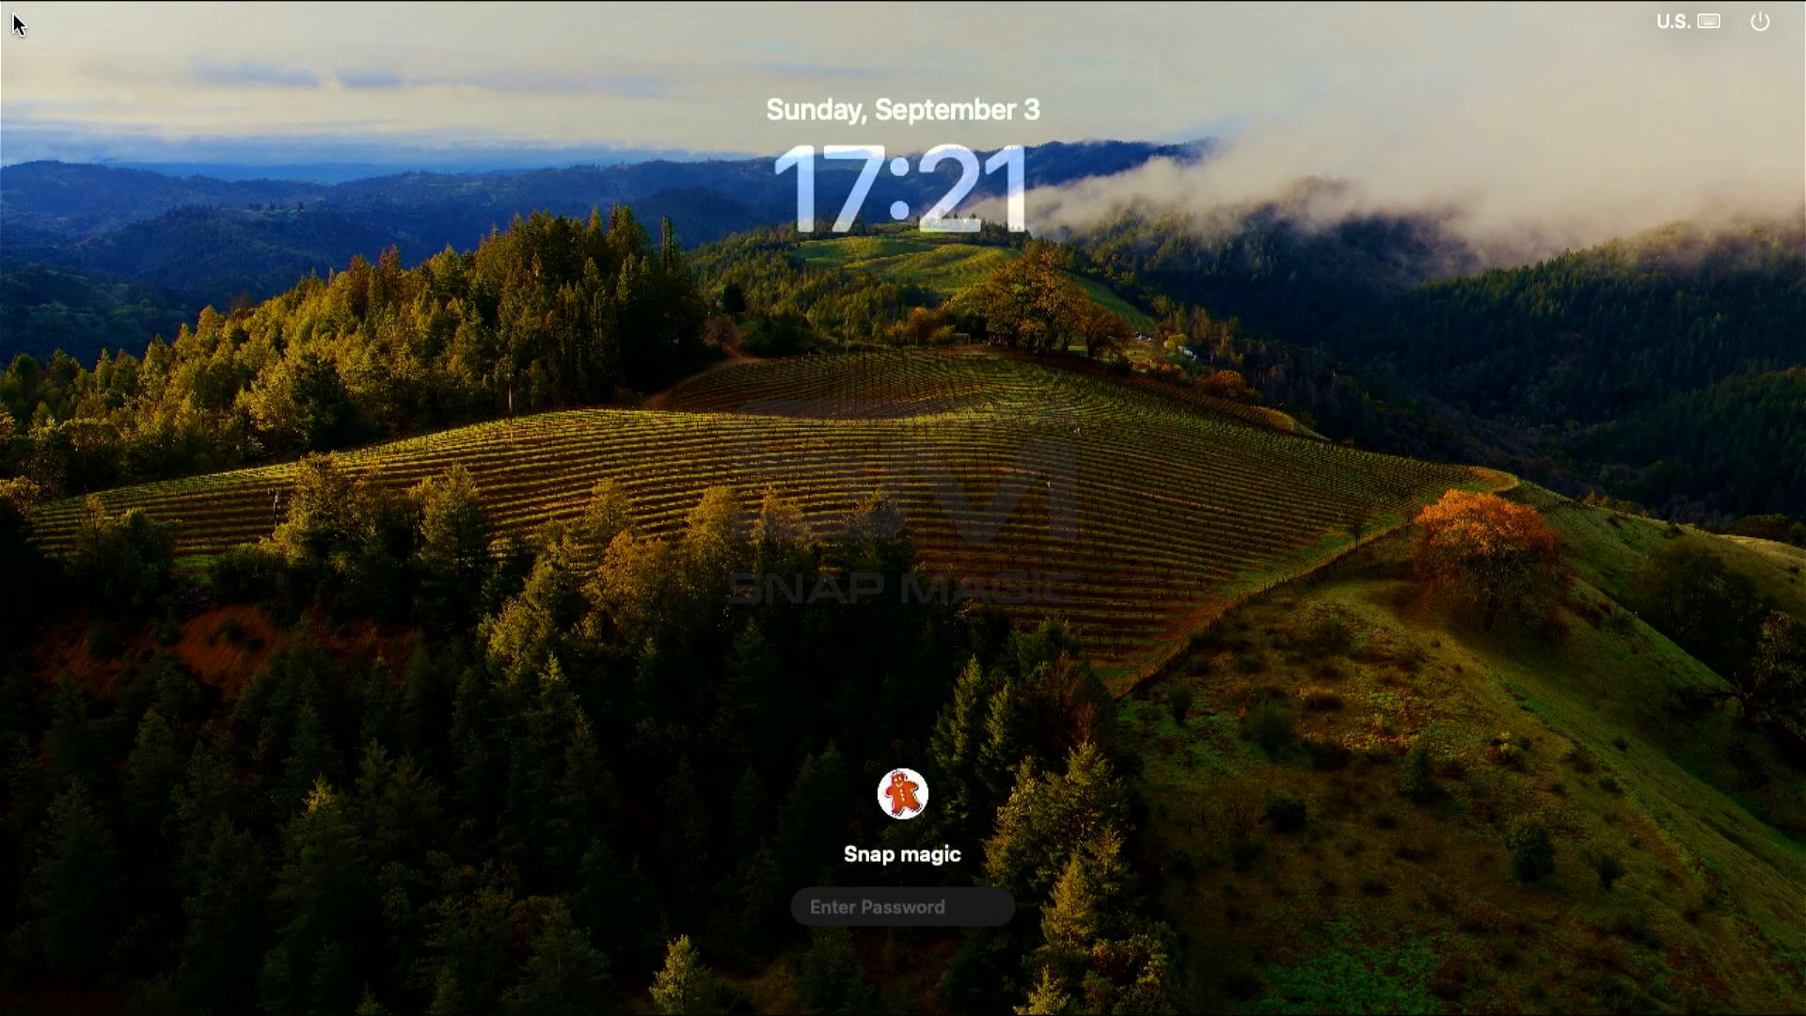
pyautogui.click(901, 907)
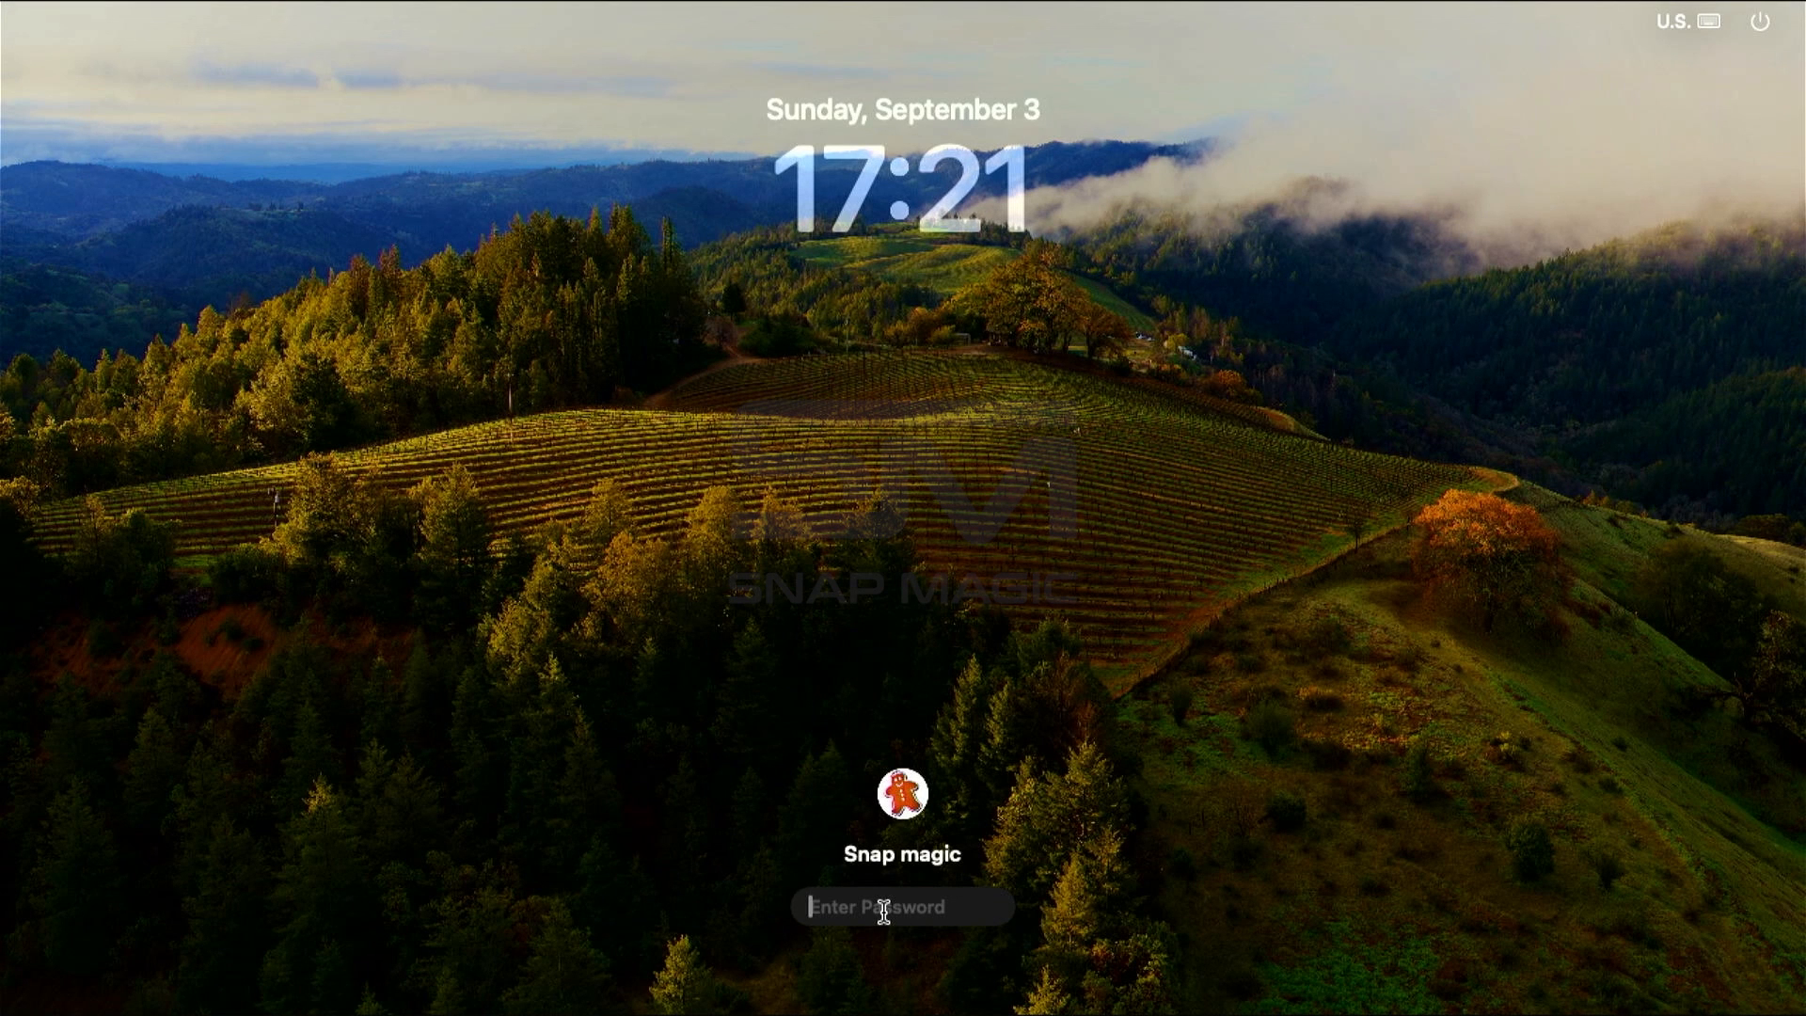